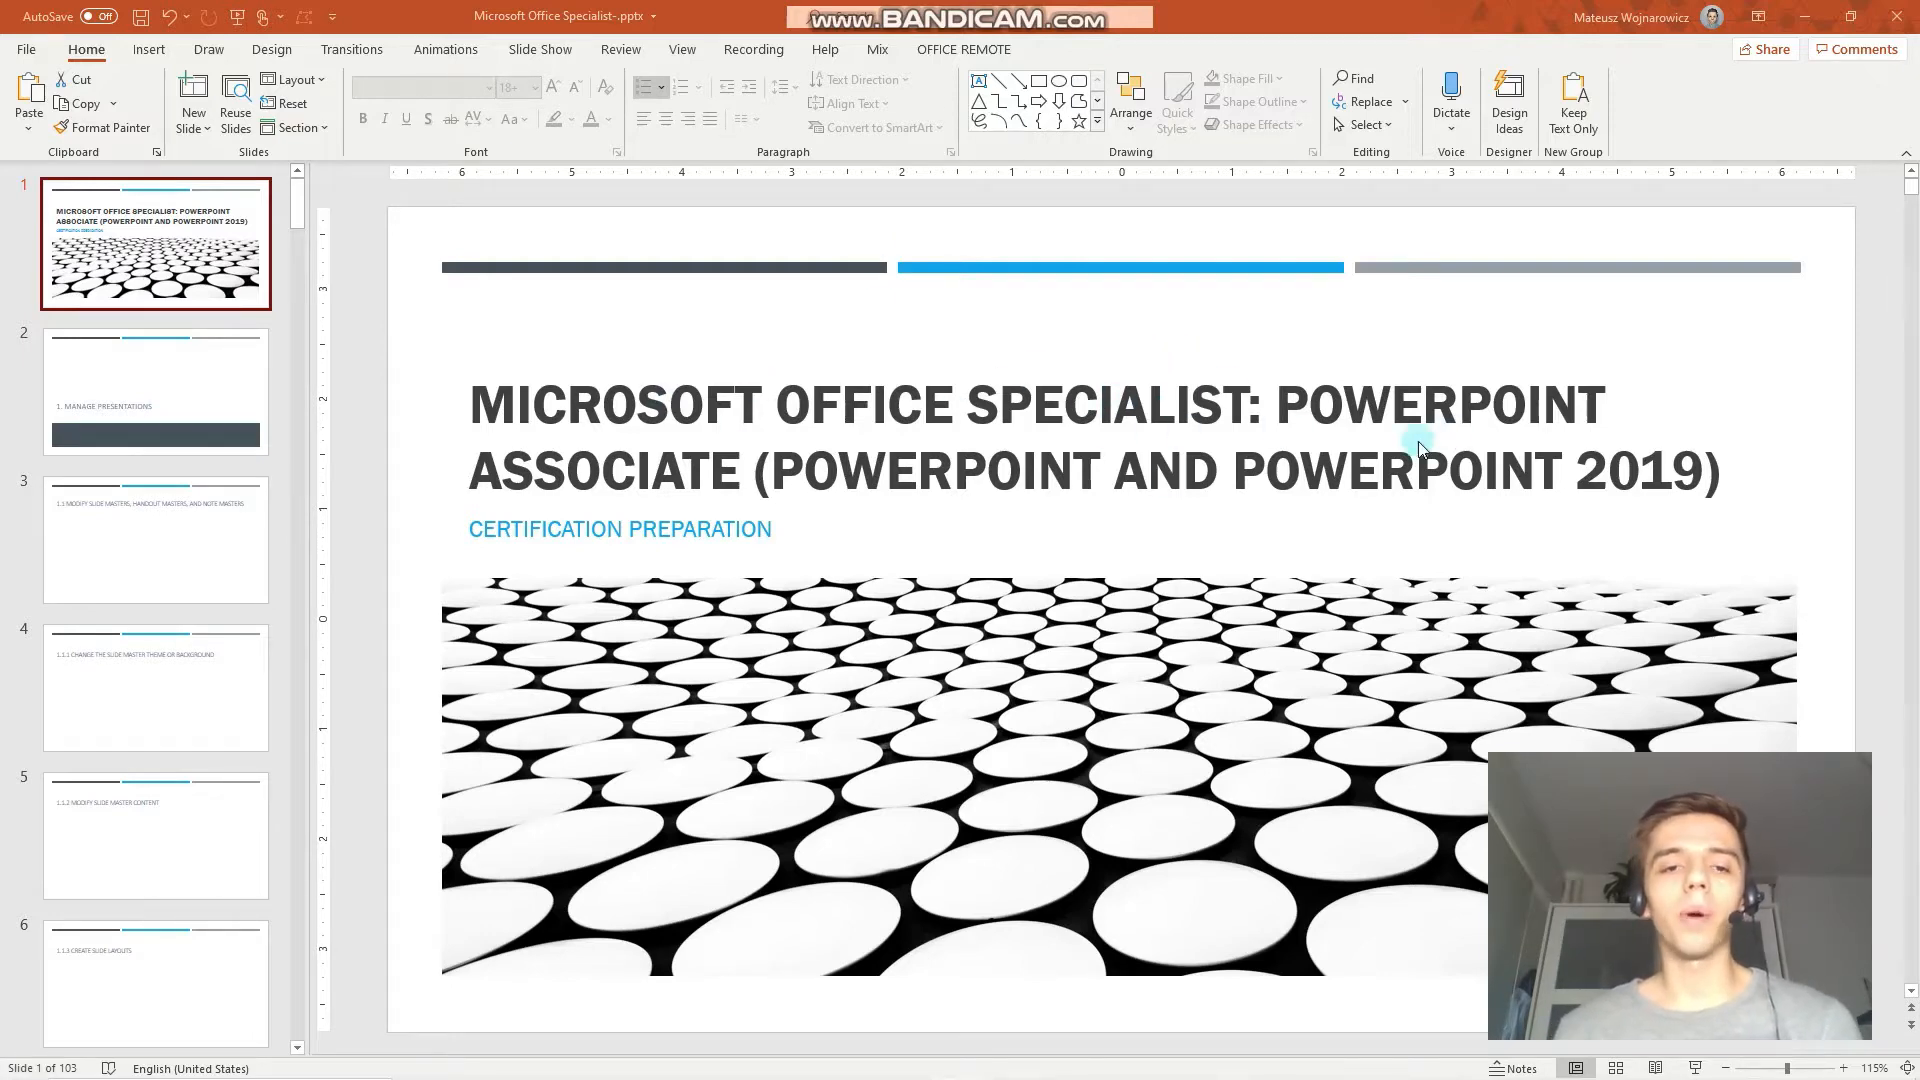
{"action": "mouse_move", "coordinate": [800, 539]}
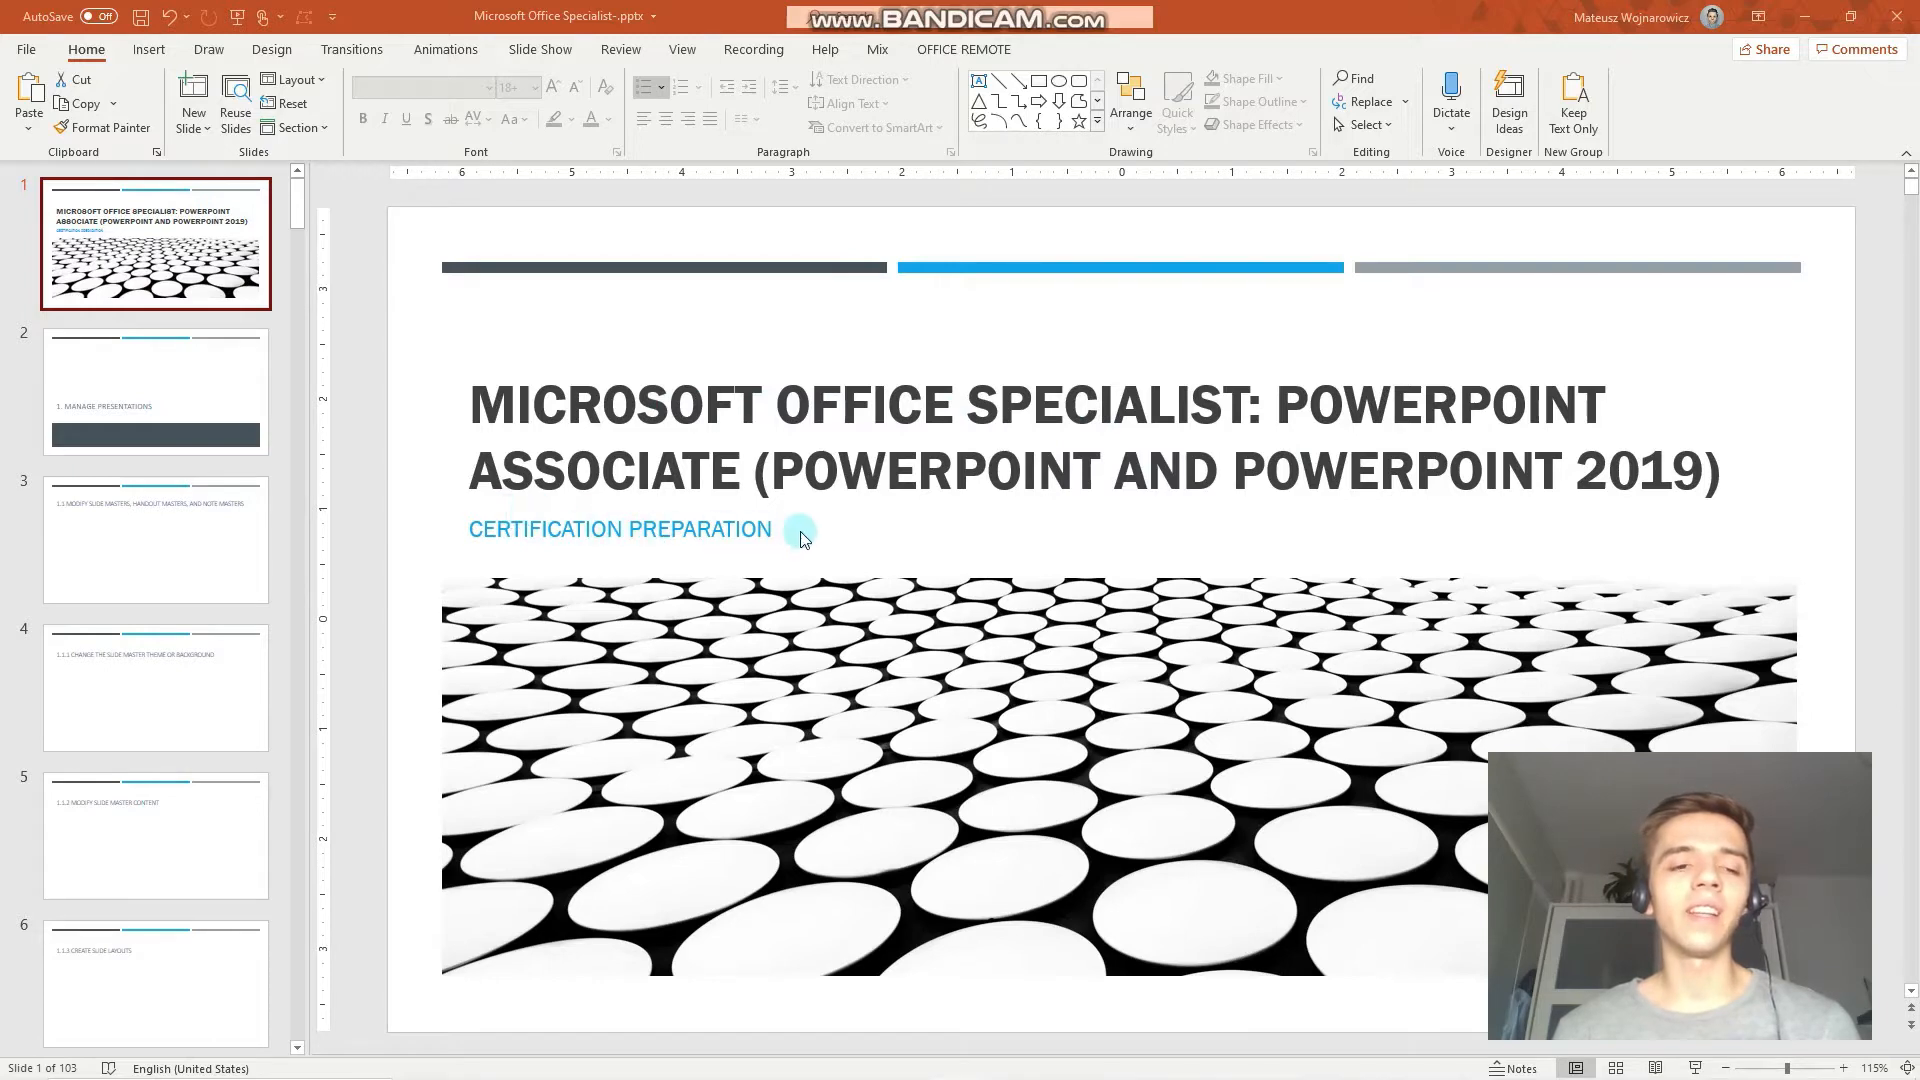
{"action": "mouse_move", "coordinate": [839, 502]}
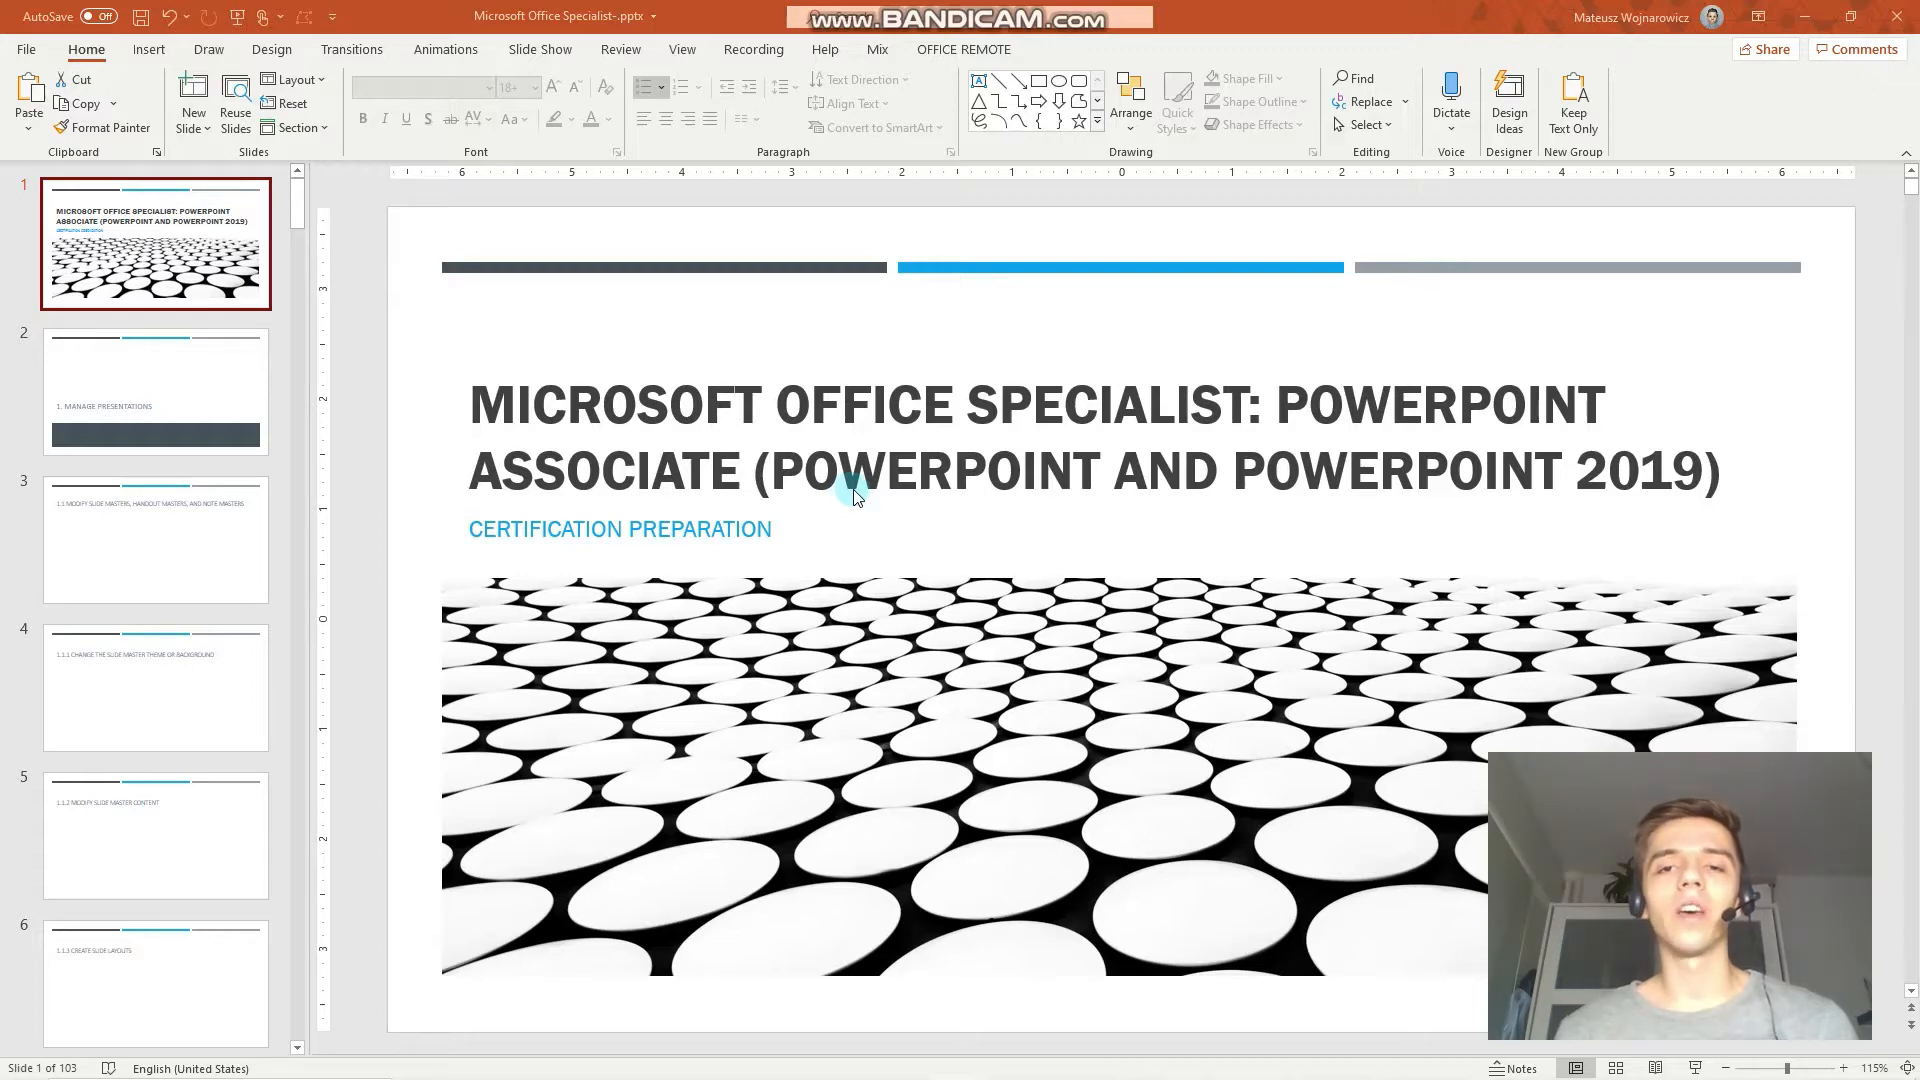
{"action": "mouse_move", "coordinate": [1267, 318]}
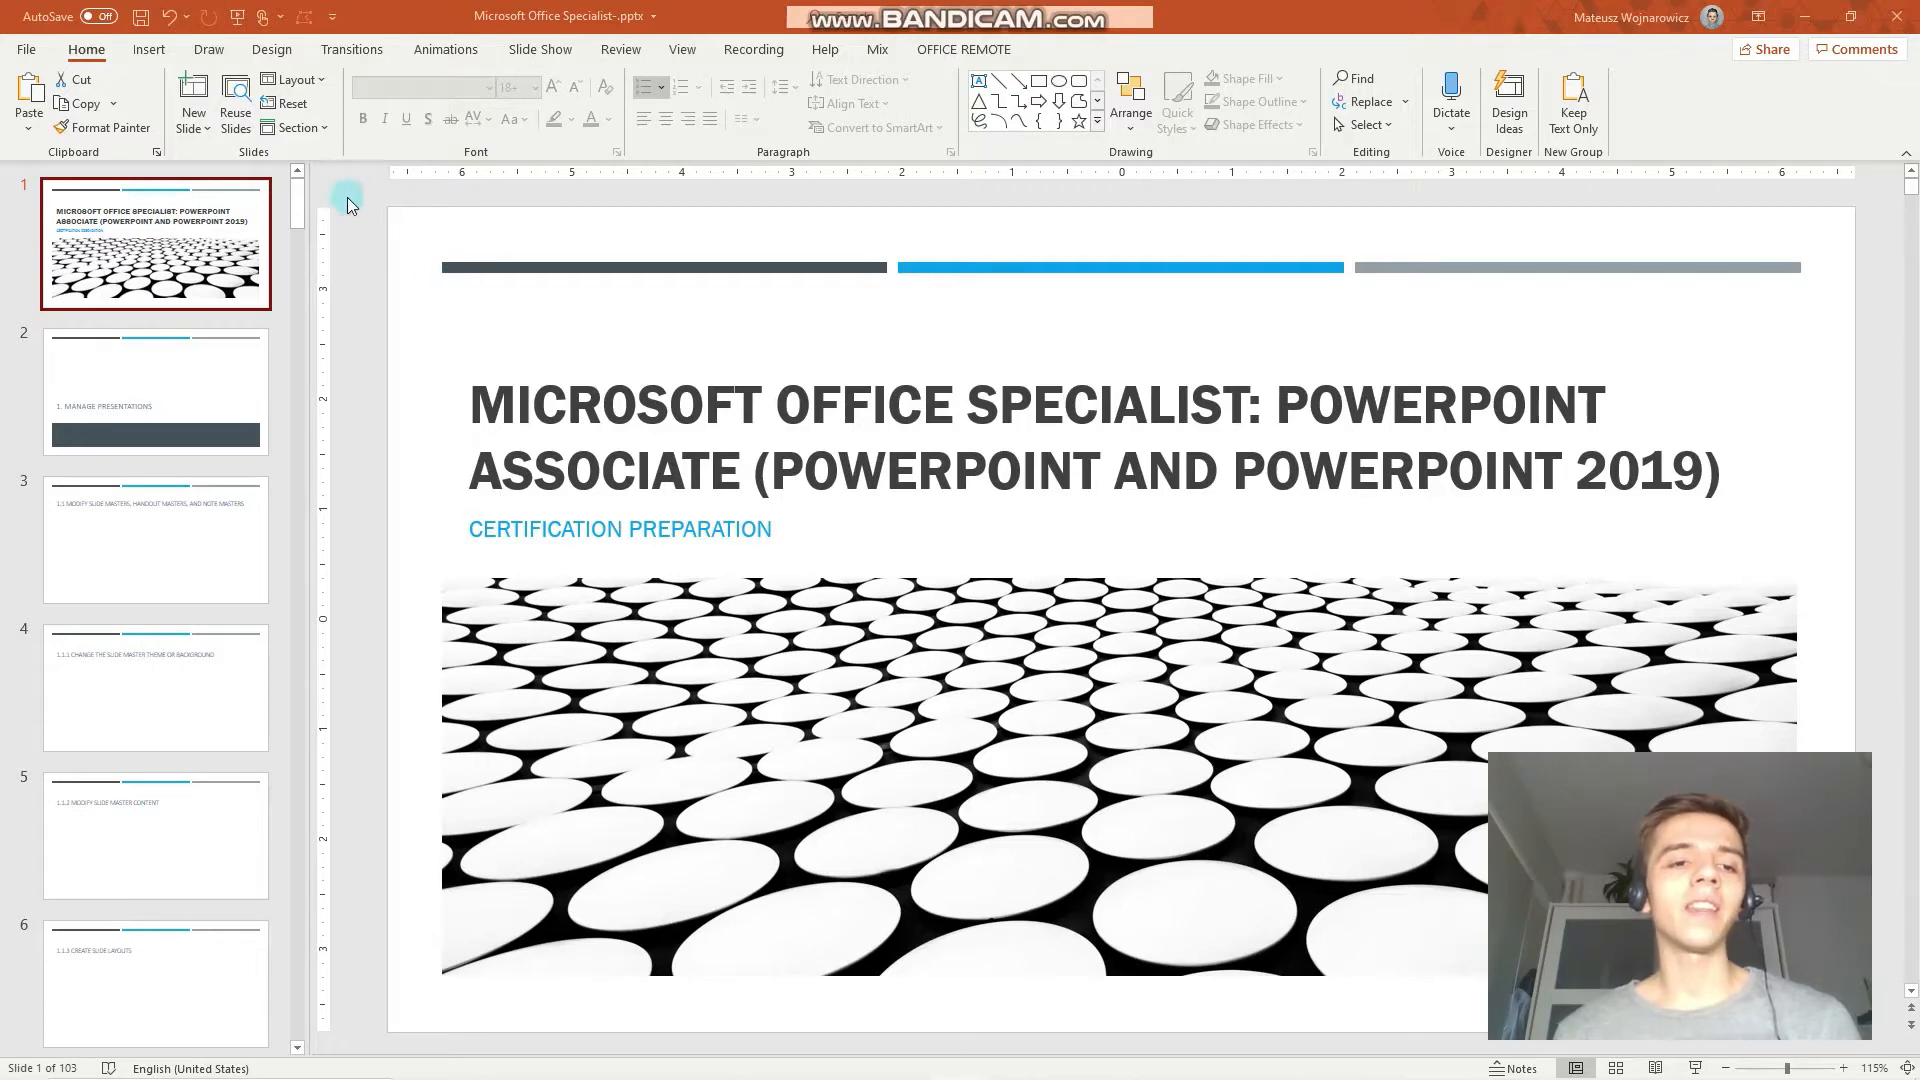
{"action": "mouse_move", "coordinate": [301, 285]}
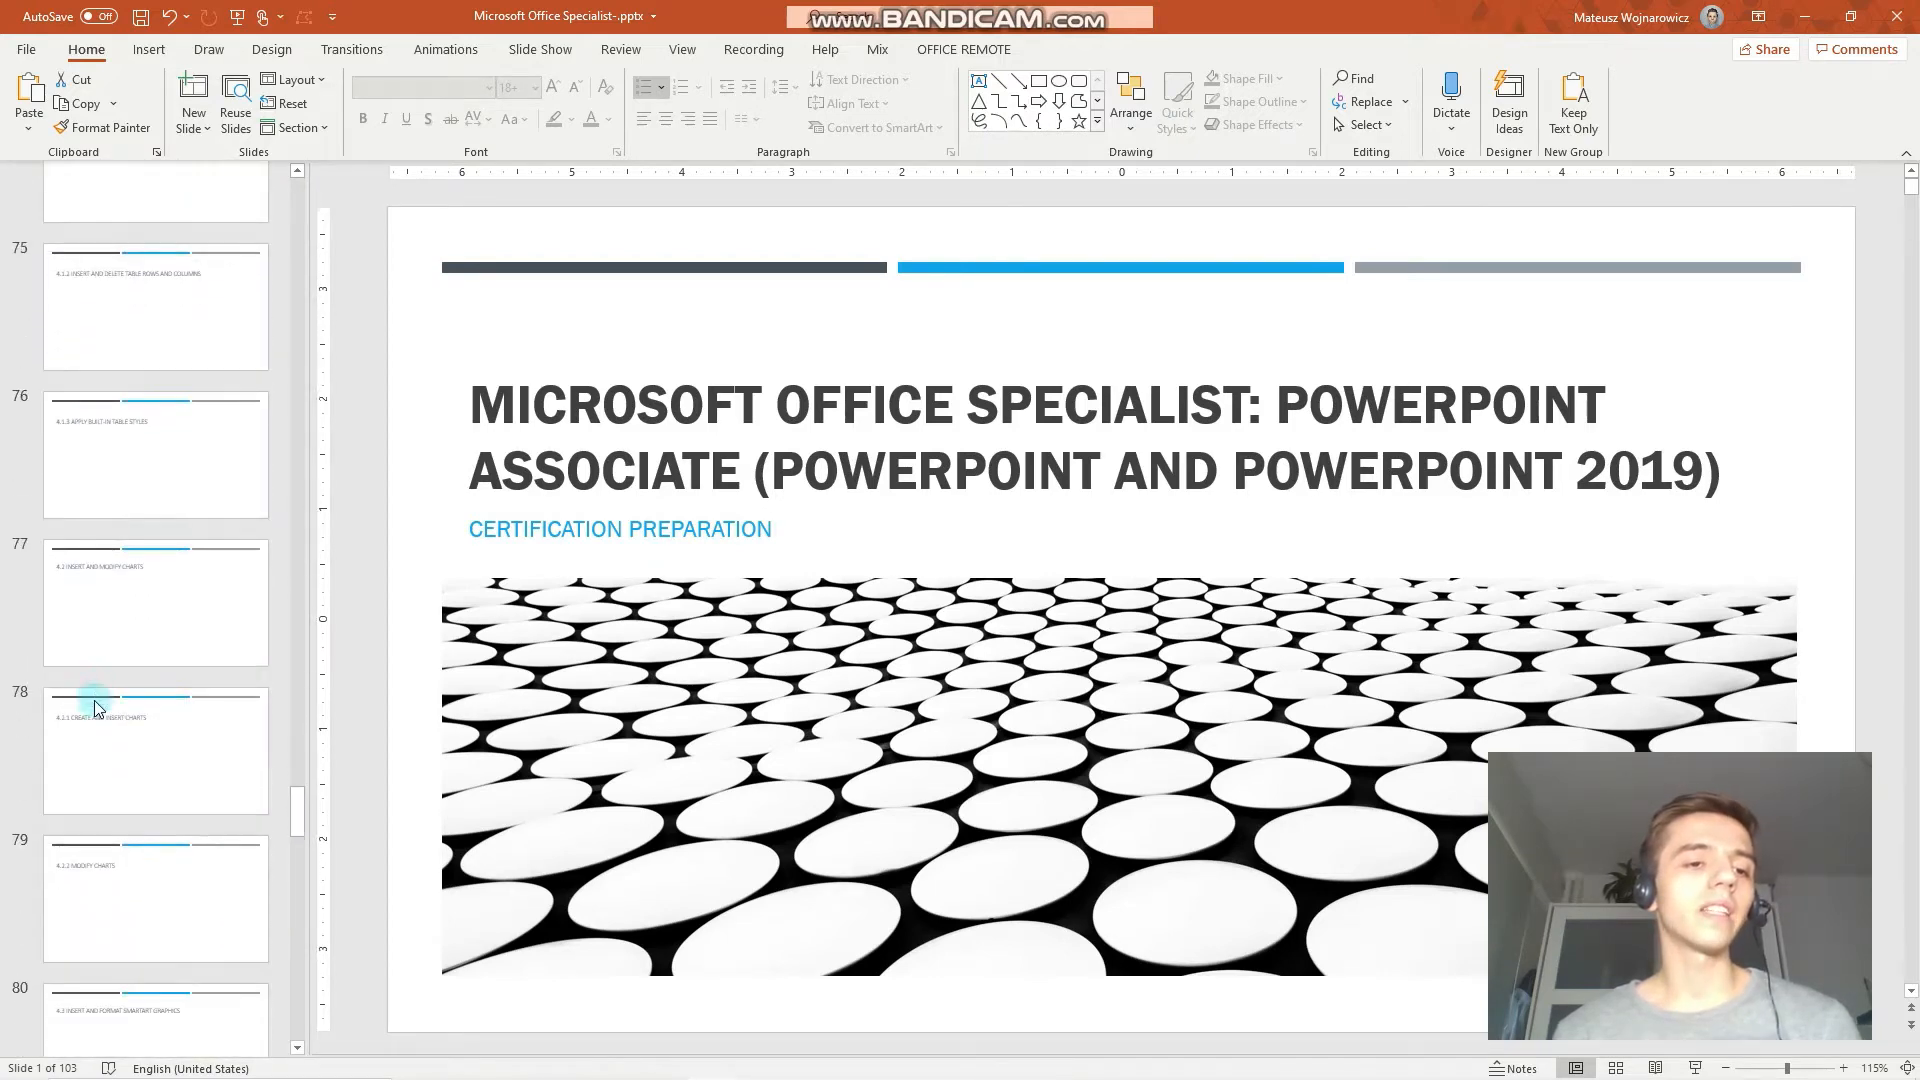
Step: Scroll the thumbnails and select slide 82, '4.3.2 Convert Lists to SmartArt Graphics'
{"action": "scroll", "scroll_direction": "down", "scroll_amount": 3}
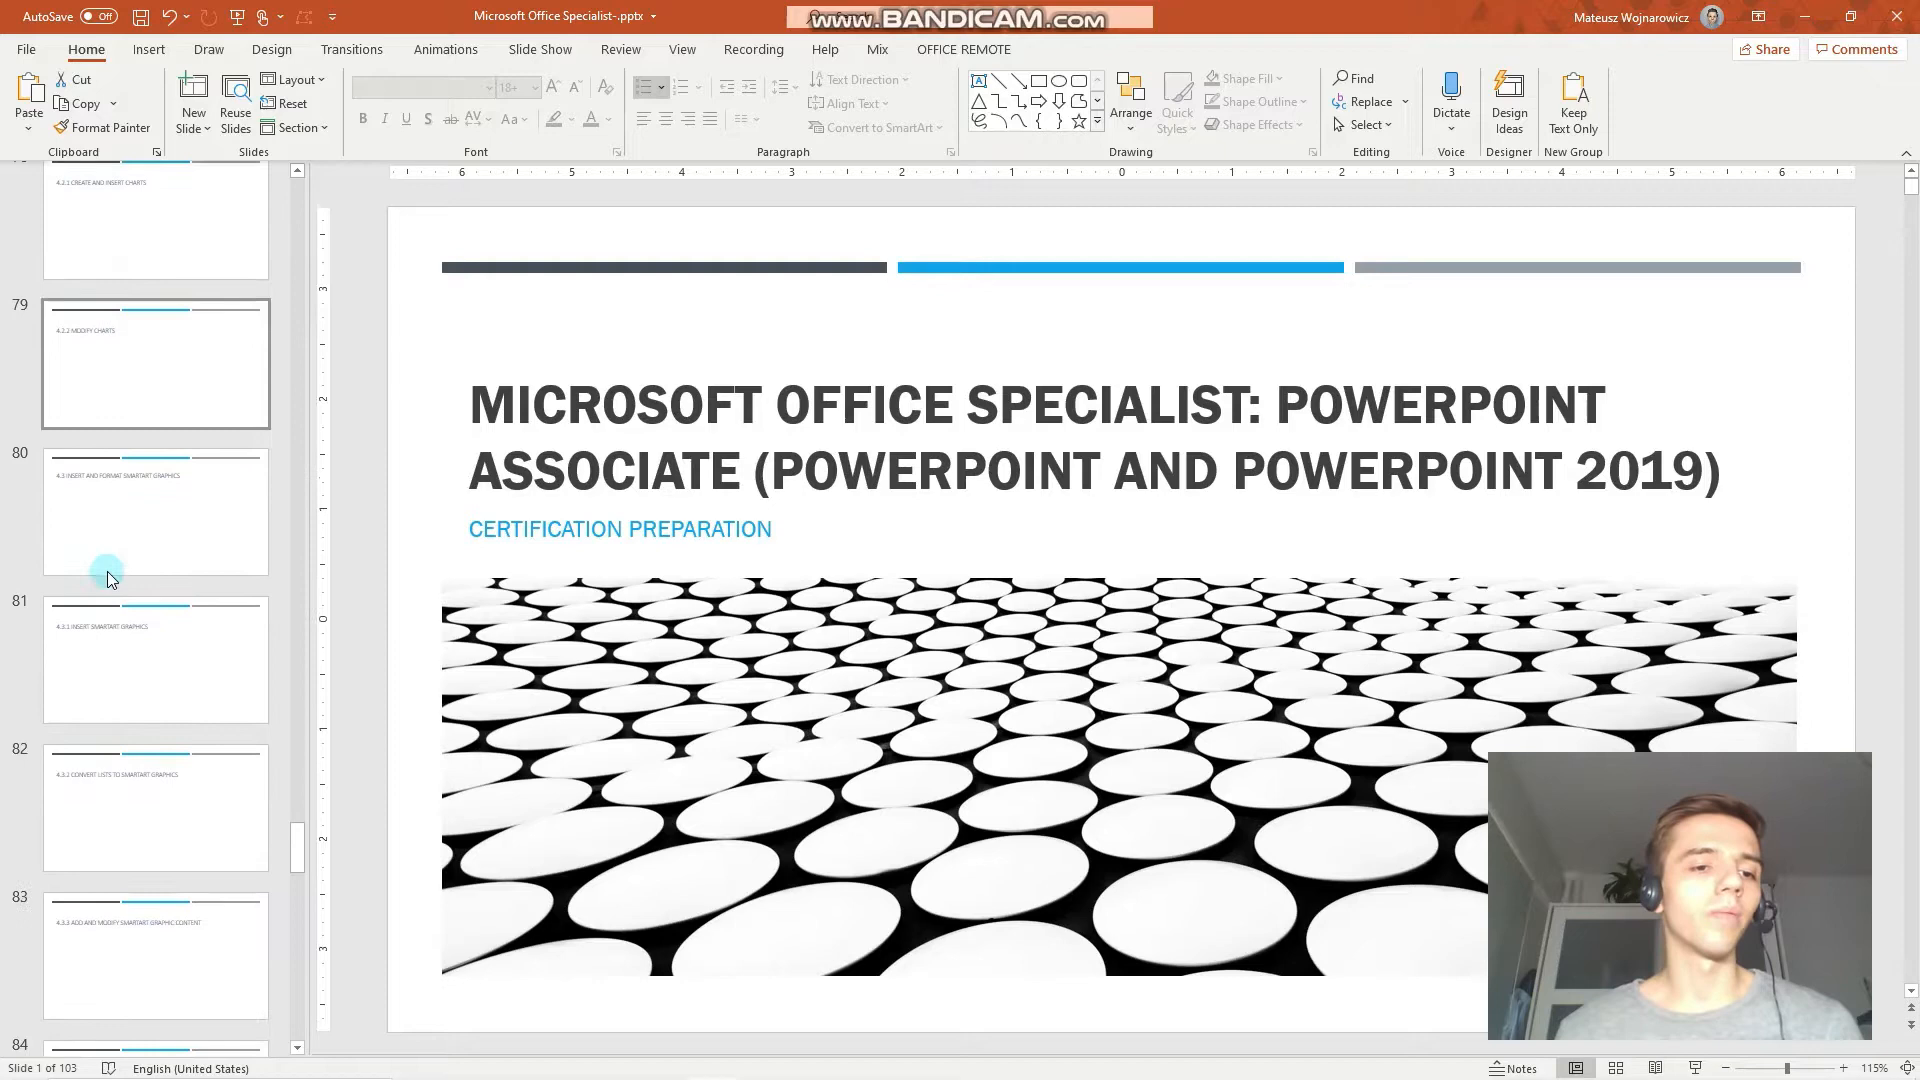
{"action": "left_click", "coordinate": [156, 512]}
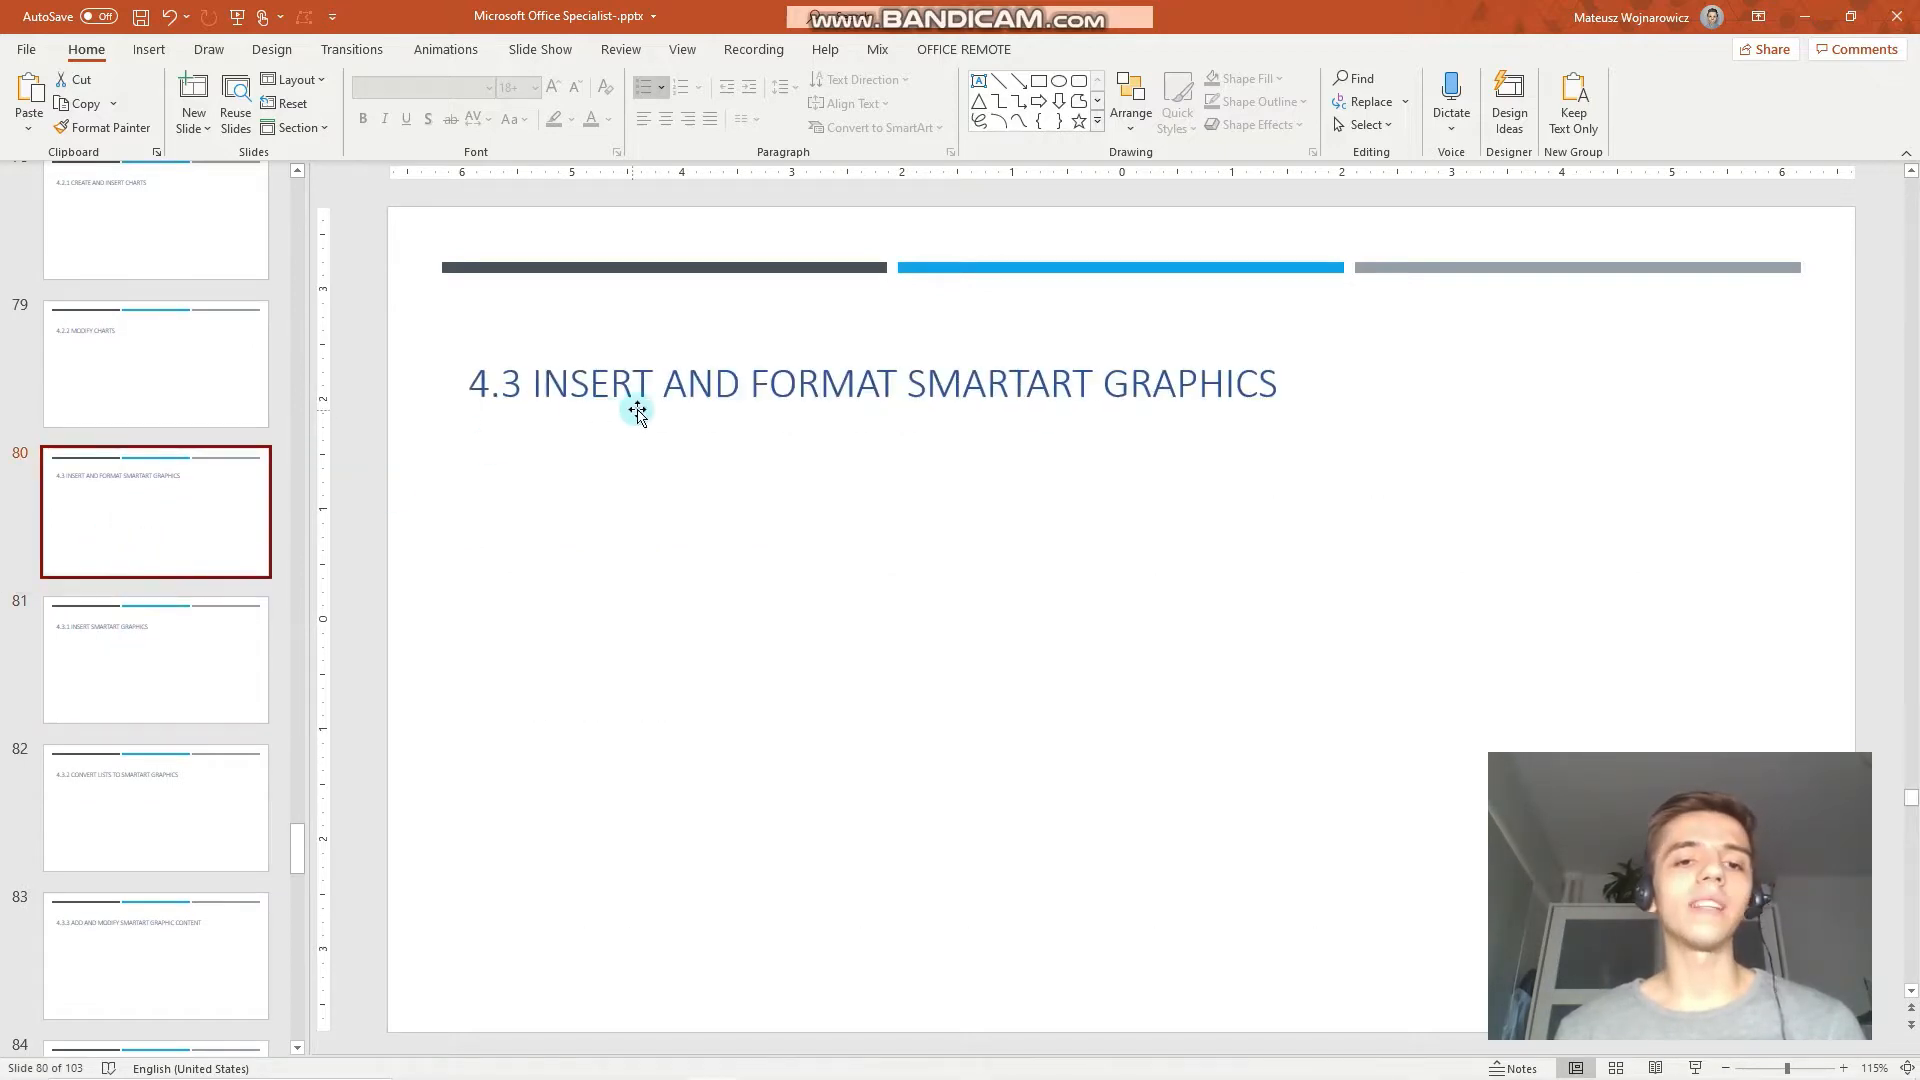
{"action": "mouse_move", "coordinate": [496, 481]}
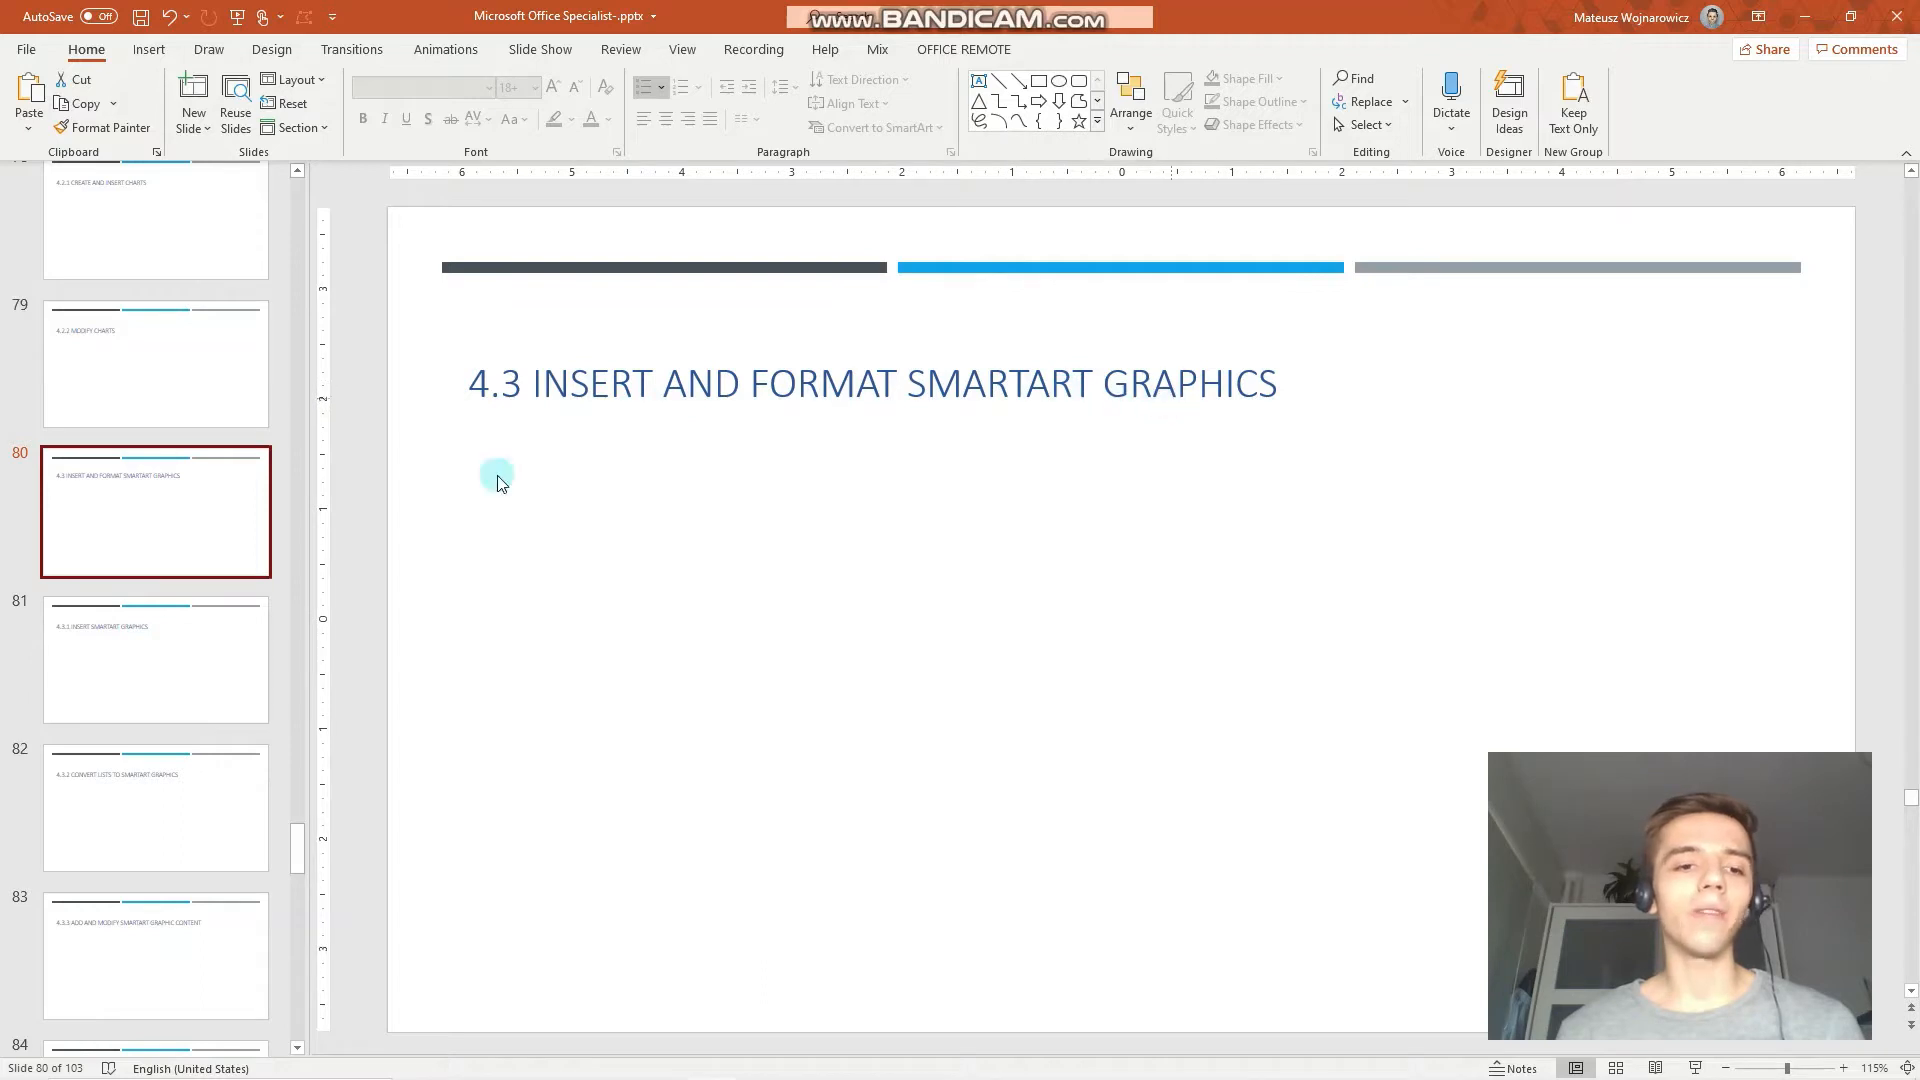
{"action": "left_click", "coordinate": [156, 659]}
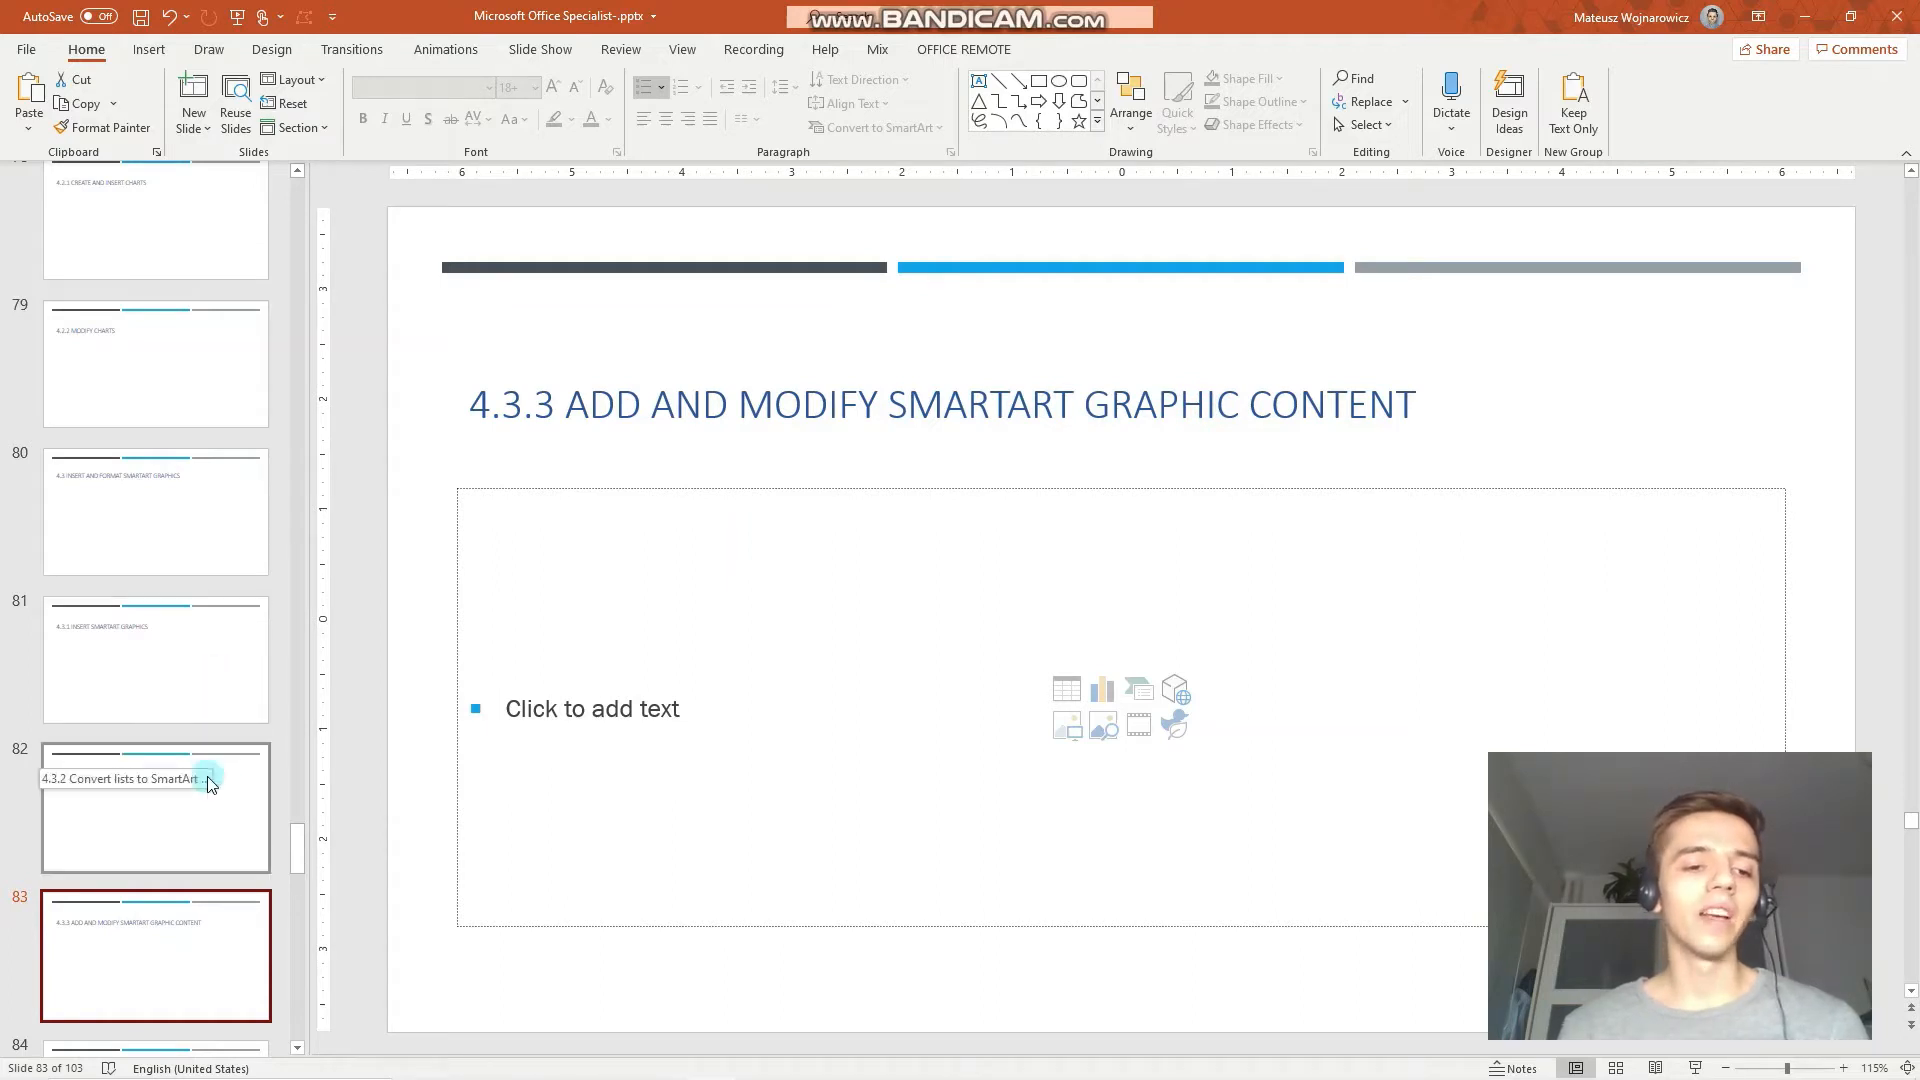
{"action": "left_click", "coordinate": [156, 806]}
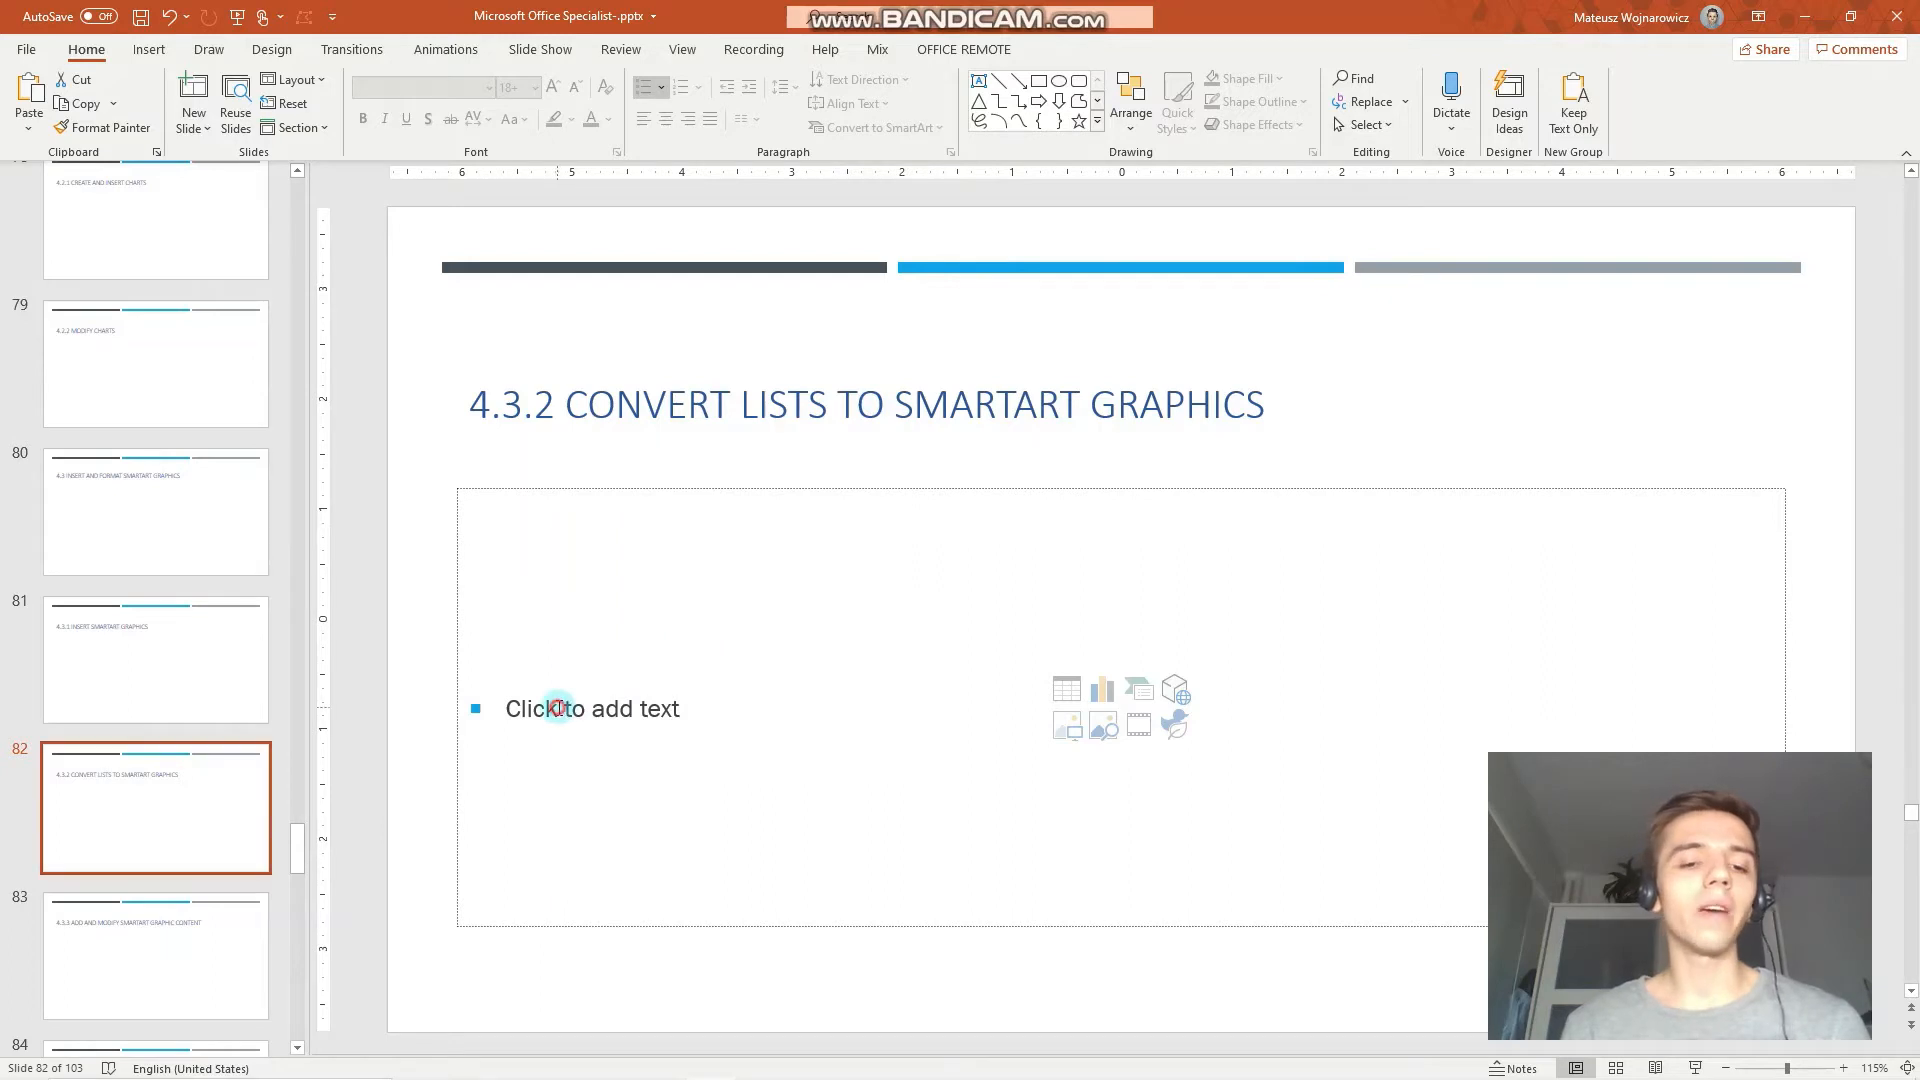
Step: Type the bullets One, Two, Three into slide 82's content placeholder
{"action": "left_click", "coordinate": [592, 708]}
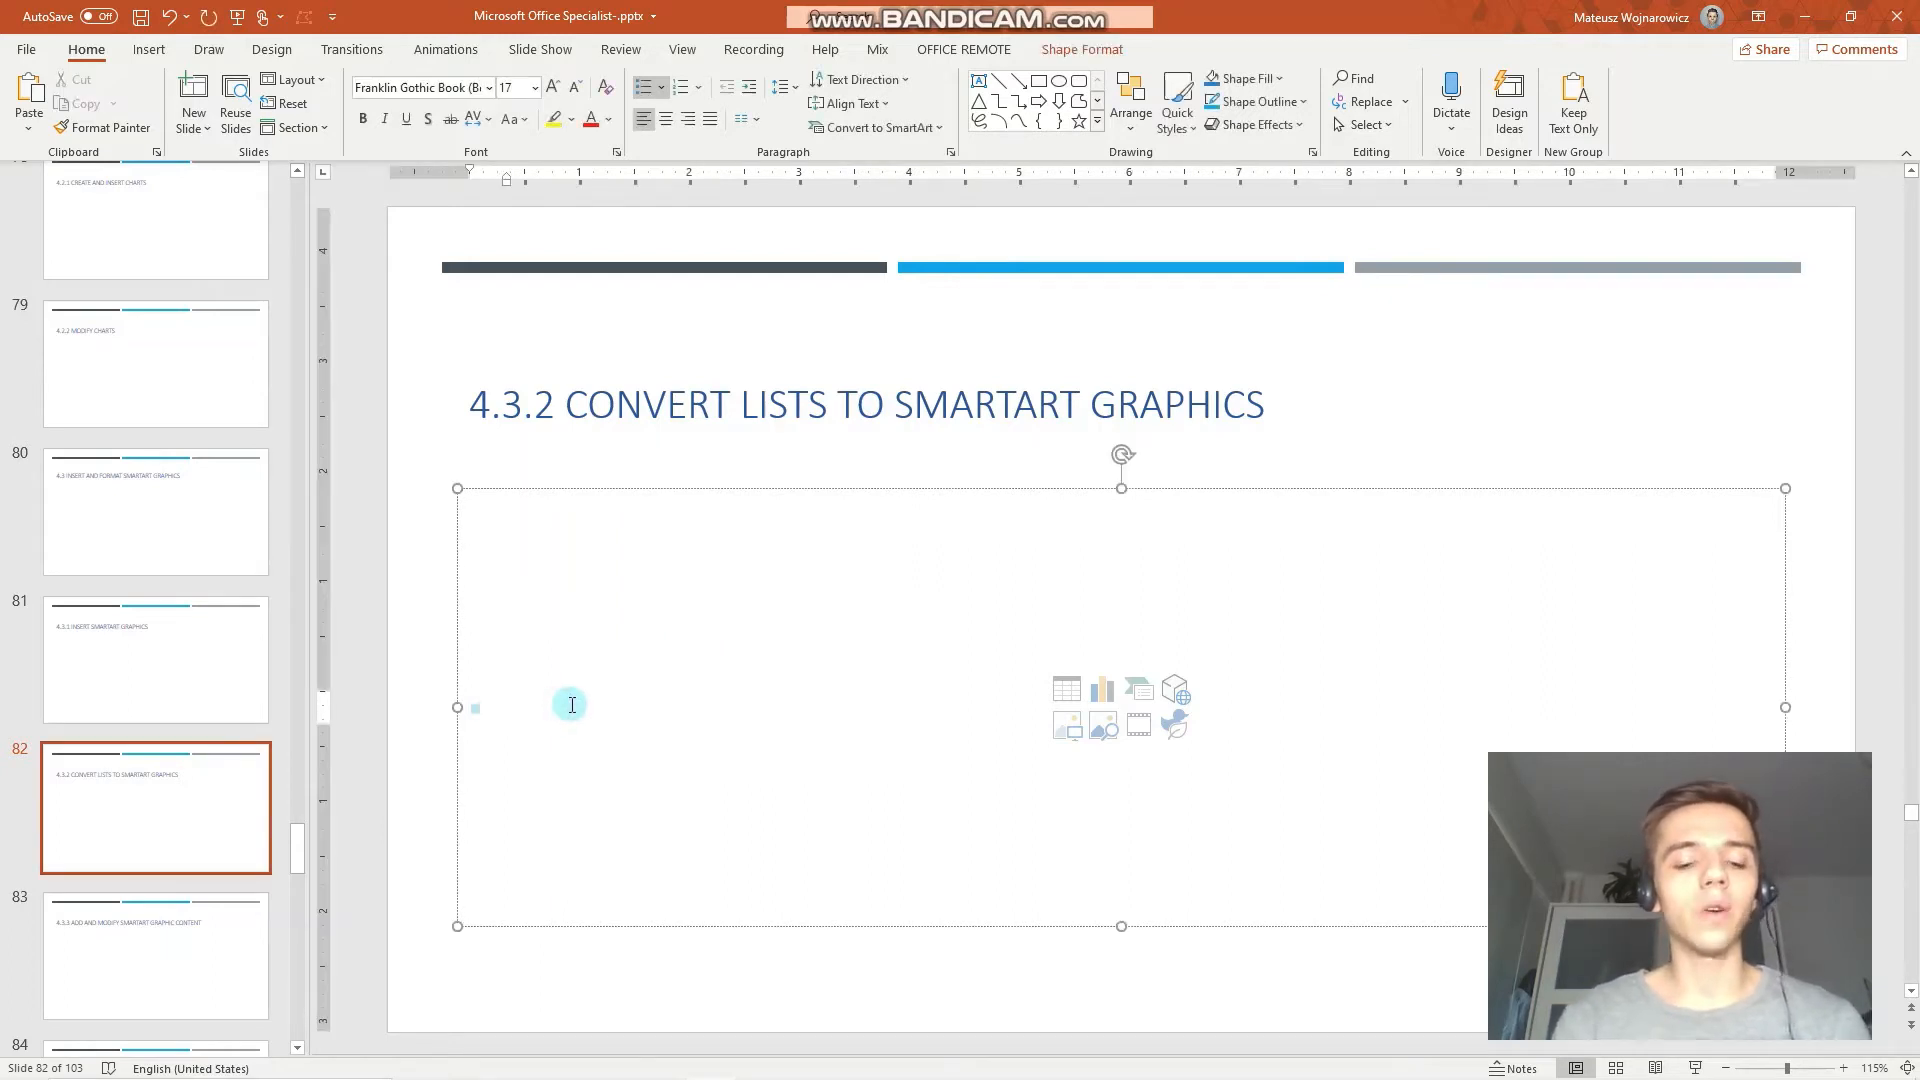
{"action": "type", "text": "One"}
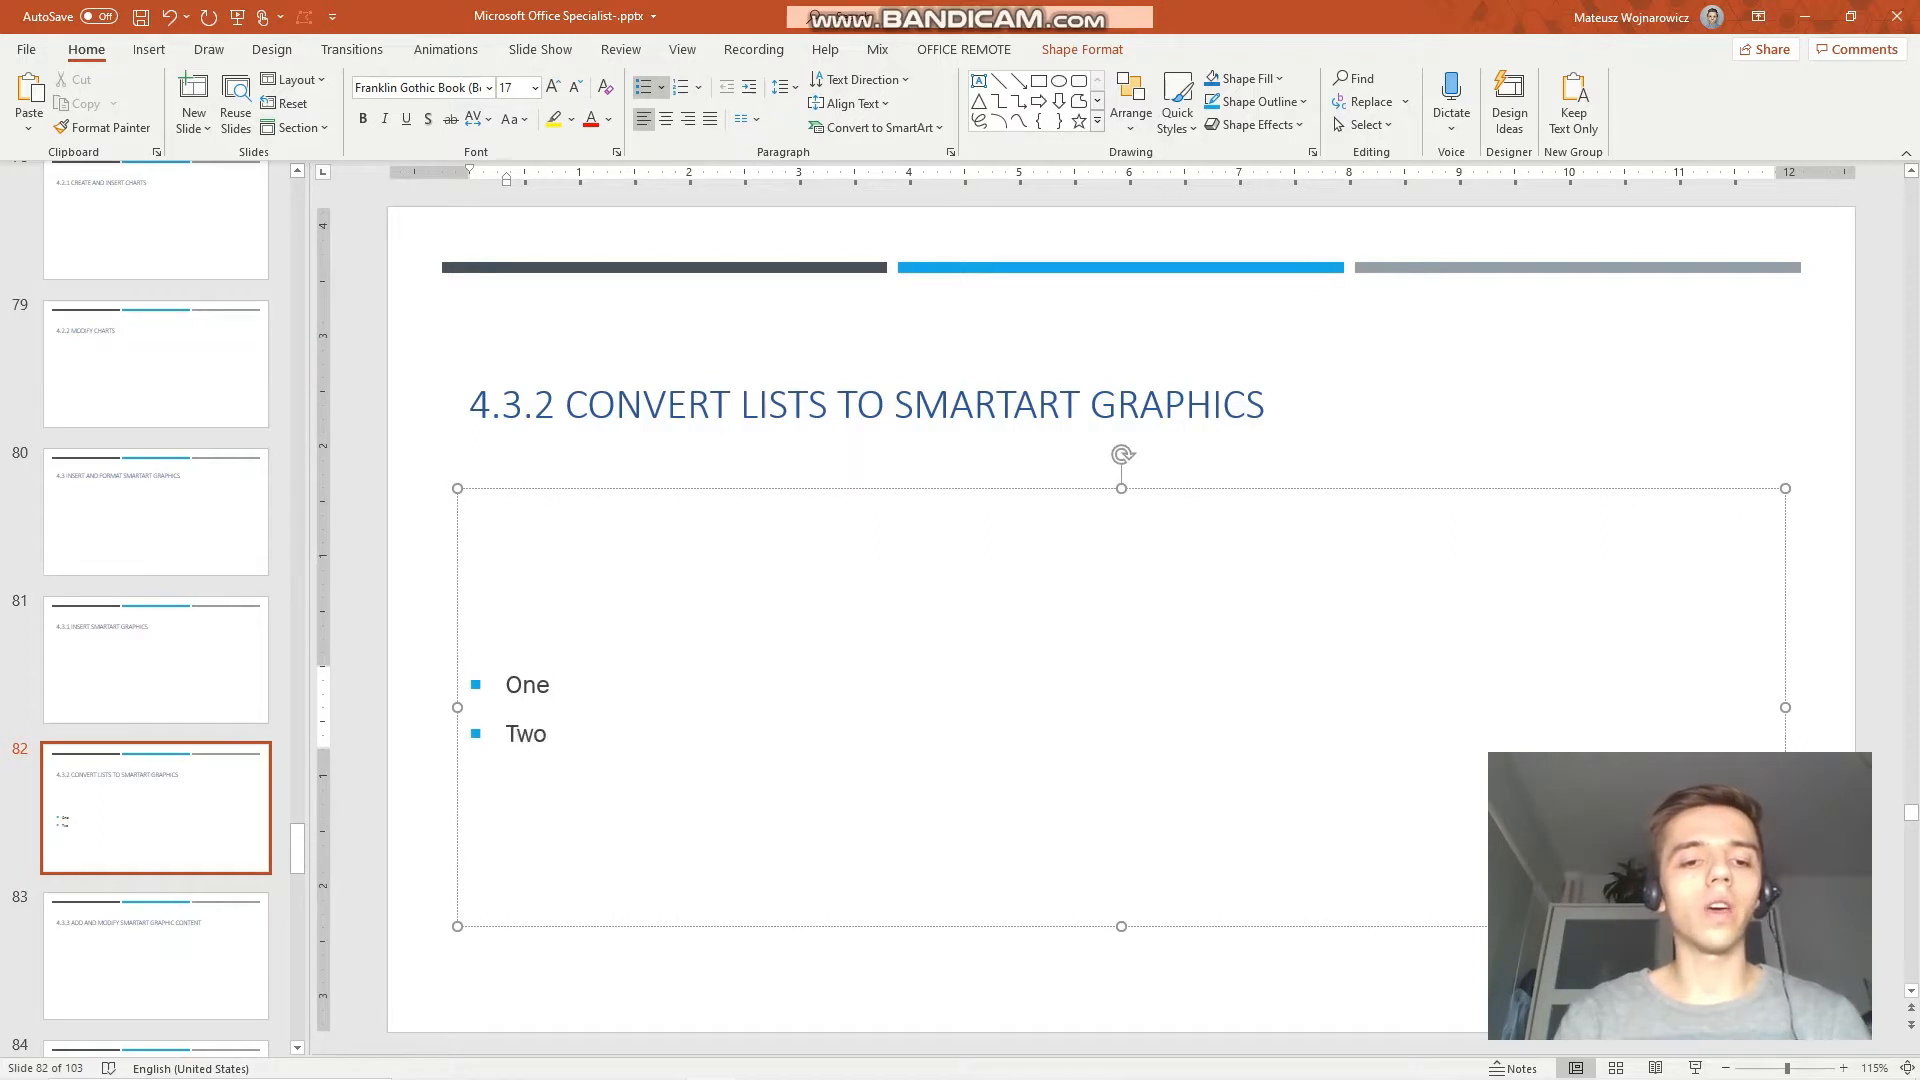
{"action": "type", "text": "Three"}
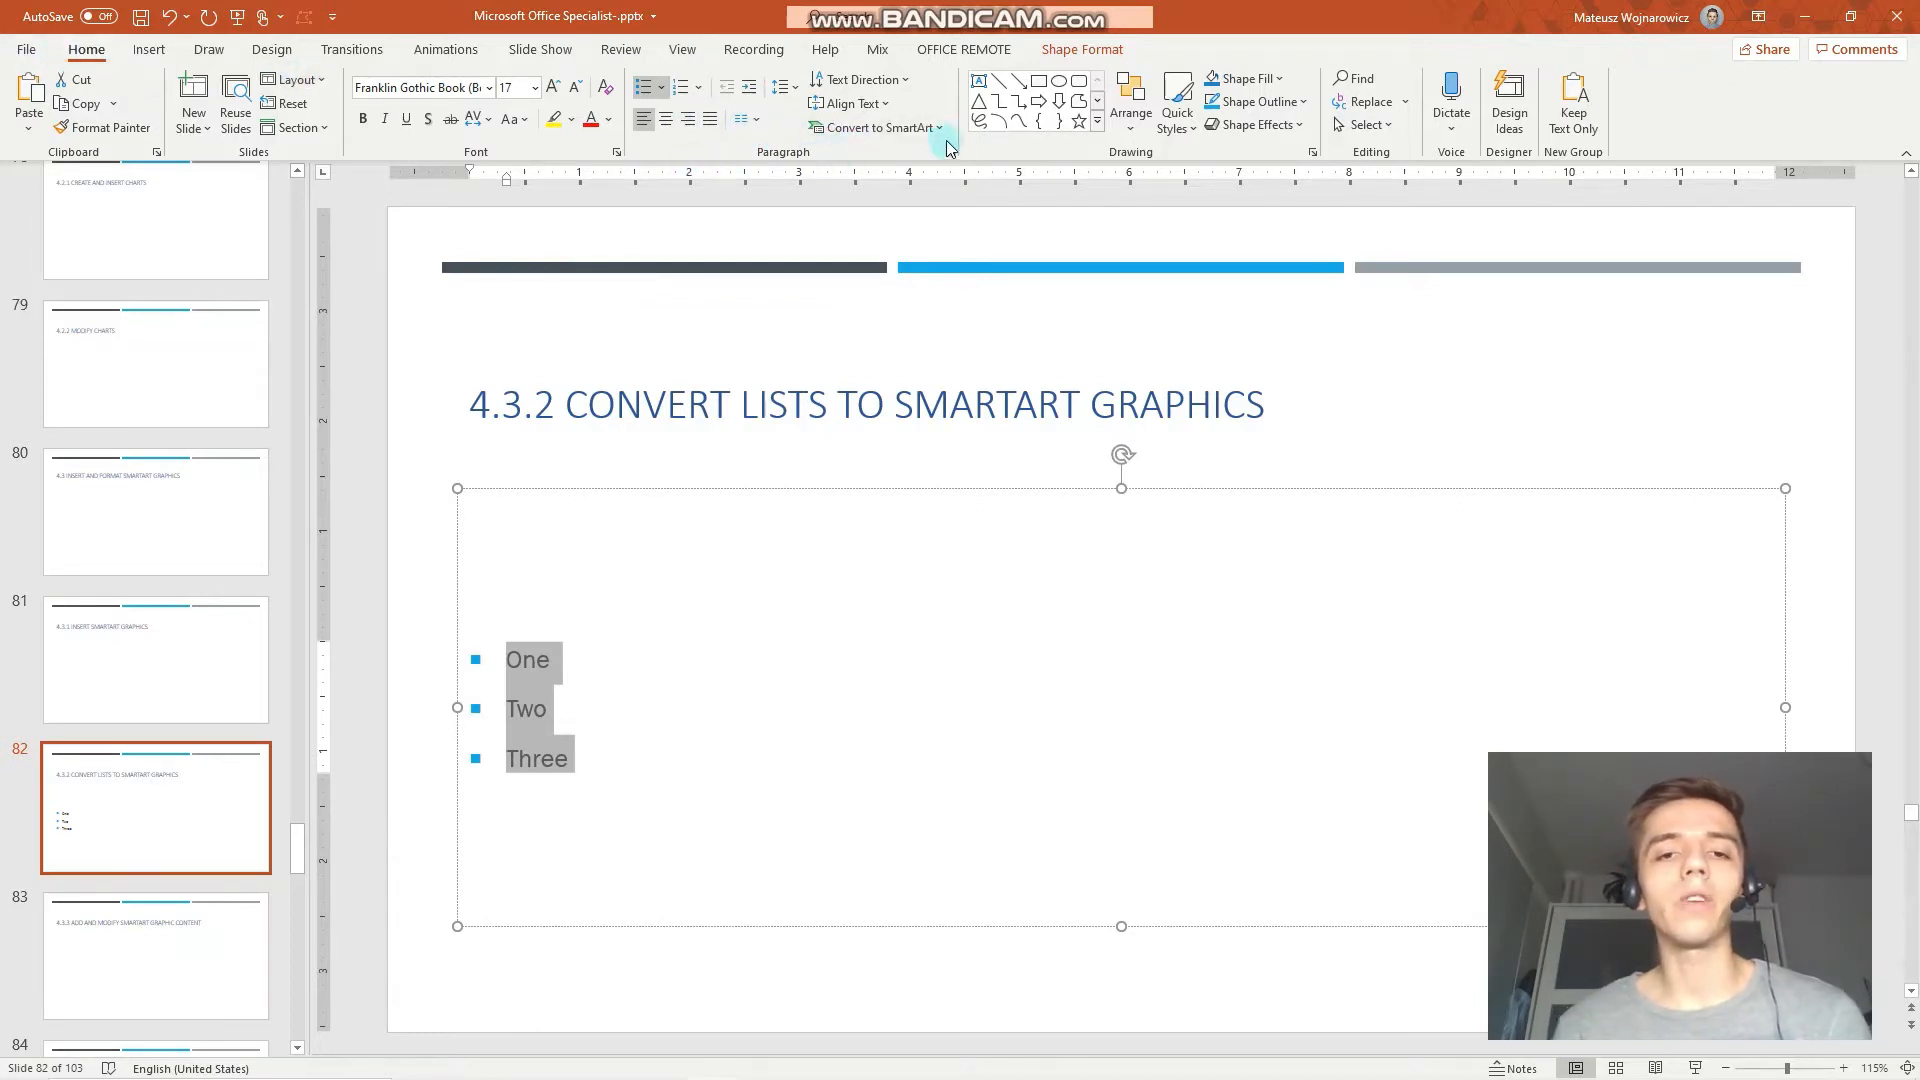
{"action": "left_click", "coordinate": [873, 127]}
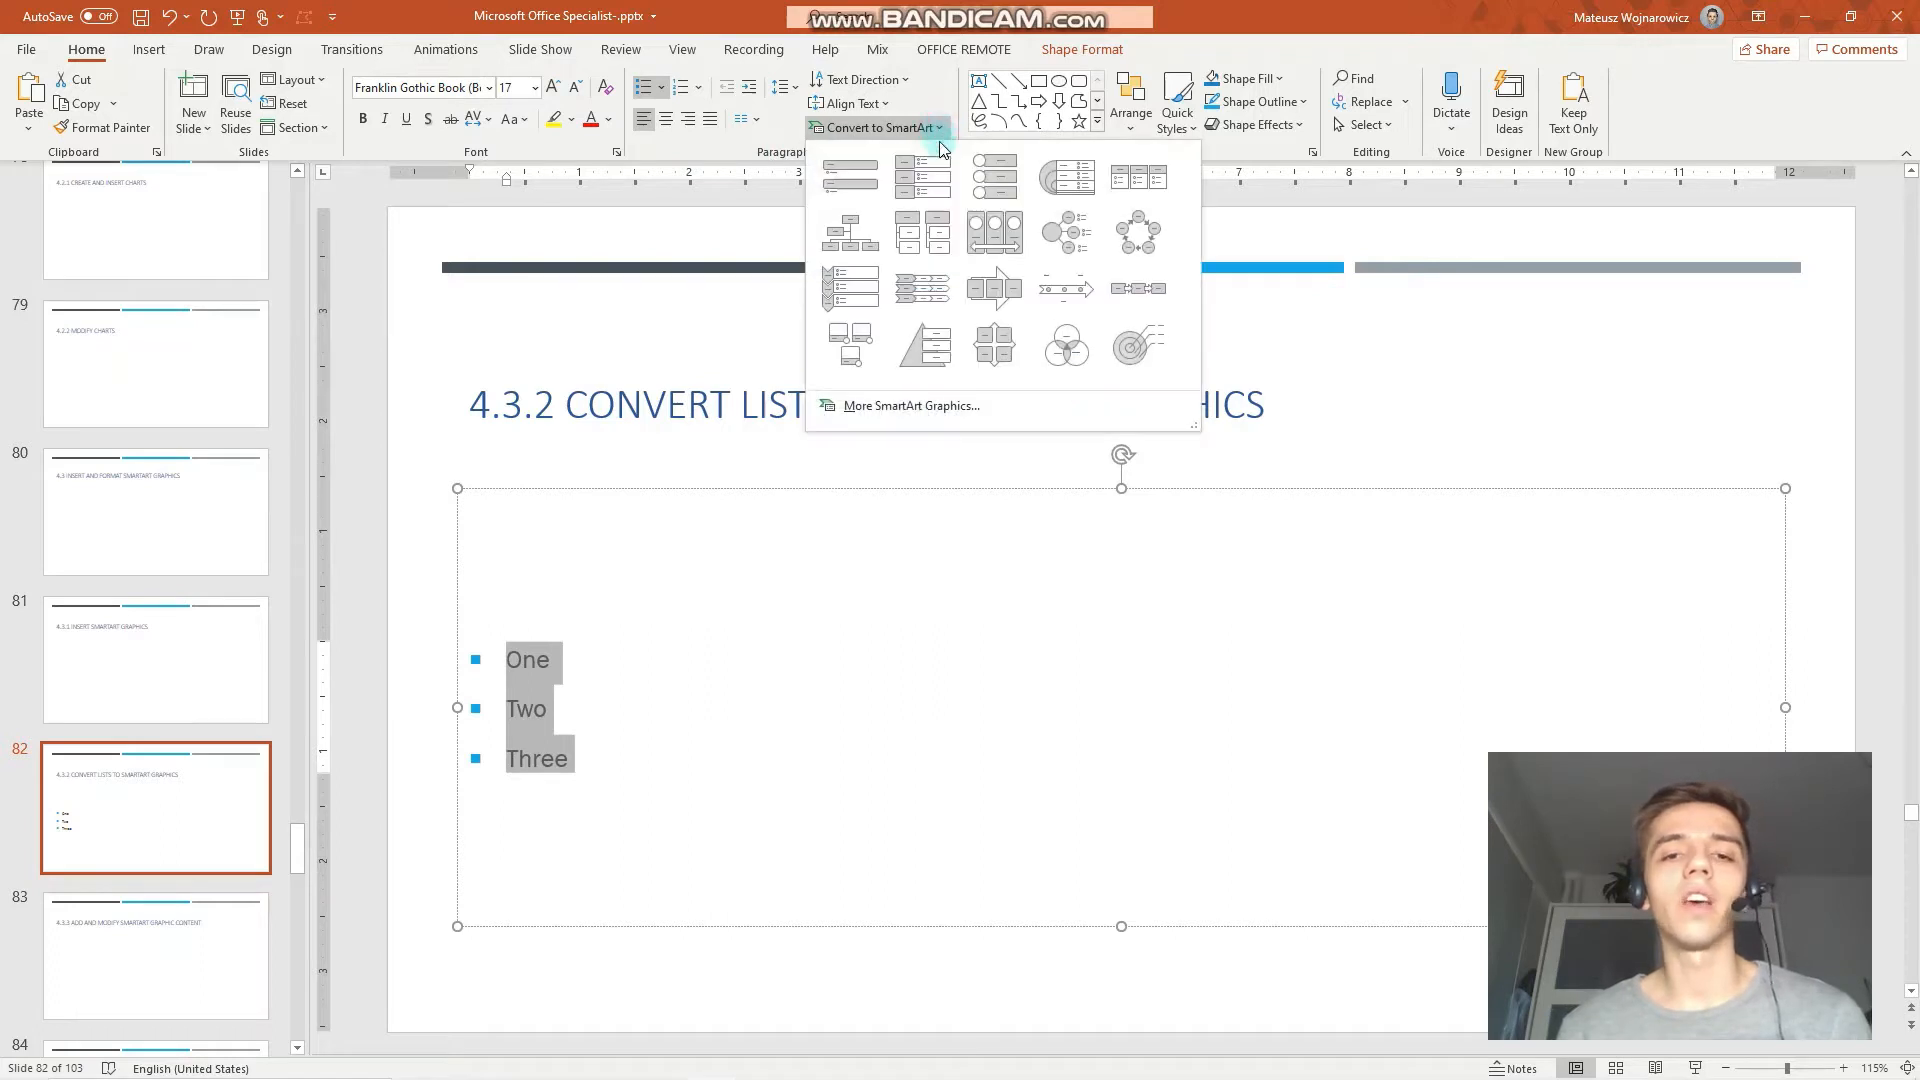
{"action": "left_click", "coordinate": [1065, 174]}
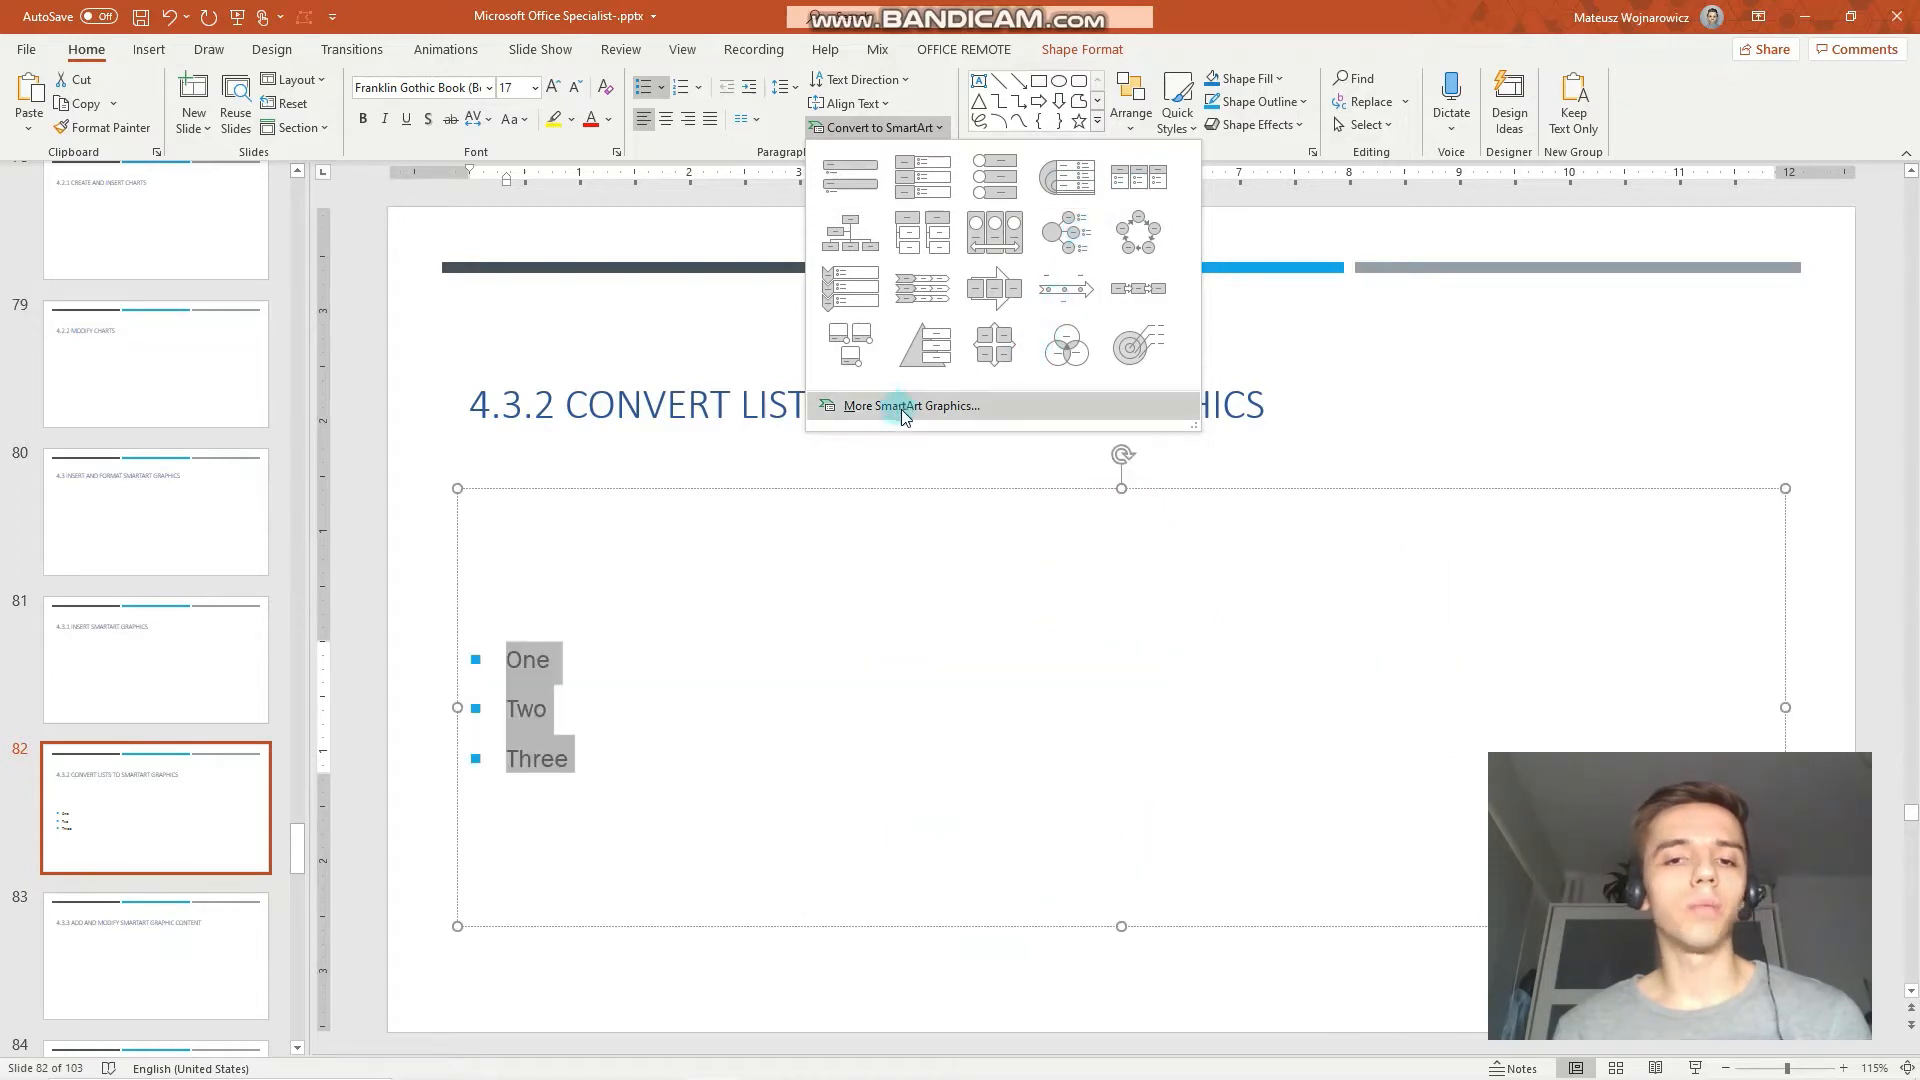
{"action": "left_click", "coordinate": [906, 415]}
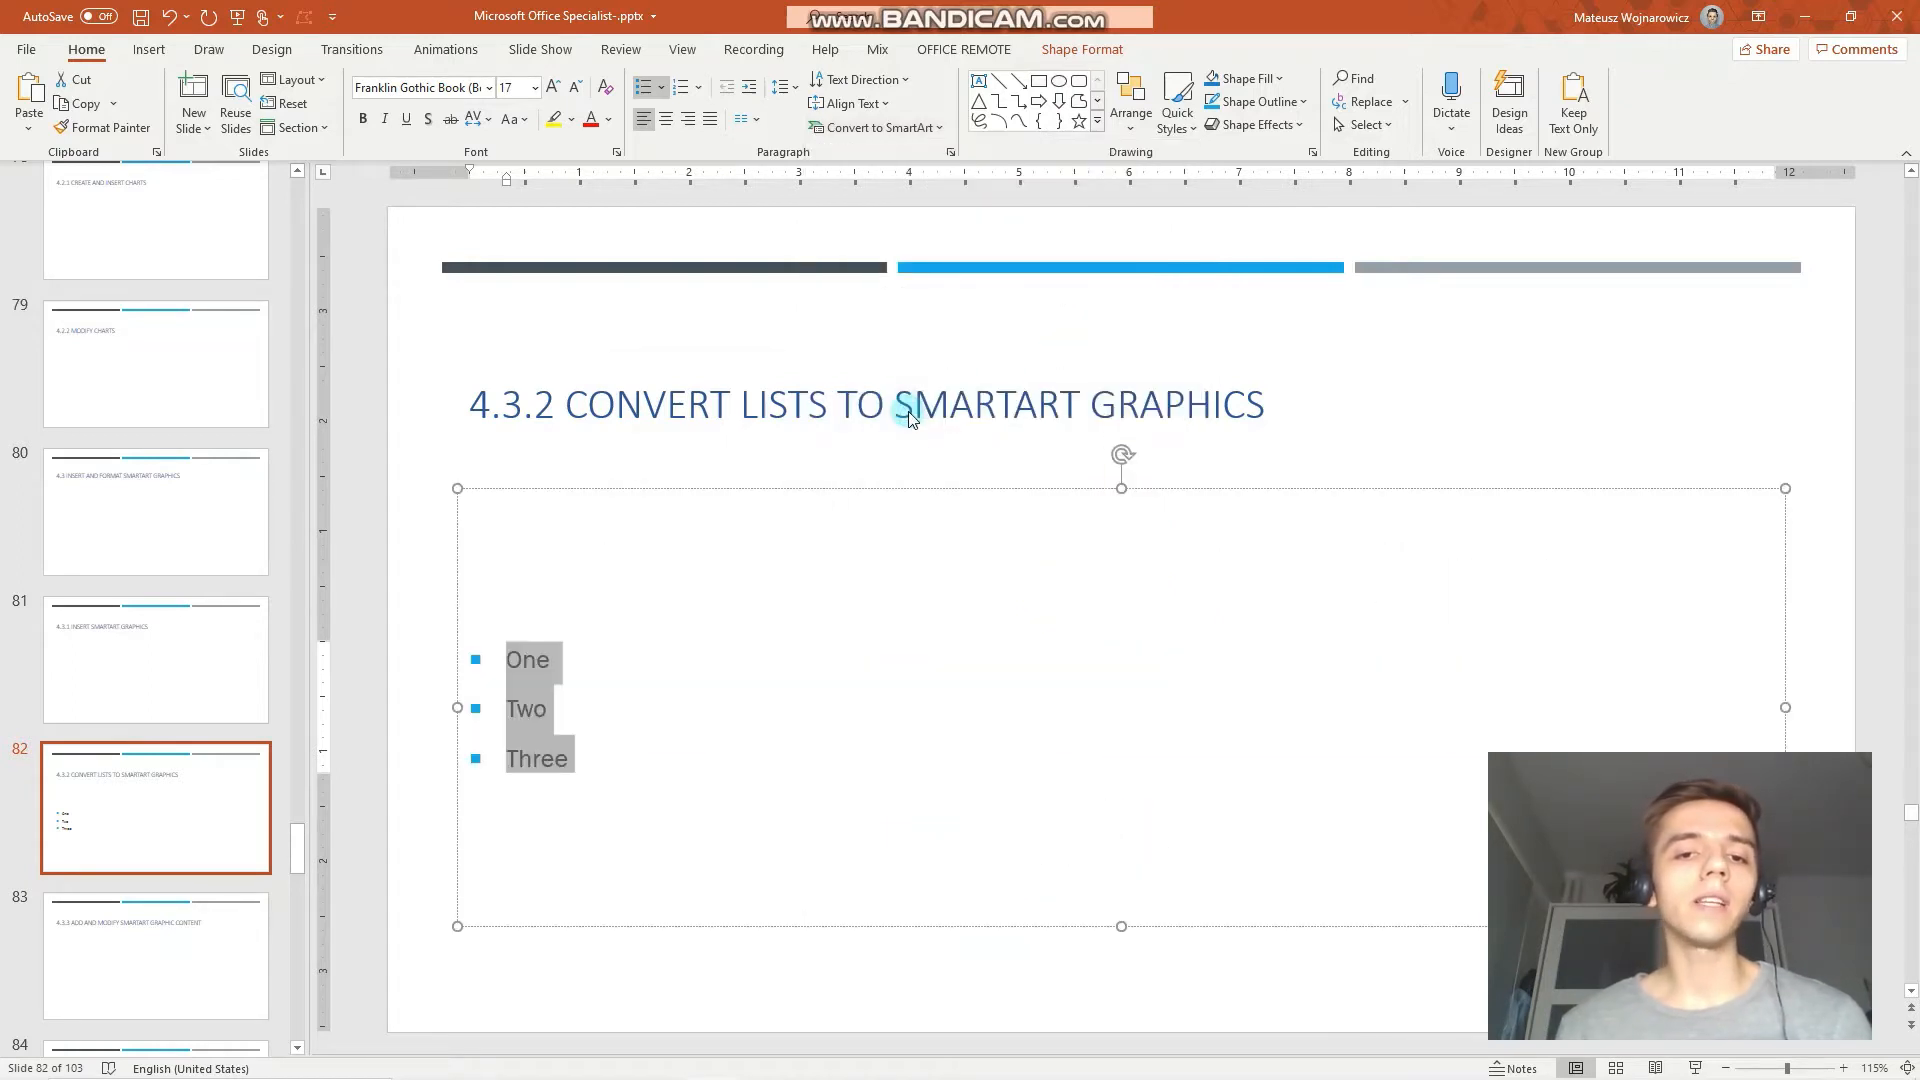
Step: Convert the list to the List > Alternating Hexagons SmartArt layout
{"action": "left_click", "coordinate": [874, 127]}
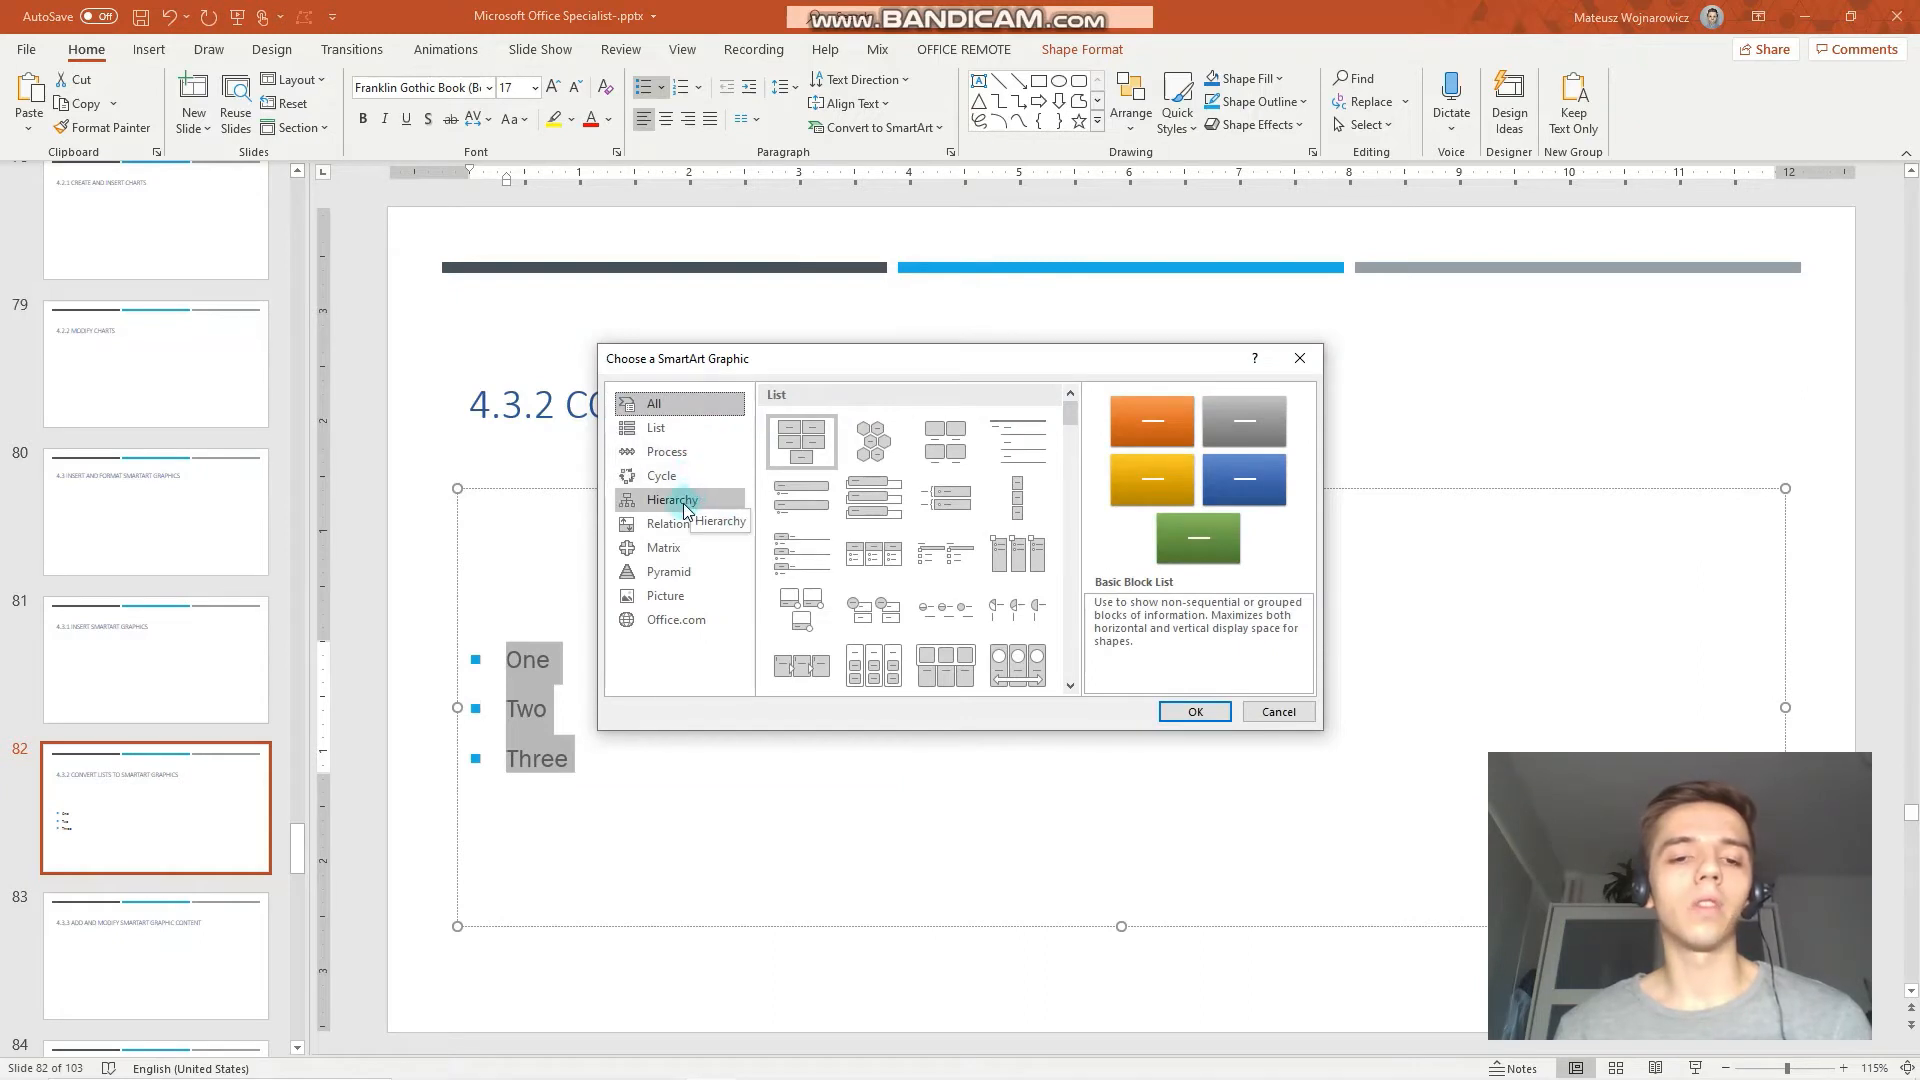
{"action": "mouse_move", "coordinate": [671, 523]}
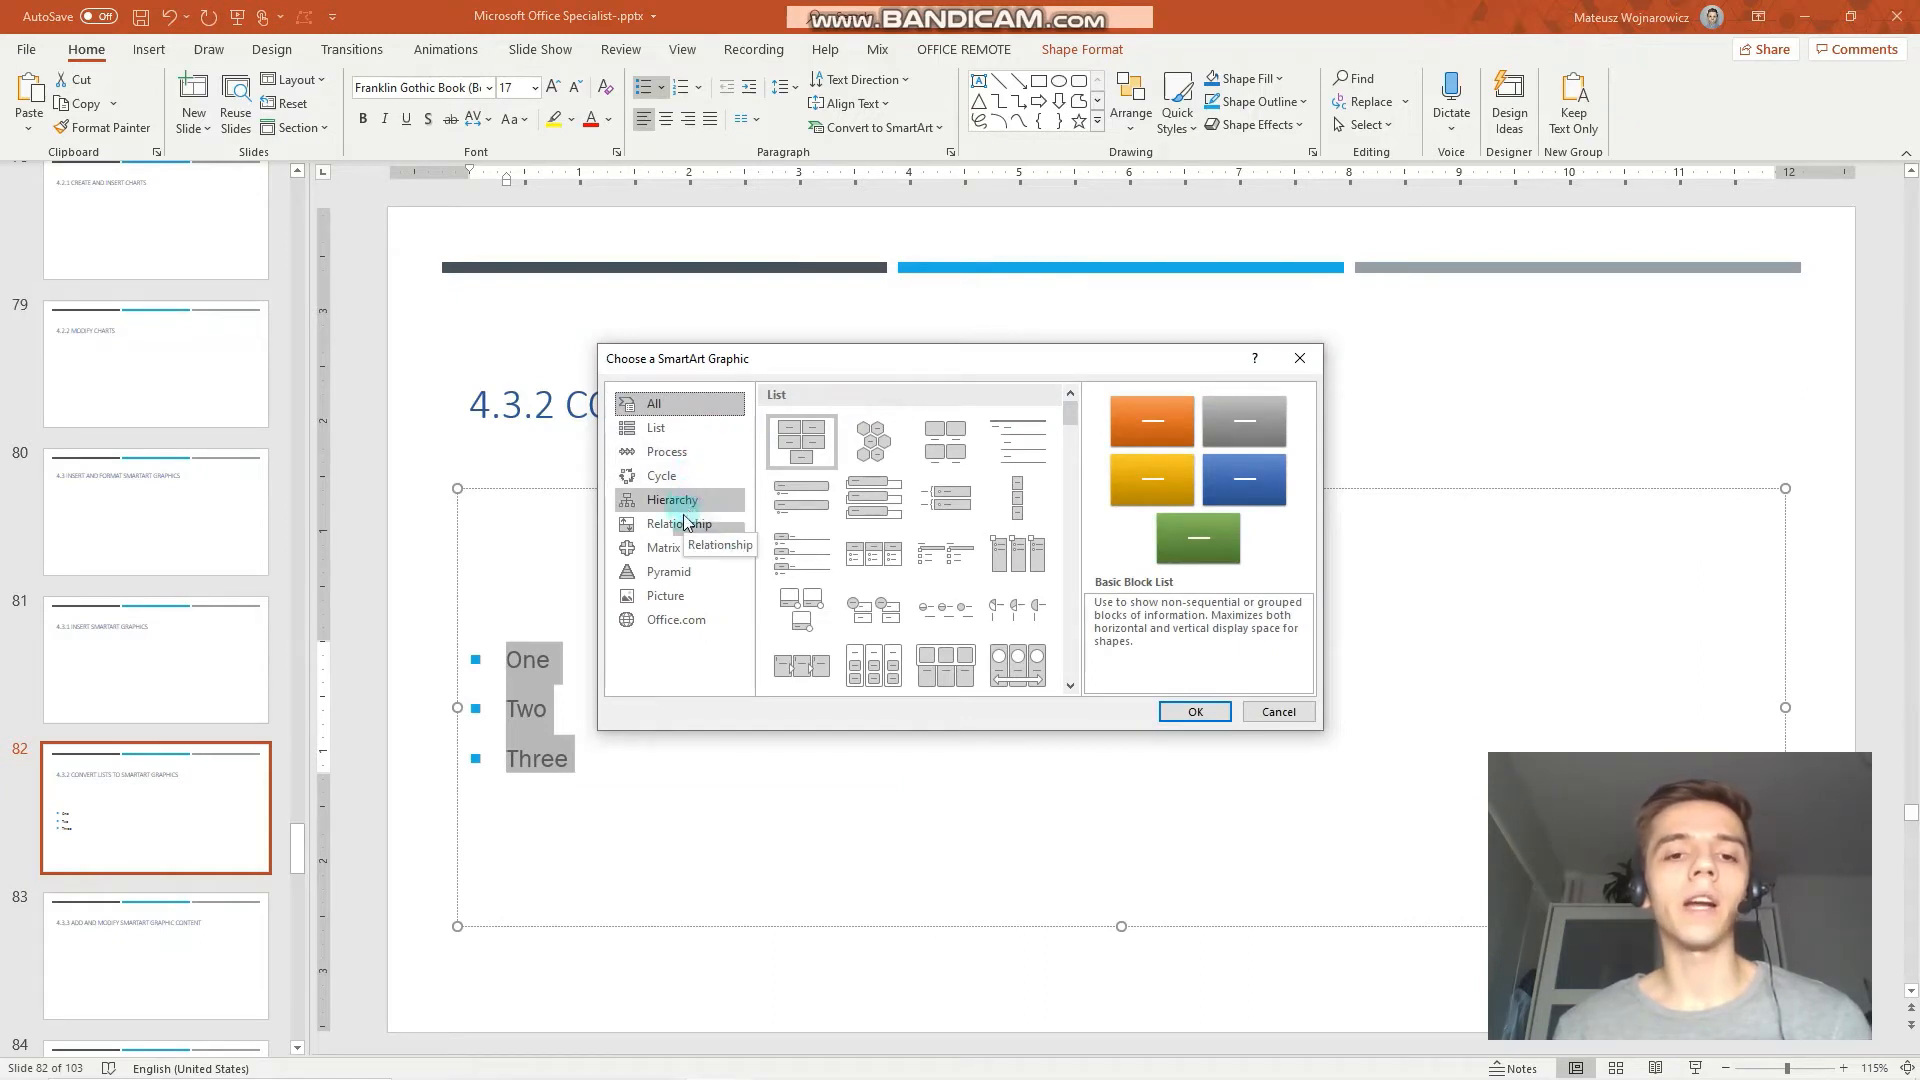
{"action": "mouse_move", "coordinate": [671, 500]}
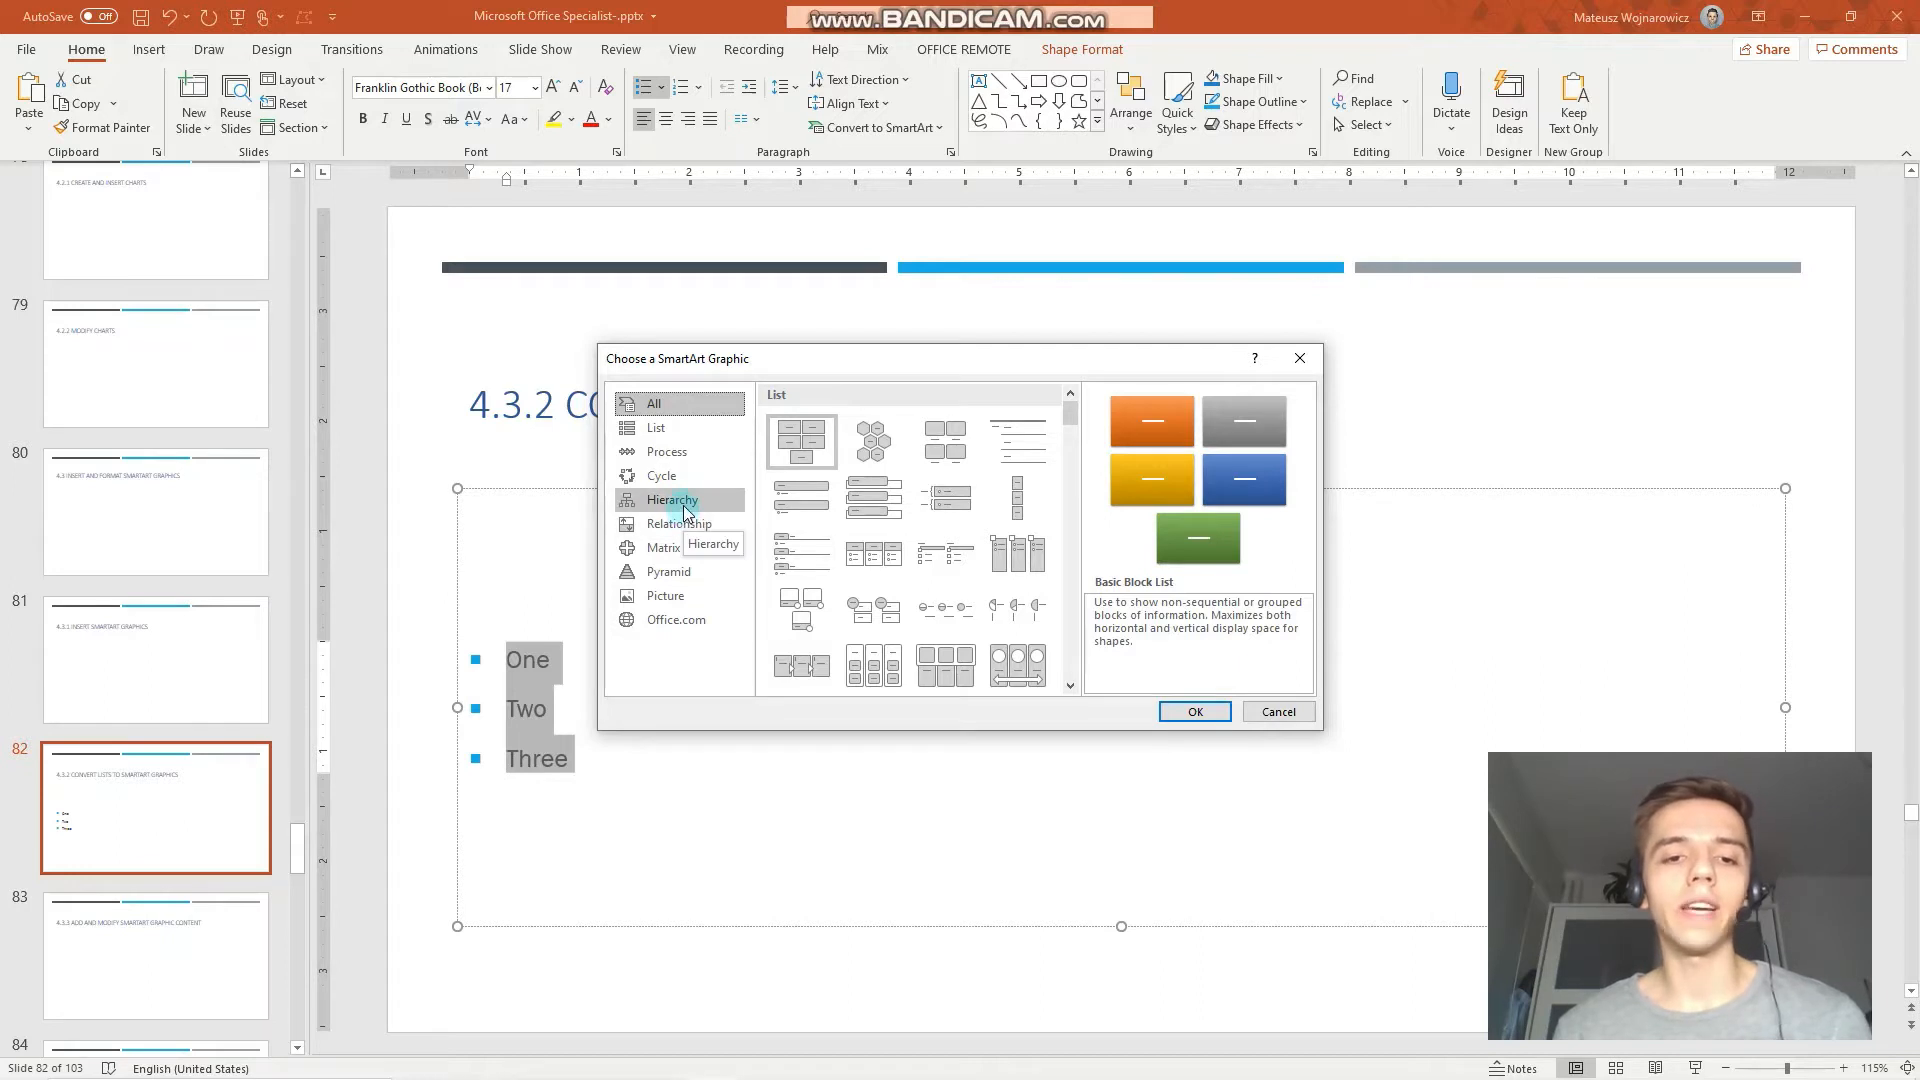
{"action": "left_click", "coordinate": [670, 500]}
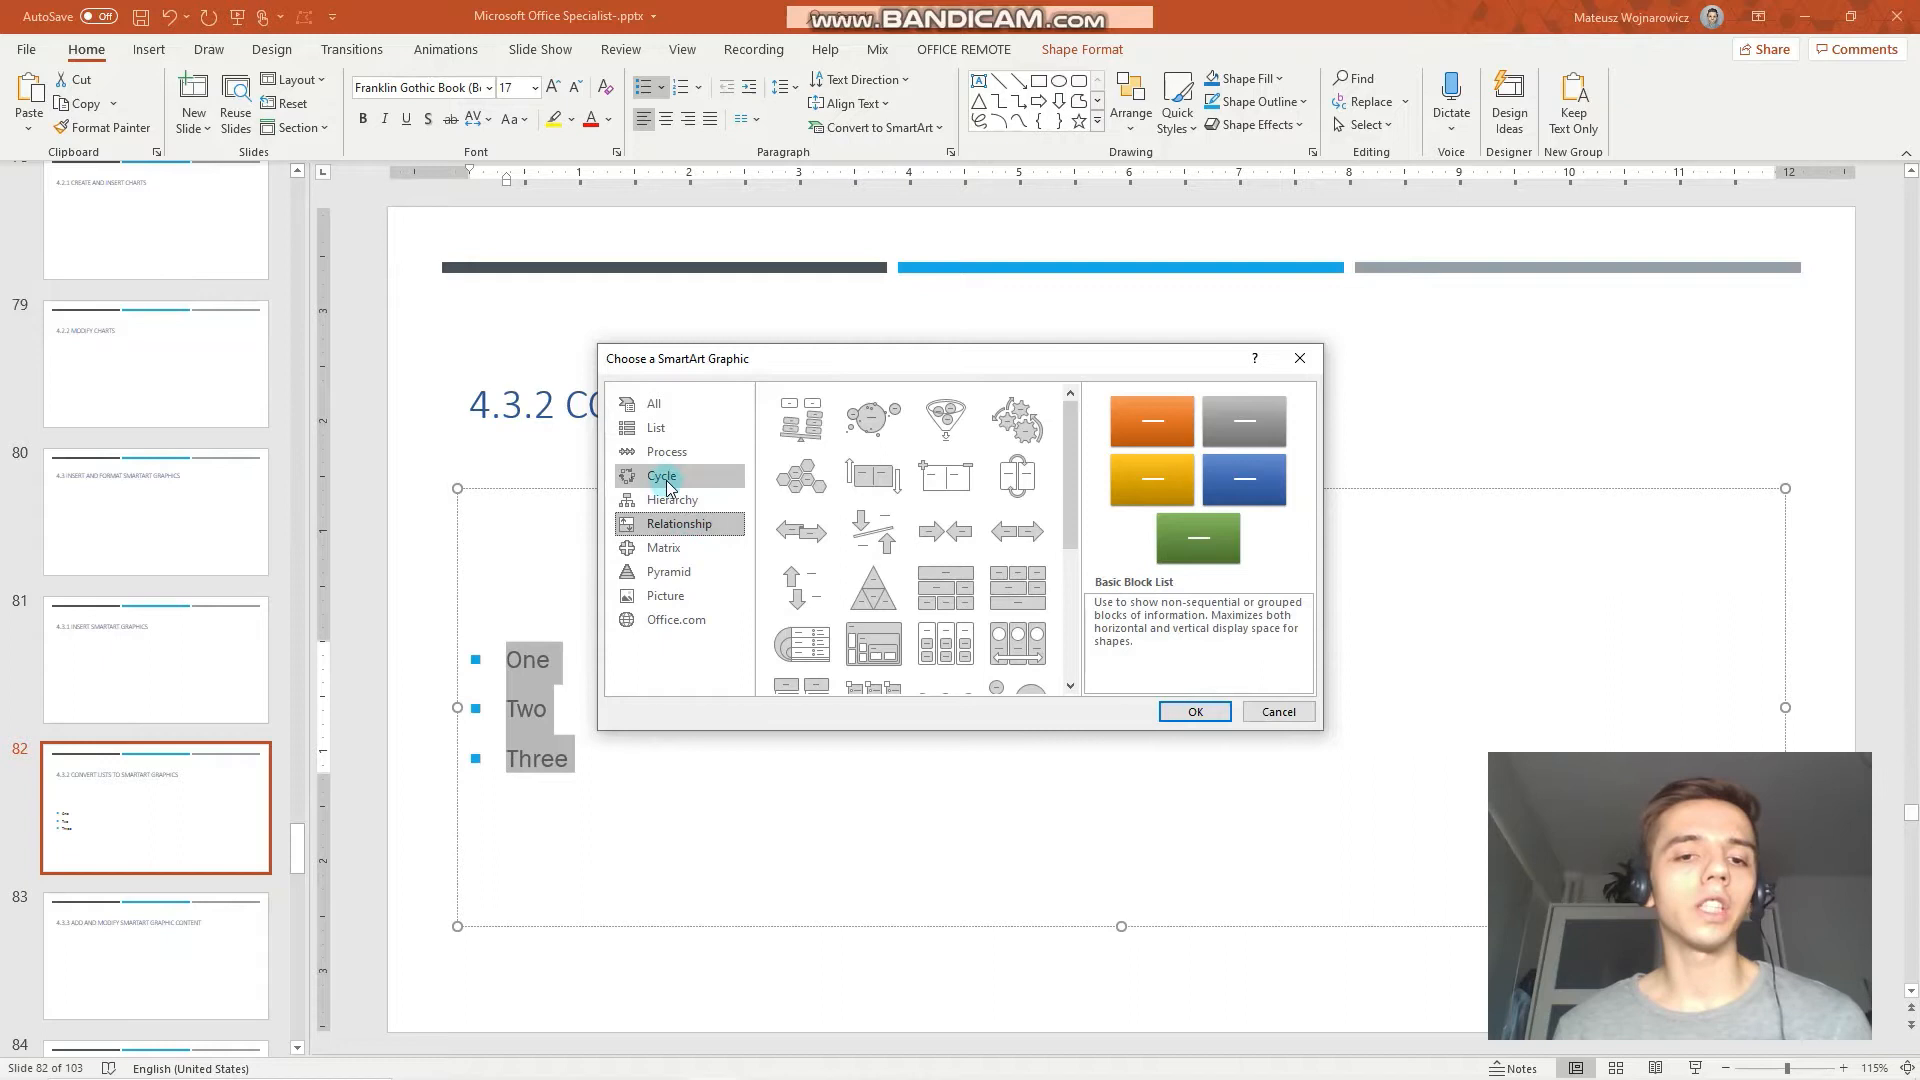
{"action": "mouse_move", "coordinate": [665, 452]}
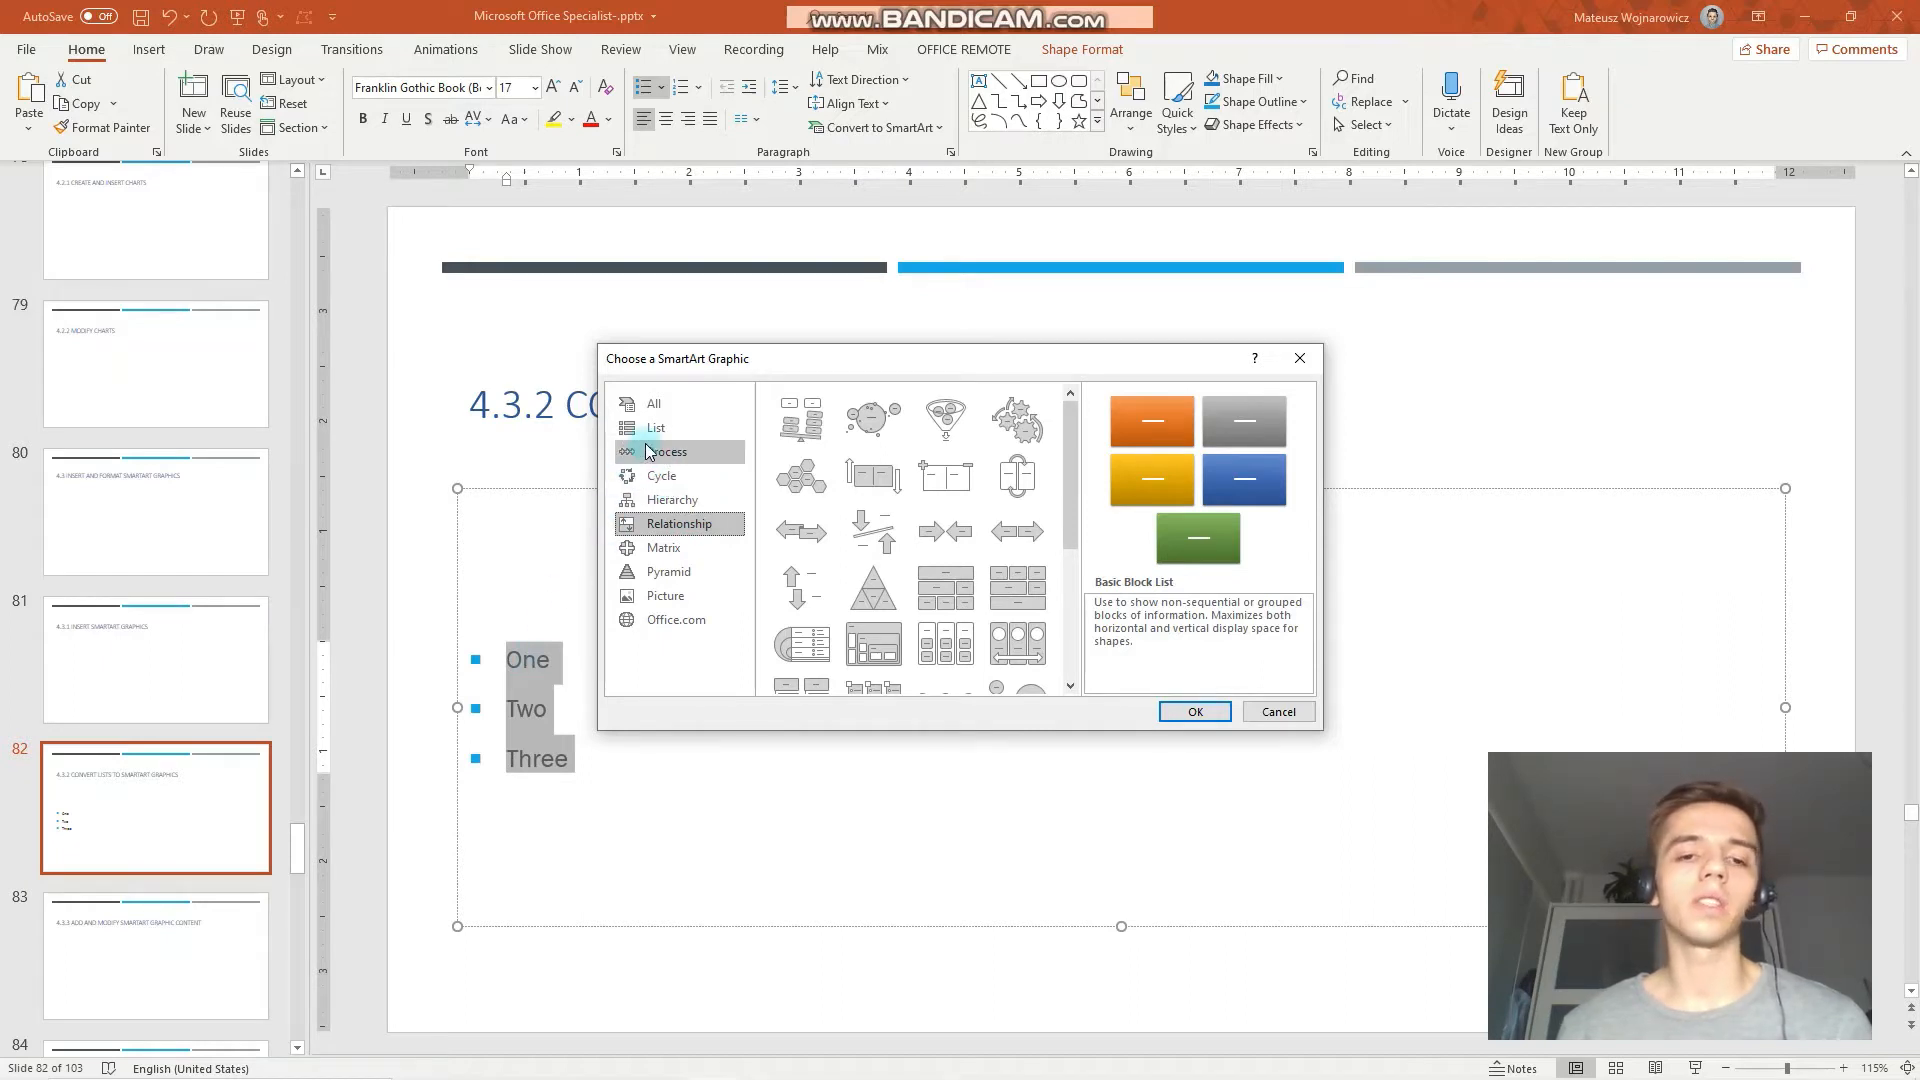
{"action": "left_click", "coordinate": [656, 427]}
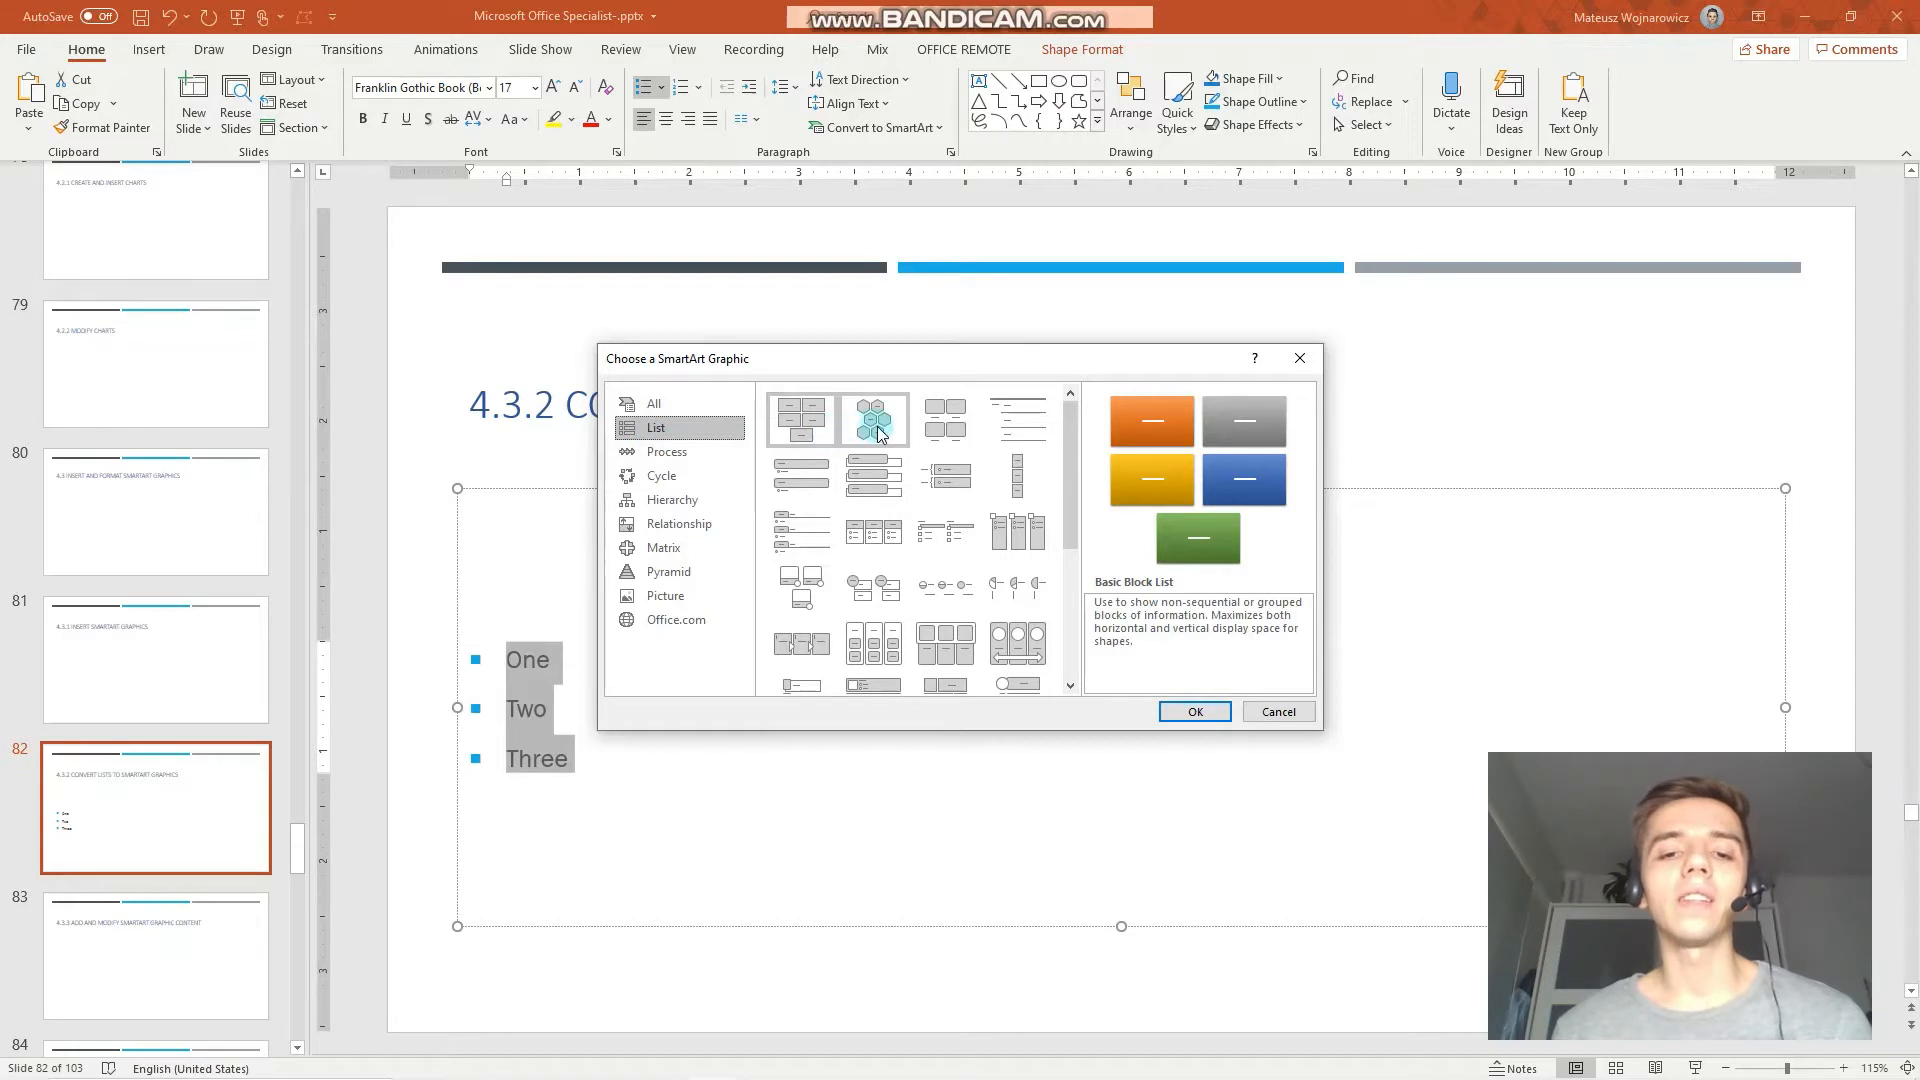
{"action": "mouse_move", "coordinate": [874, 420]}
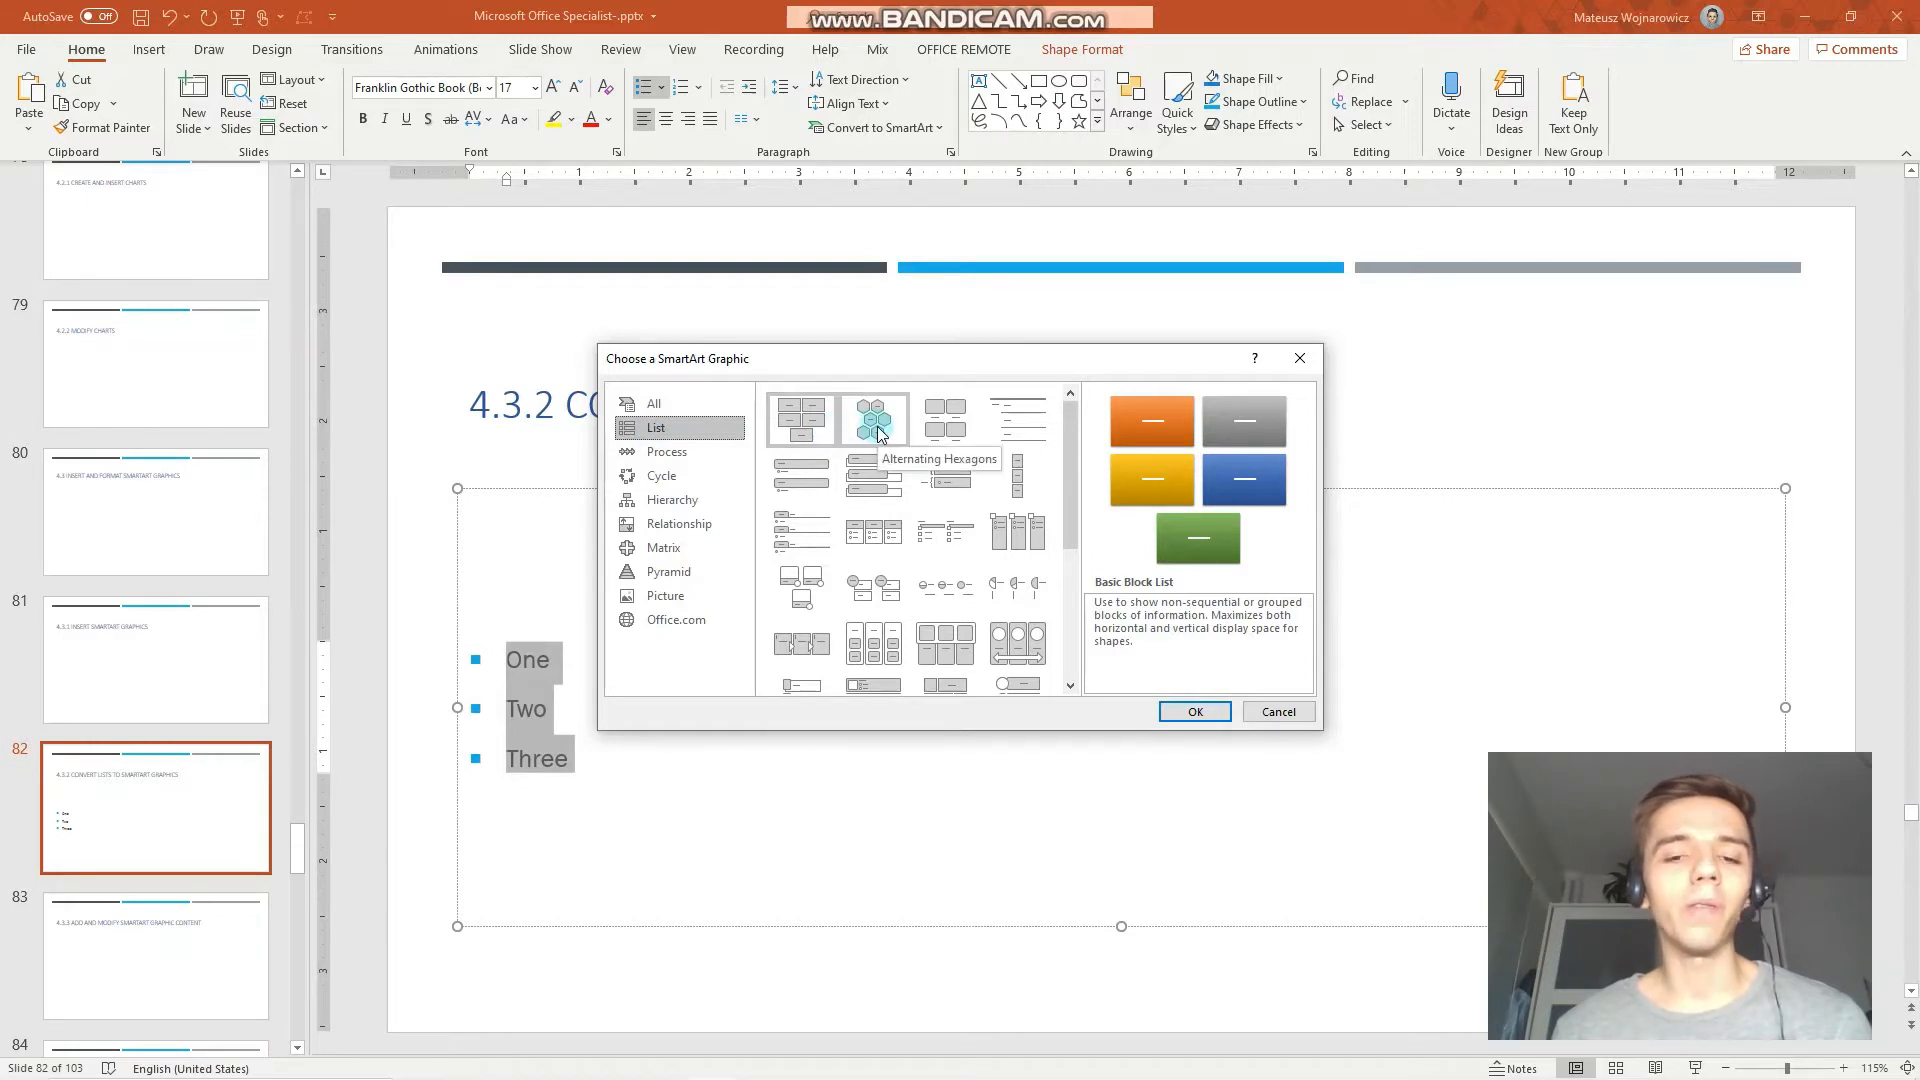
{"action": "mouse_move", "coordinate": [857, 496]}
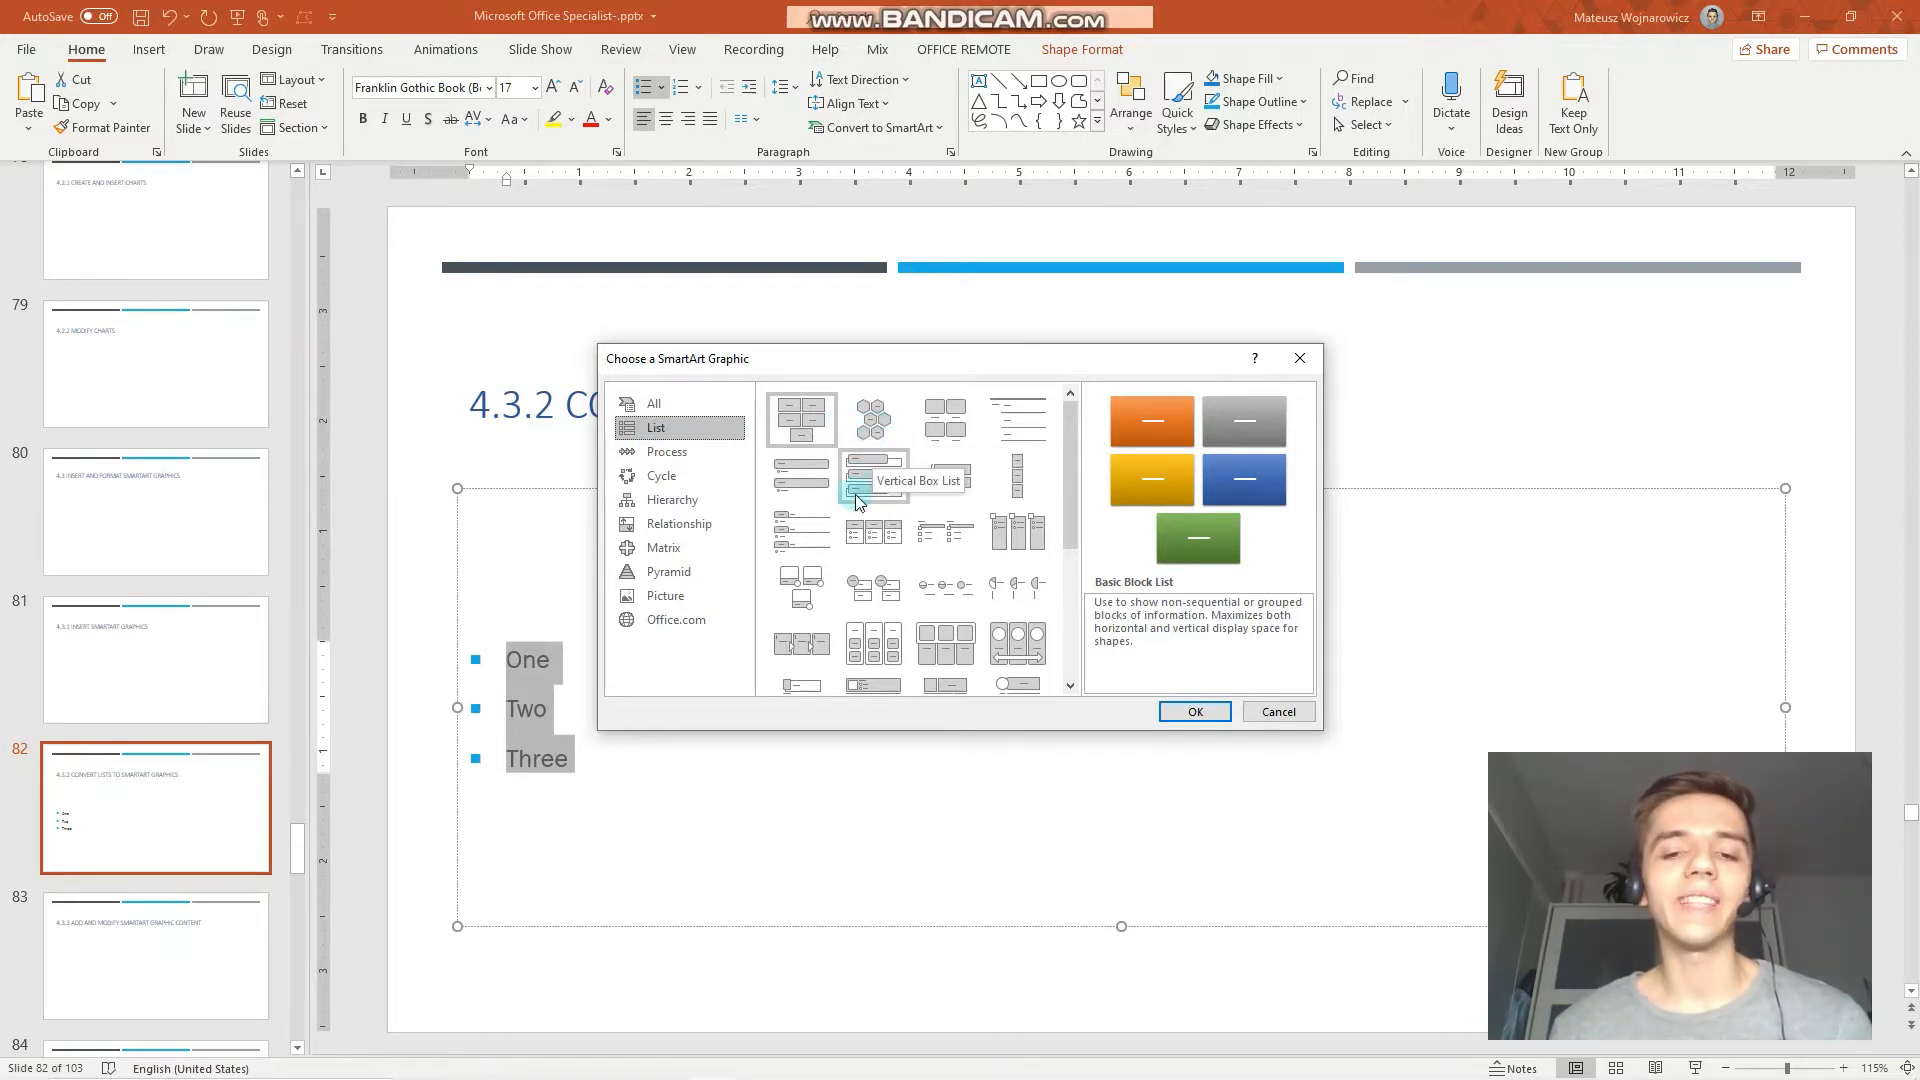
{"action": "mouse_move", "coordinate": [944, 420]}
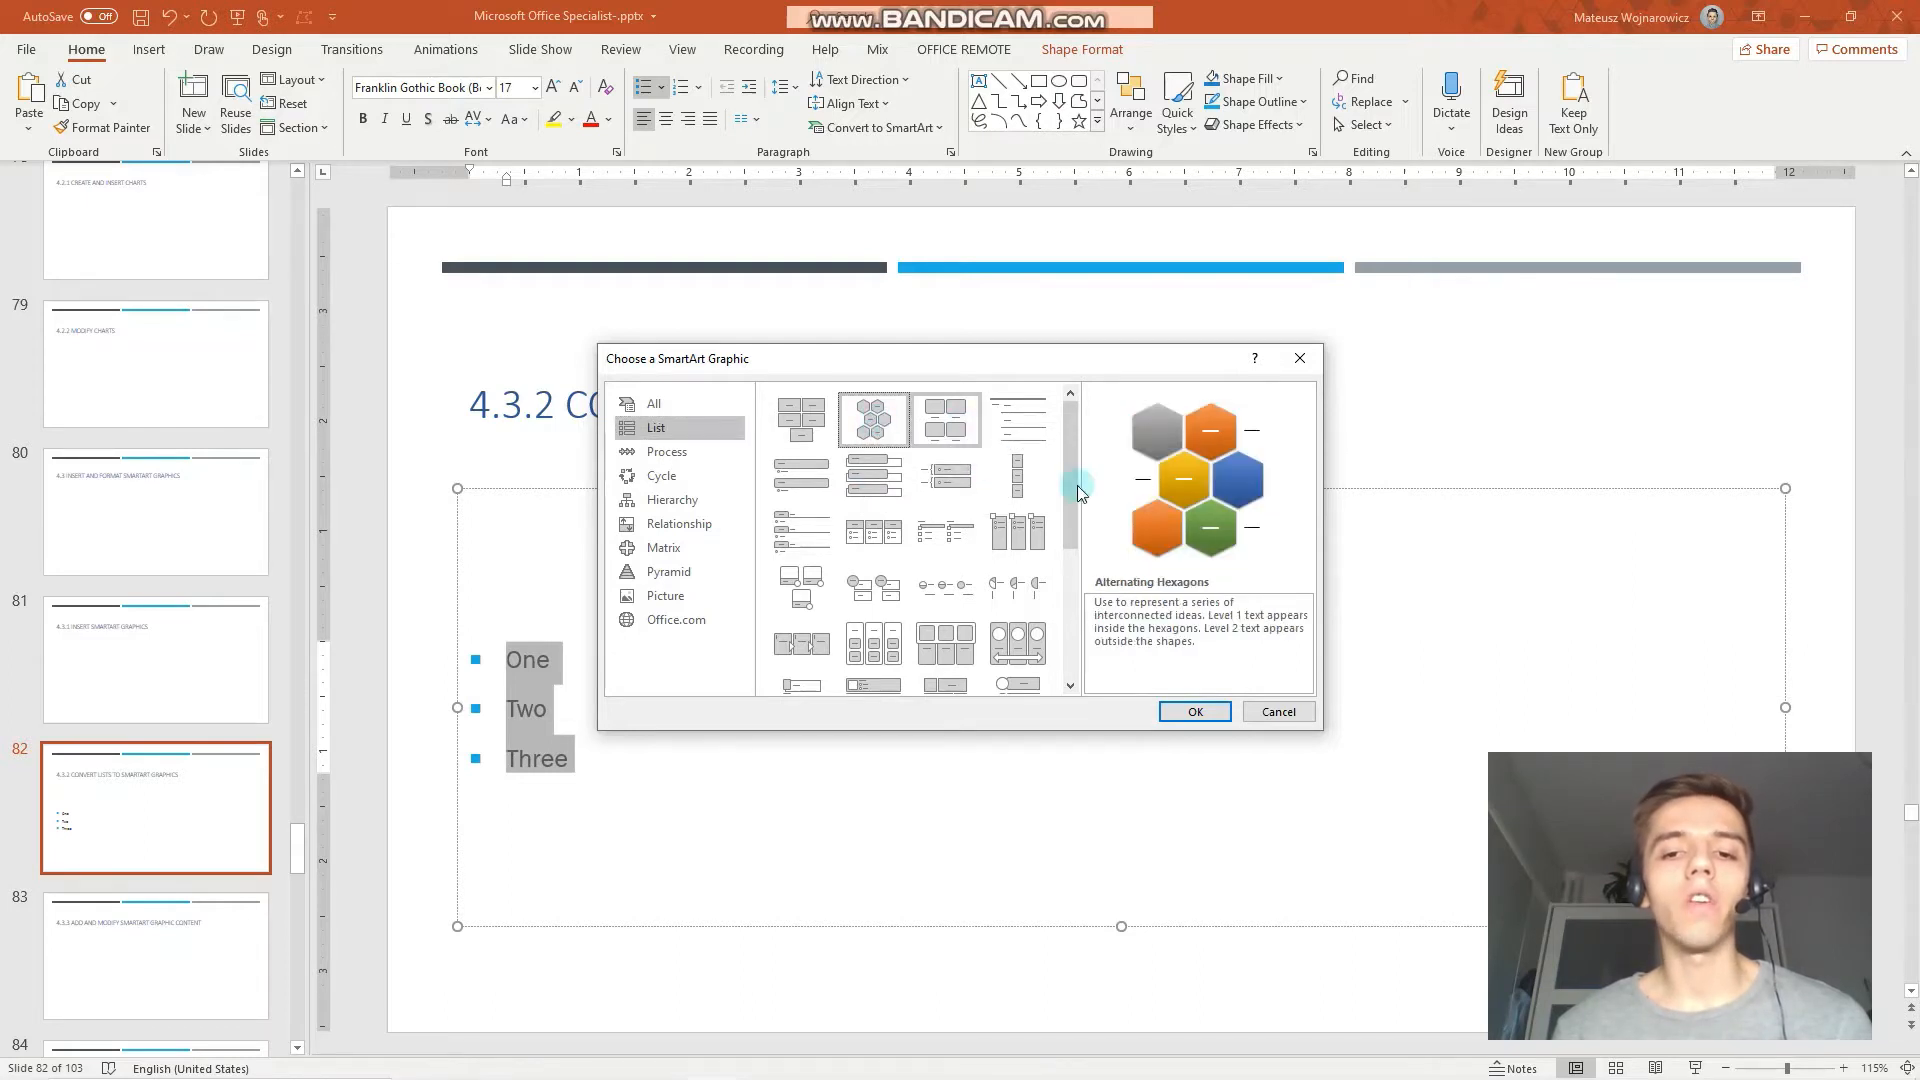
{"action": "mouse_move", "coordinate": [1209, 588]}
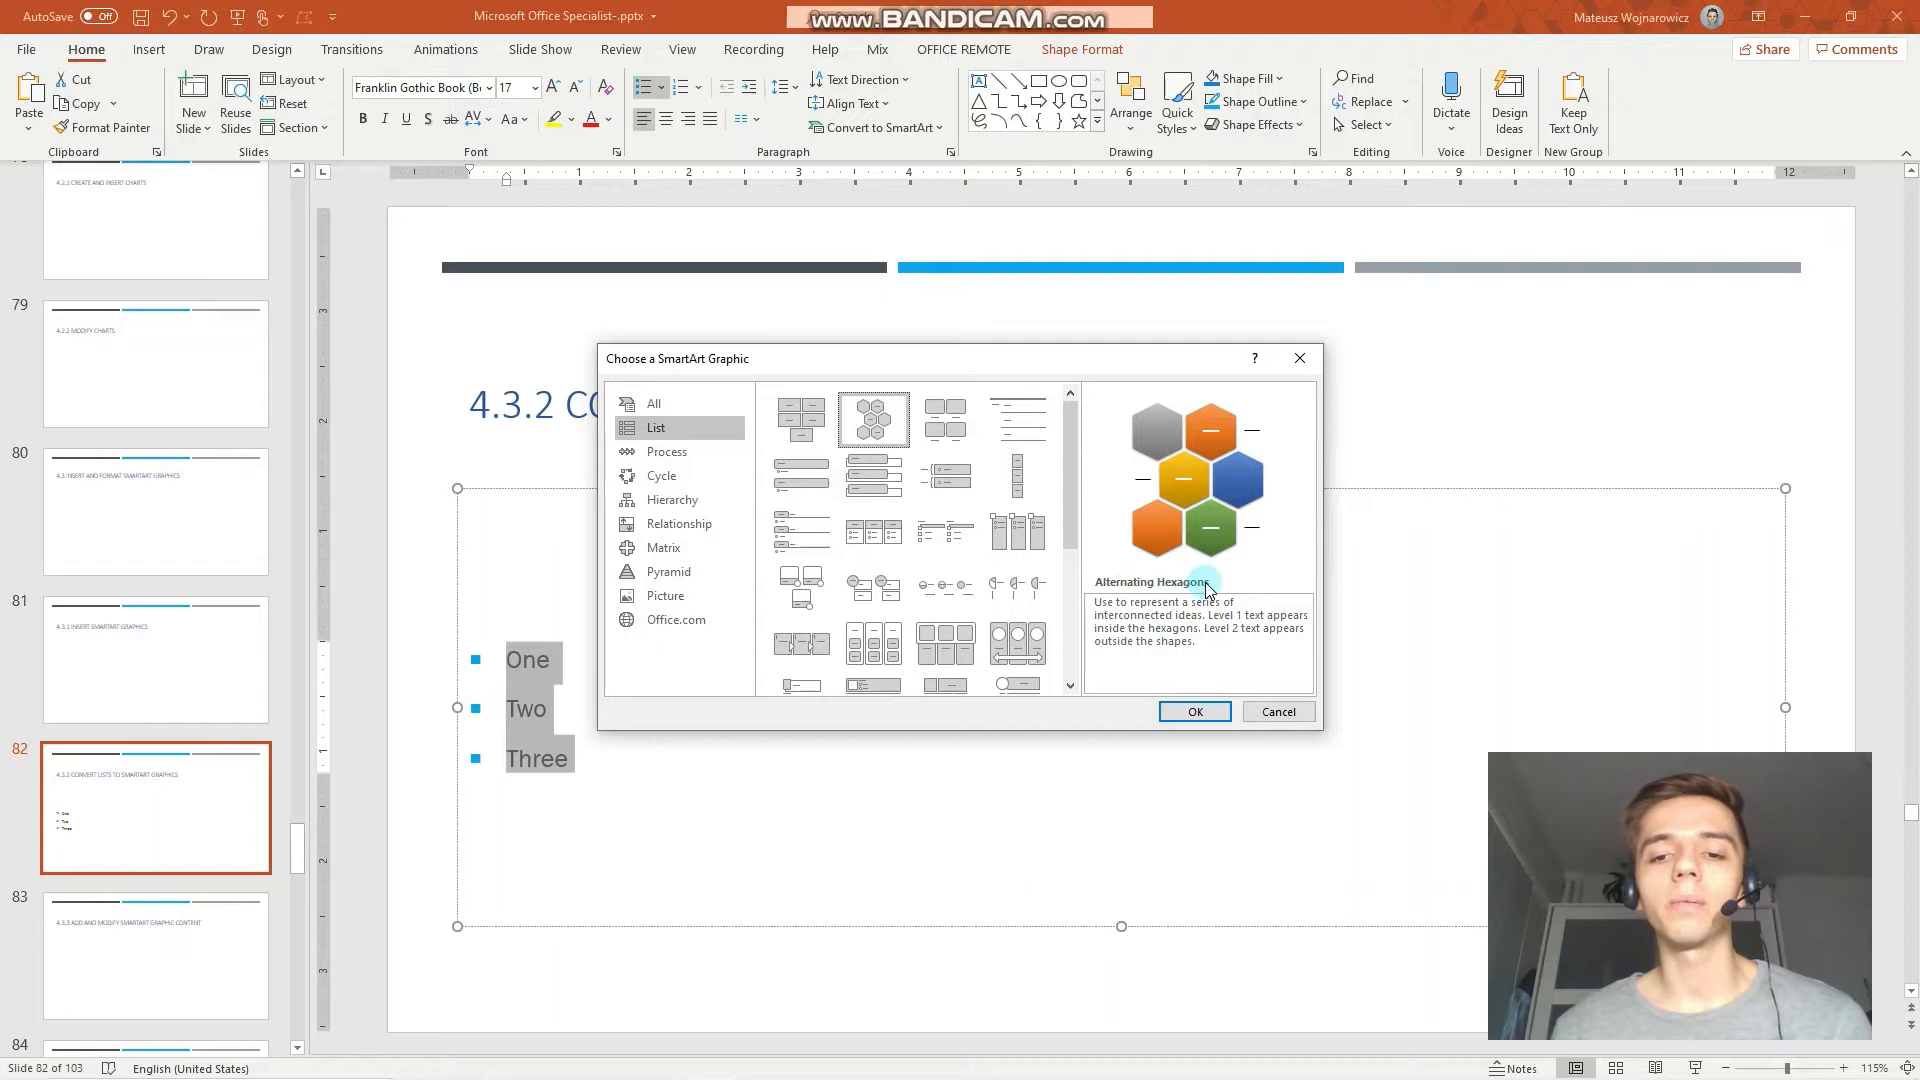
{"action": "mouse_move", "coordinate": [1169, 582]}
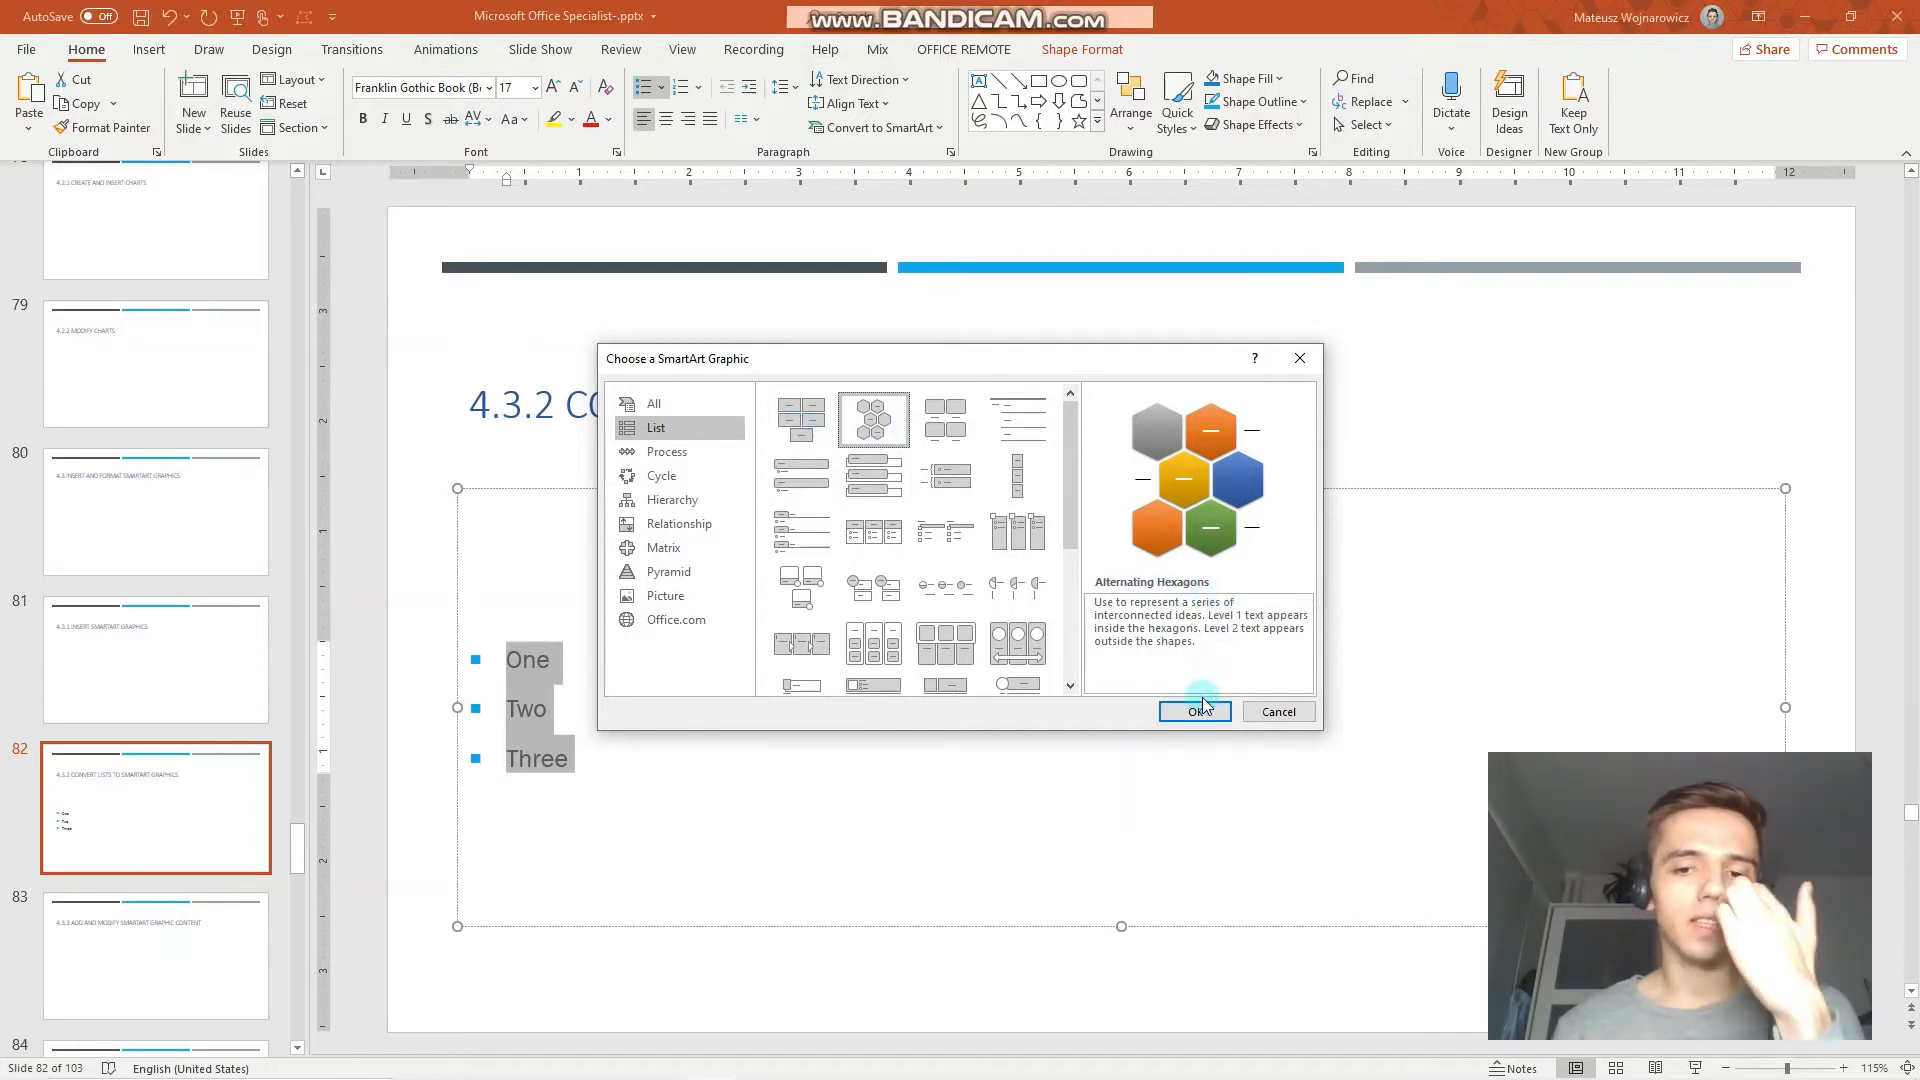
{"action": "left_click", "coordinate": [1194, 710]}
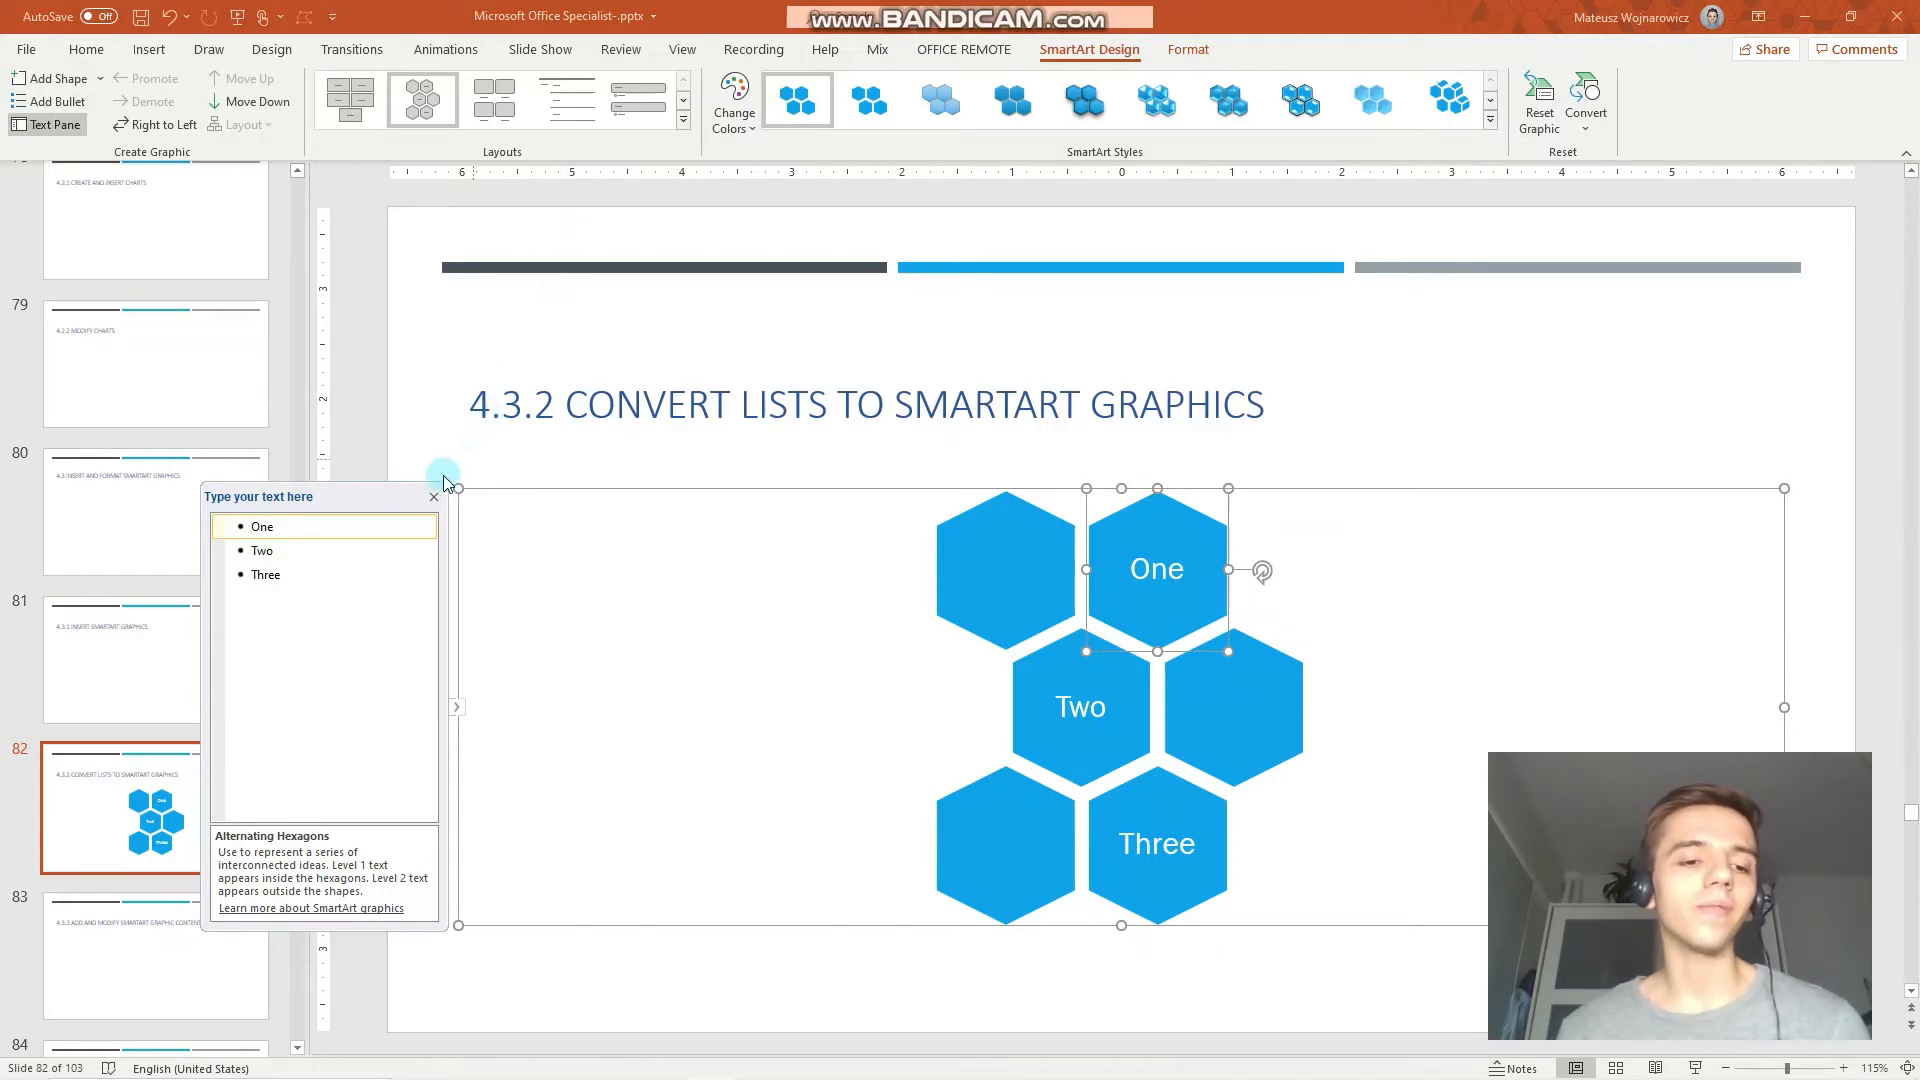
Step: Close the SmartArt text pane and go to slide 83
{"action": "left_click", "coordinate": [433, 497]}
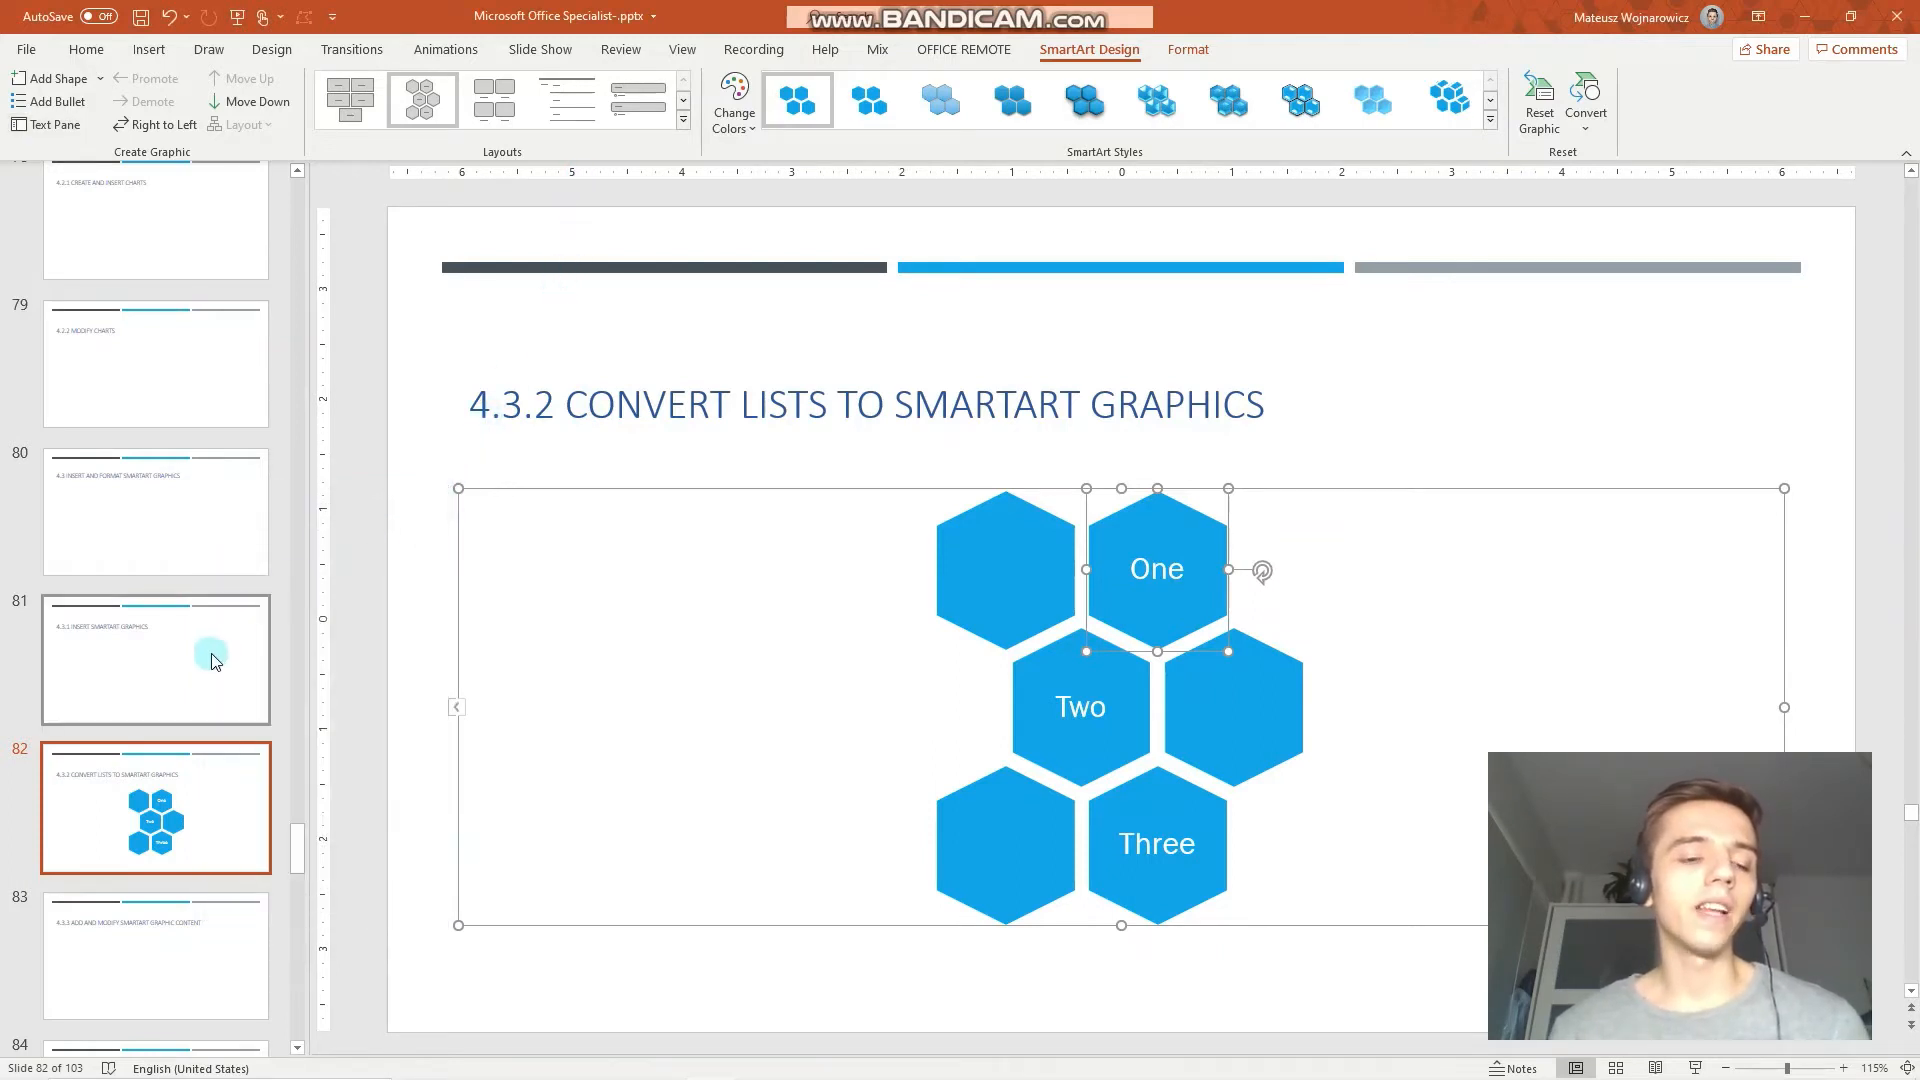
{"action": "left_click", "coordinate": [156, 659]}
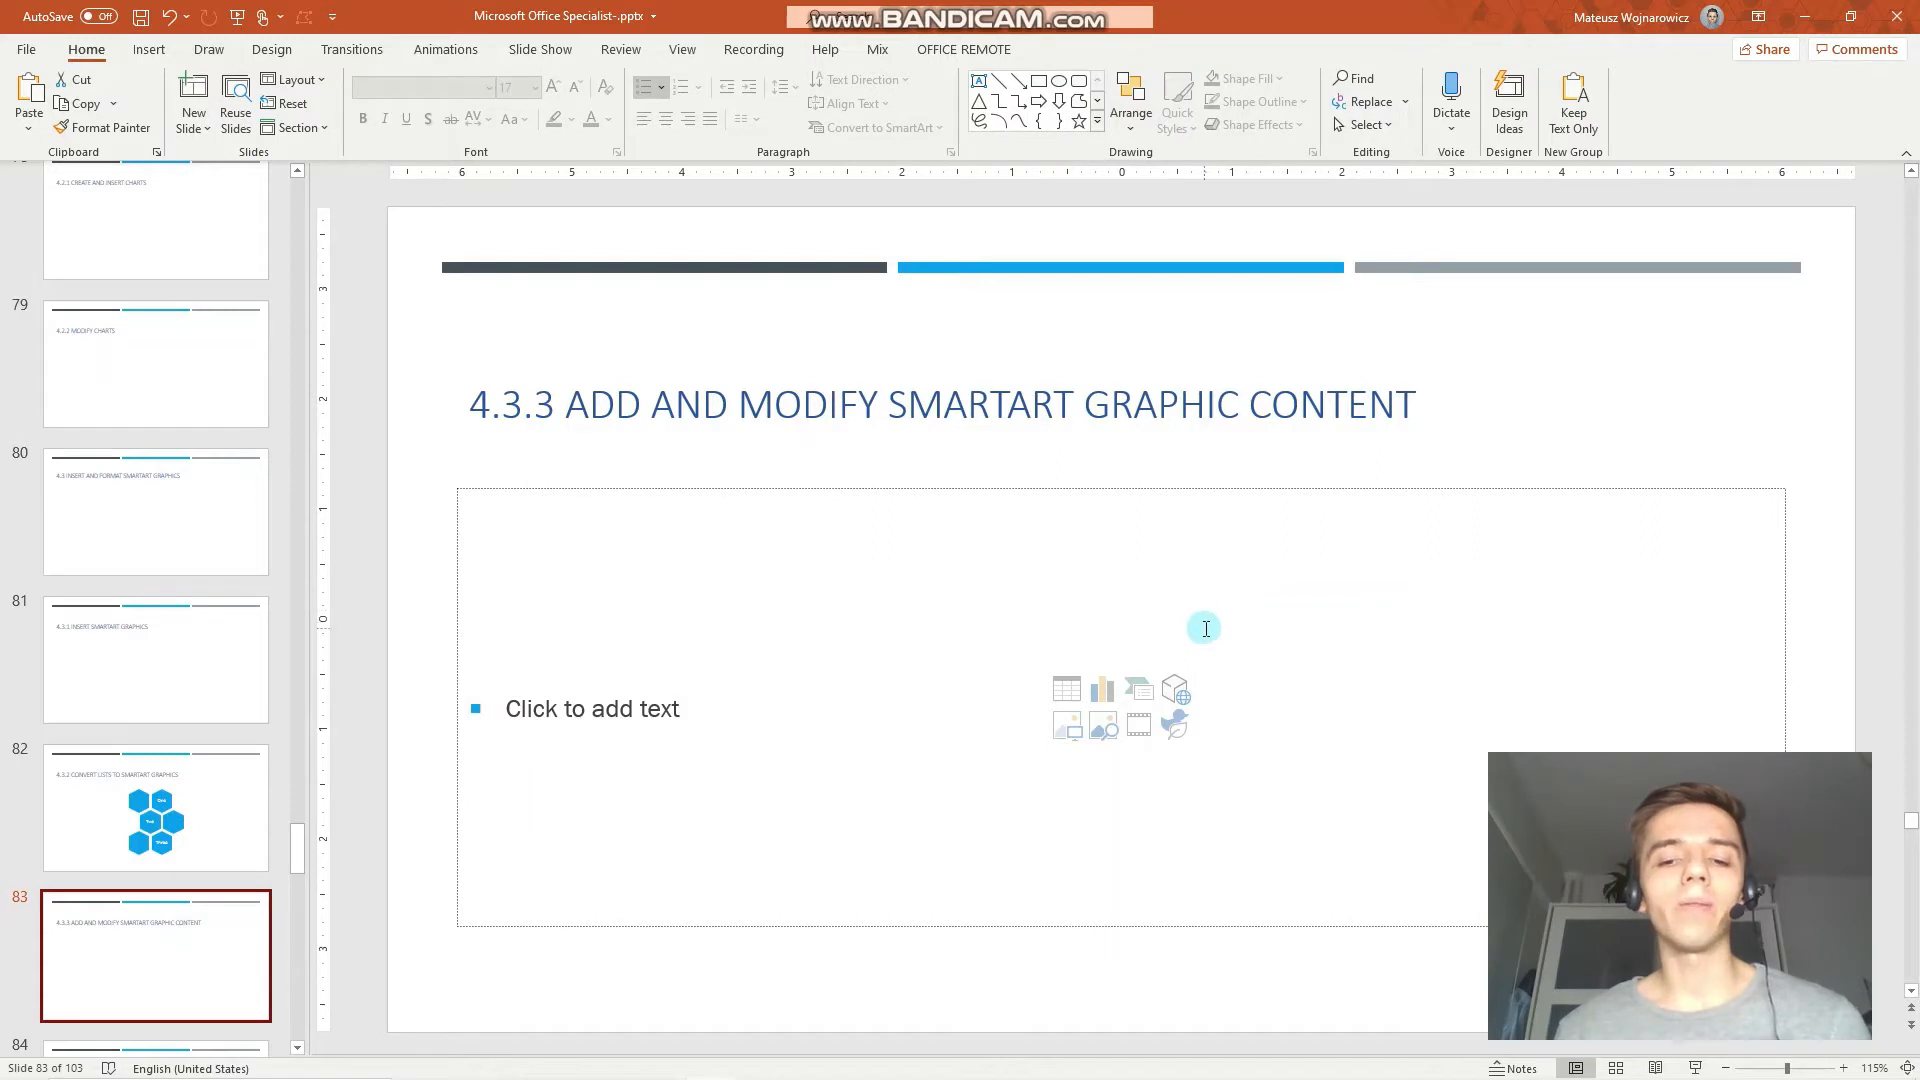
{"action": "mouse_move", "coordinate": [1248, 519]}
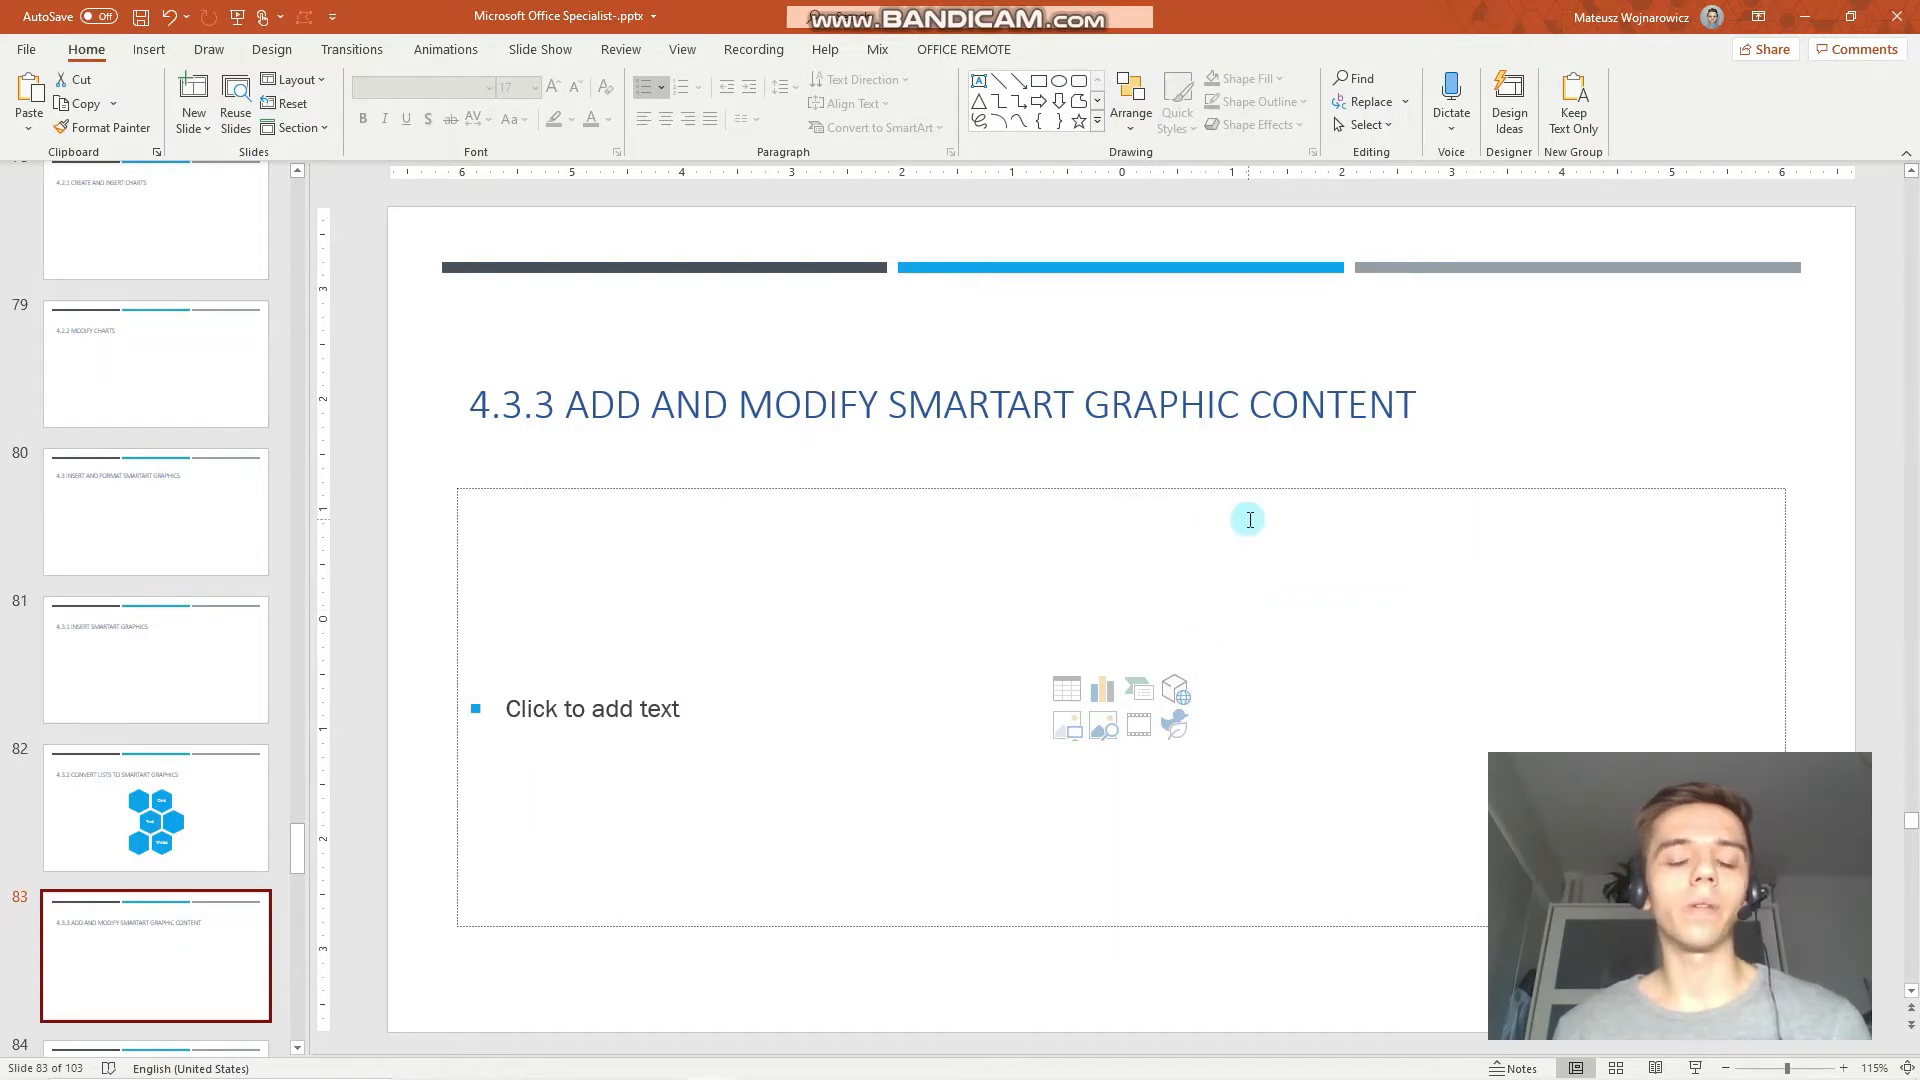
{"action": "mouse_move", "coordinate": [1133, 687]}
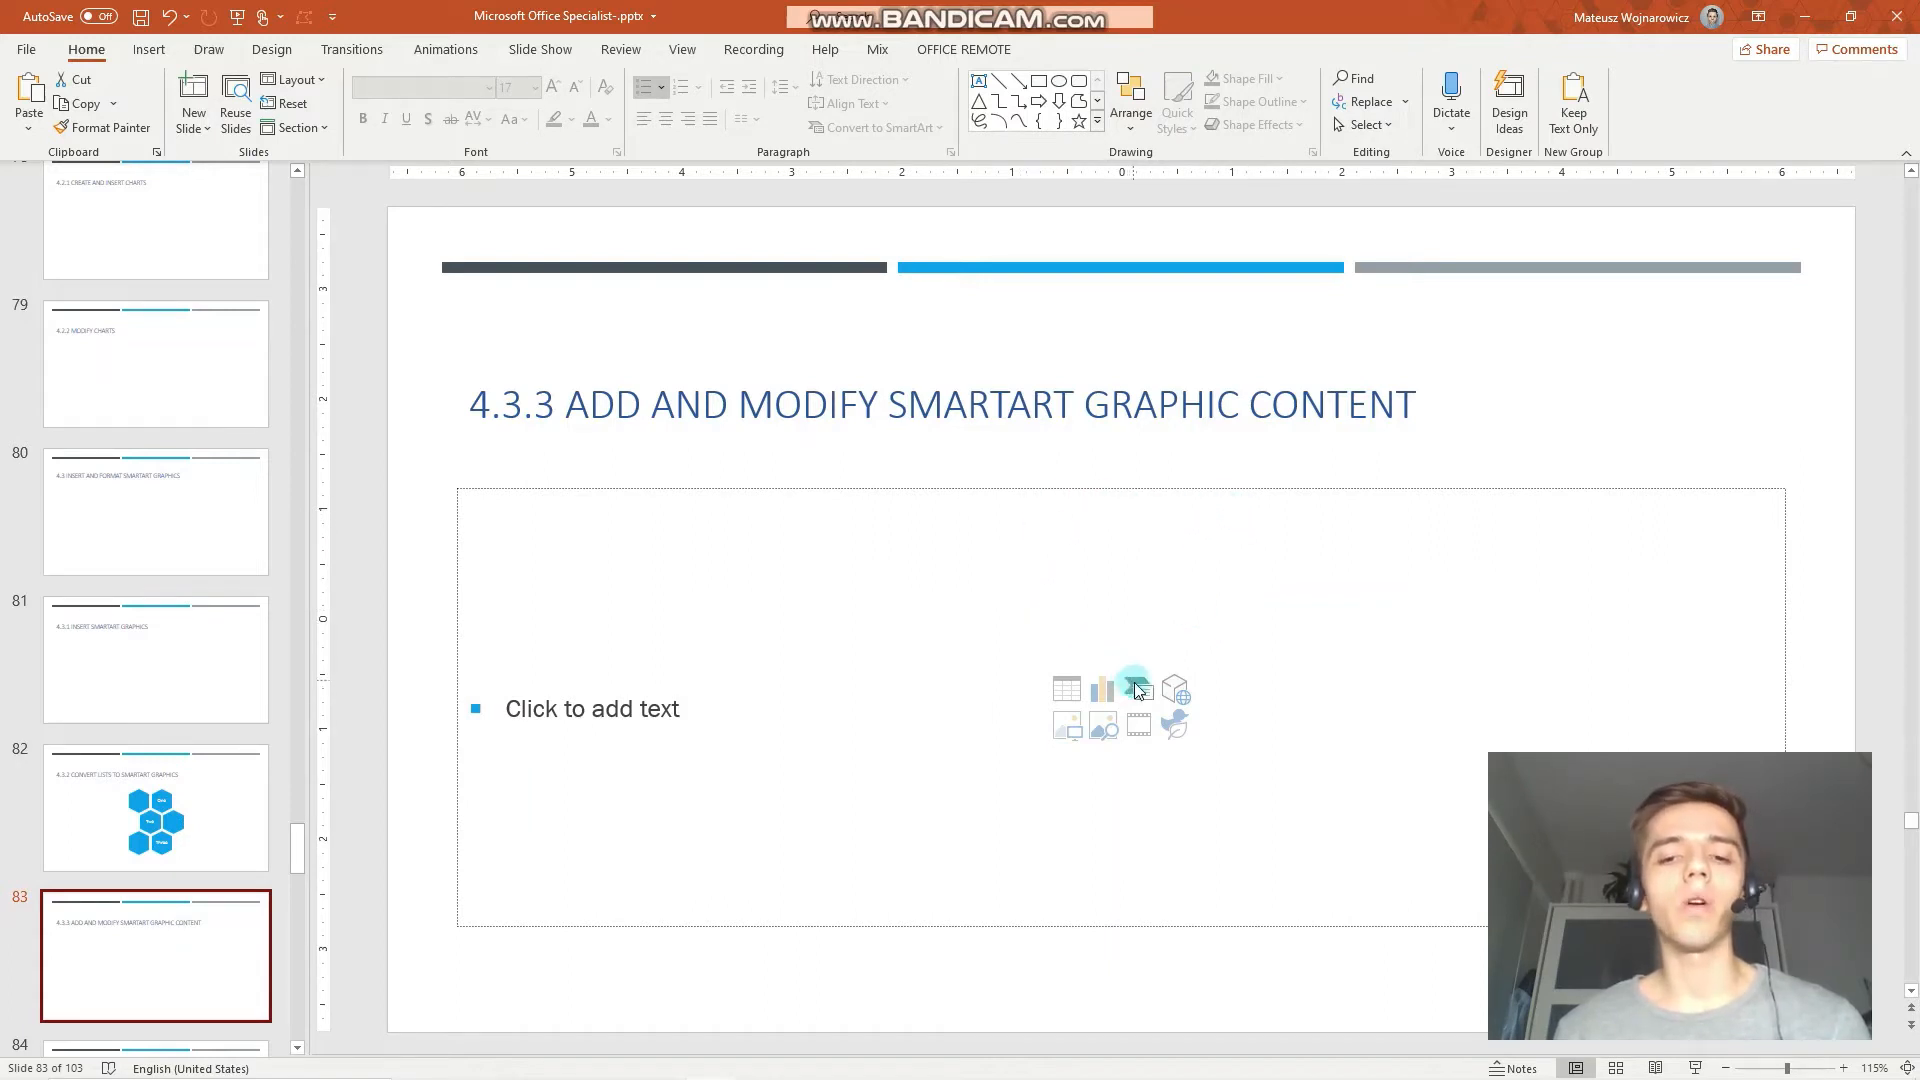
{"action": "mouse_move", "coordinate": [1136, 688]}
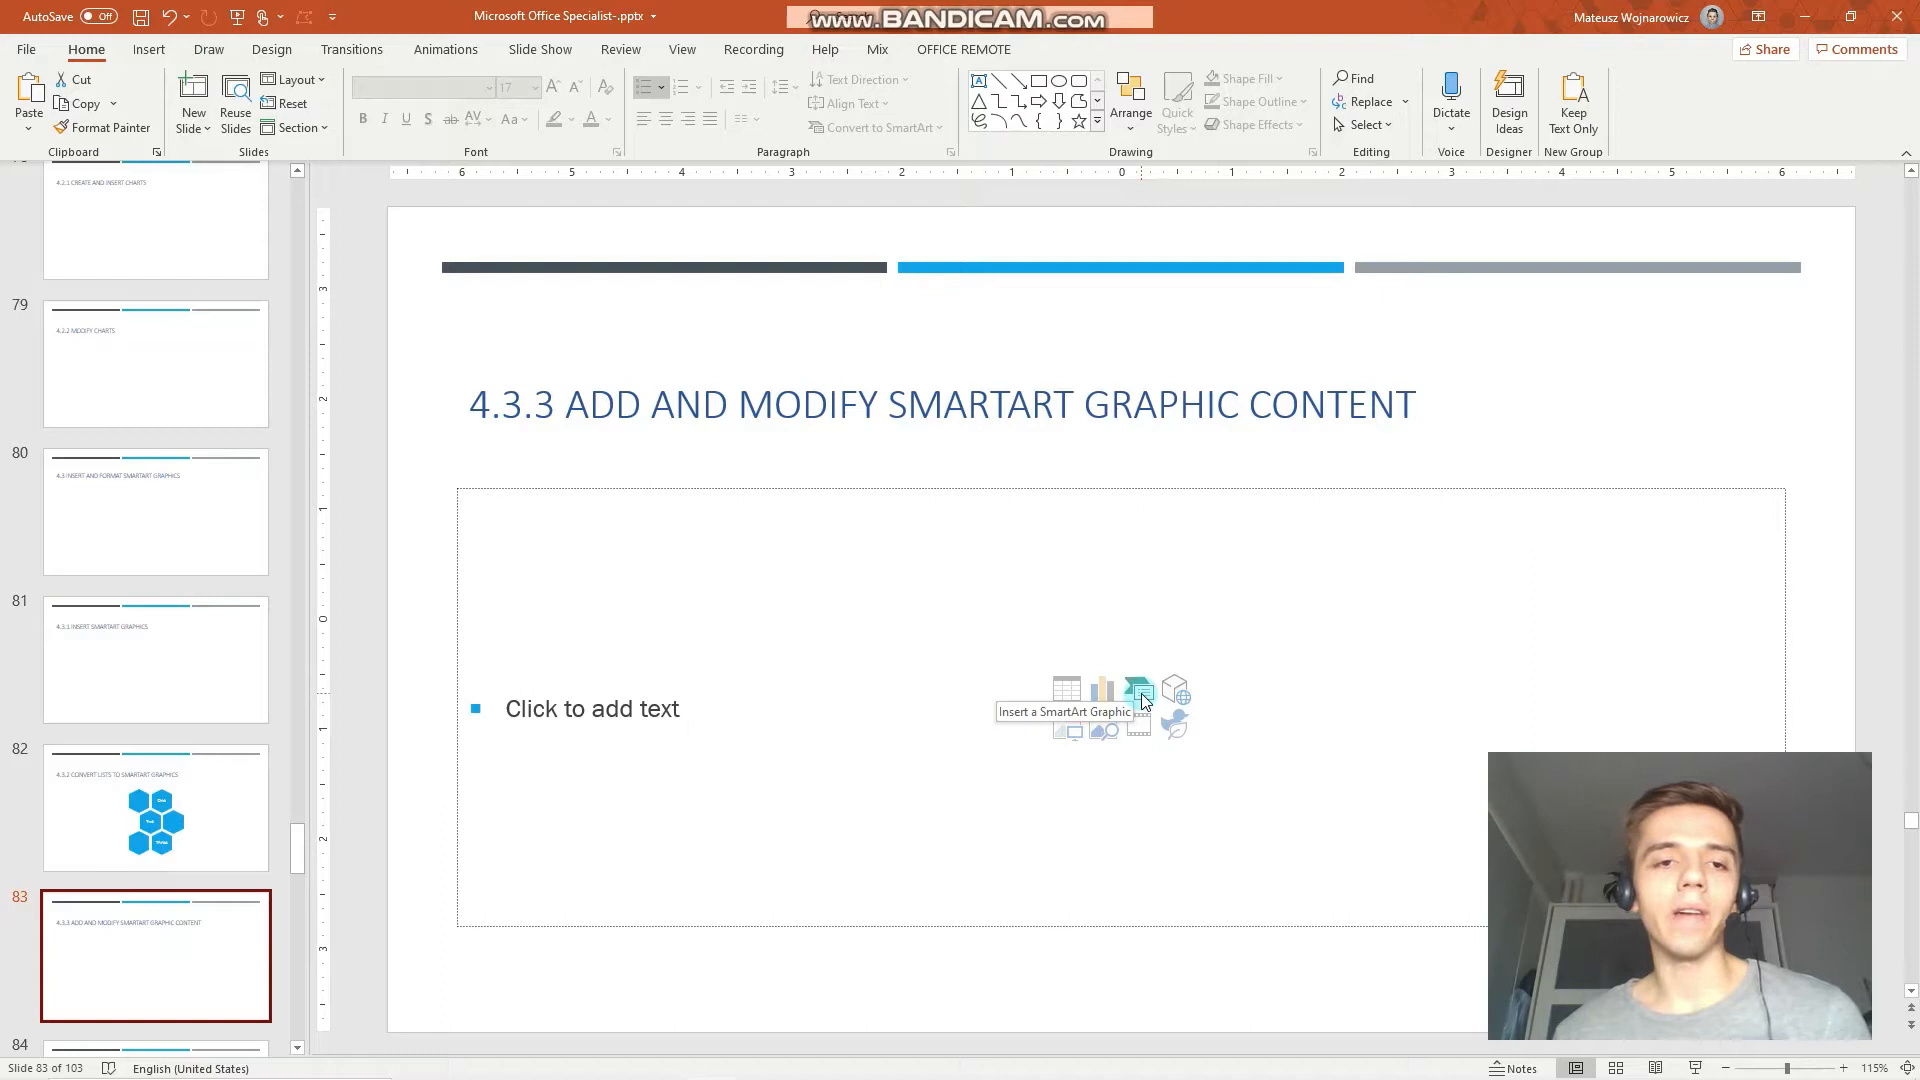
Step: Insert a Hierarchy > Organization Chart SmartArt graphic on slide 83
{"action": "left_click", "coordinate": [148, 49]}
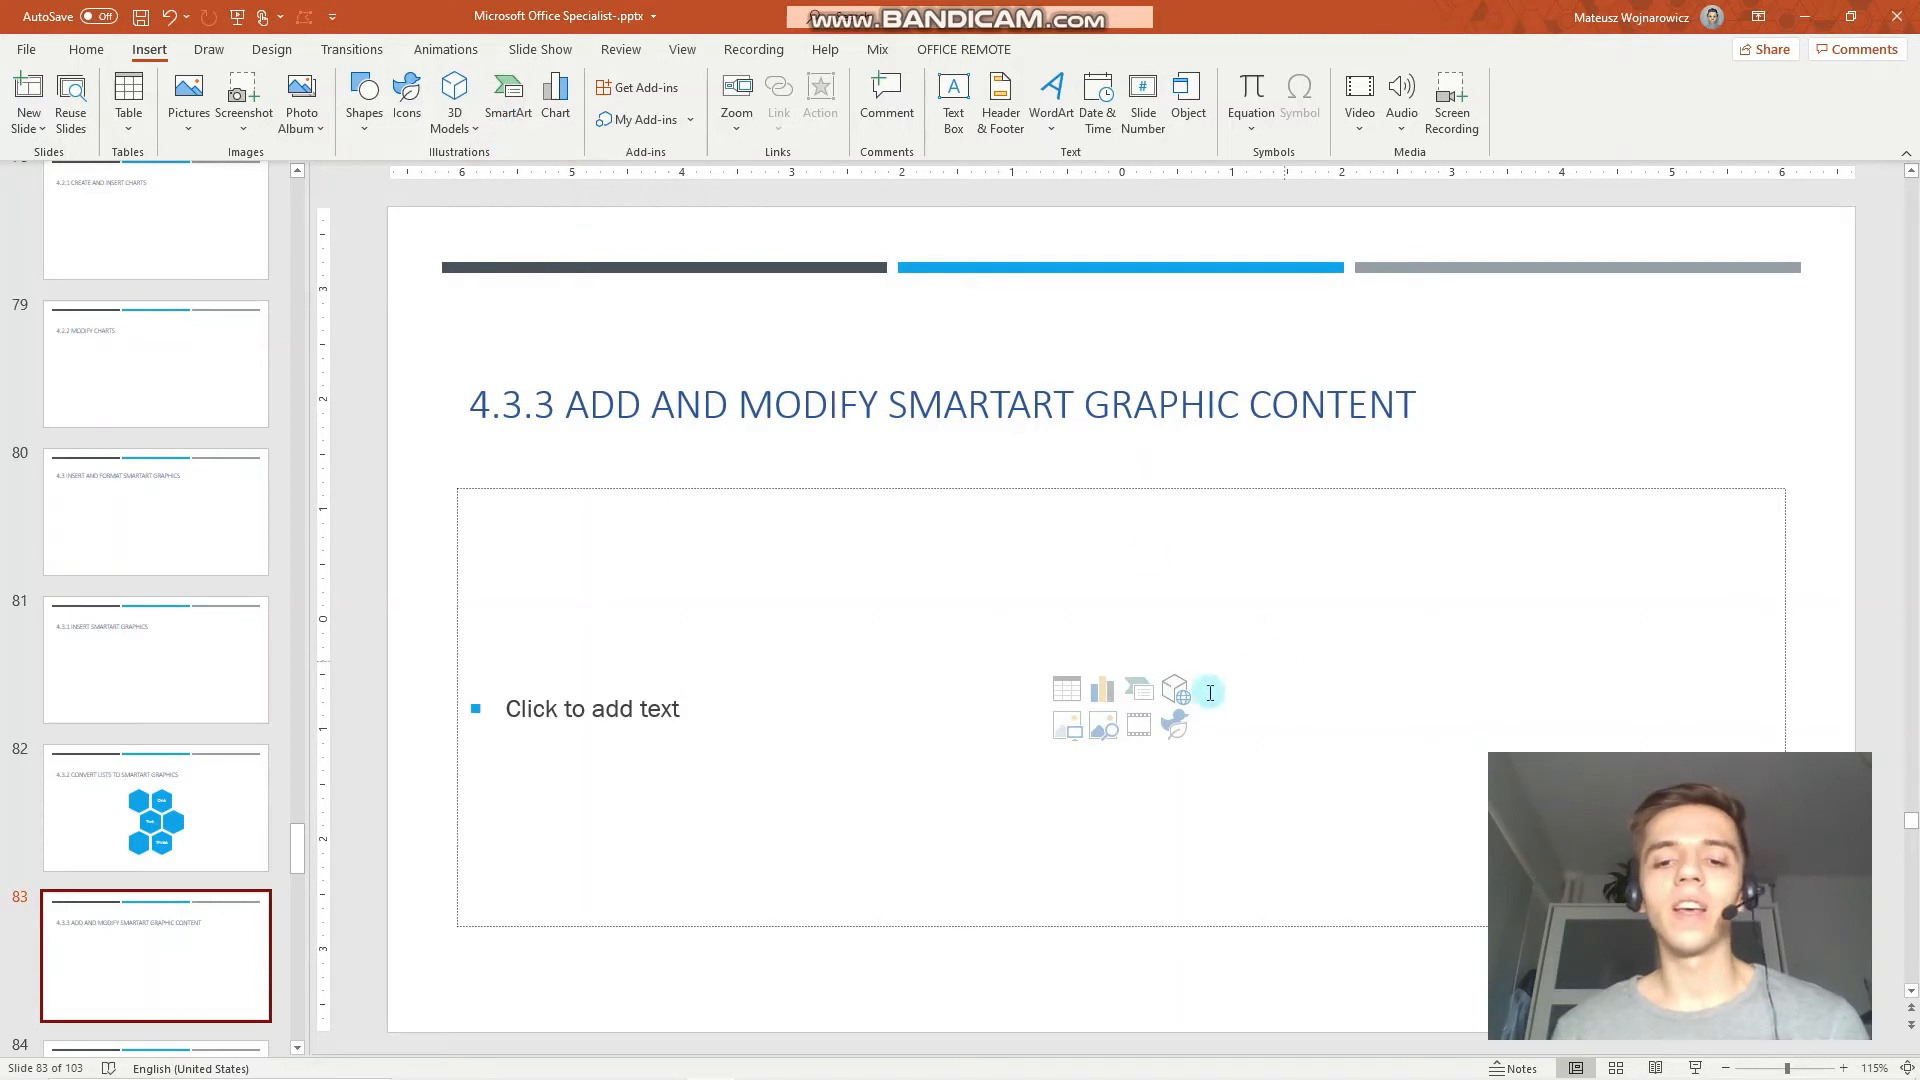
{"action": "mouse_move", "coordinate": [1138, 688]}
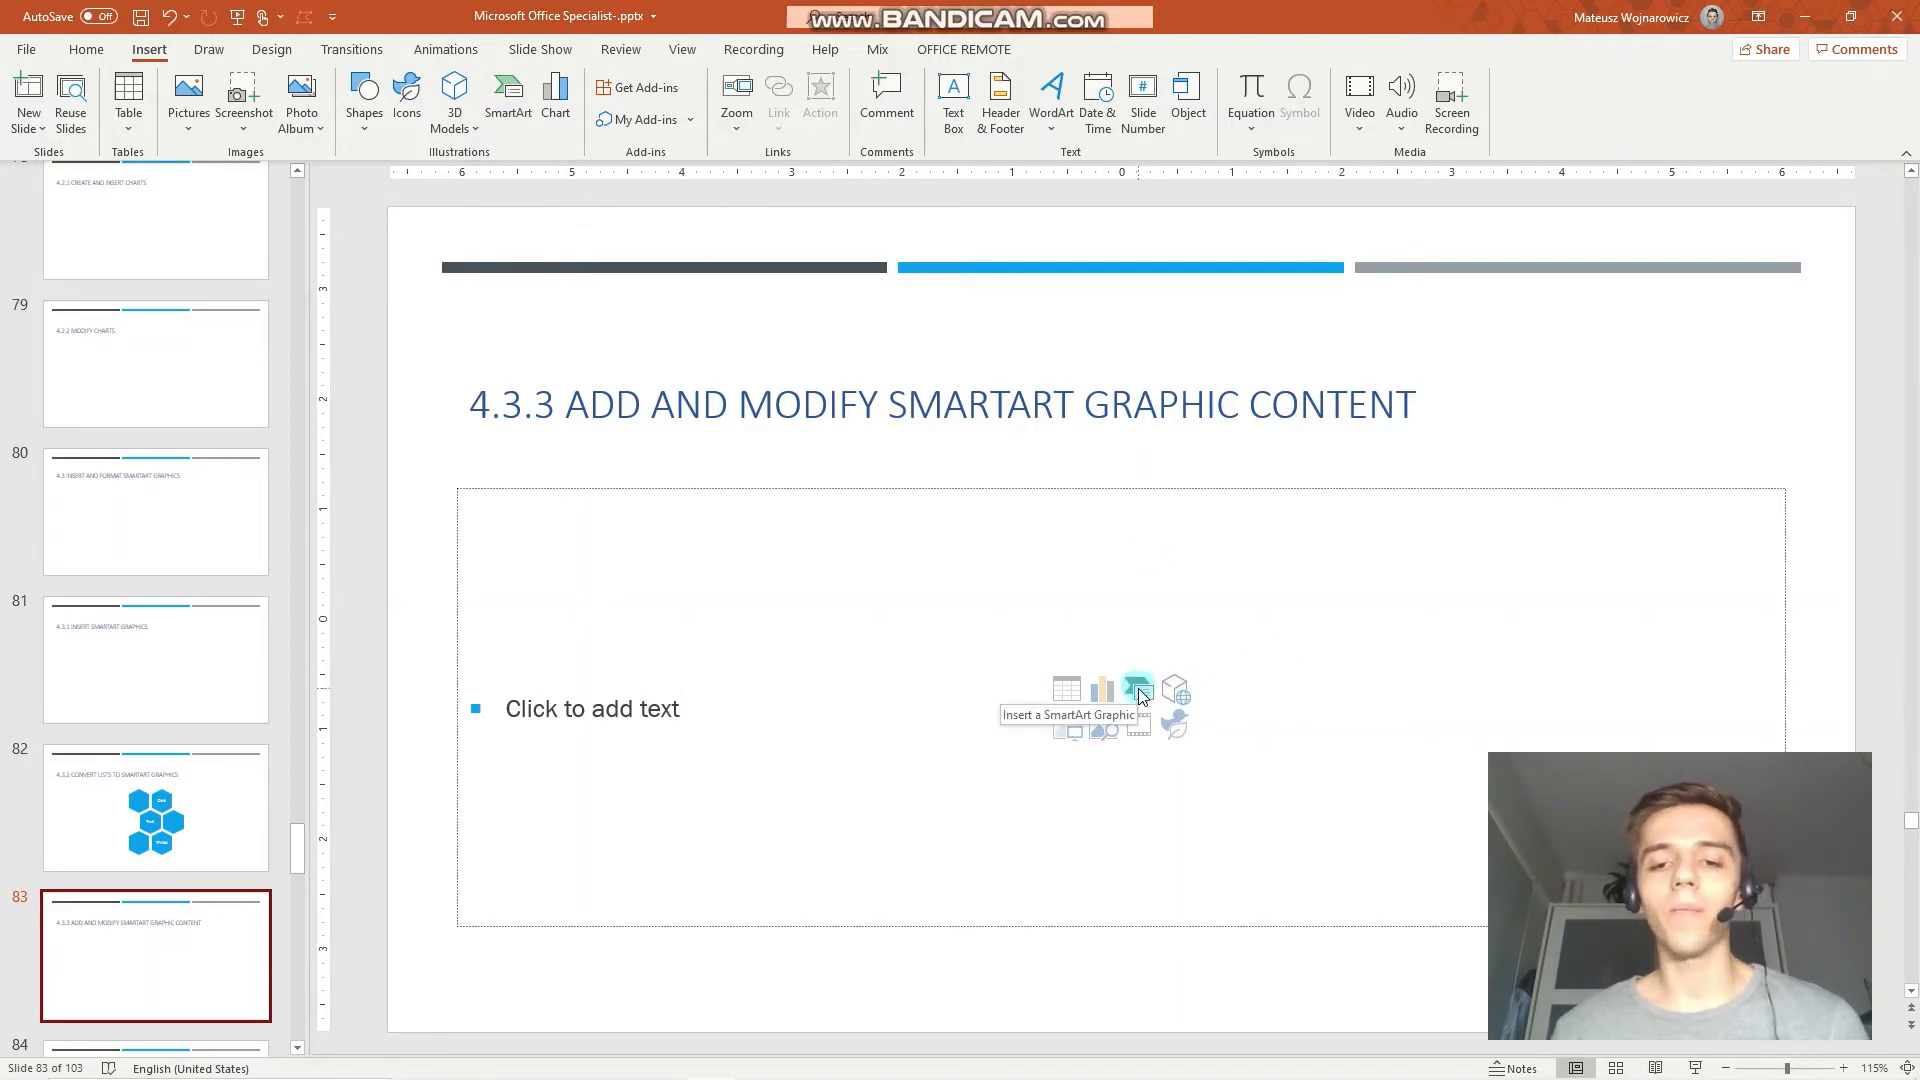
{"action": "left_click", "coordinate": [1139, 692]}
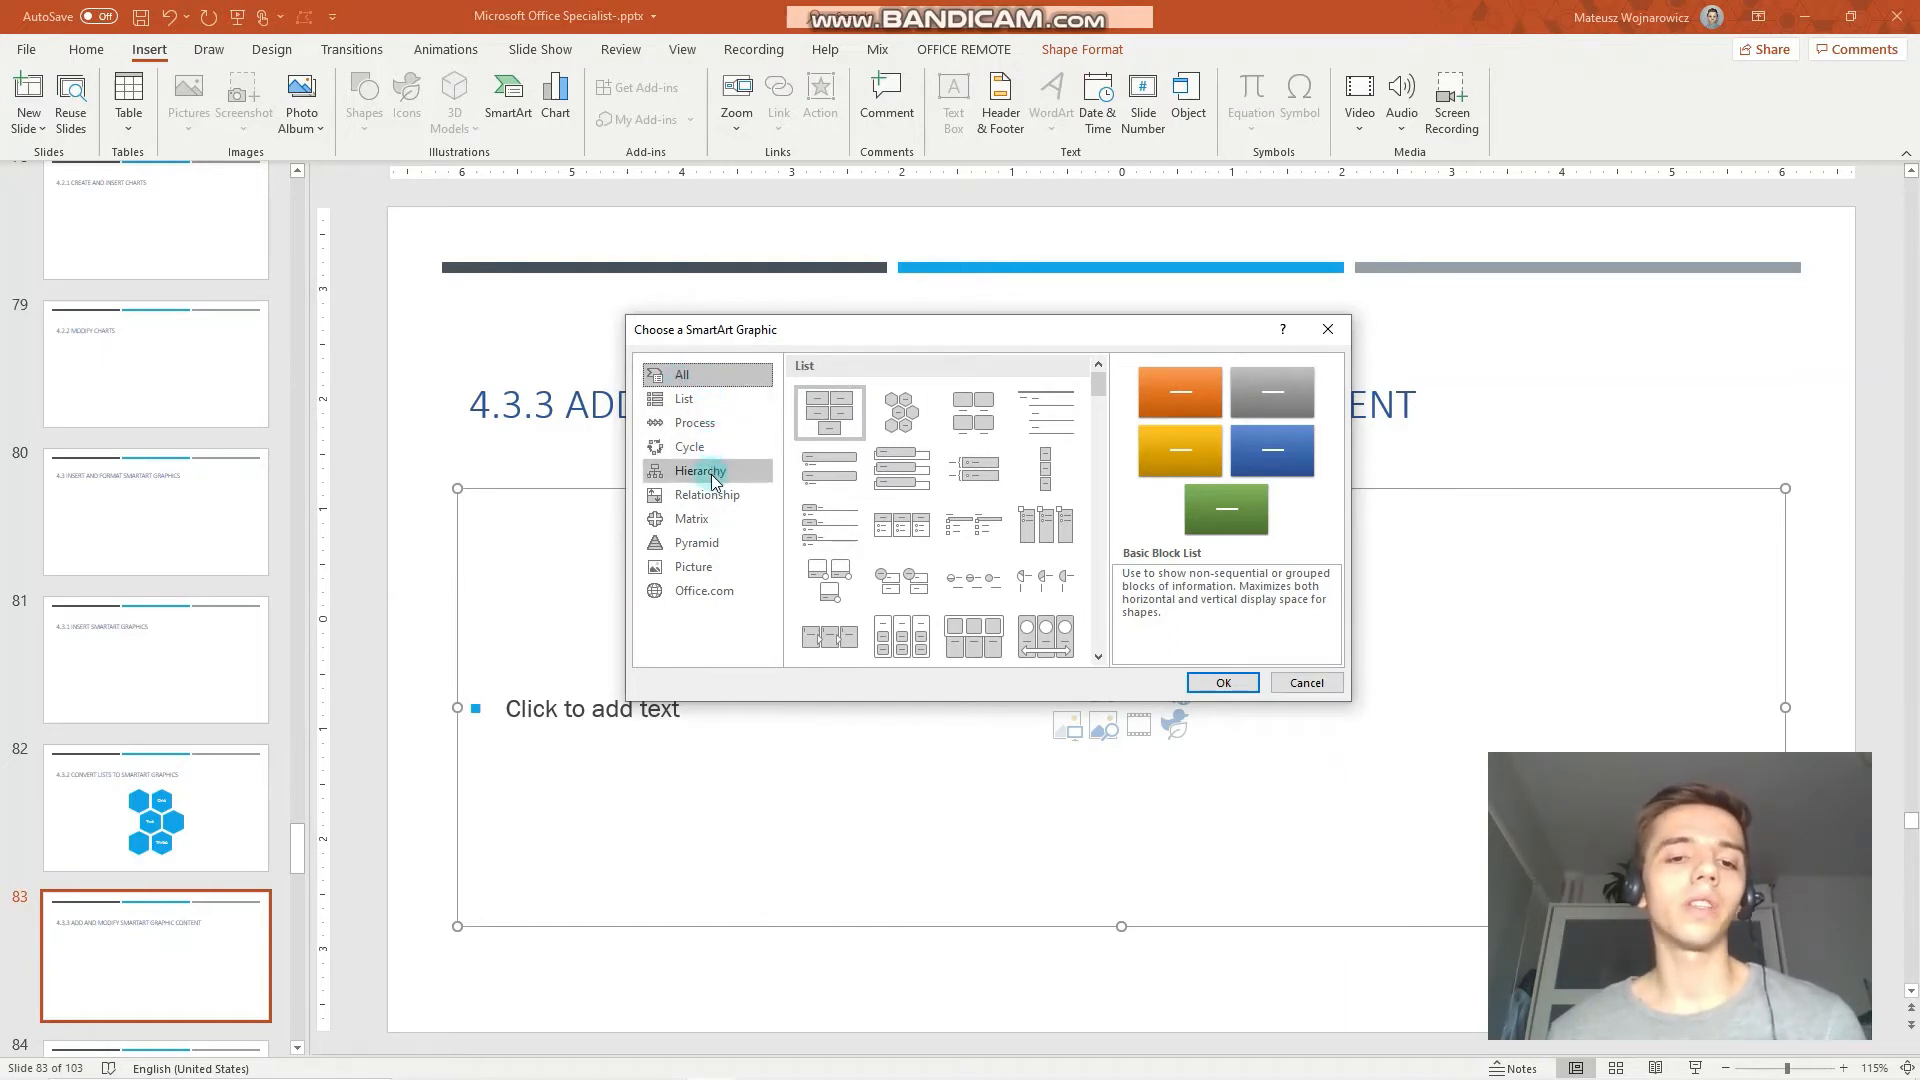
{"action": "left_click", "coordinate": [699, 470]}
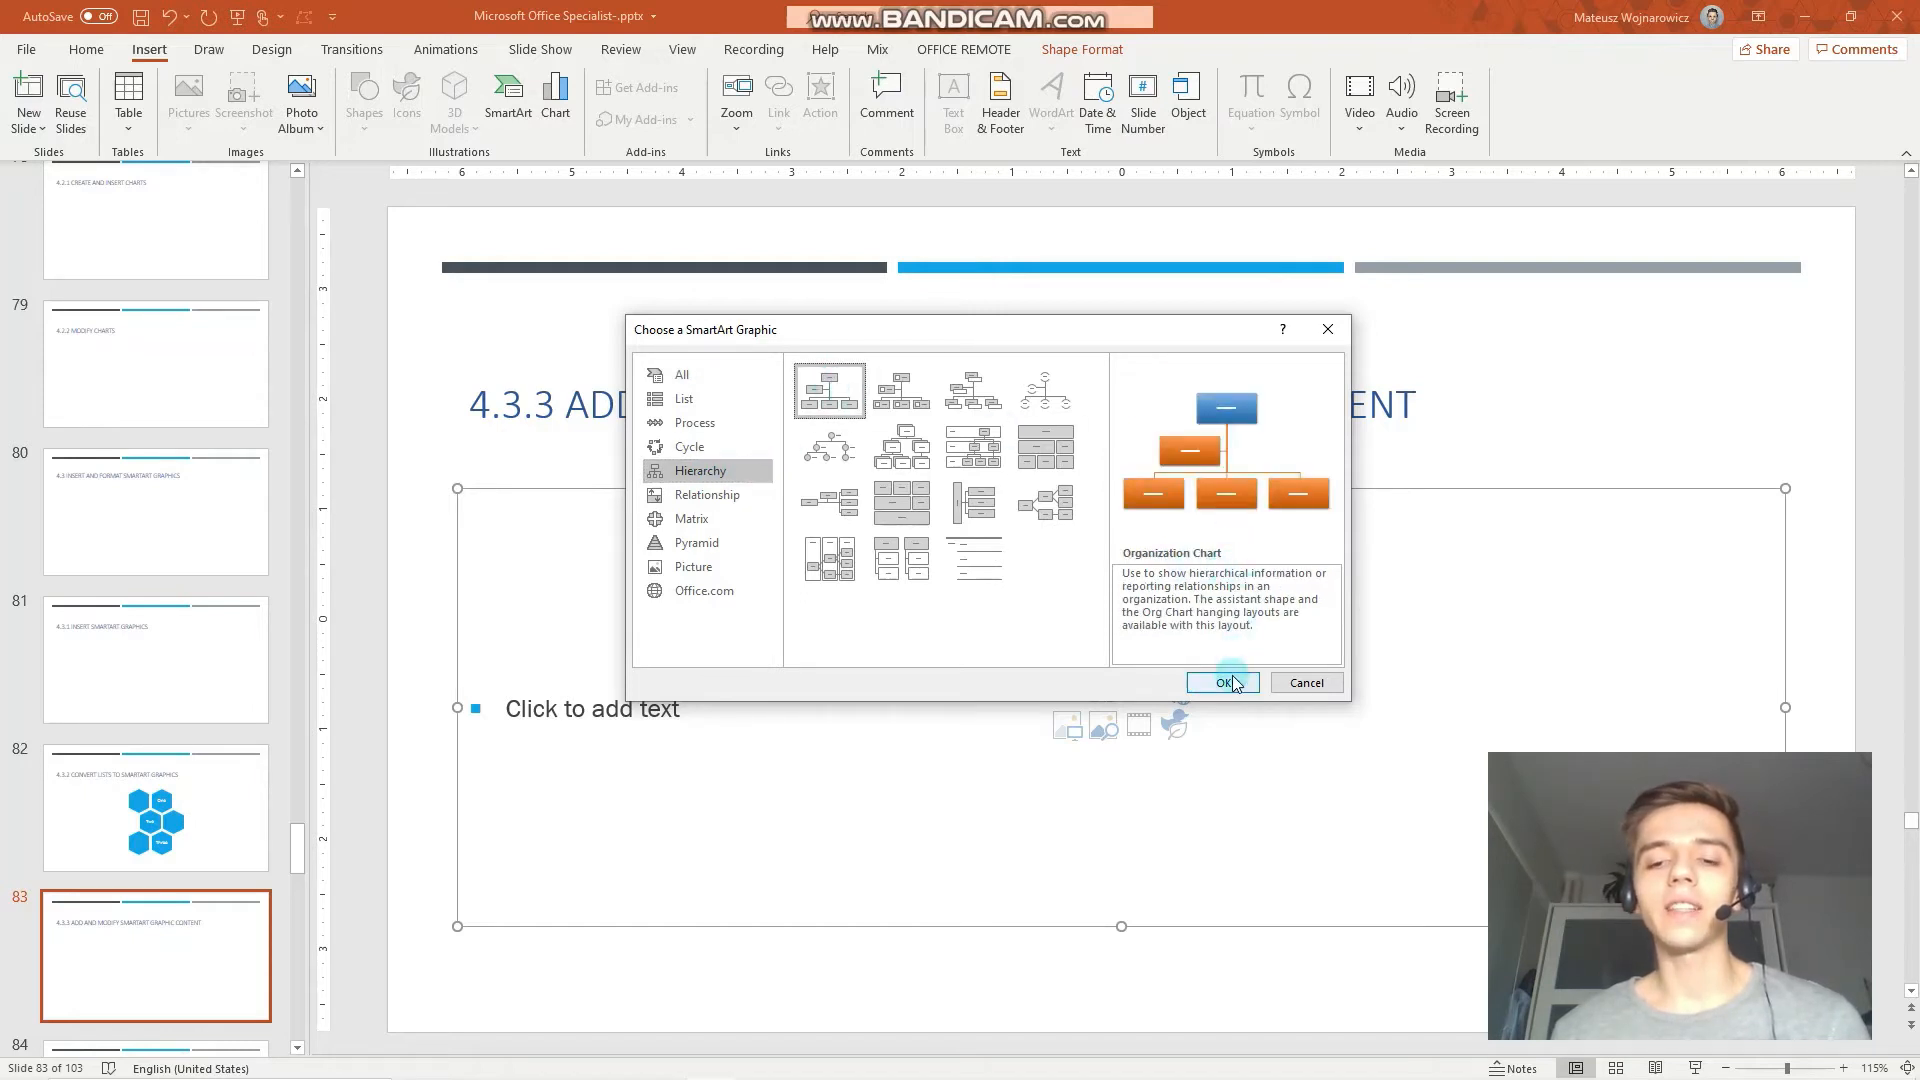
{"action": "left_click", "coordinate": [1222, 682]}
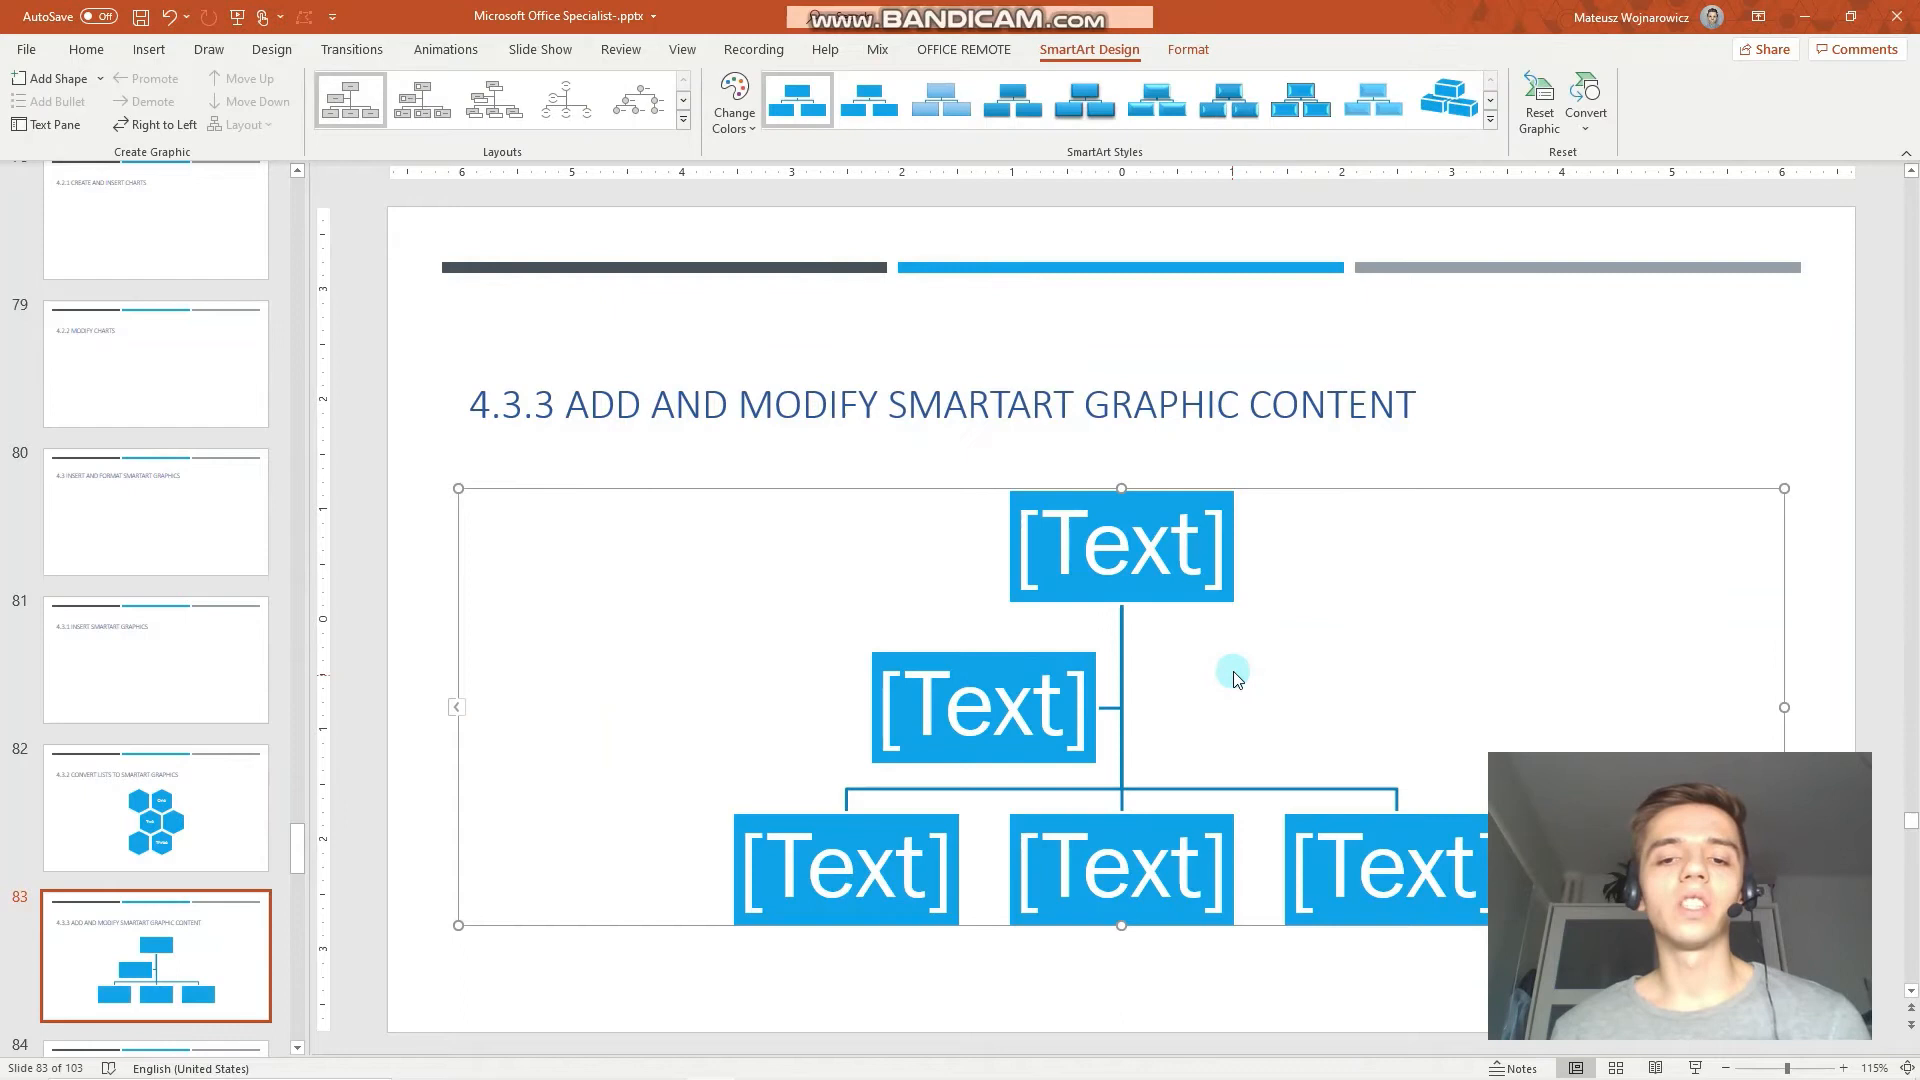
{"action": "mouse_move", "coordinate": [813, 670]}
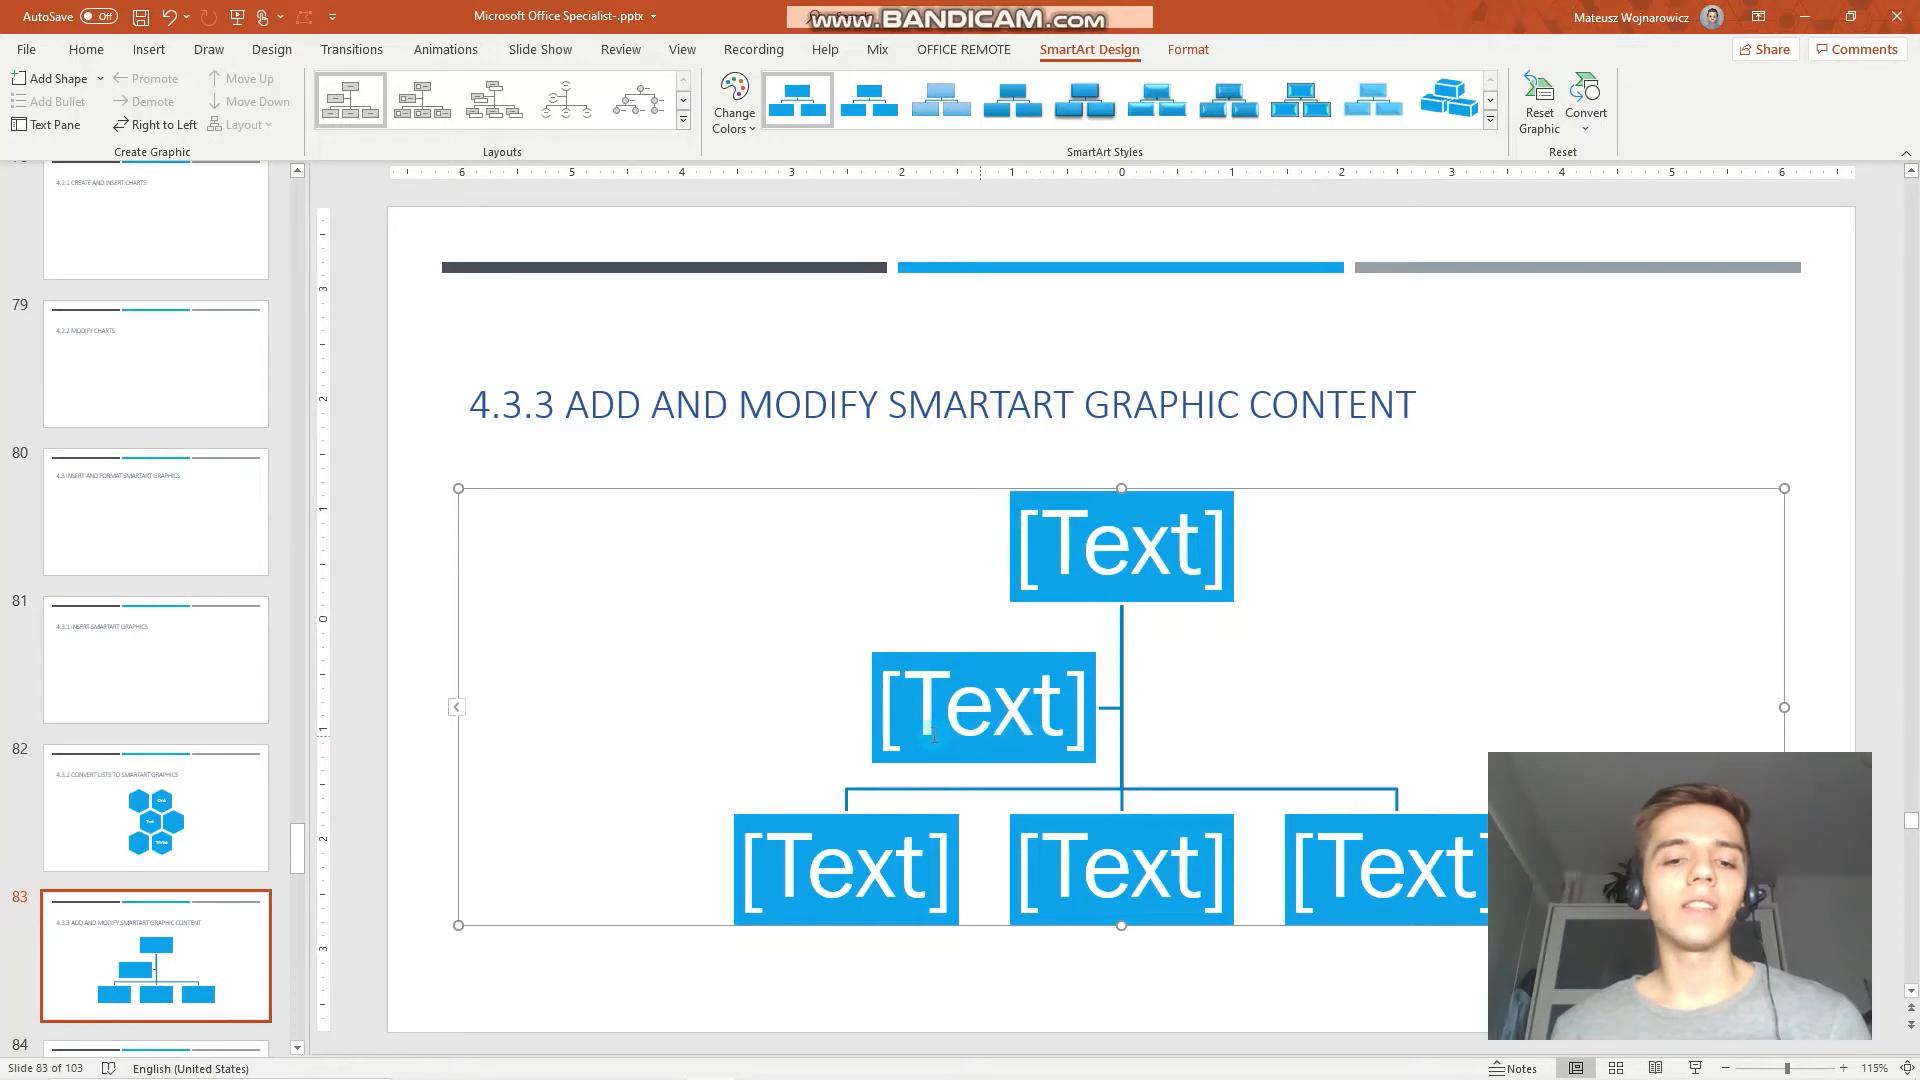
{"action": "mouse_move", "coordinate": [1041, 443]}
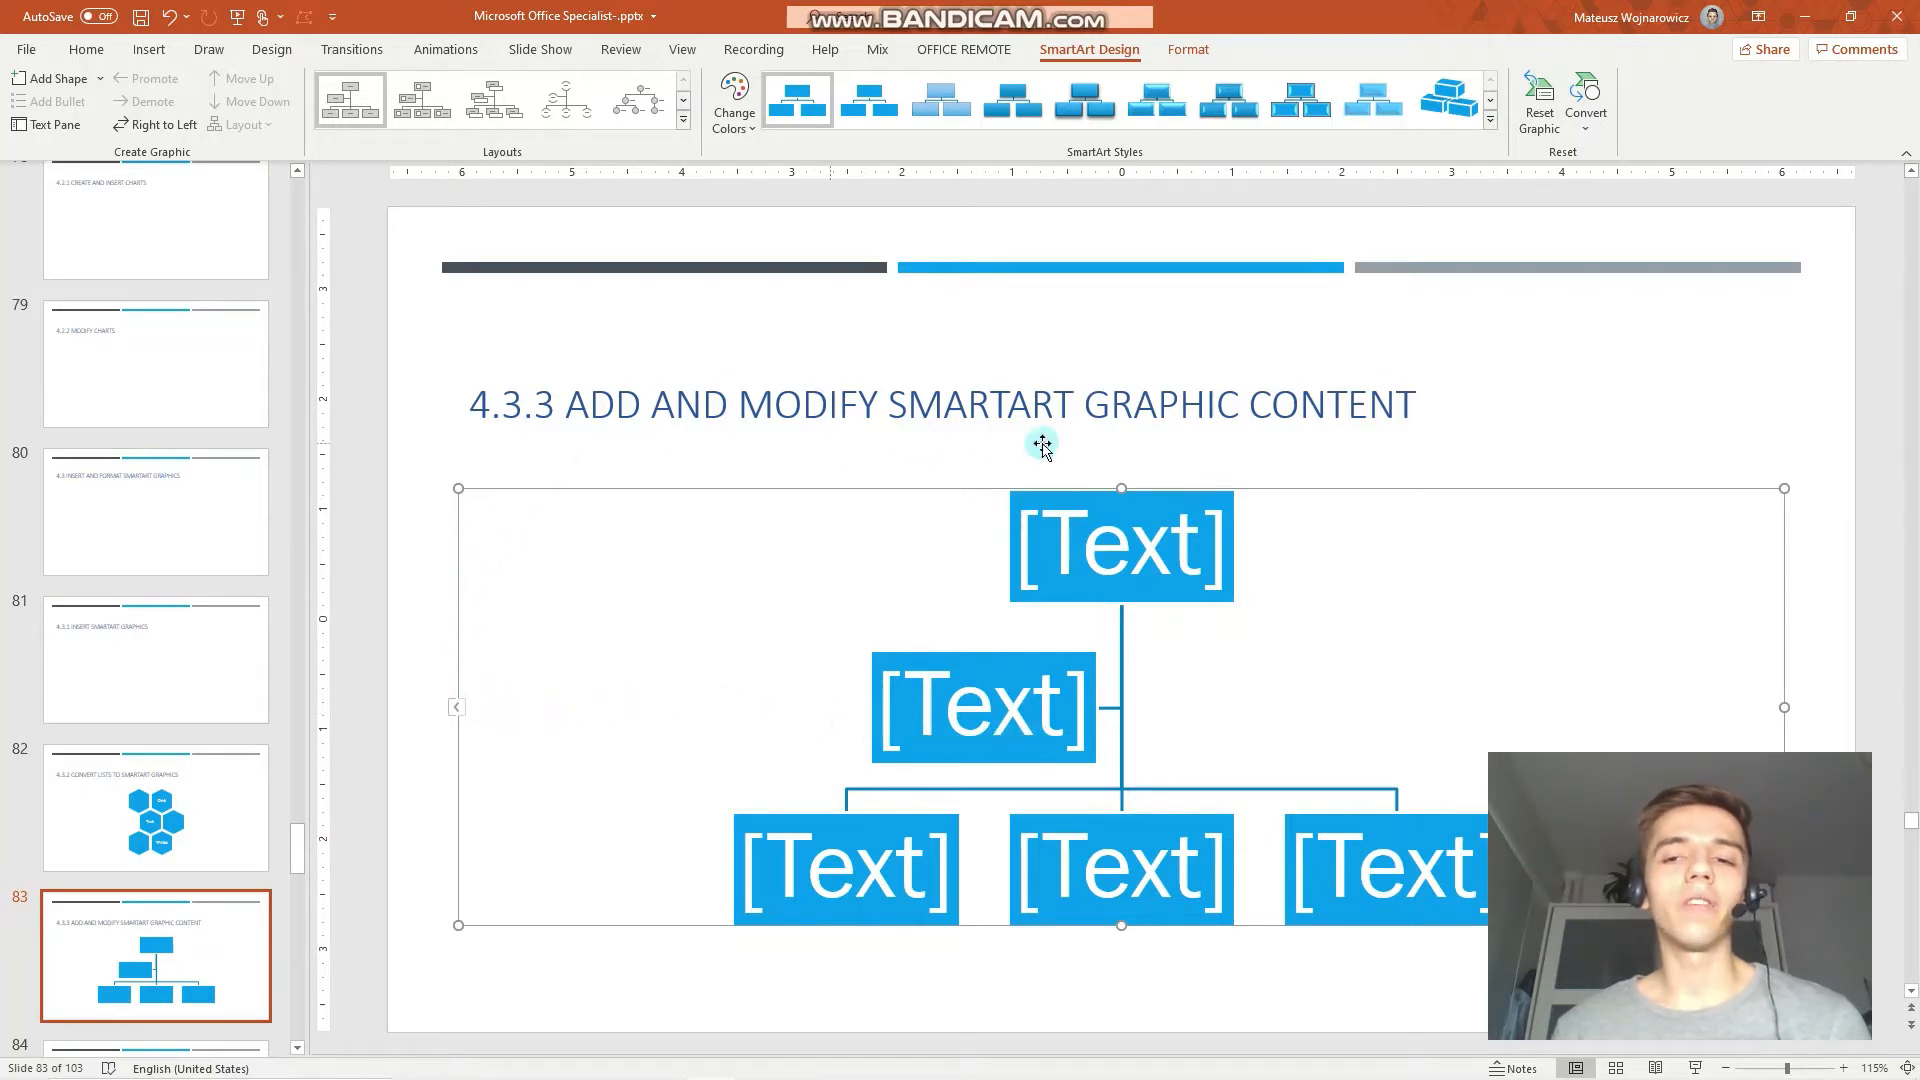
{"action": "mouse_move", "coordinate": [1638, 650]}
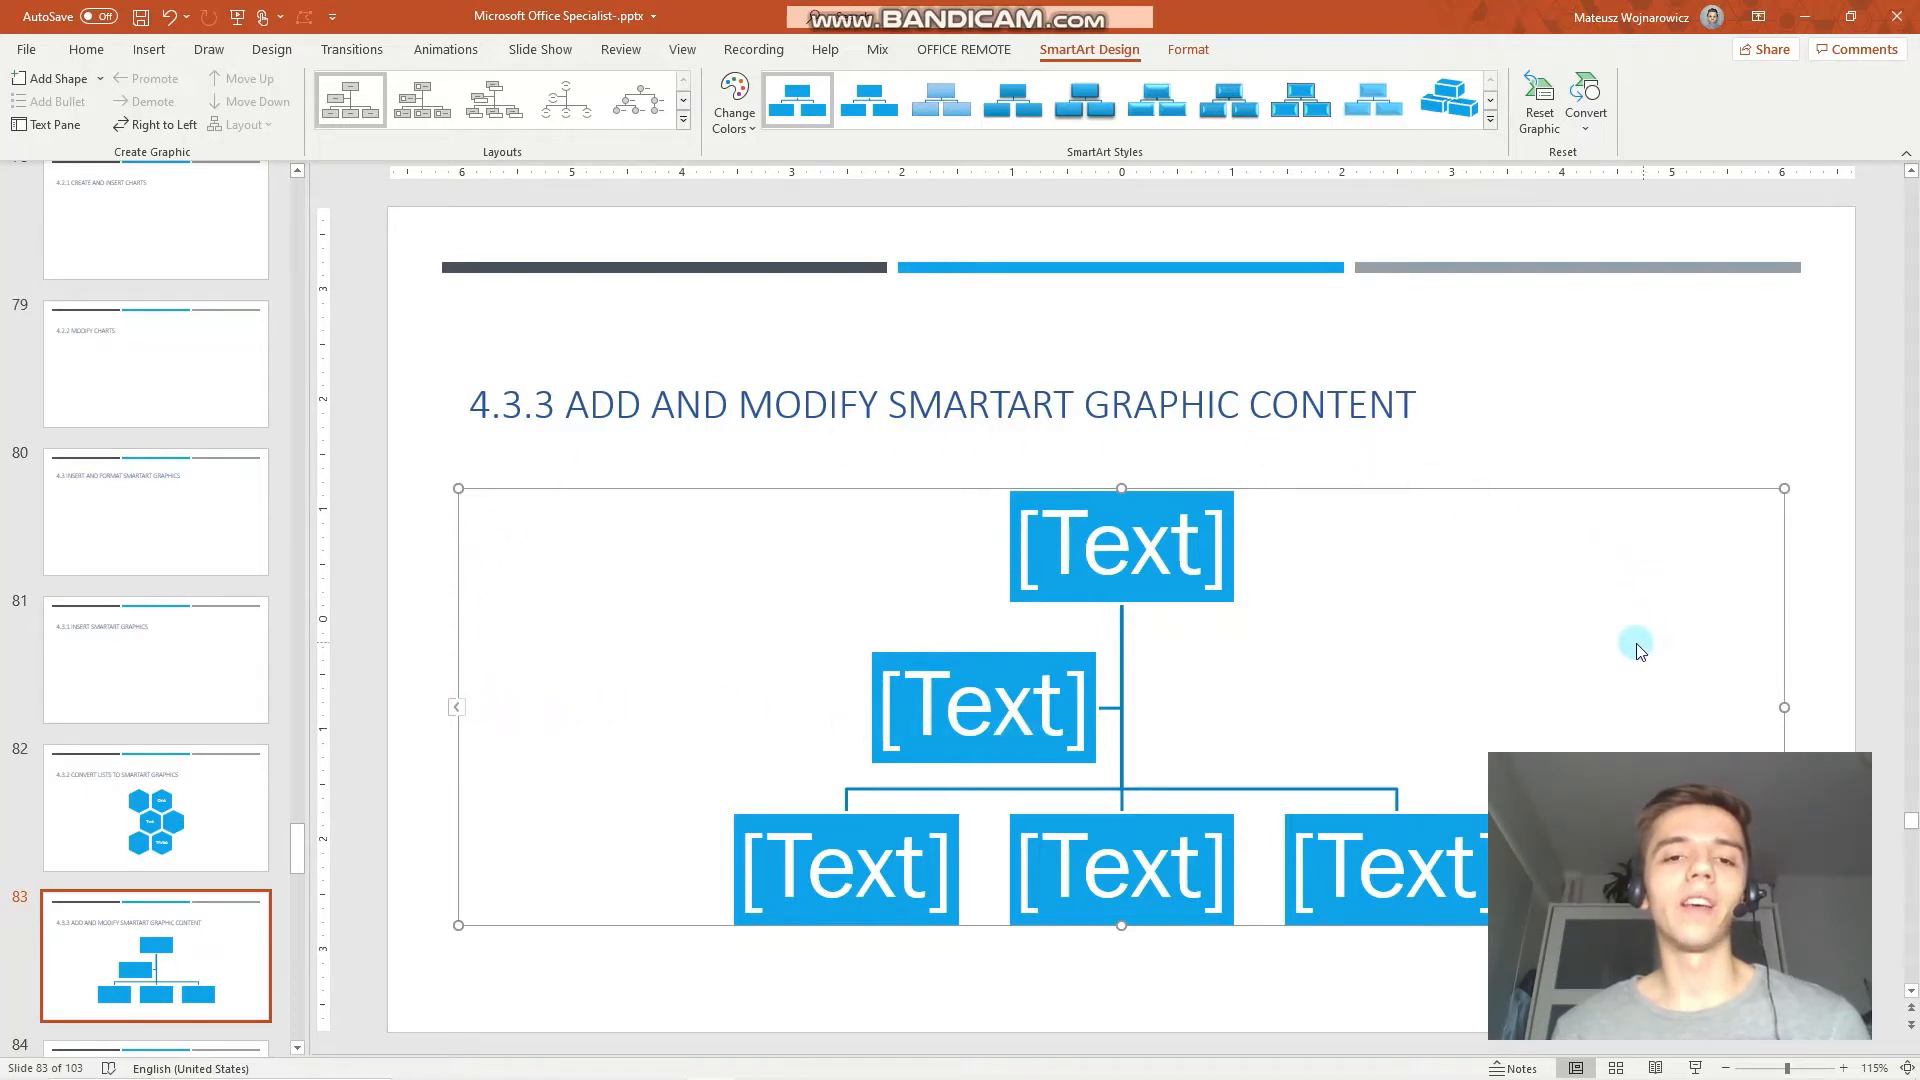
{"action": "mouse_move", "coordinate": [1469, 628]}
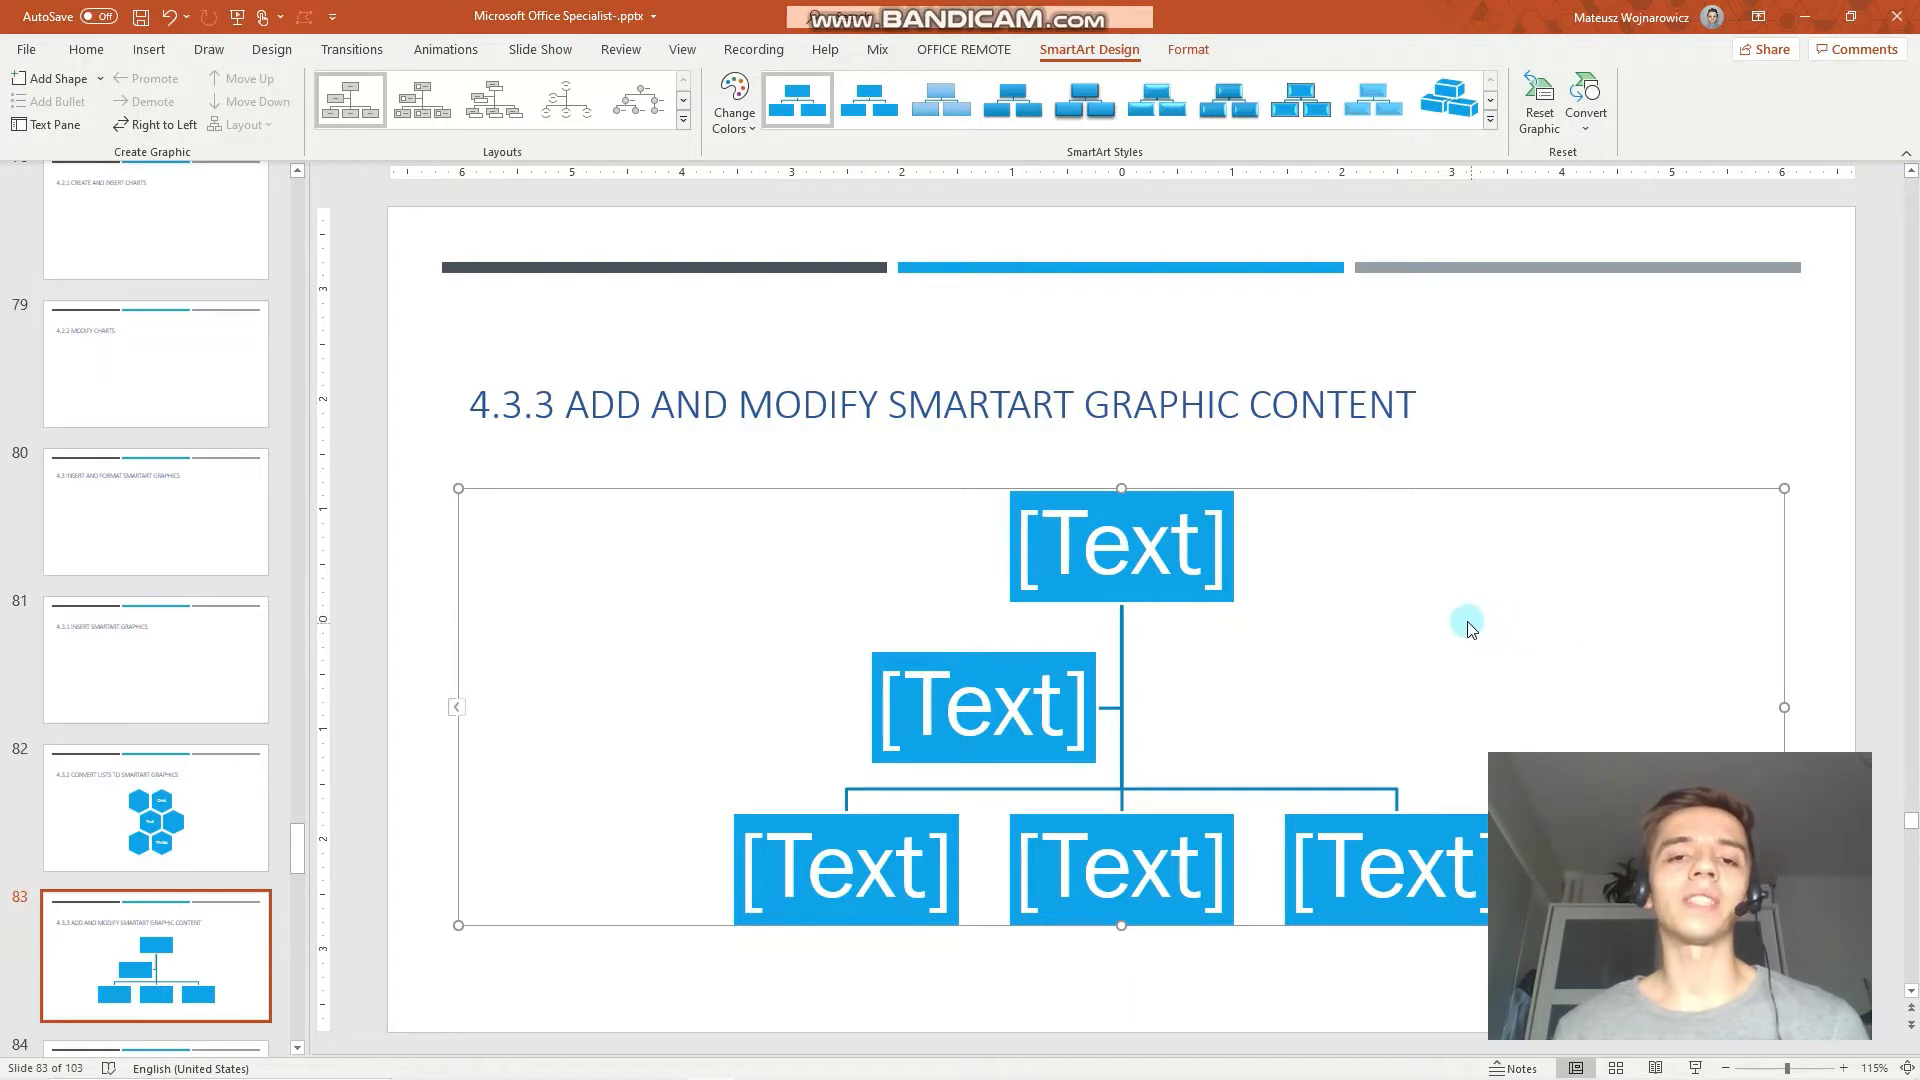
{"action": "mouse_move", "coordinate": [1056, 159]}
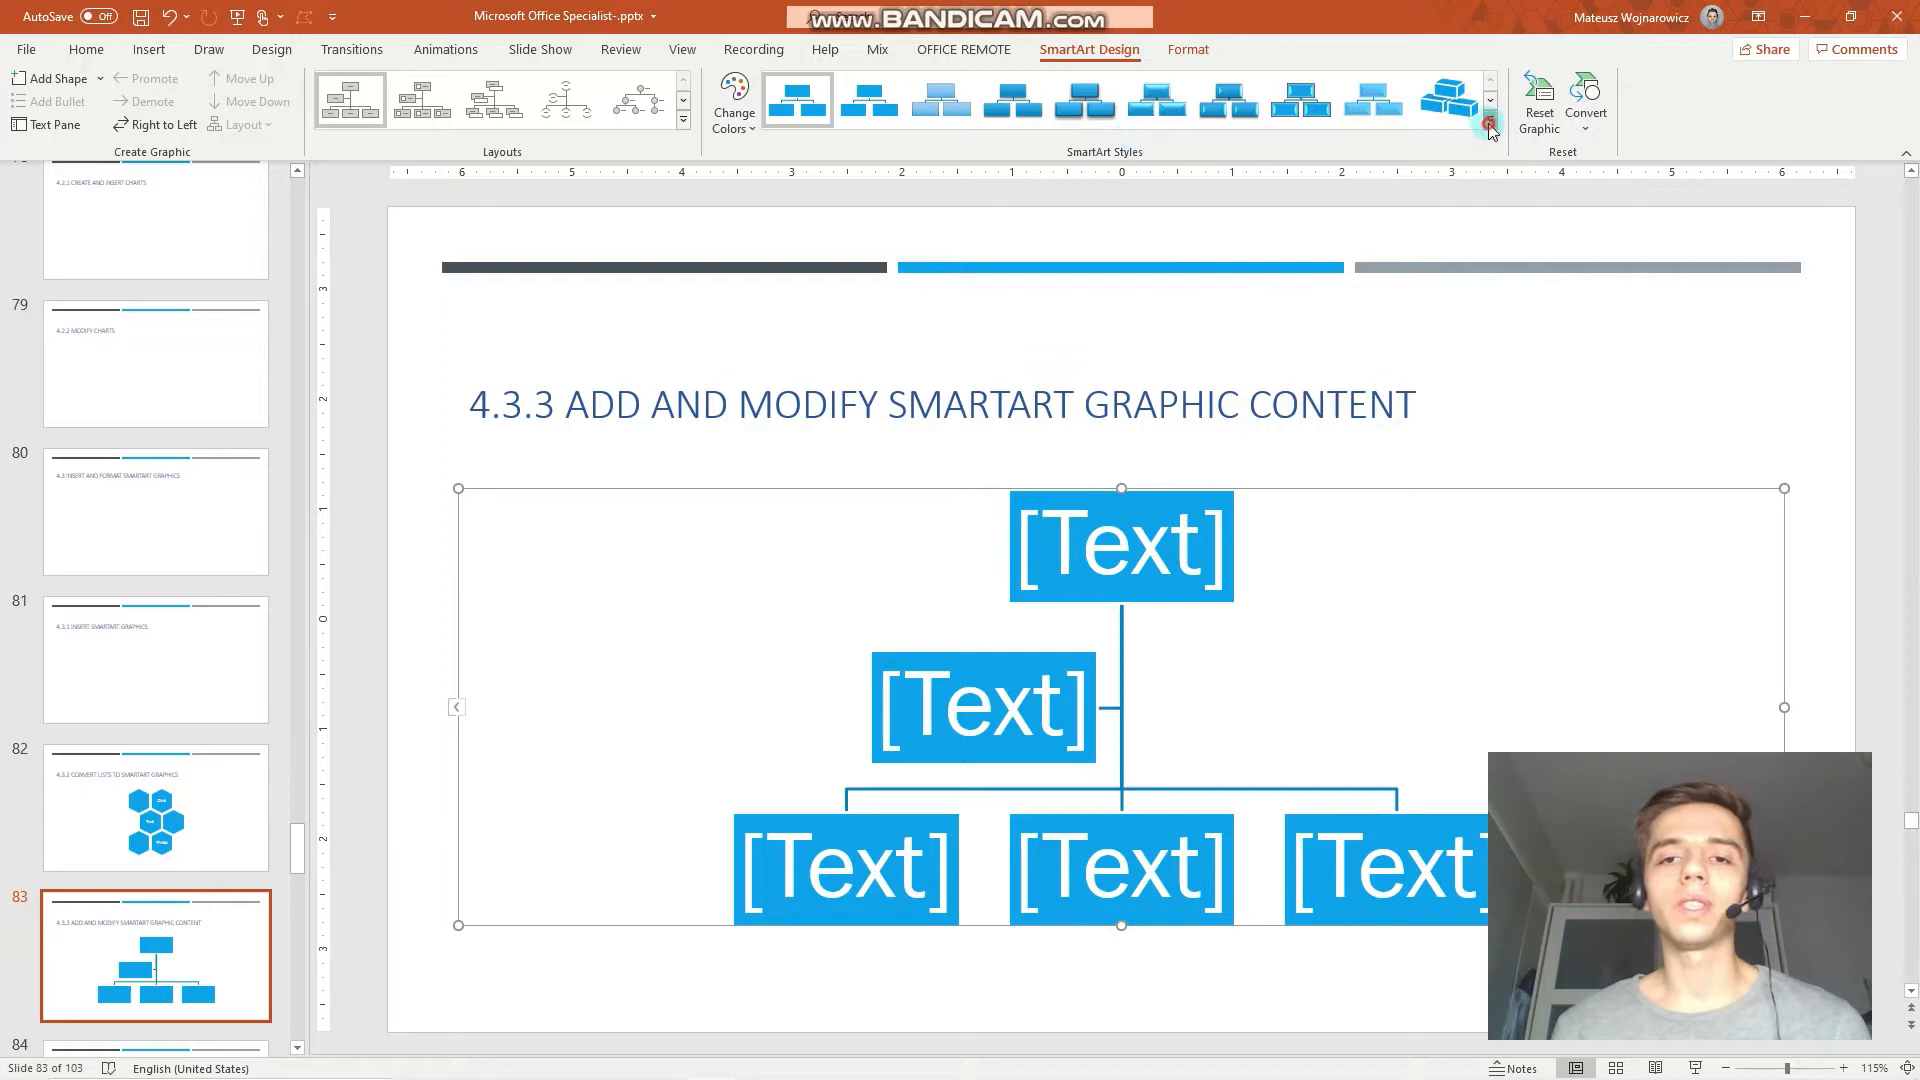
{"action": "left_click", "coordinate": [1489, 126]}
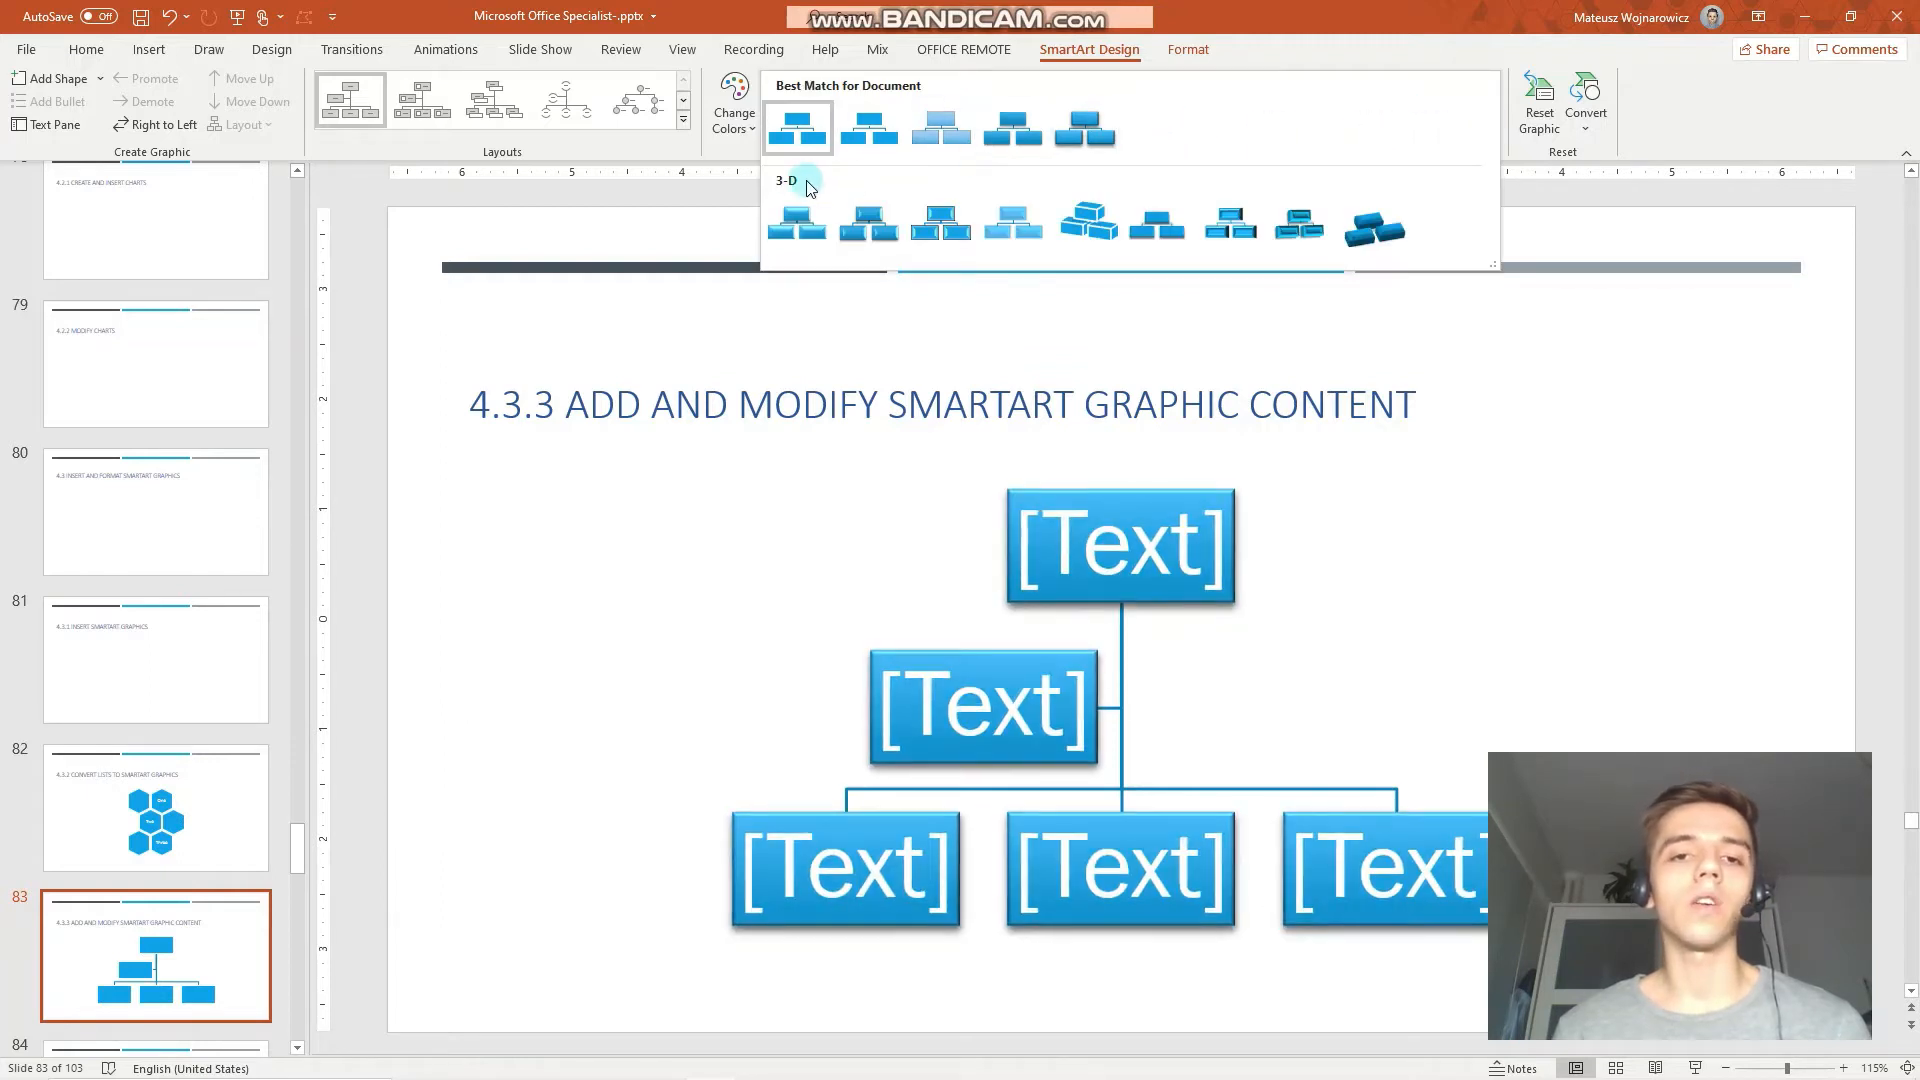
{"action": "left_click", "coordinate": [1085, 222]}
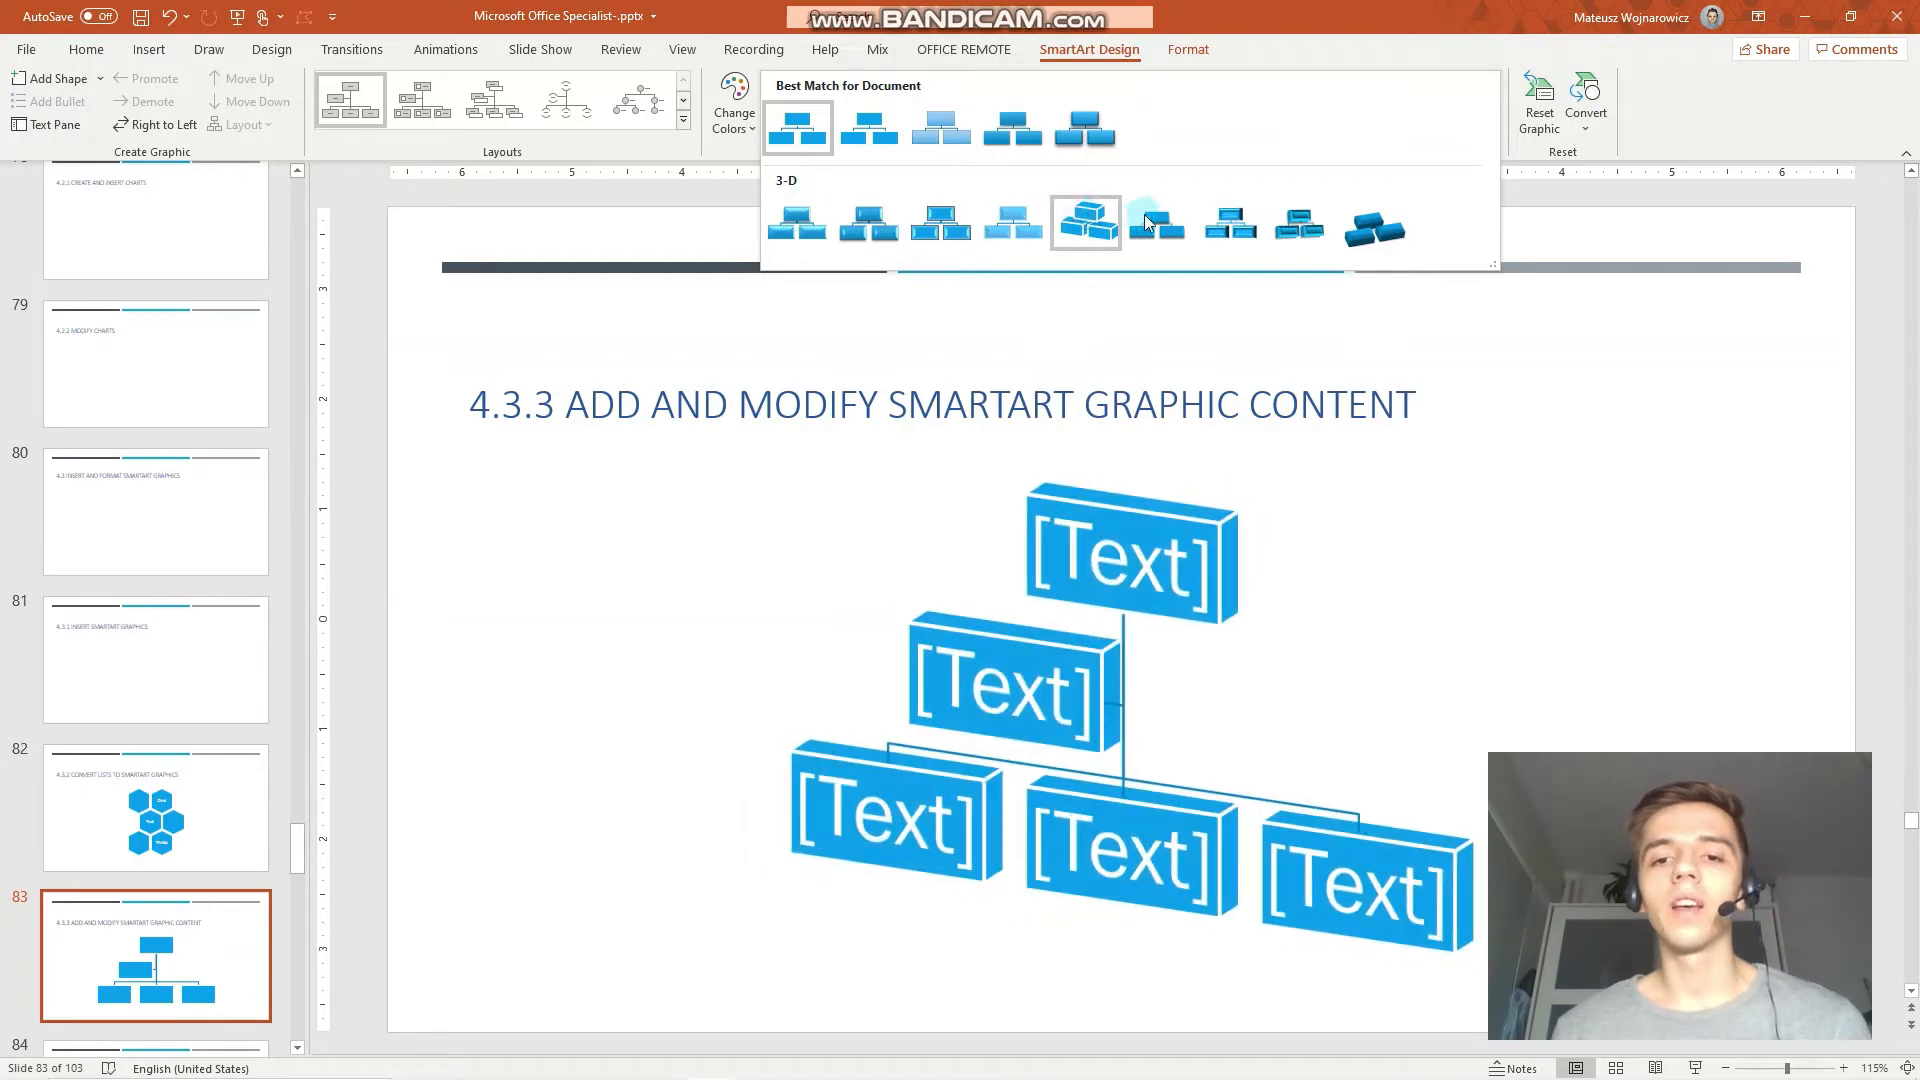
{"action": "left_click", "coordinate": [1156, 224]}
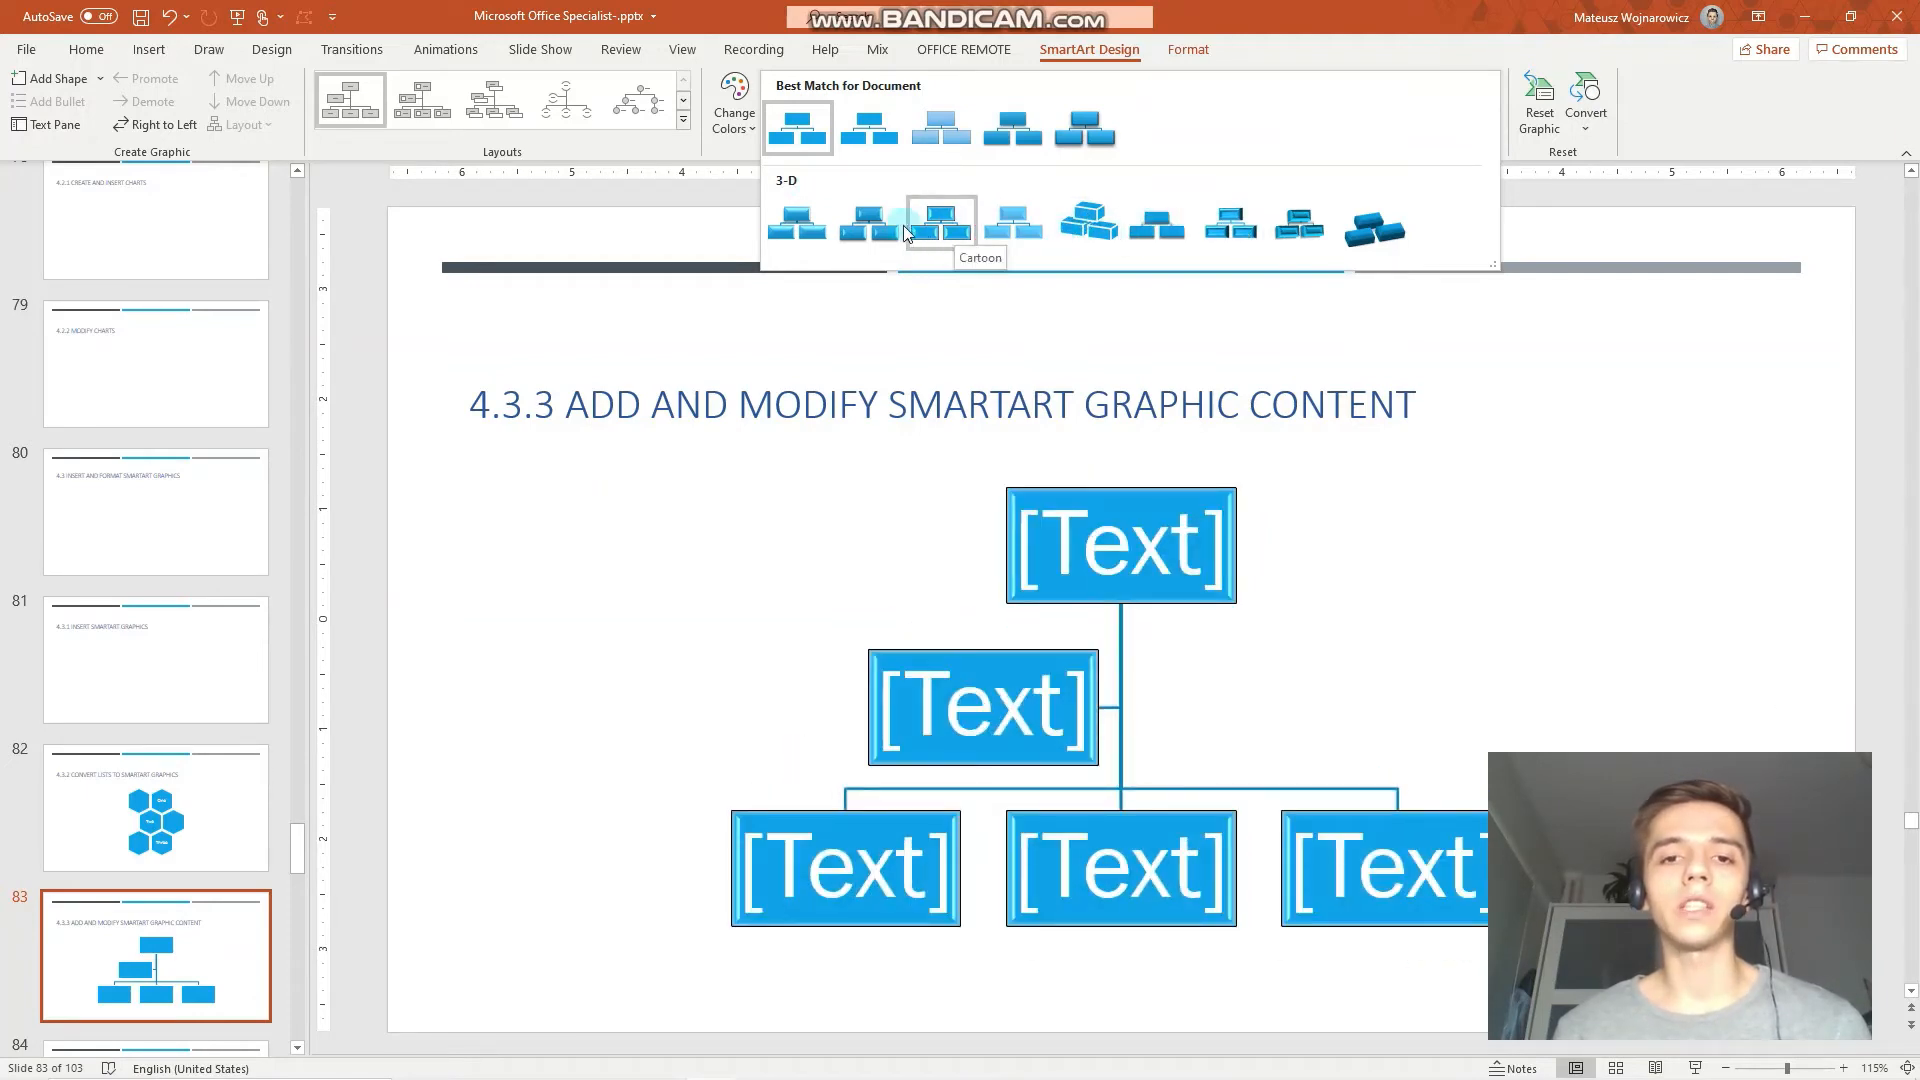
{"action": "left_click", "coordinate": [796, 224]}
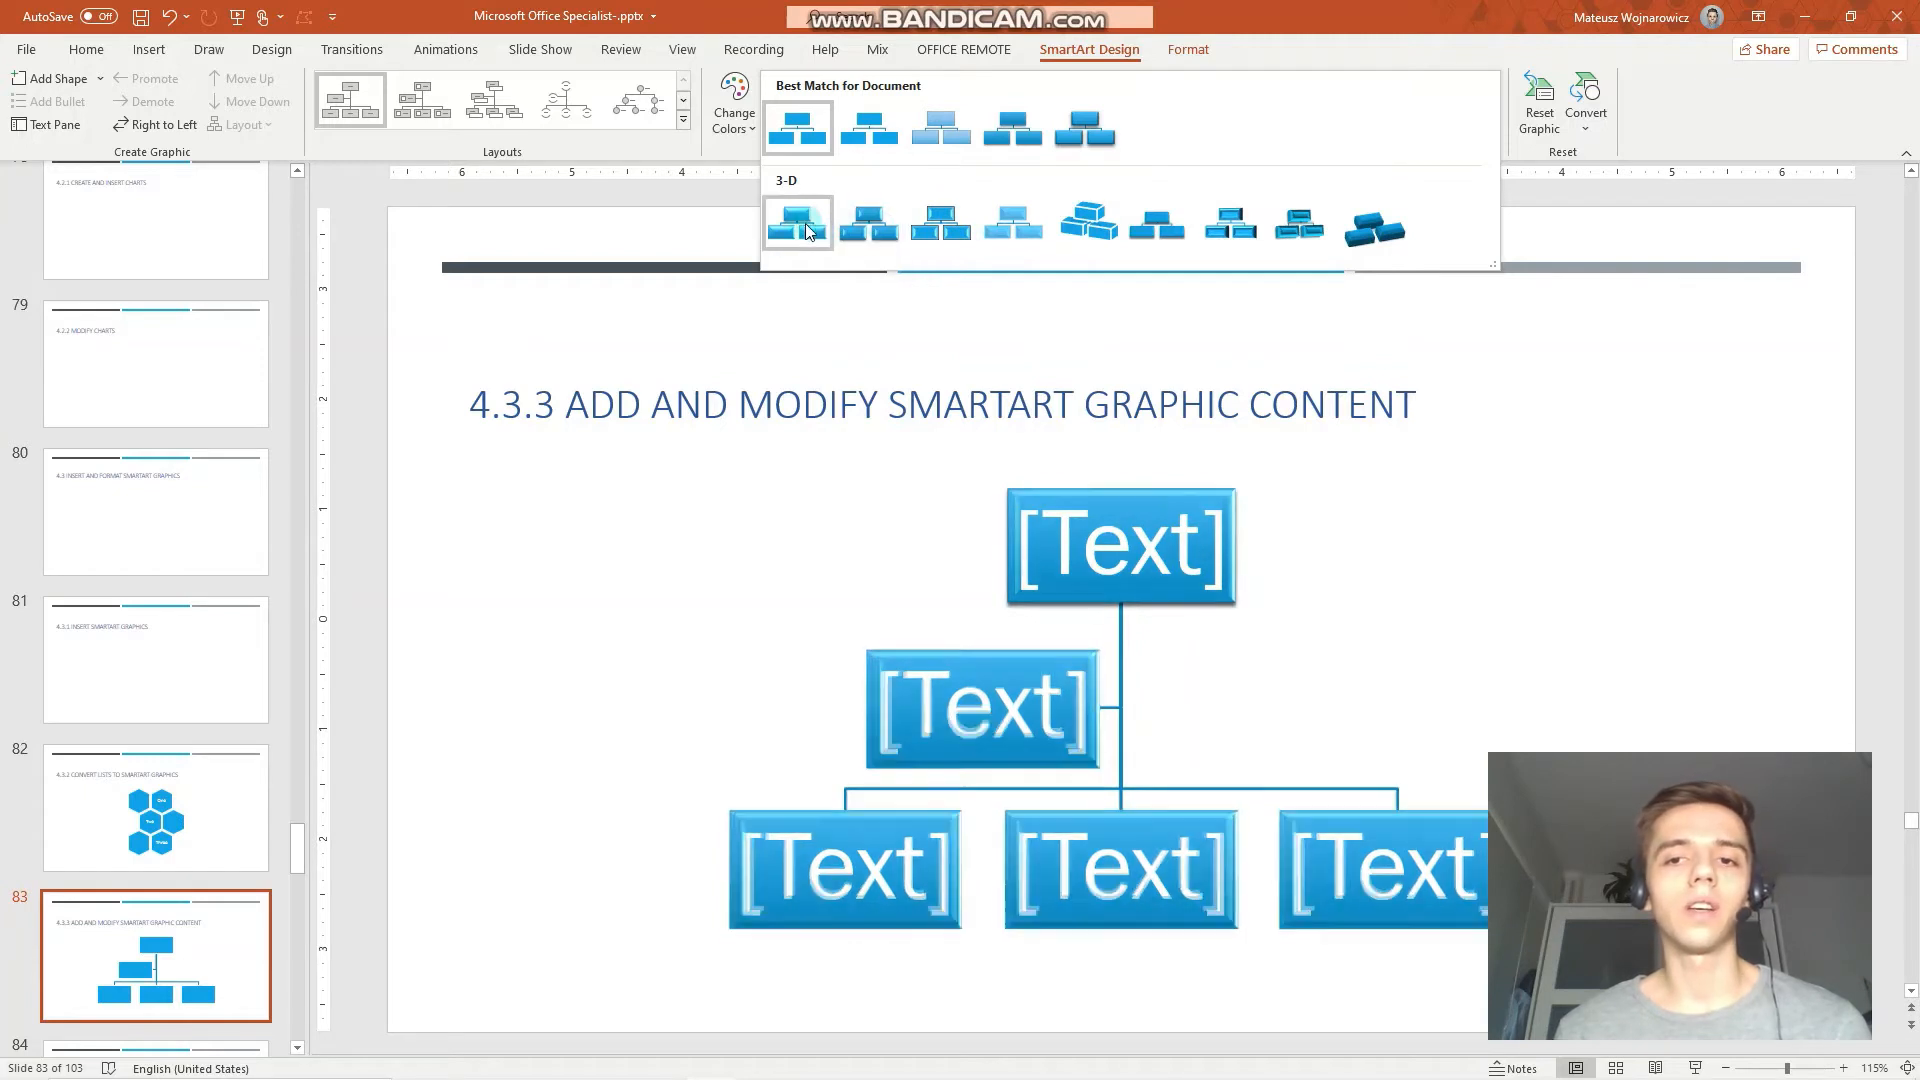
{"action": "left_click", "coordinate": [732, 104]}
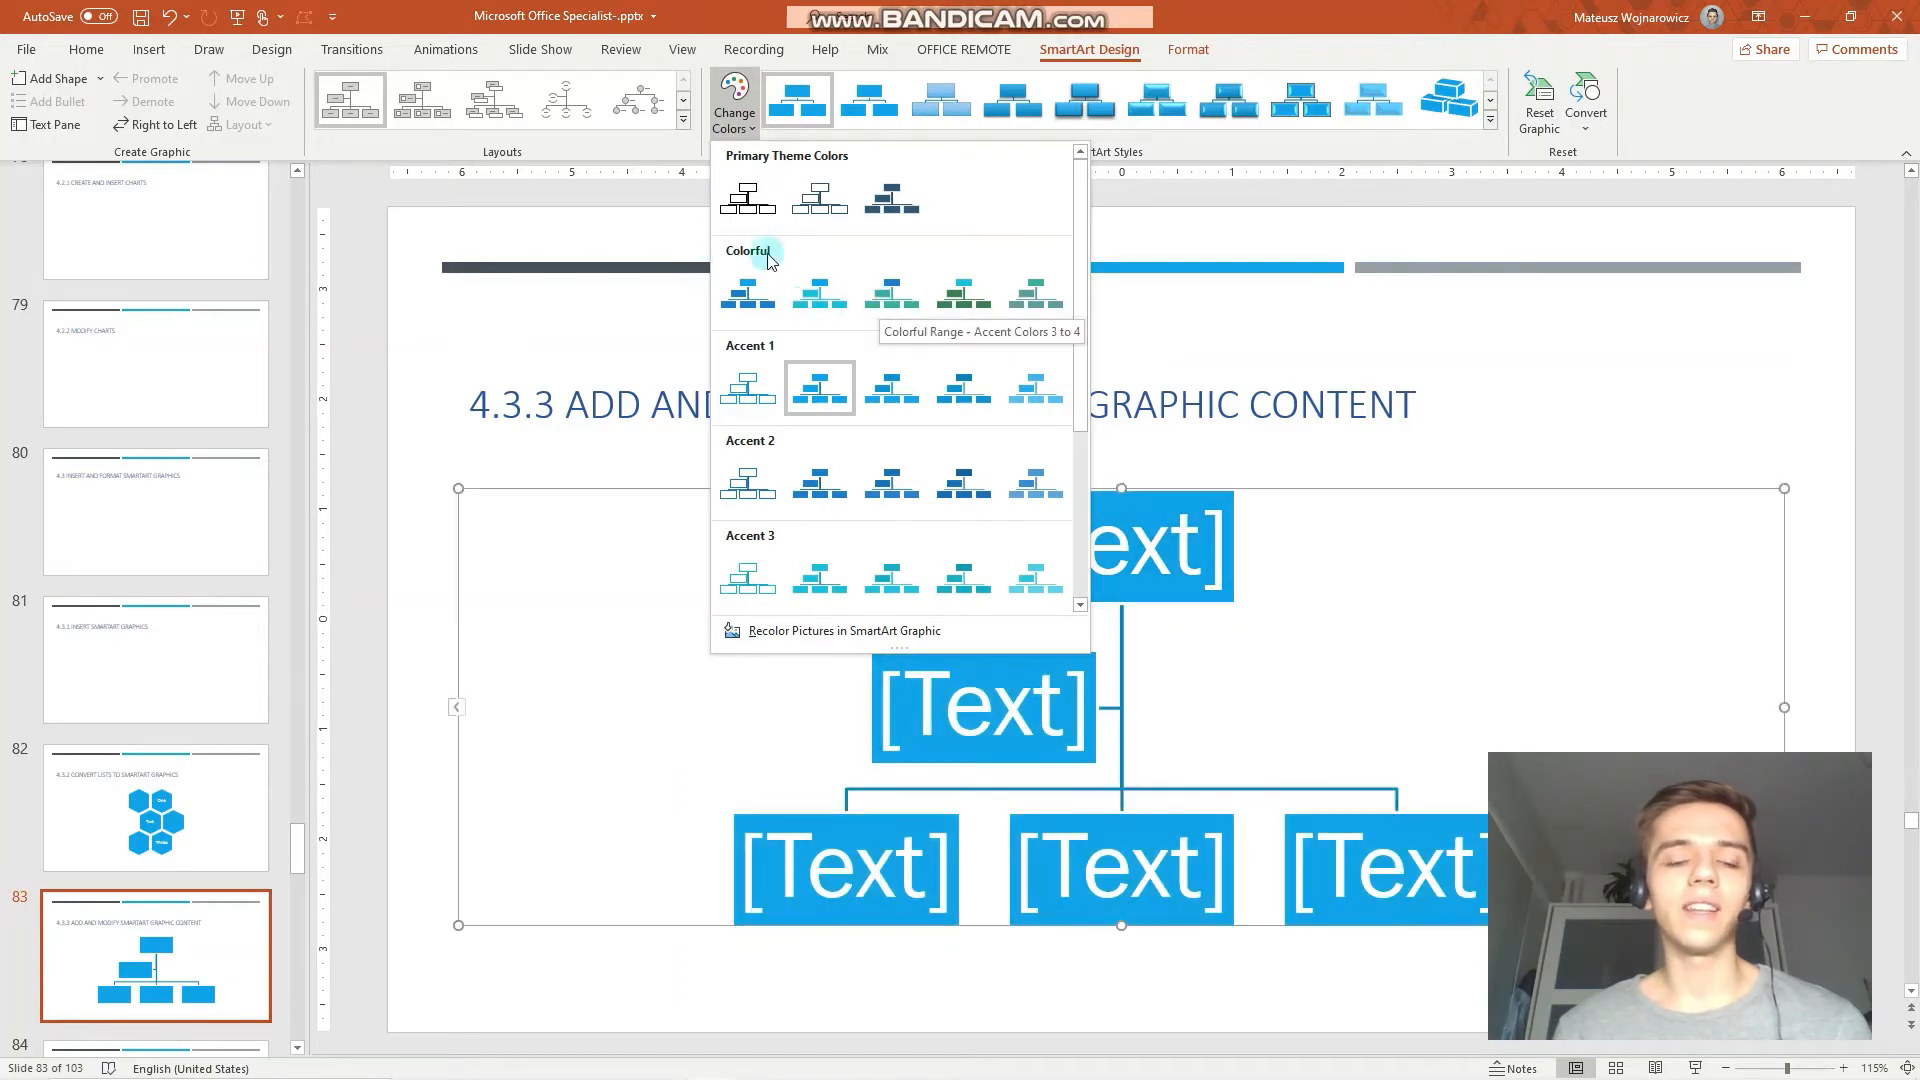
{"action": "mouse_move", "coordinate": [763, 448]}
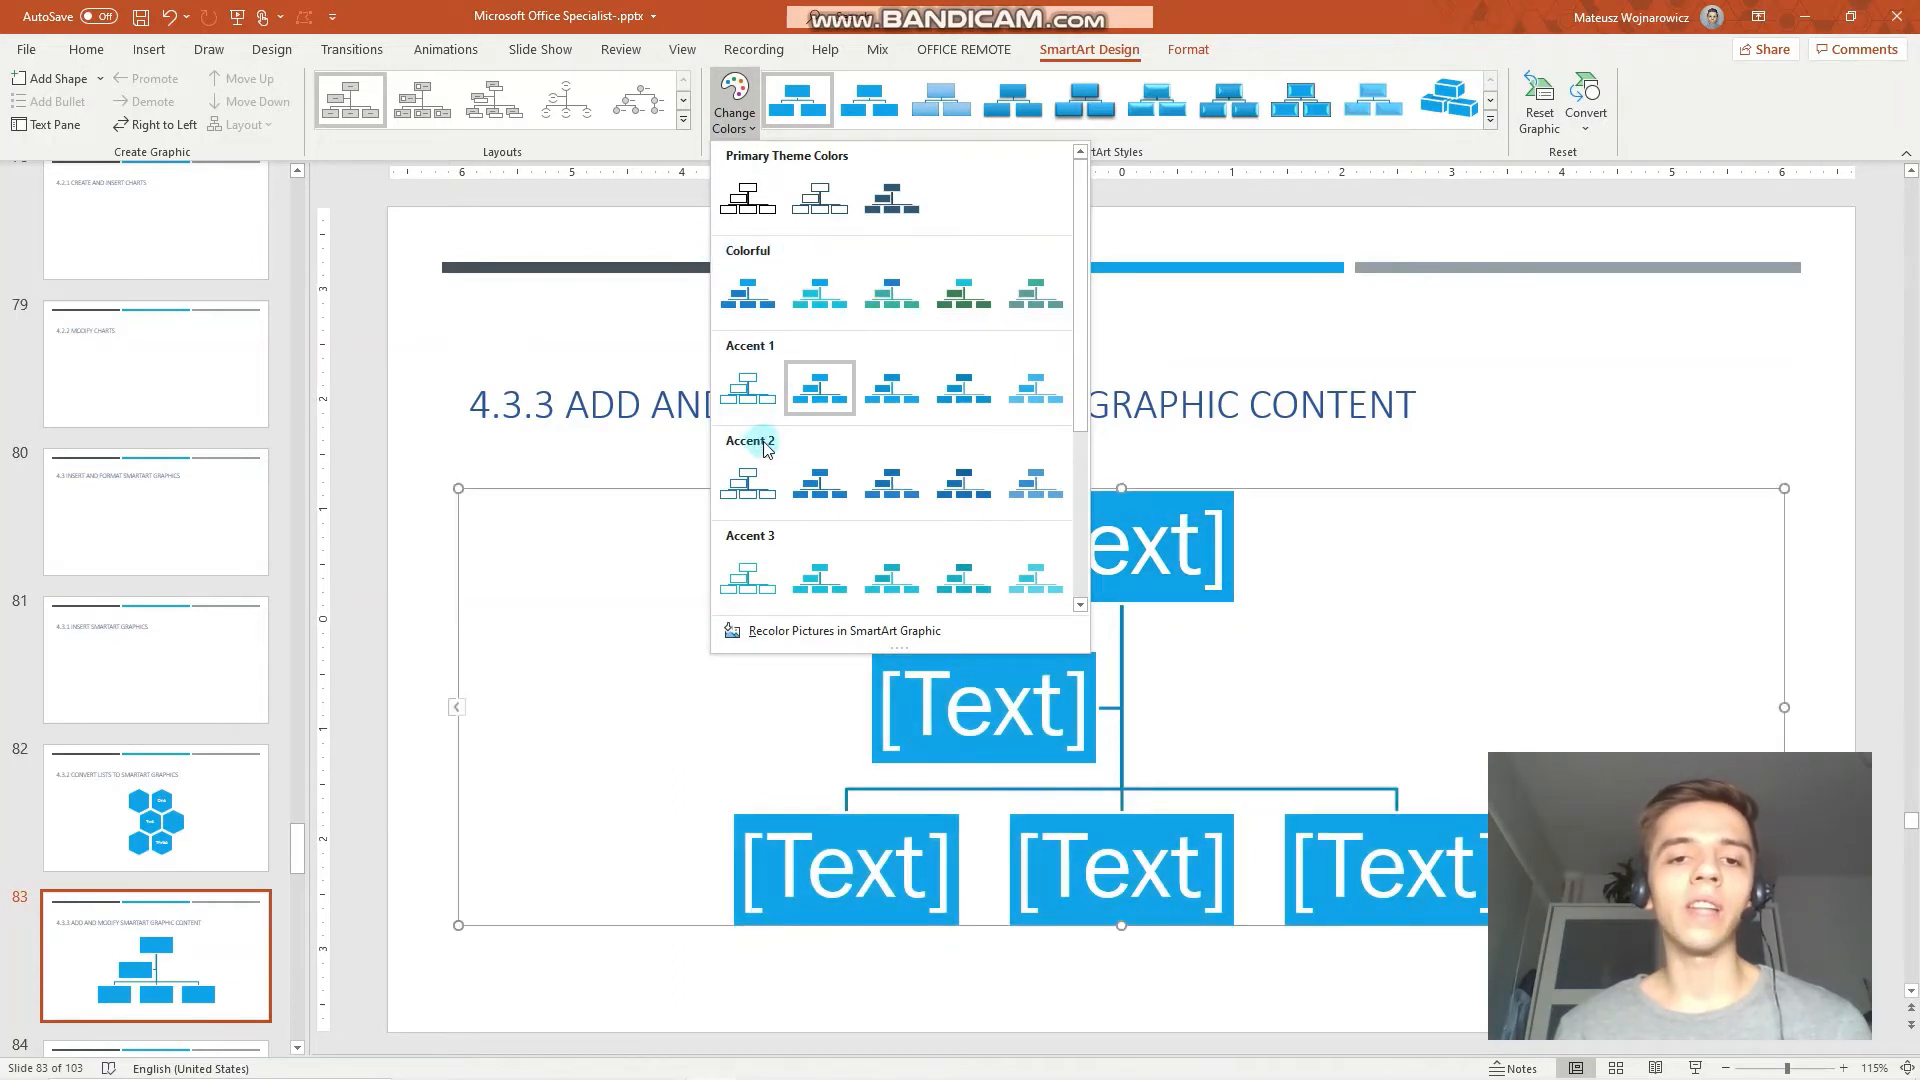
{"action": "mouse_move", "coordinate": [964, 484]}
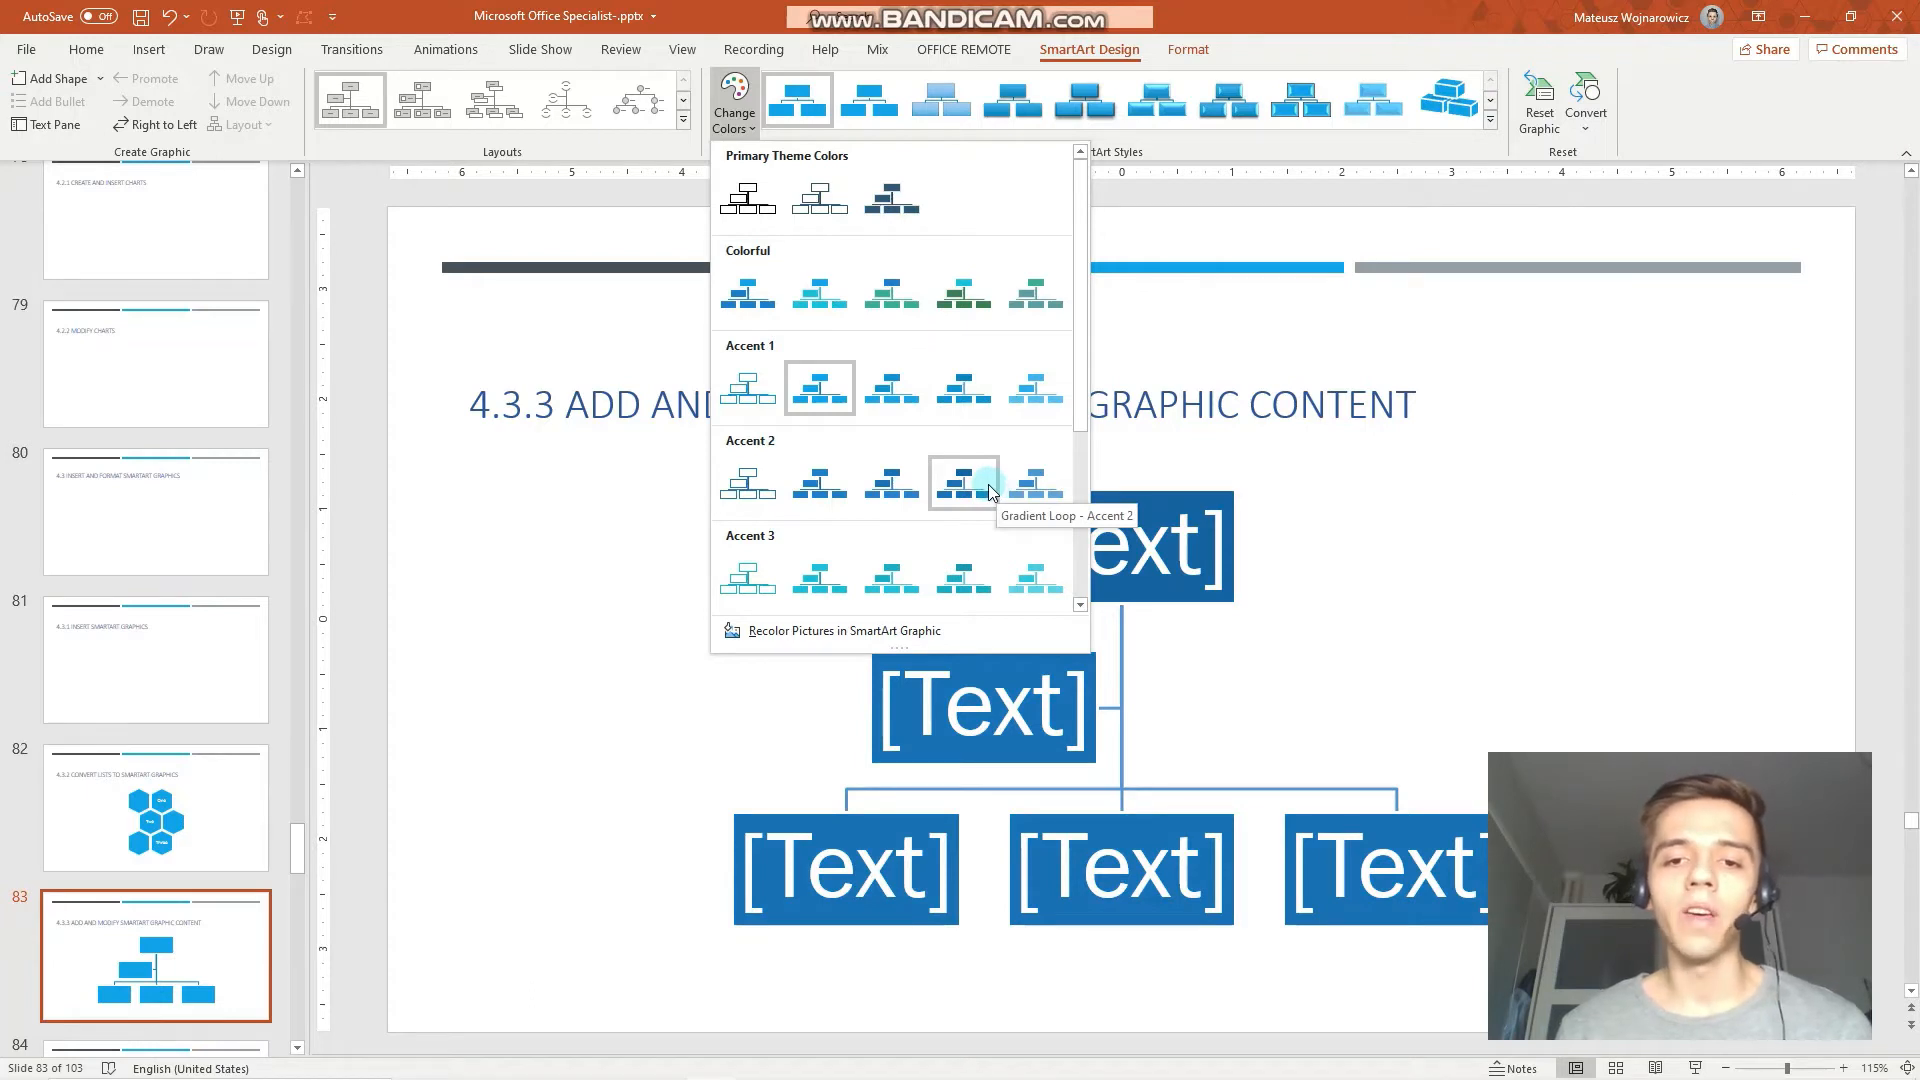
Step: Preview colour options, then expand the full SmartArt Layouts gallery
{"action": "left_click", "coordinate": [818, 294]}
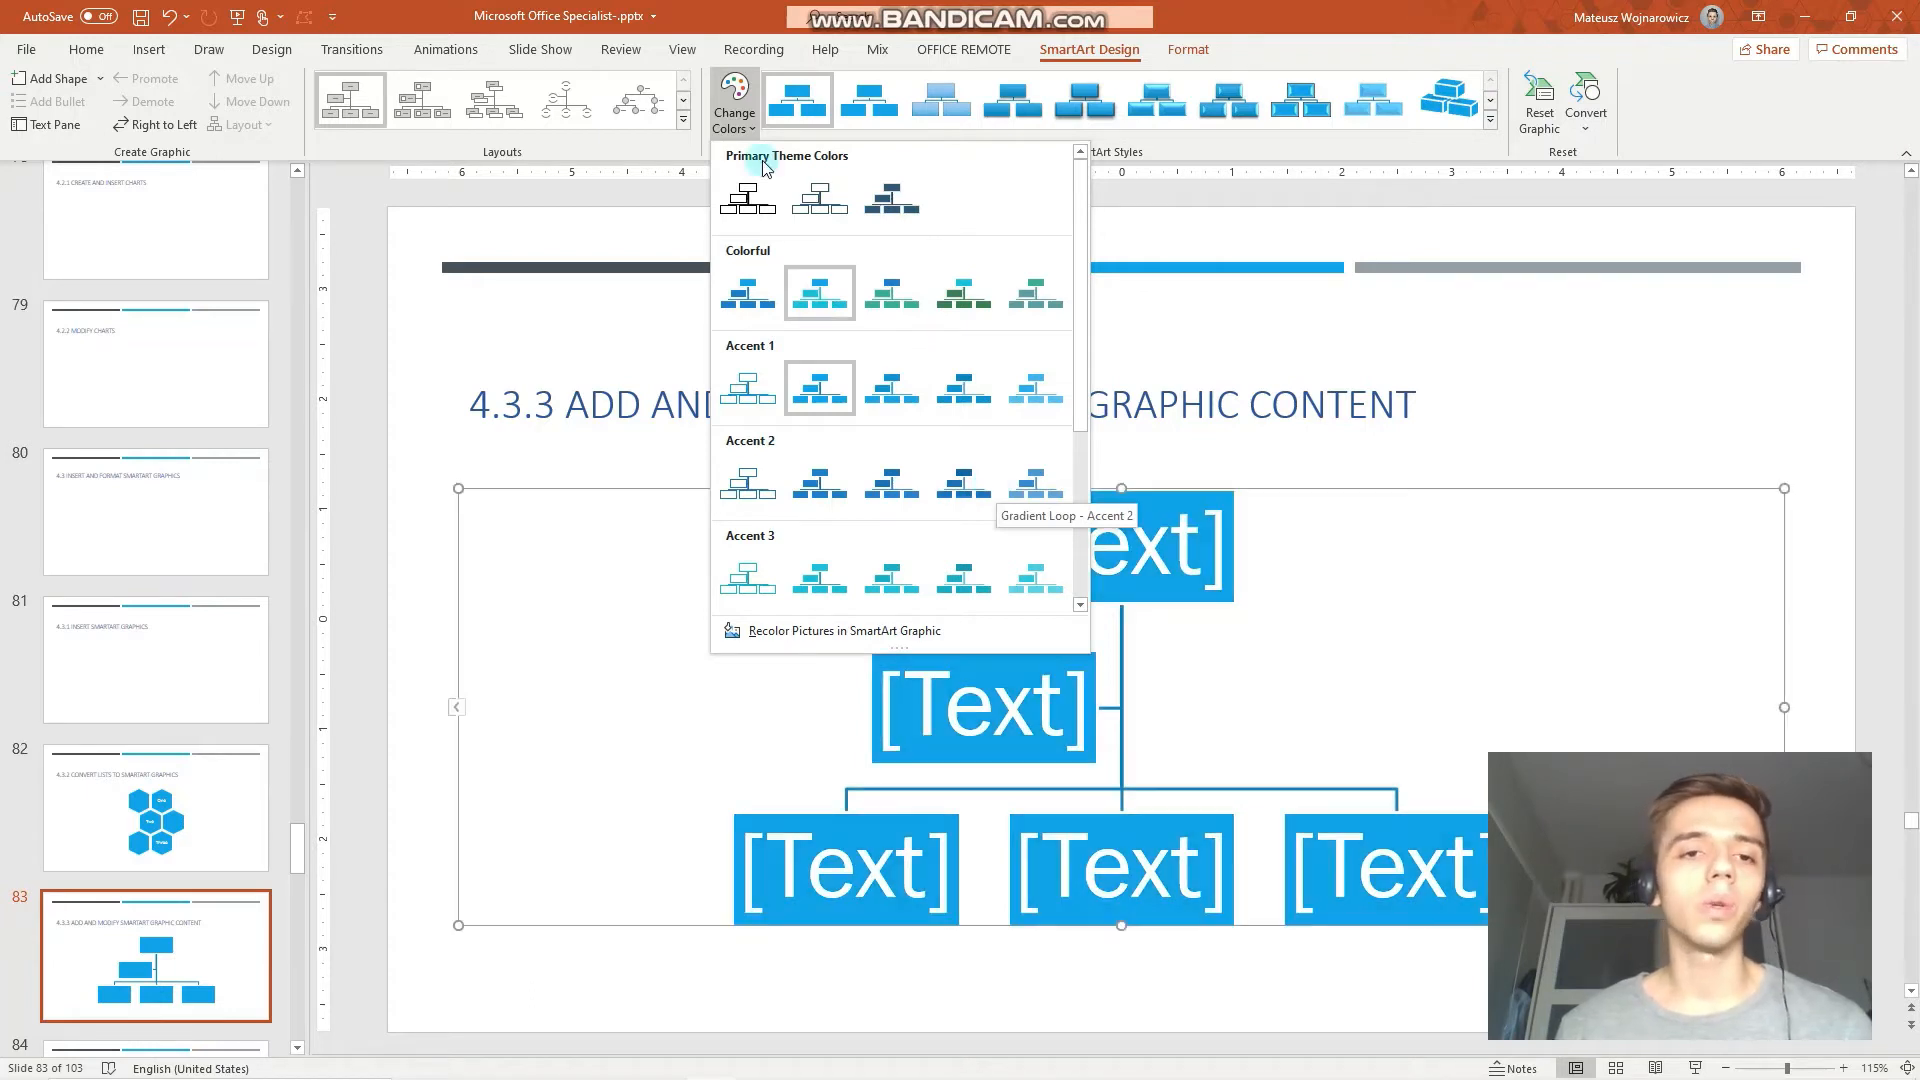
{"action": "left_click", "coordinate": [682, 119]}
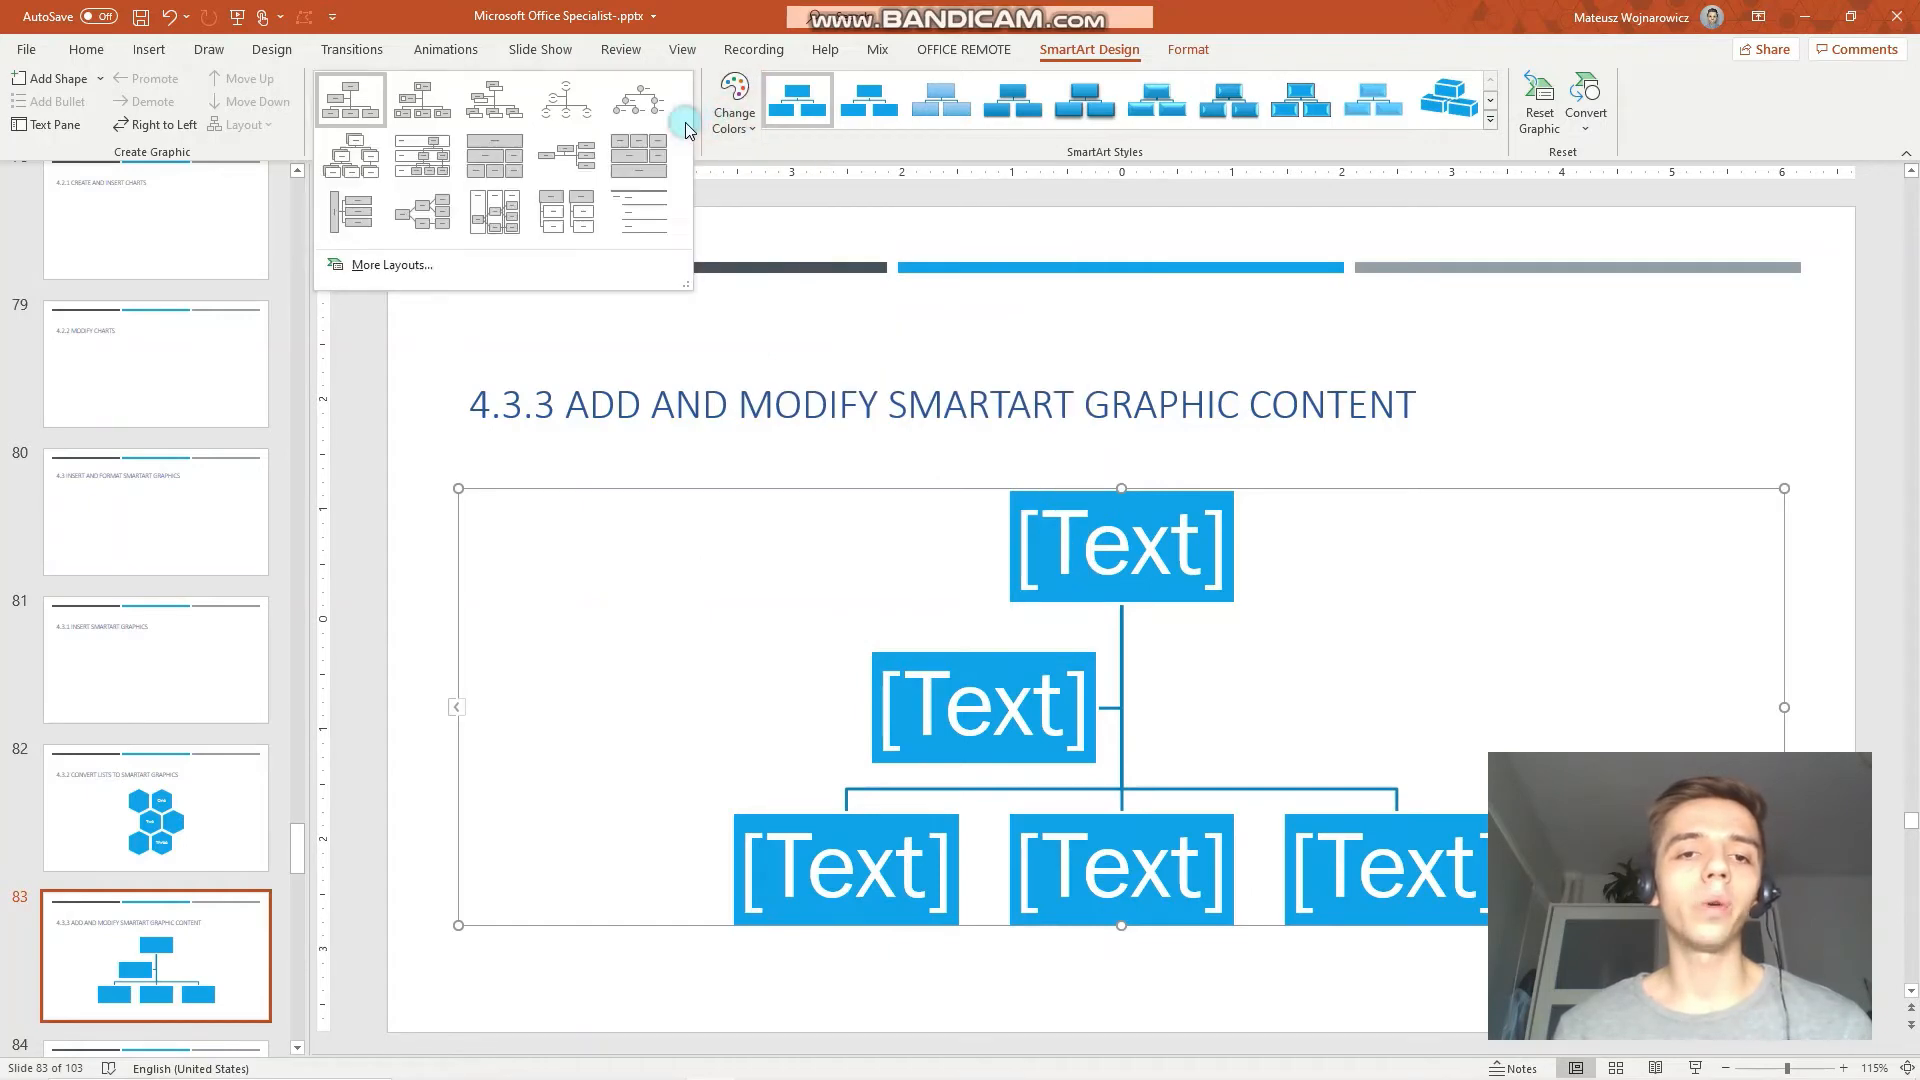
{"action": "left_click", "coordinate": [639, 153]}
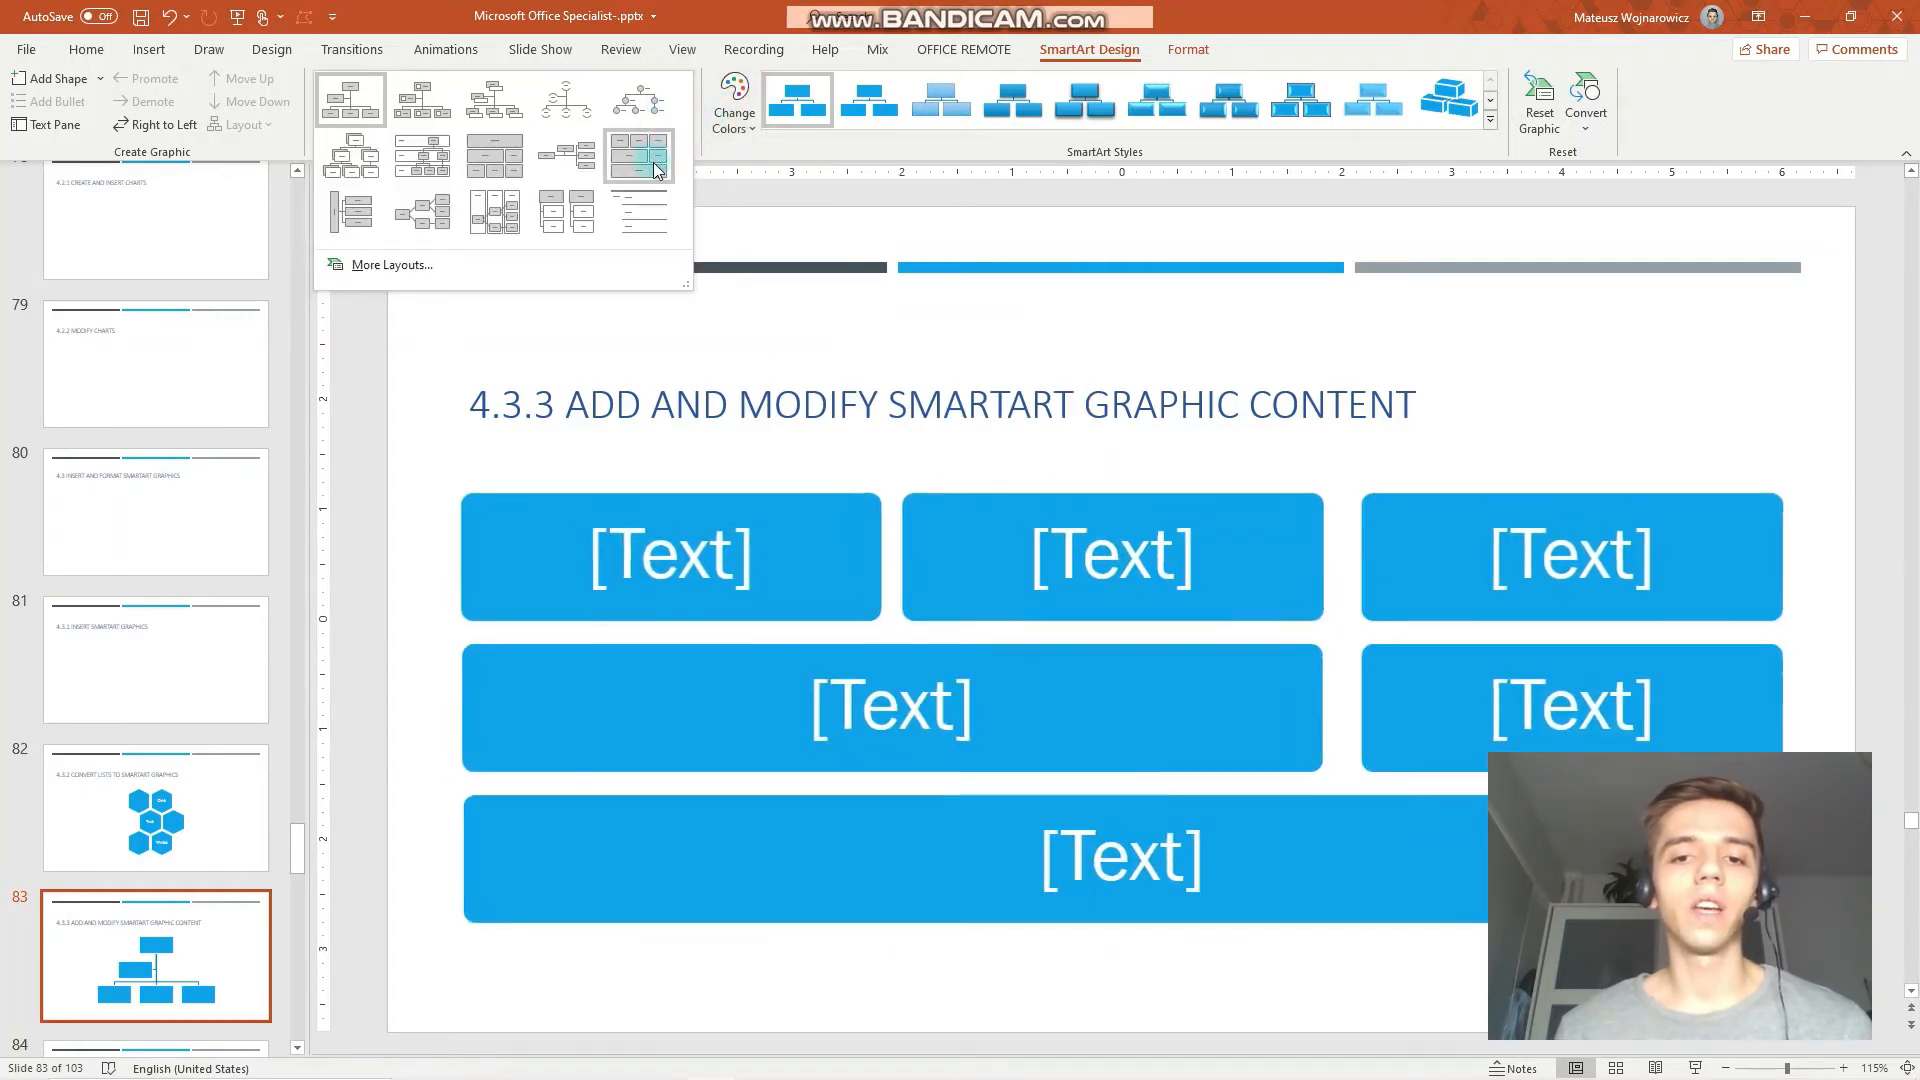
{"action": "left_click", "coordinate": [566, 98]}
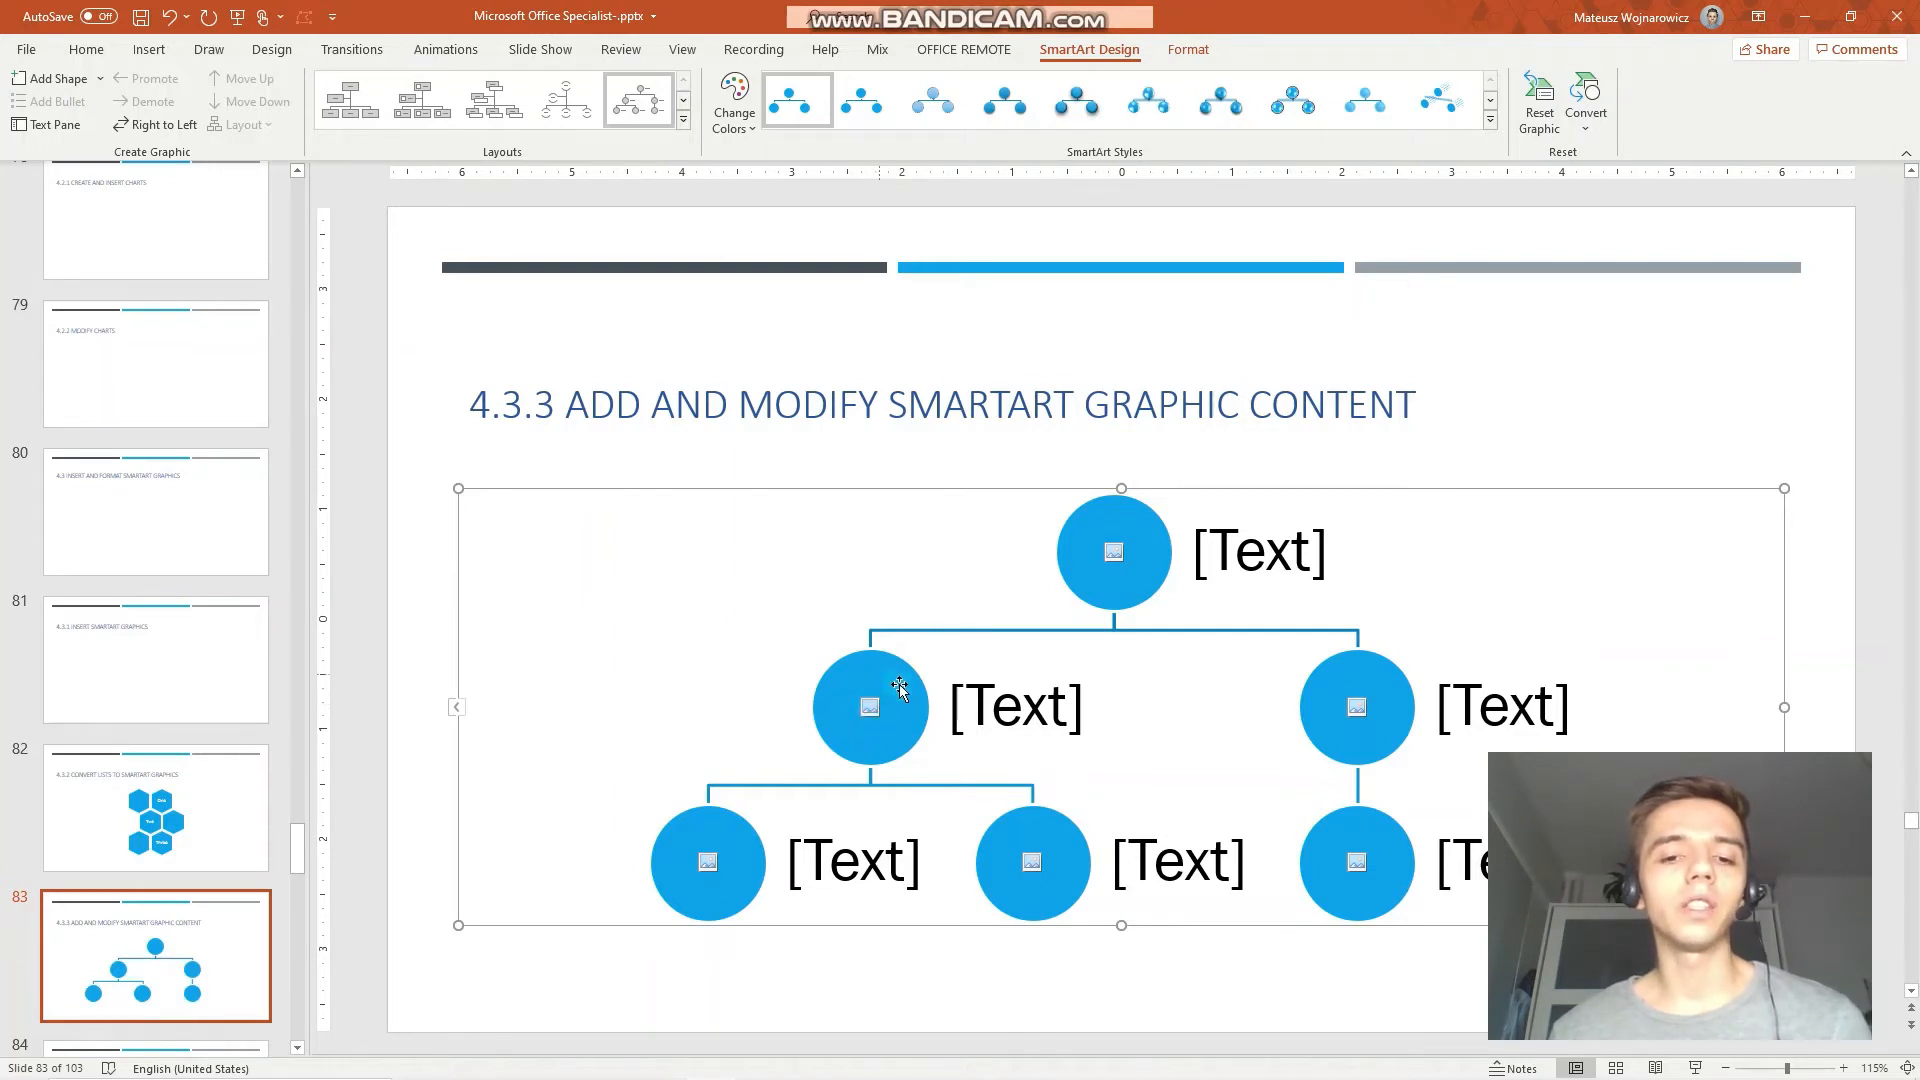
{"action": "mouse_move", "coordinate": [218, 100]}
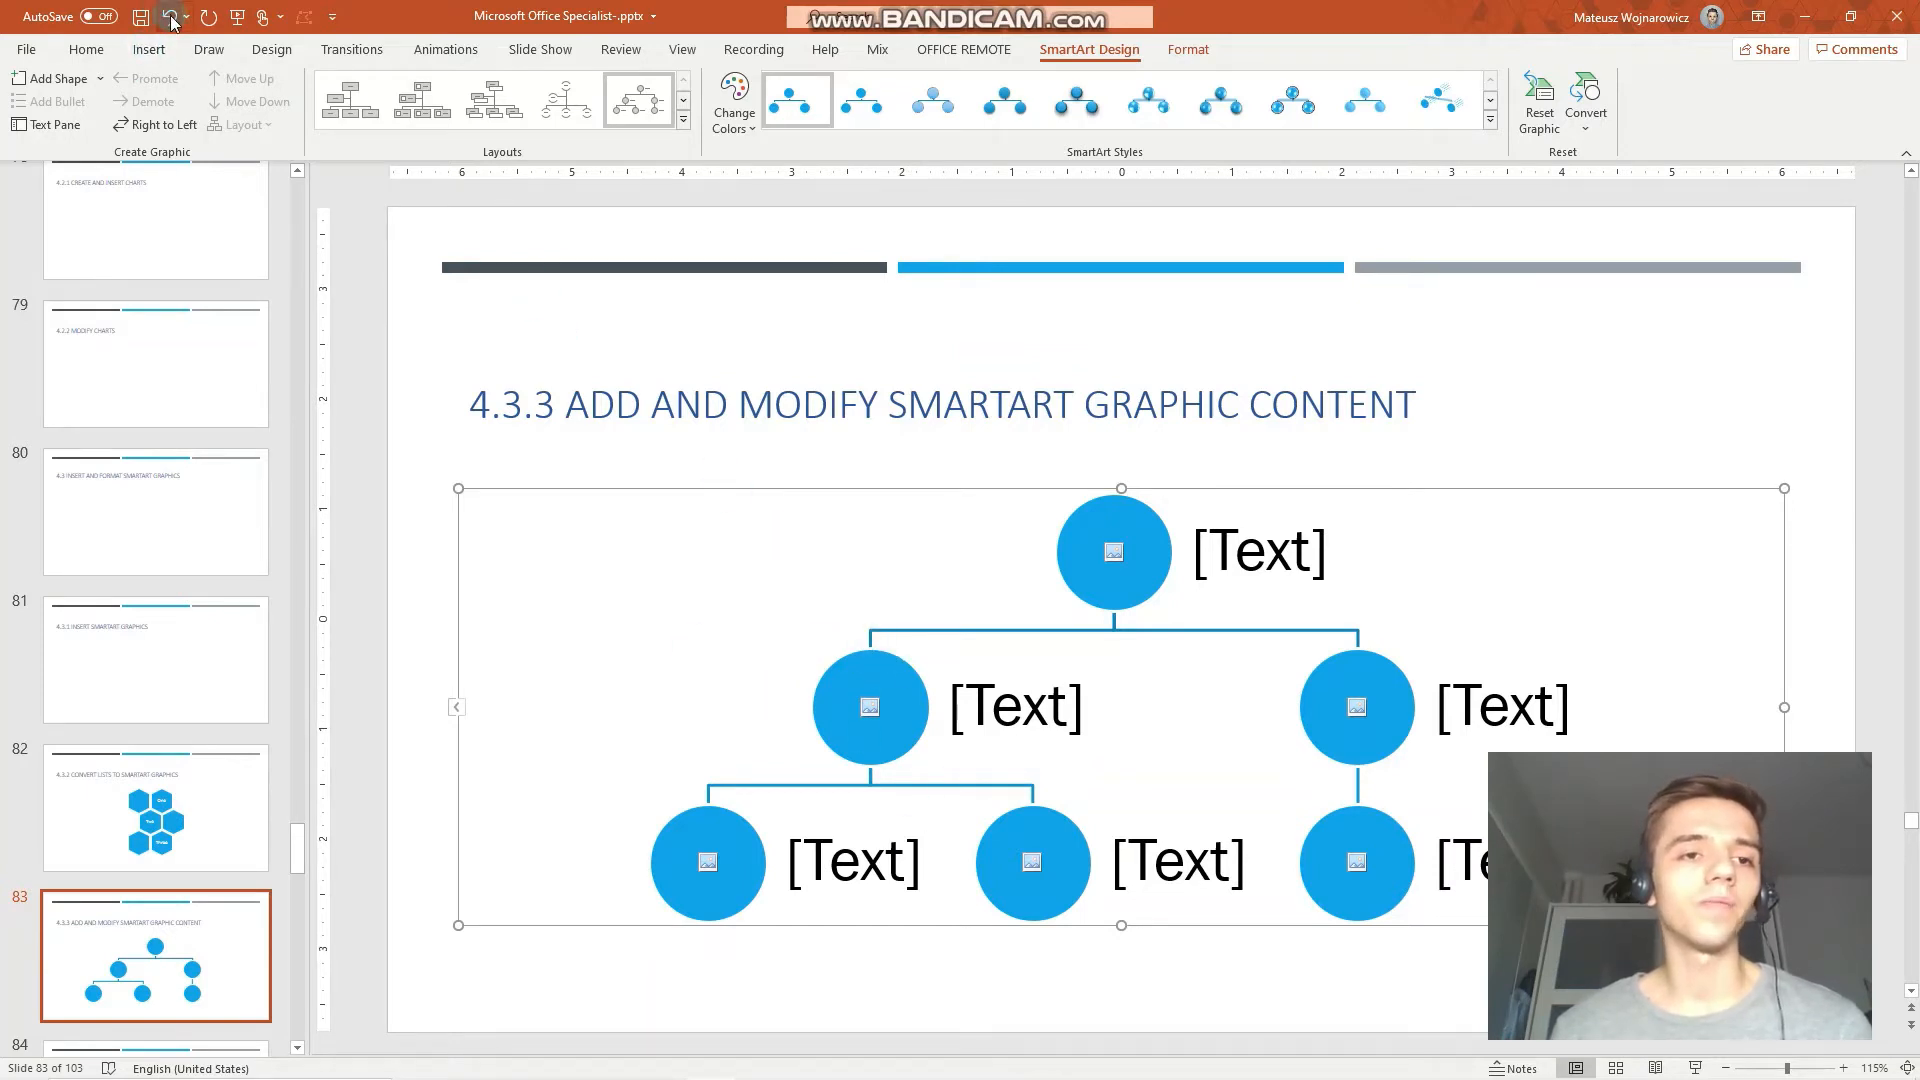
{"action": "left_click", "coordinate": [794, 99]}
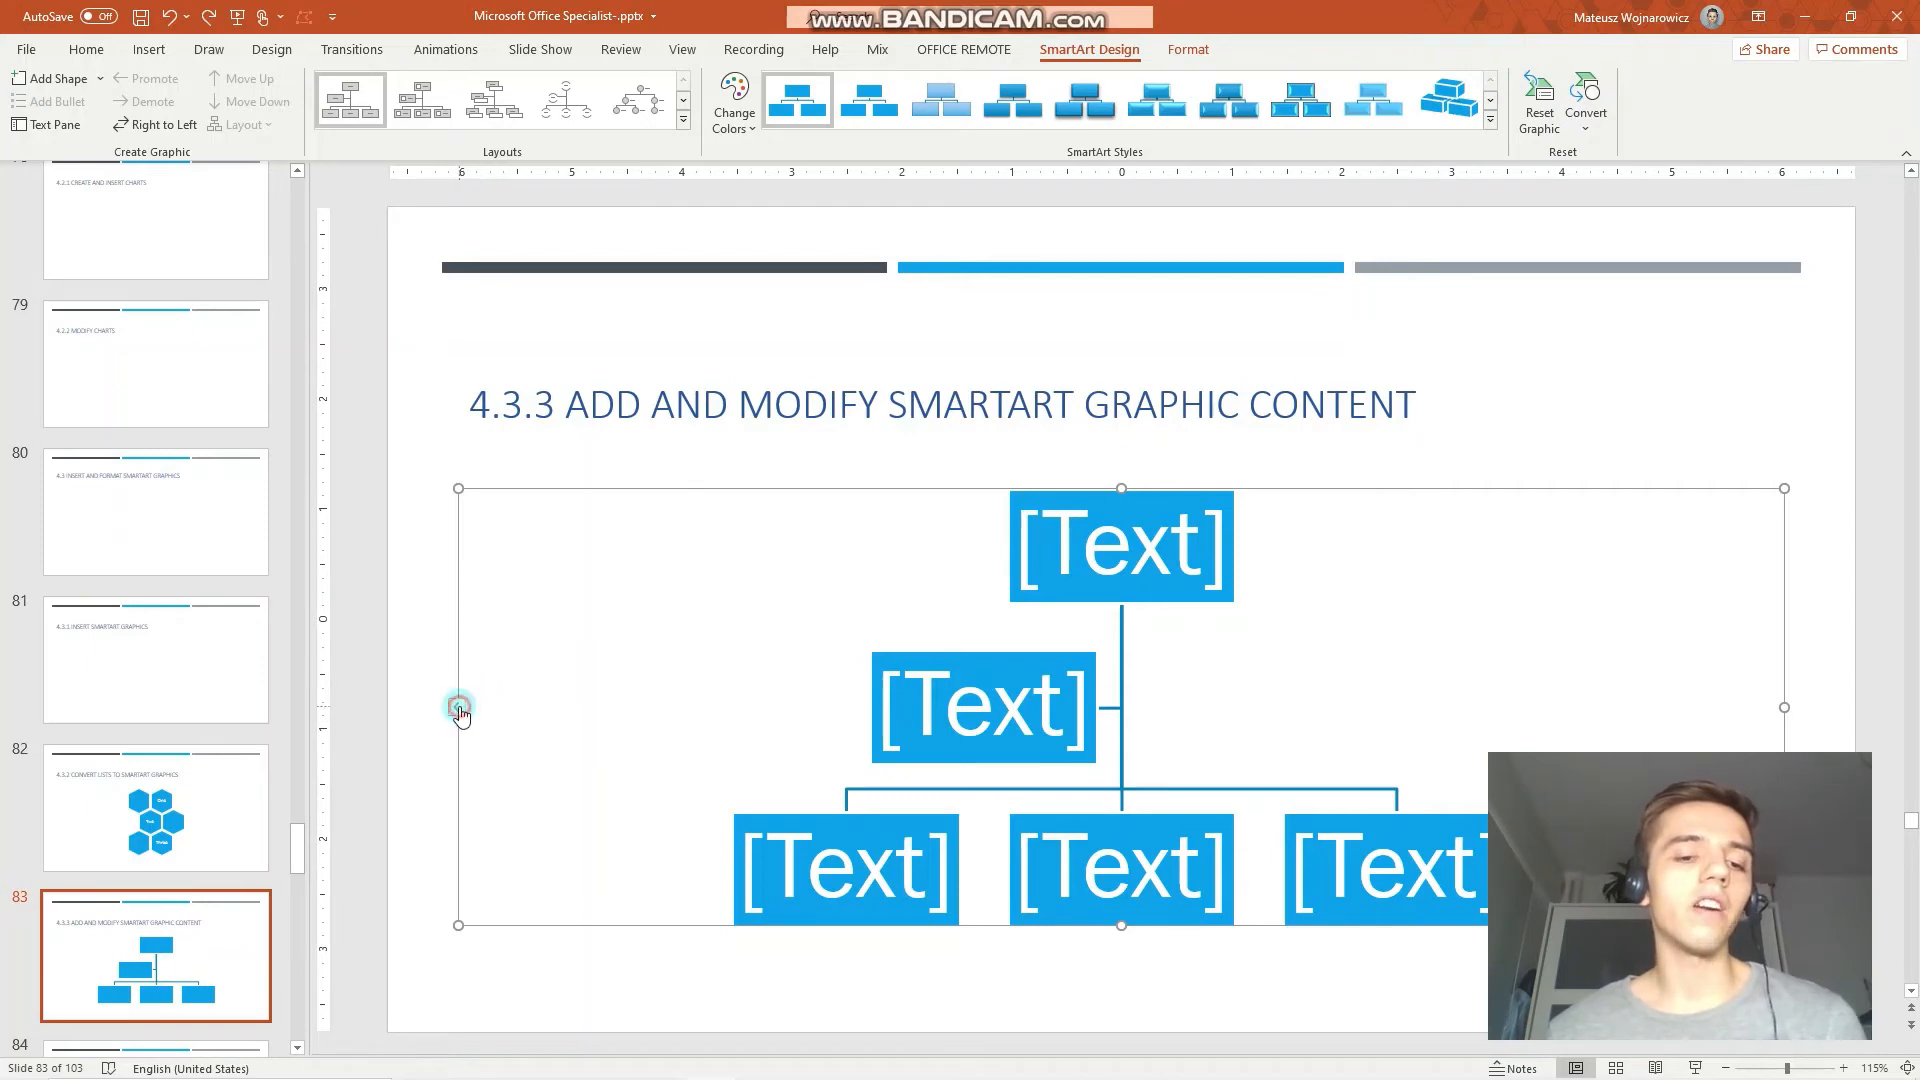
Step: In the Text Pane, replace placeholder bullets with '3 branches of the U.S. government'
{"action": "left_click", "coordinate": [459, 708]}
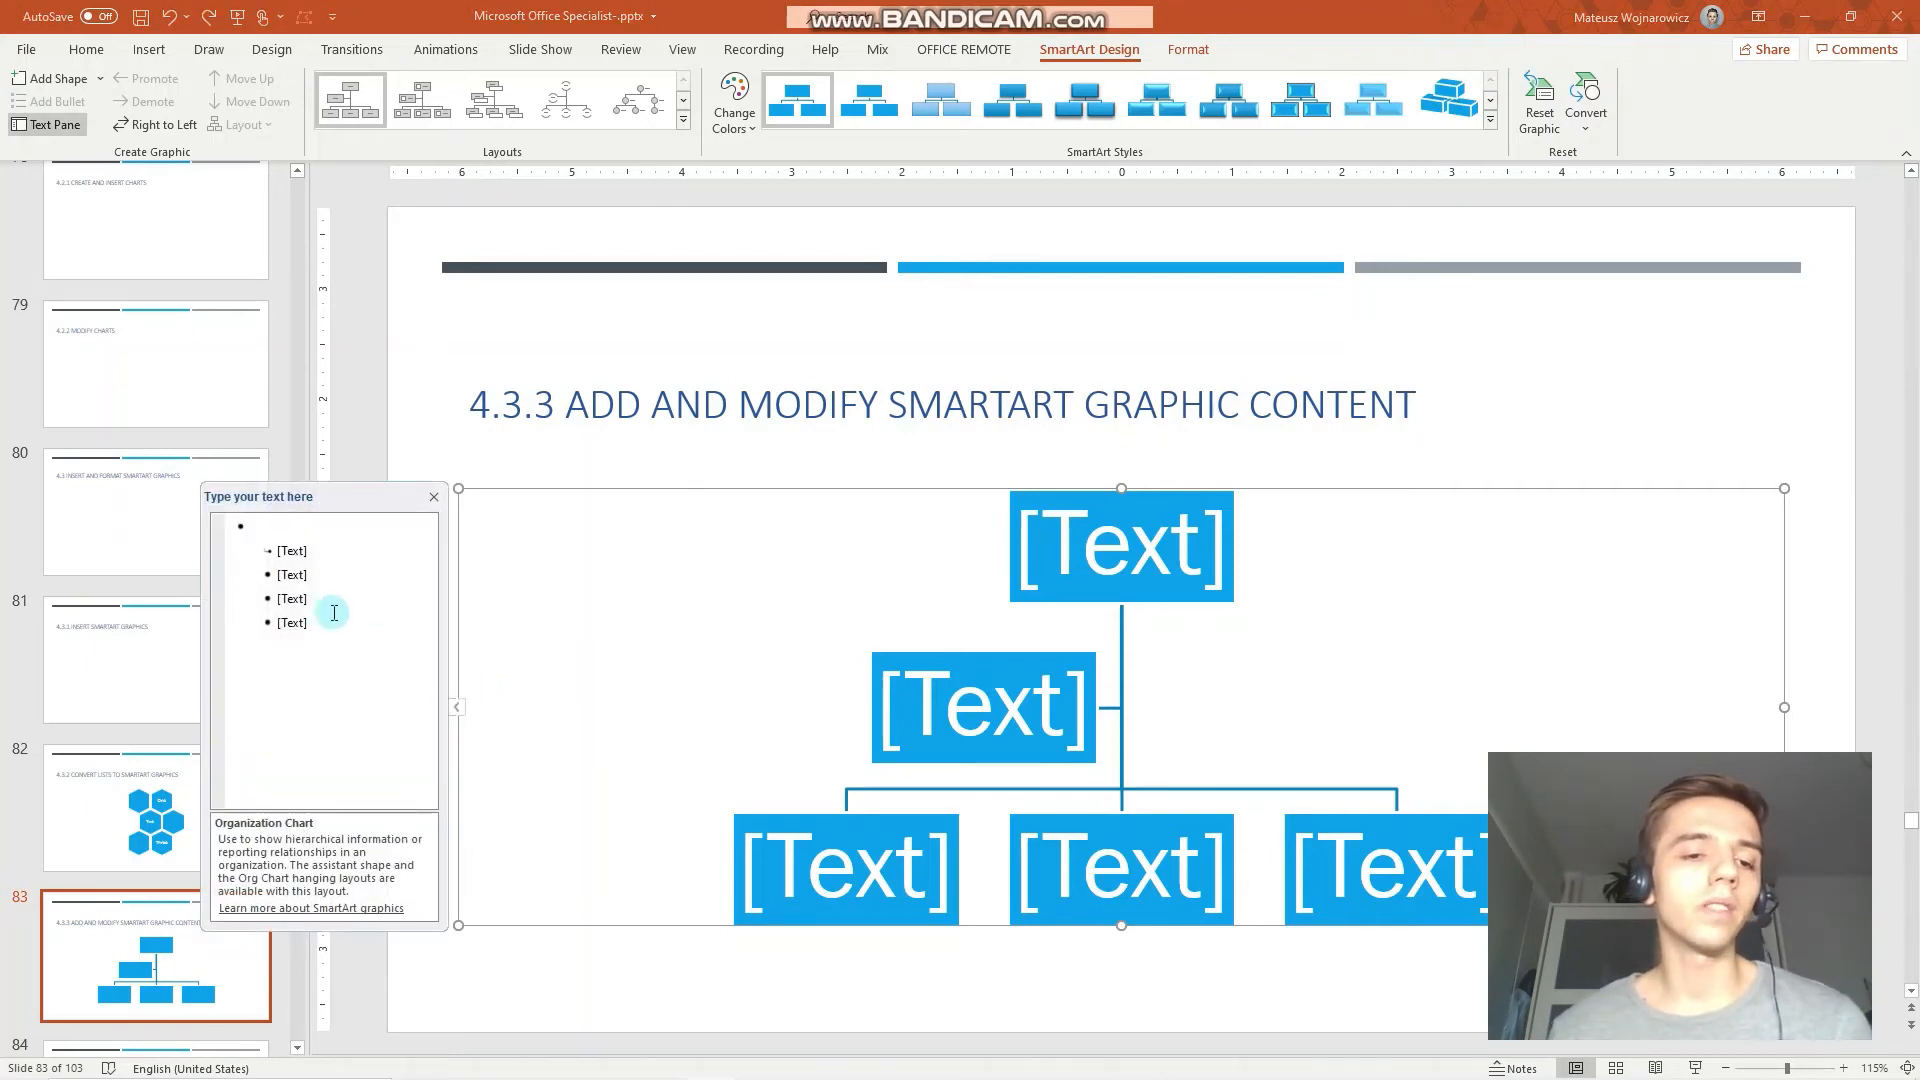
{"action": "mouse_move", "coordinate": [309, 647]}
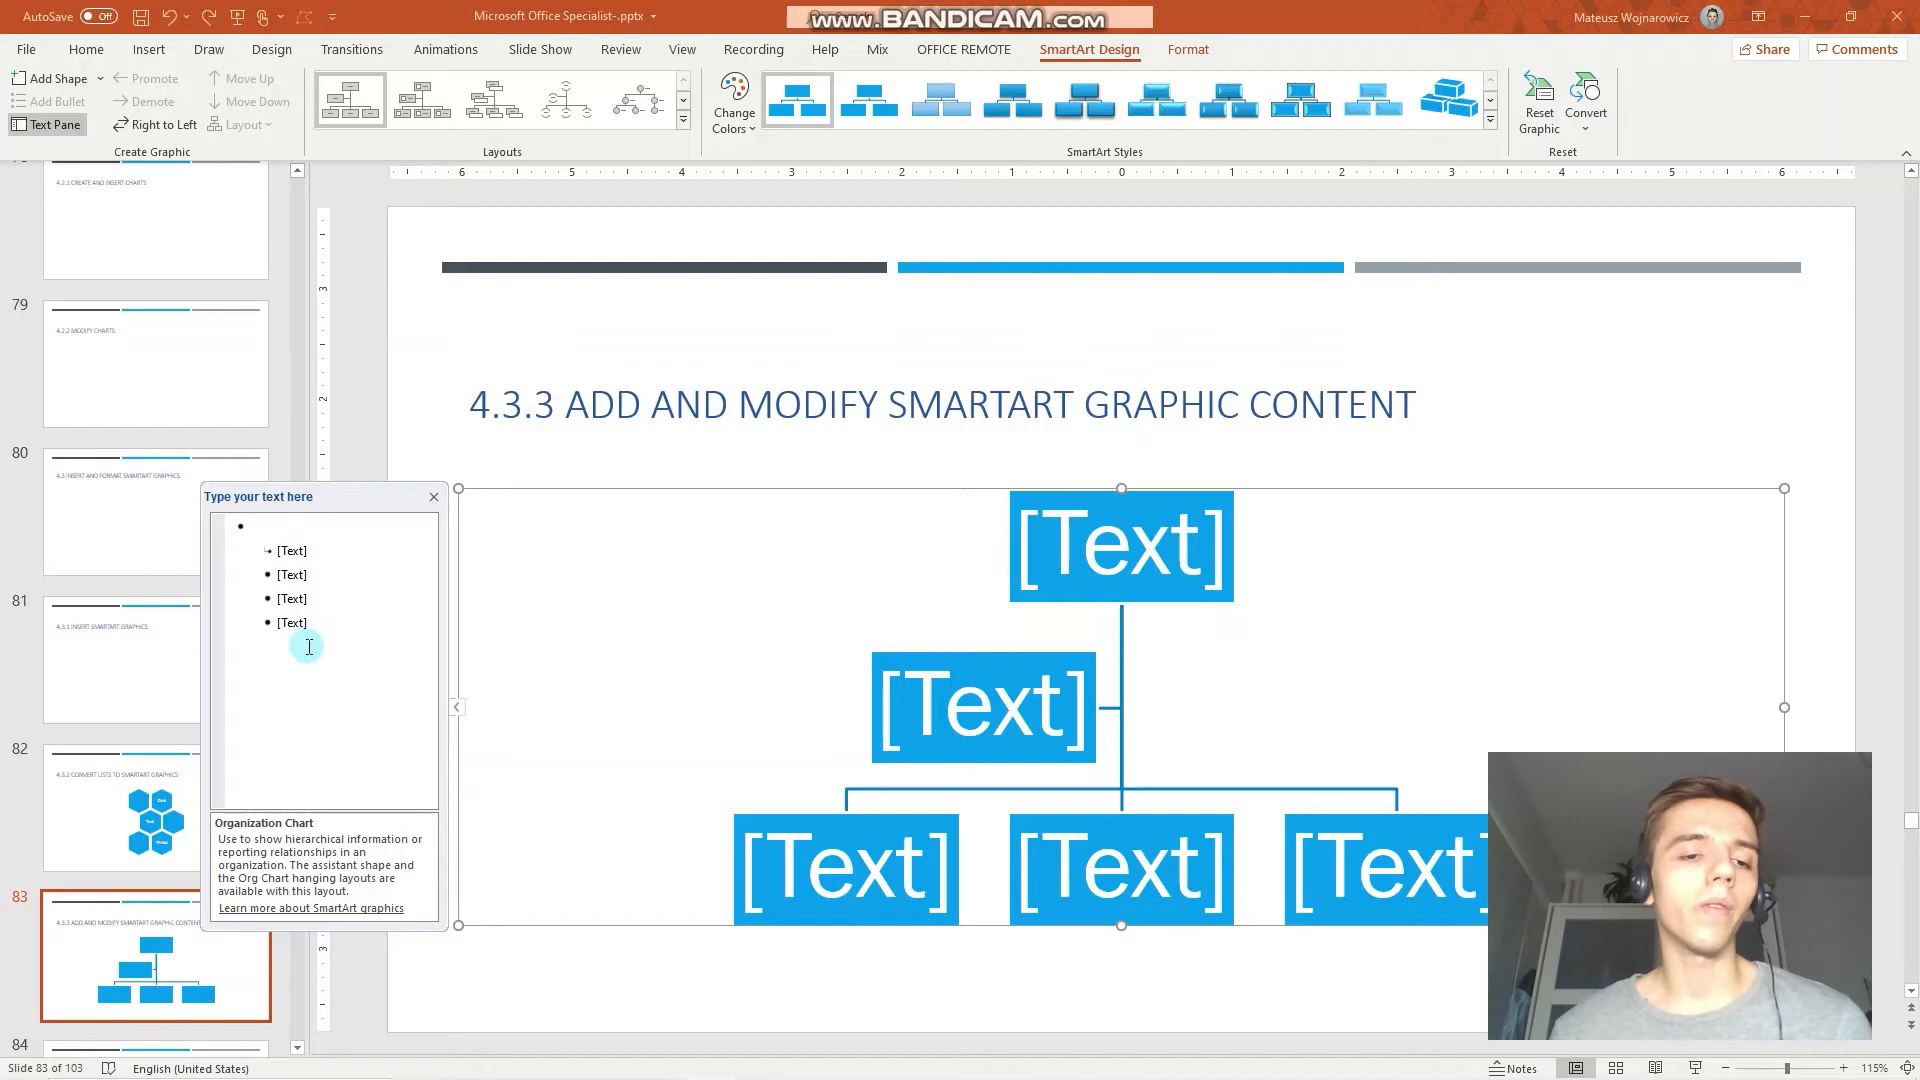
{"action": "key", "text": "enter"}
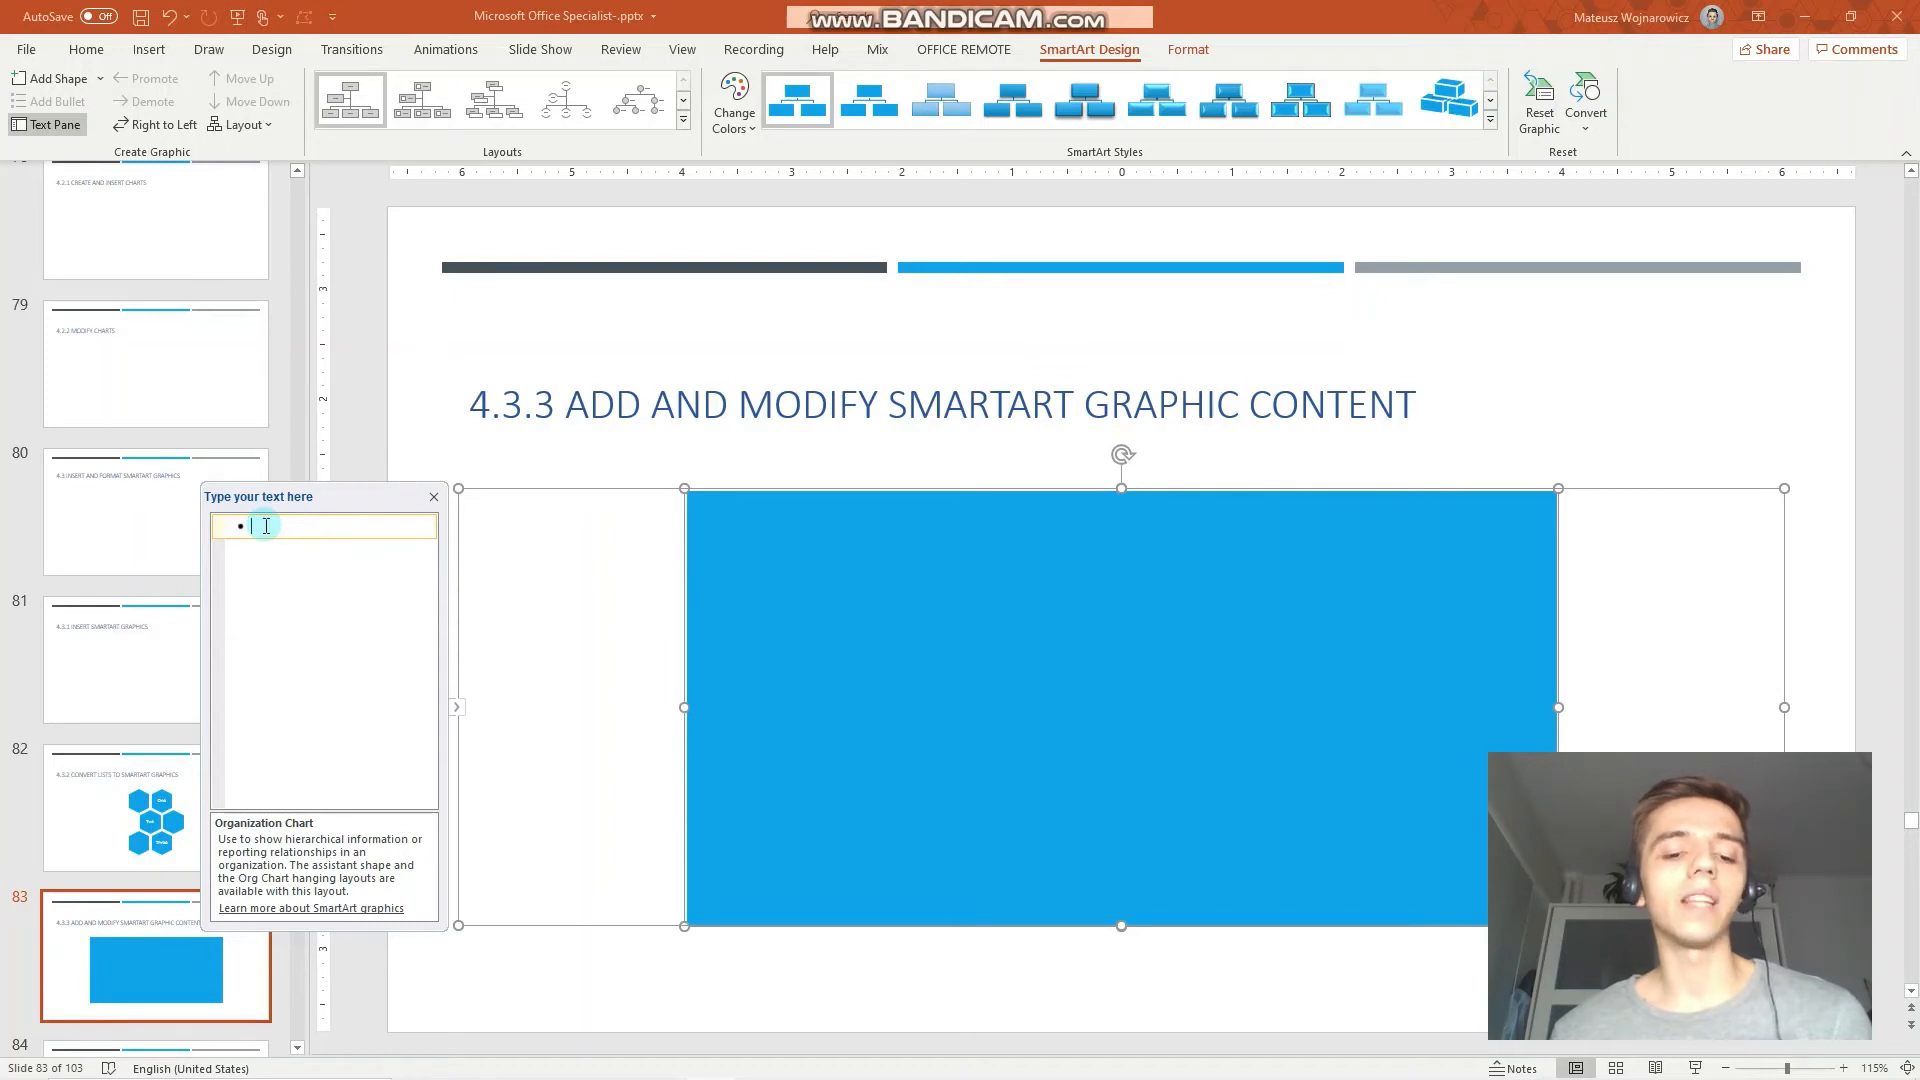
{"action": "type", "text": "#"}
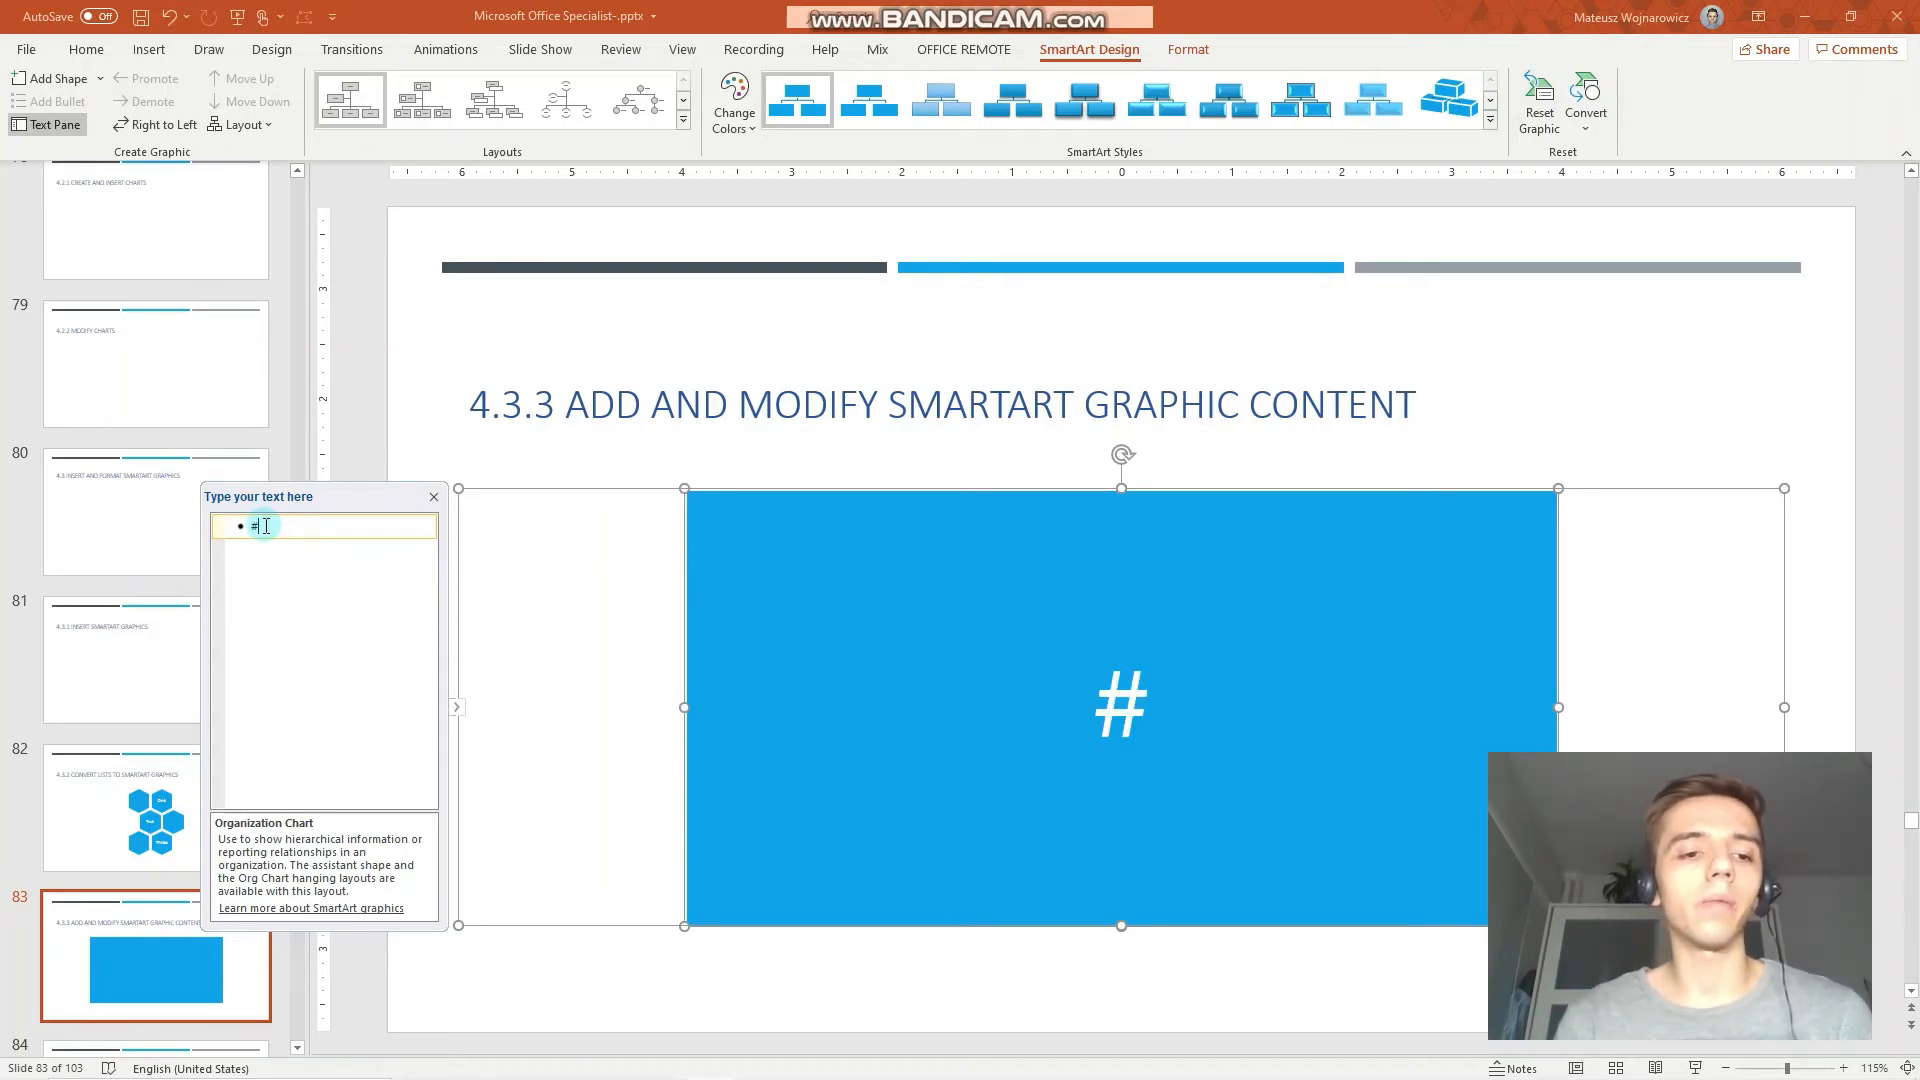
{"action": "type", "text": "3 b"}
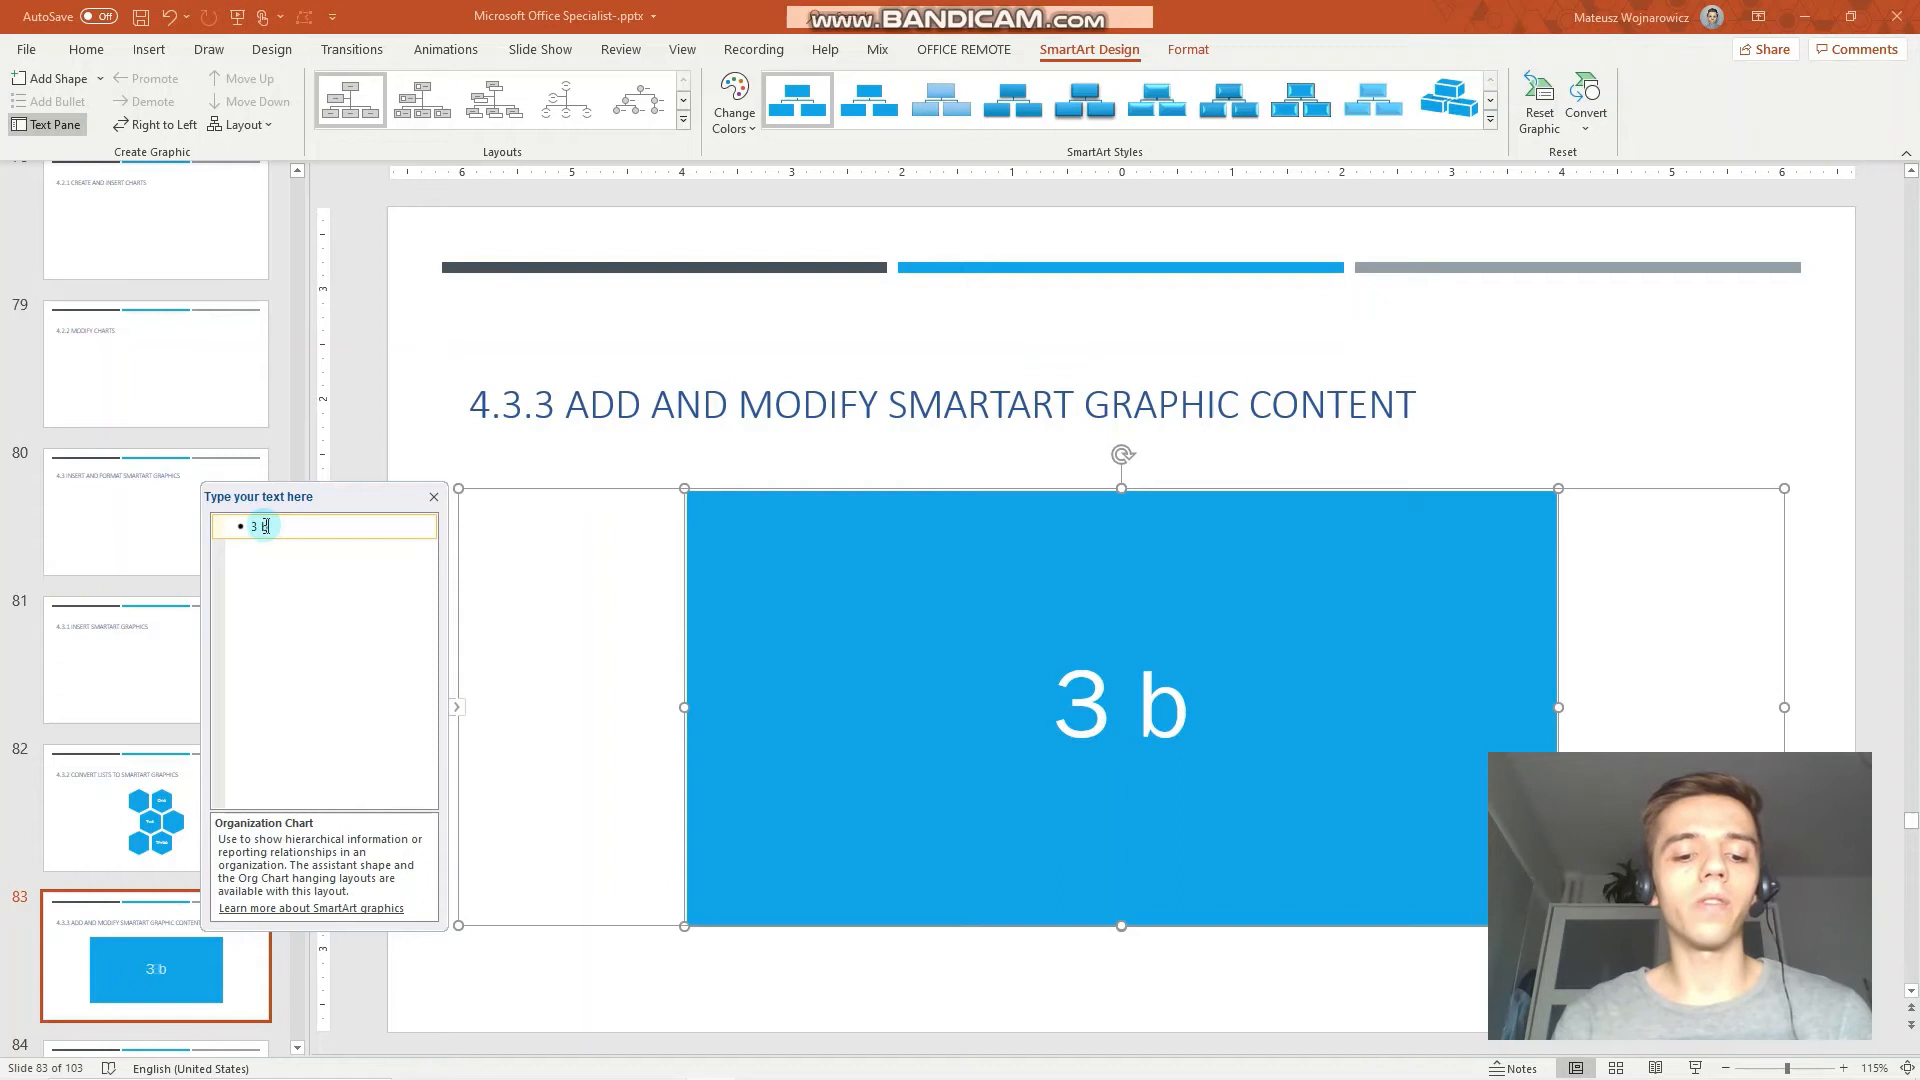
{"action": "type", "text": "ranches of the U"}
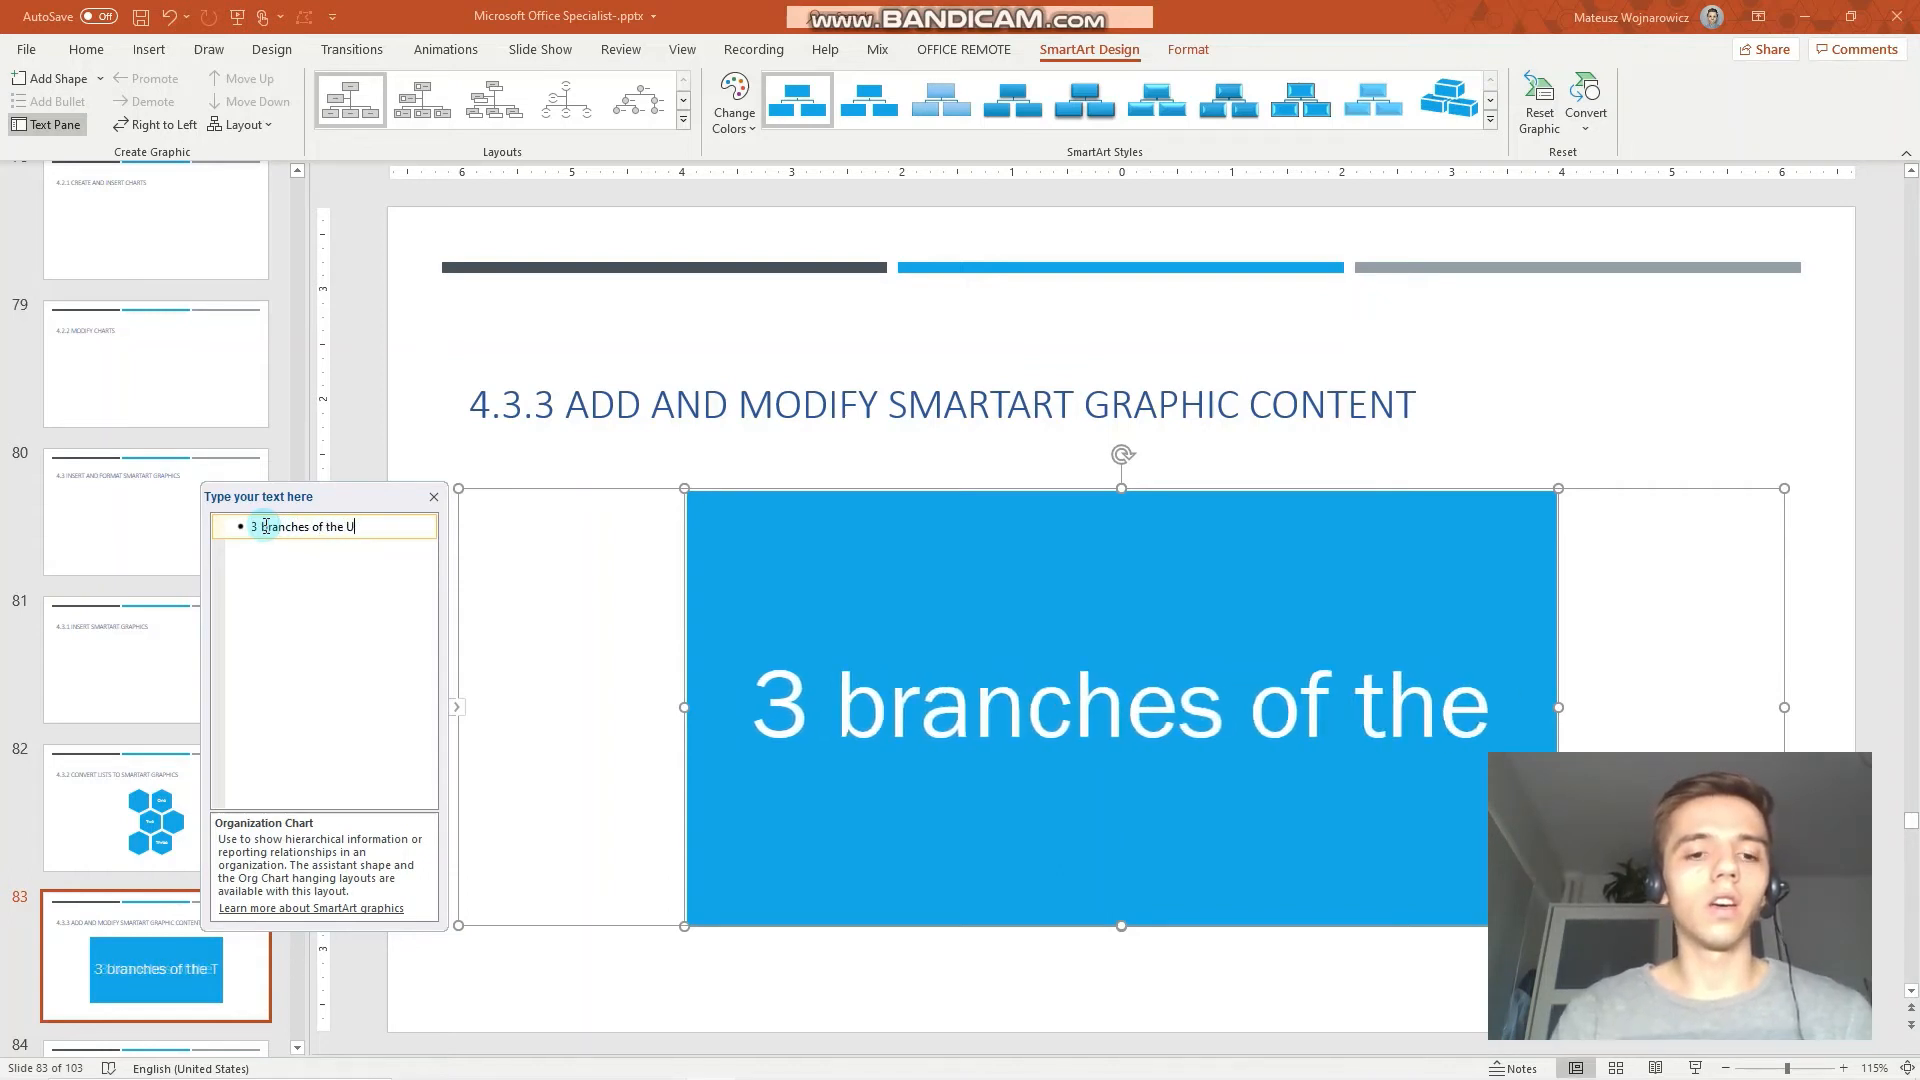
{"action": "type", "text": ".S. government"}
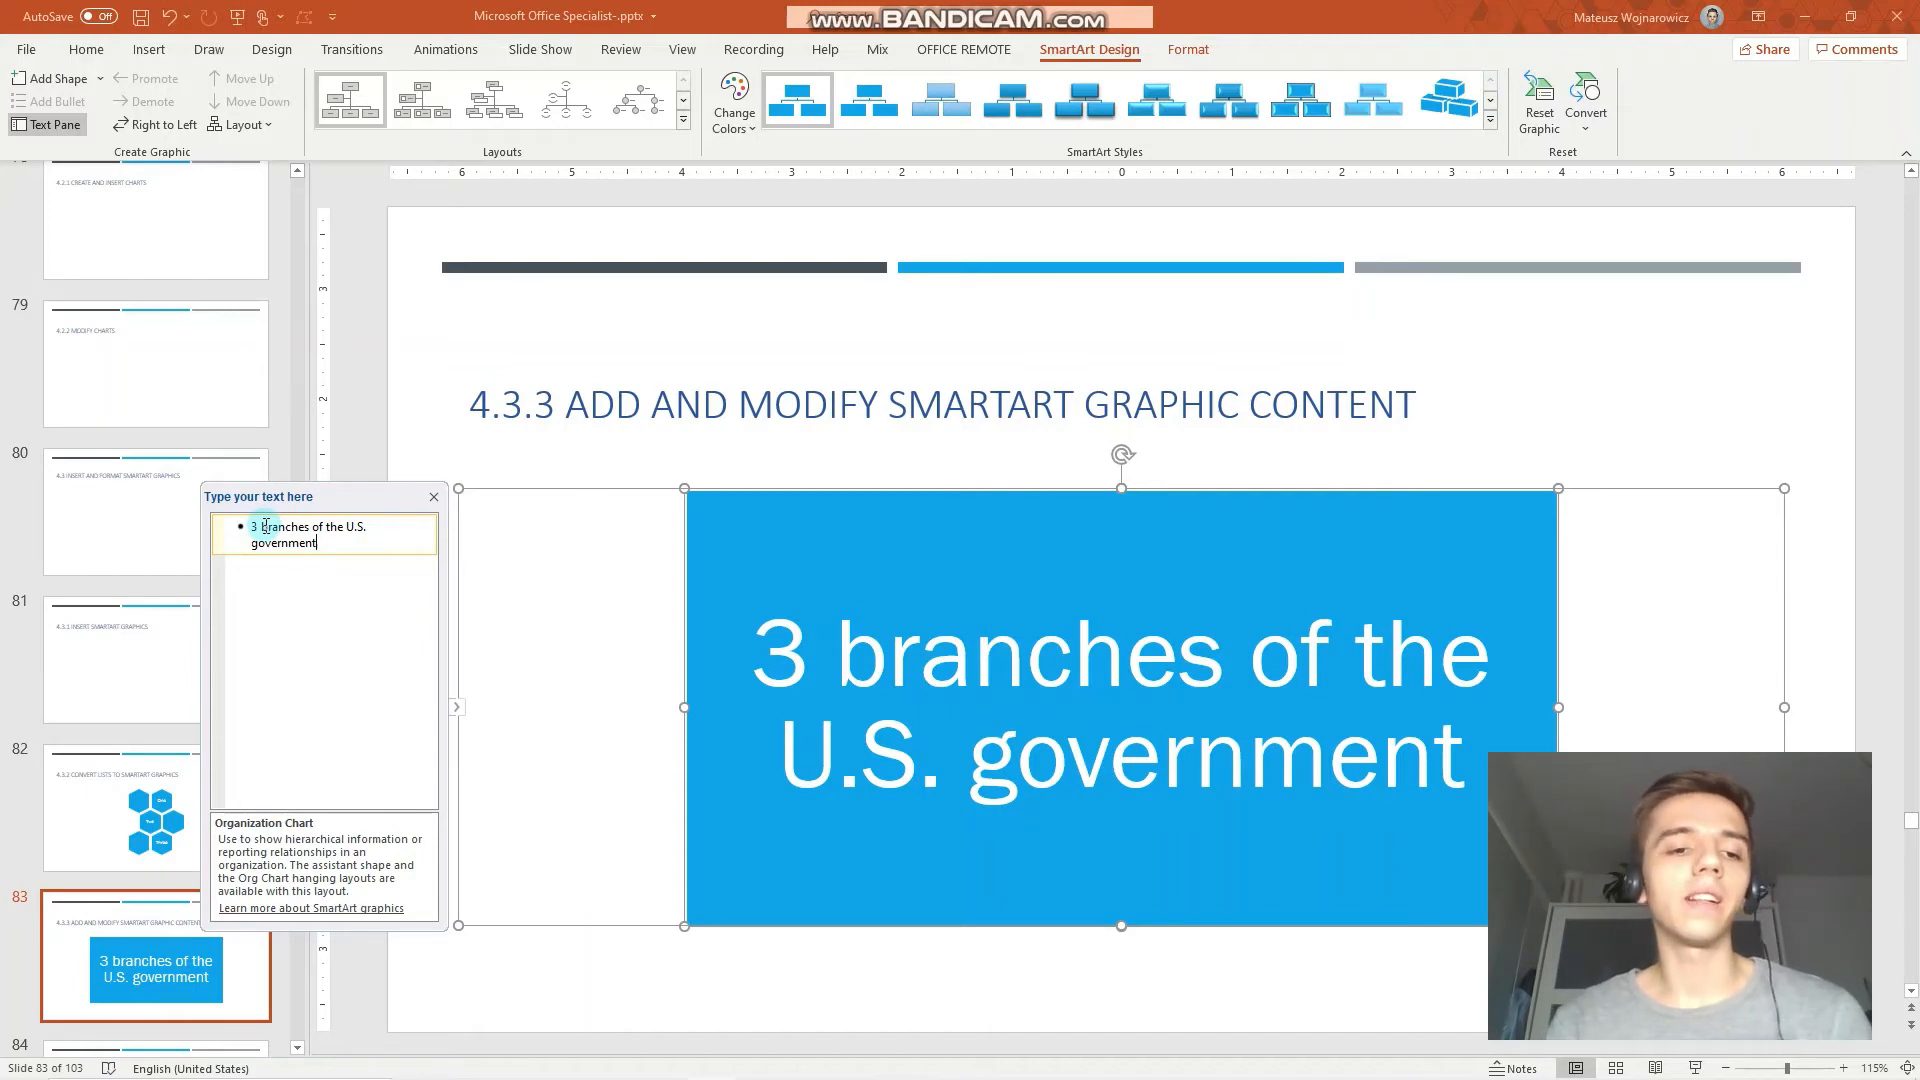
{"action": "key", "text": "enter"}
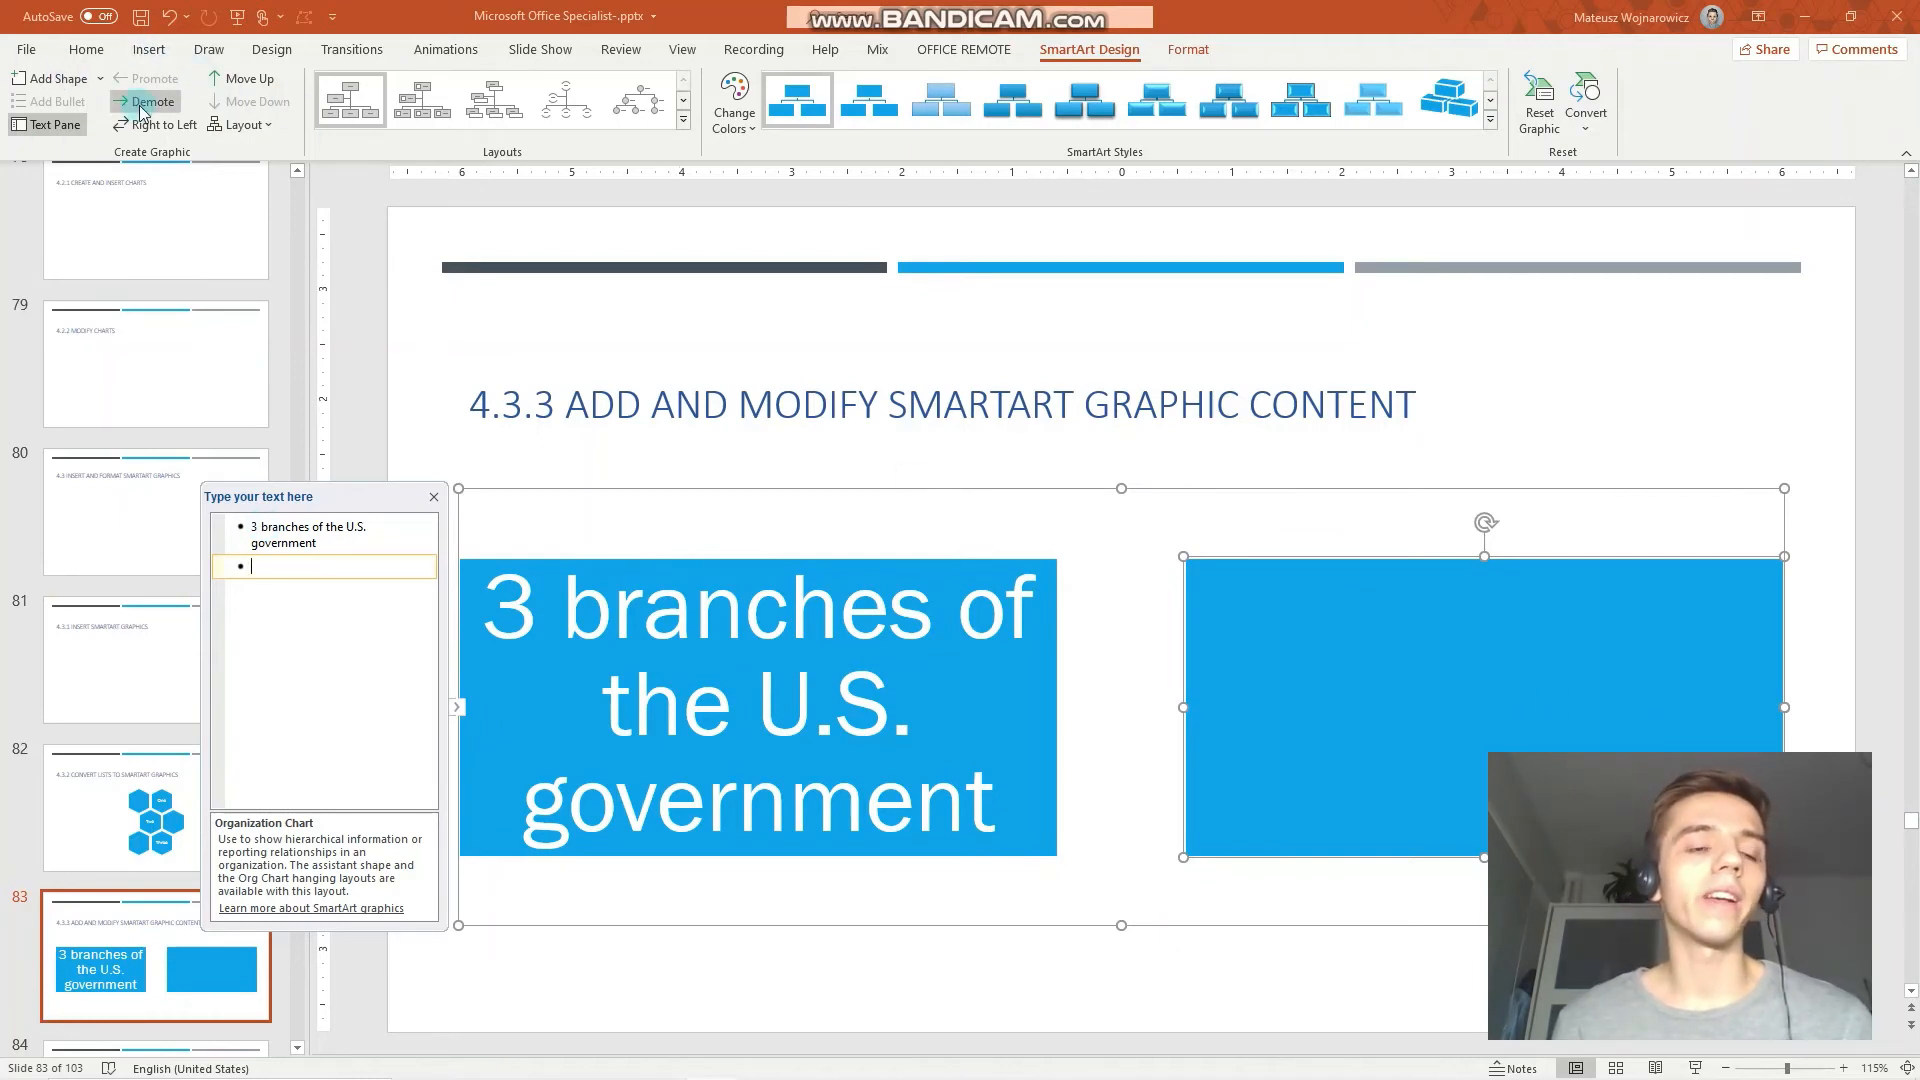
Step: Add Legislative, Executive and Judicial as level-2 entries under the title
{"action": "left_click", "coordinate": [144, 102]}
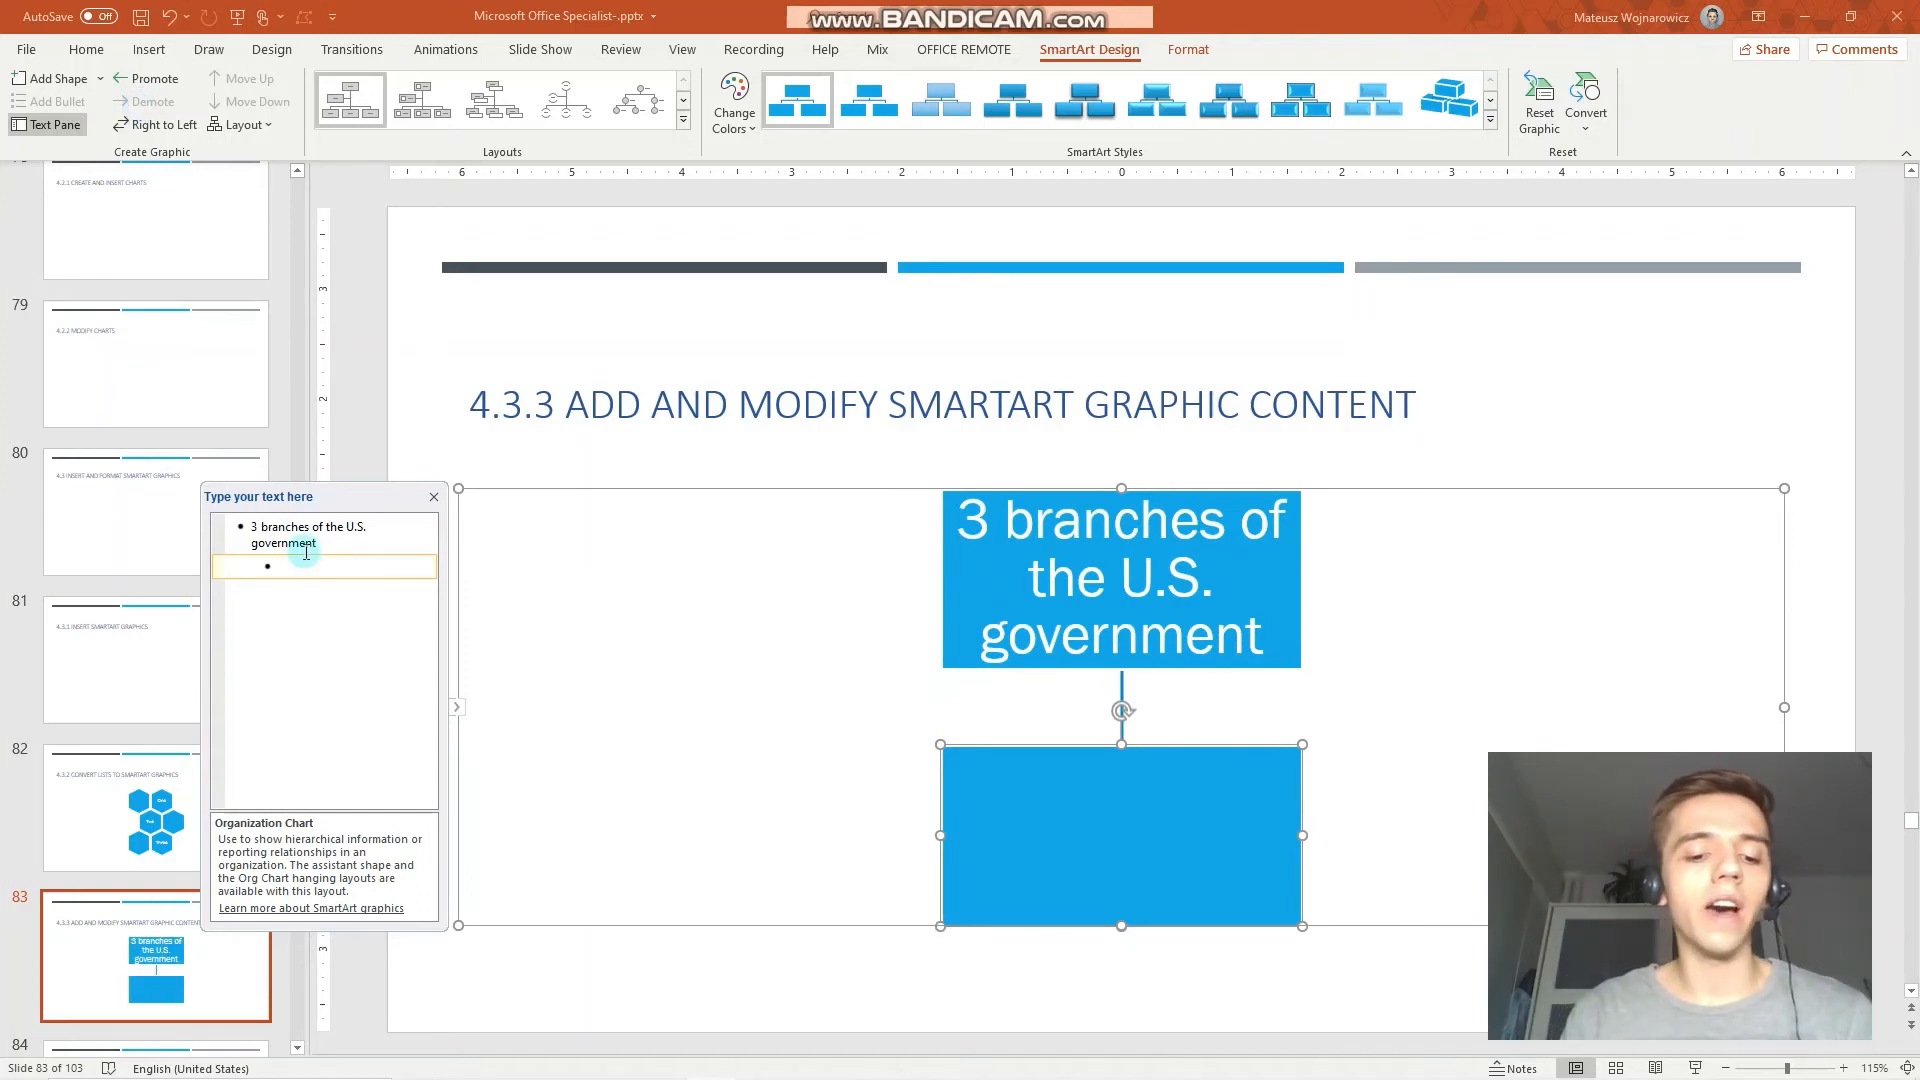
{"action": "type", "text": "Legislative"}
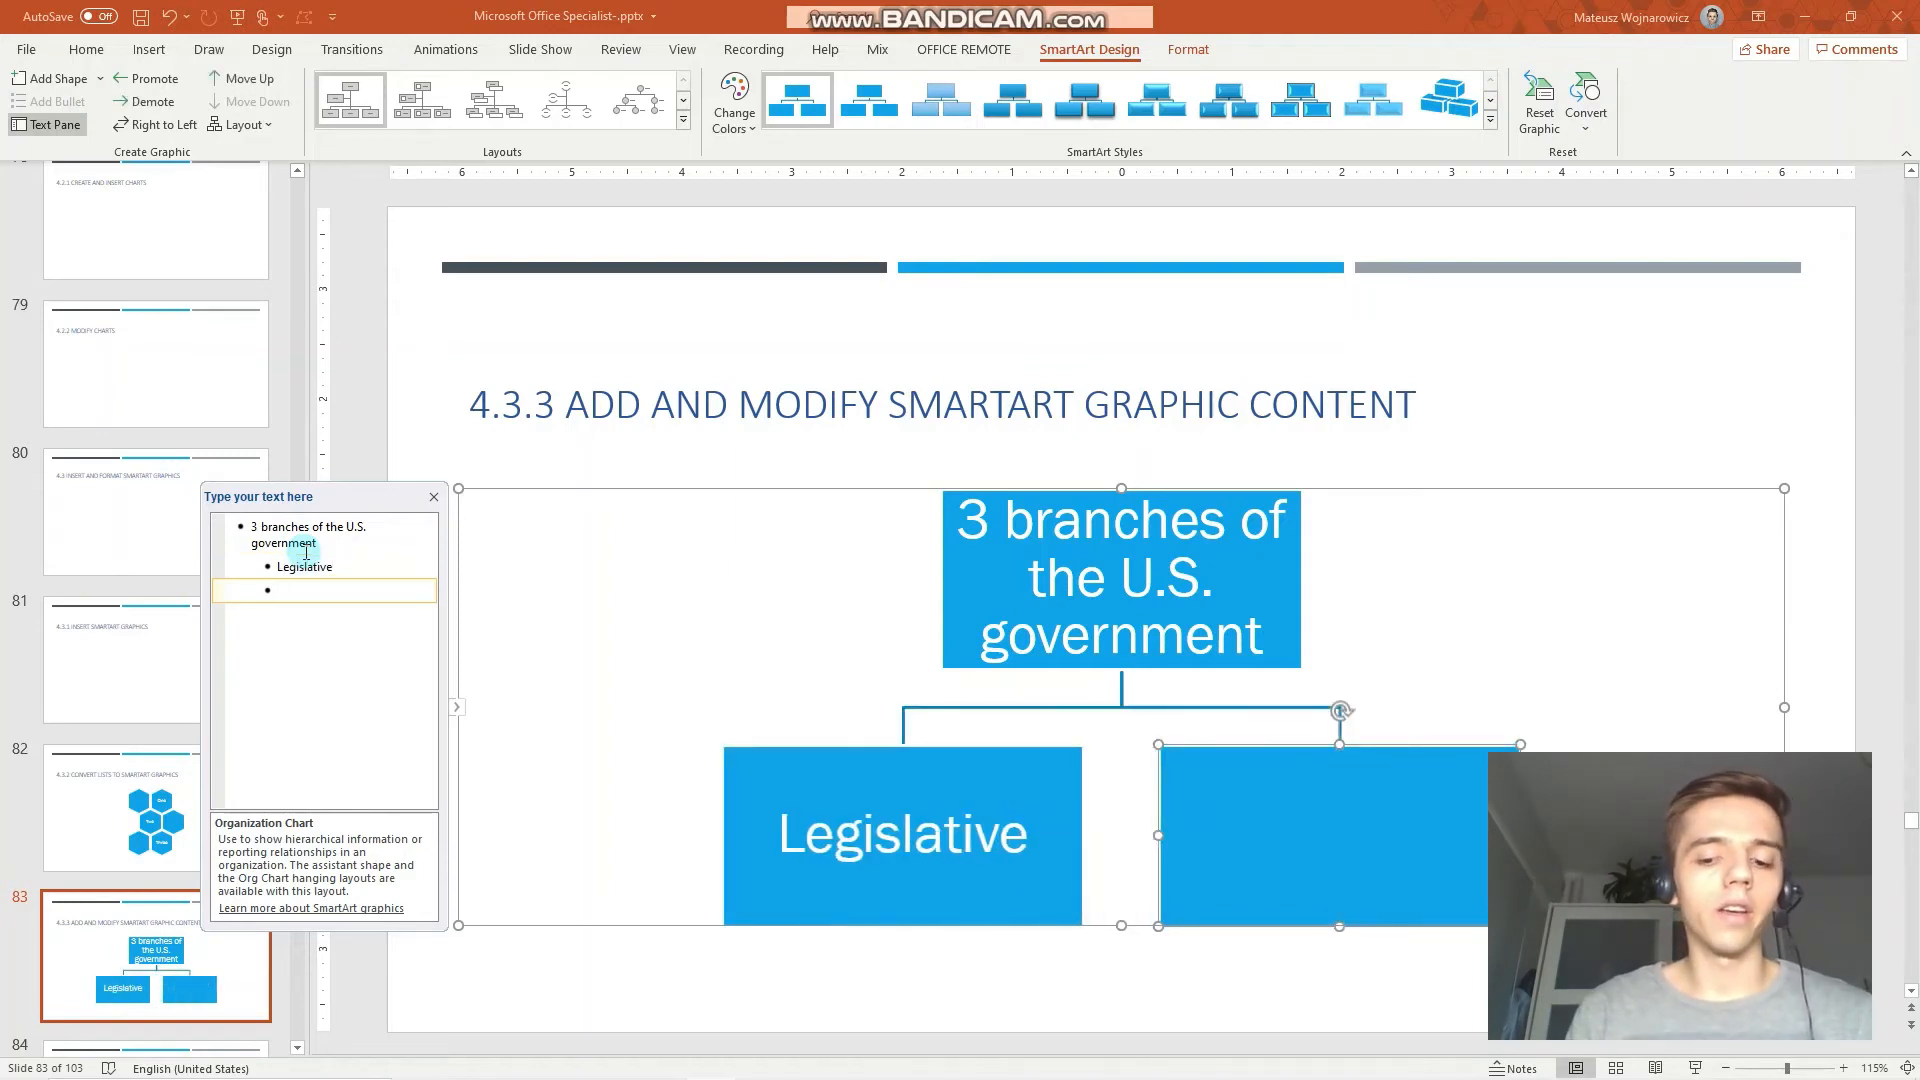
{"action": "type", "text": "Executive"}
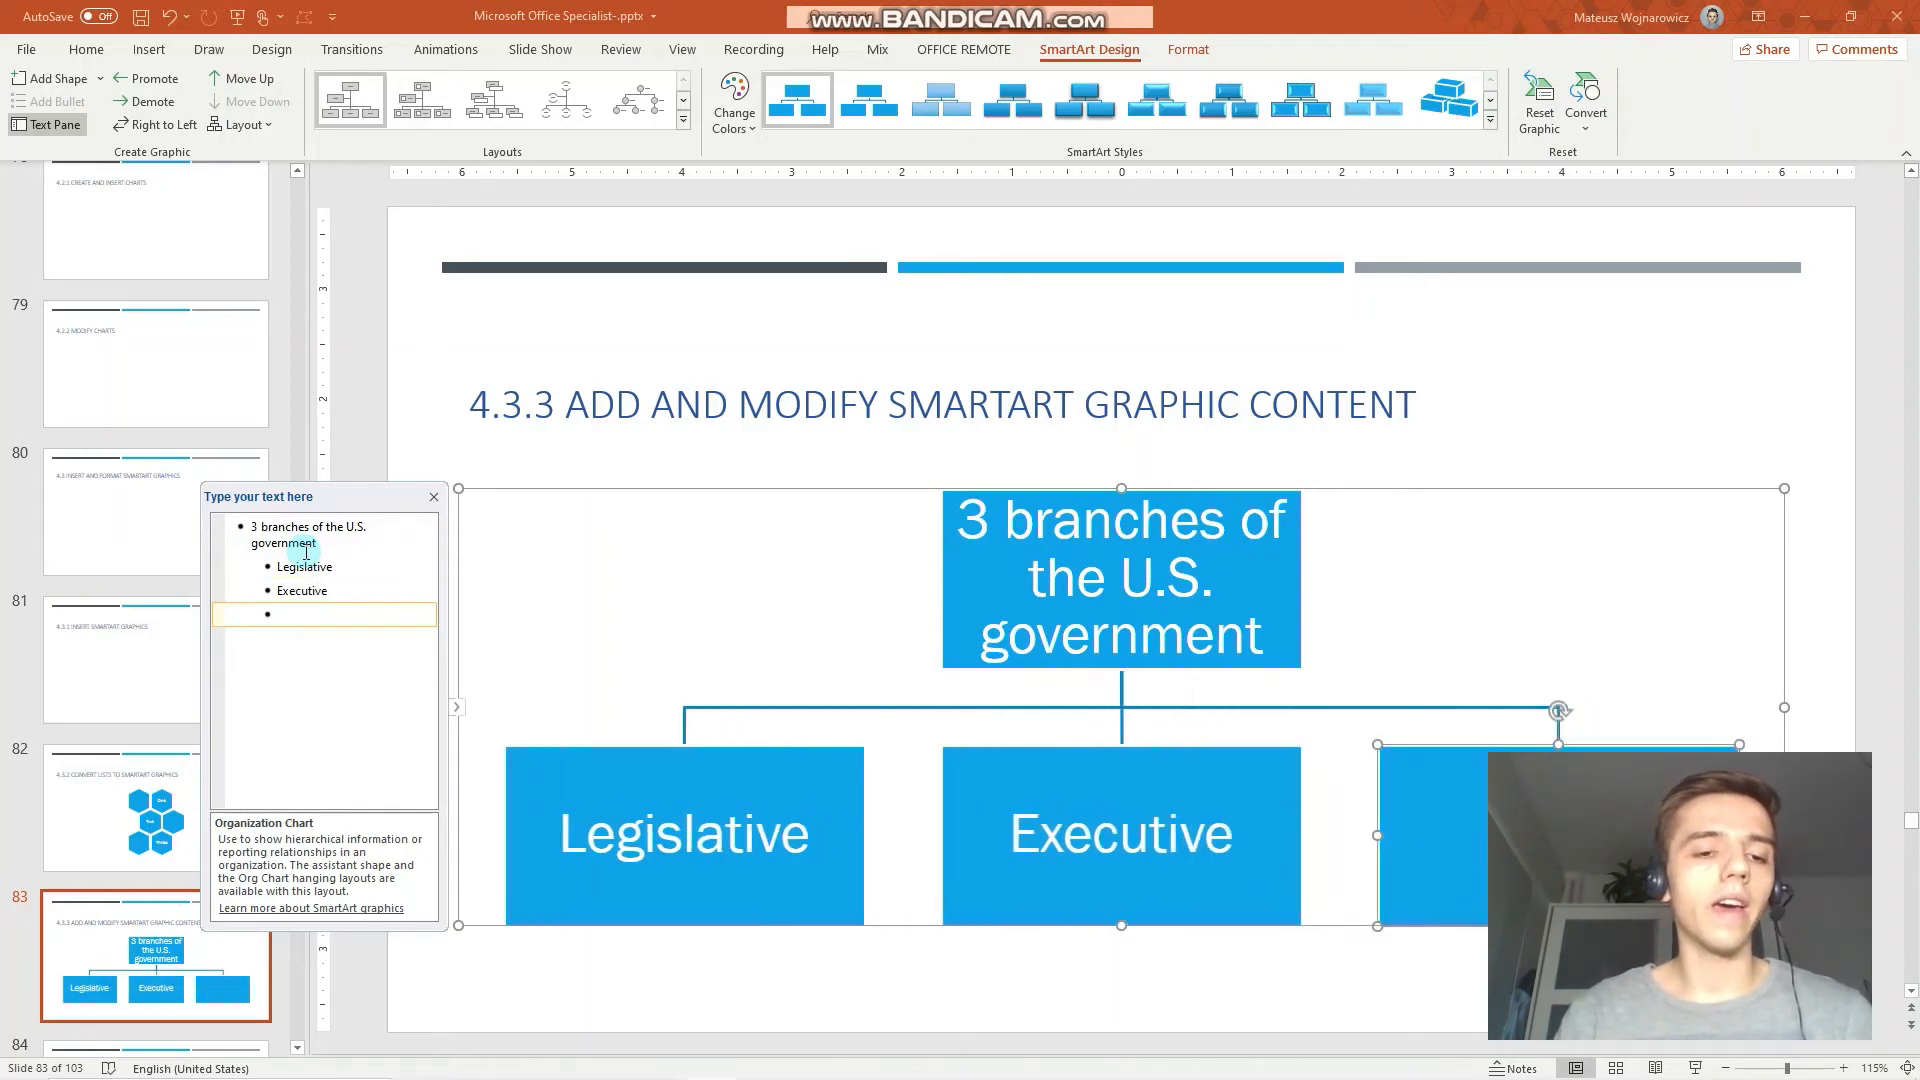
{"action": "type", "text": "Judic"}
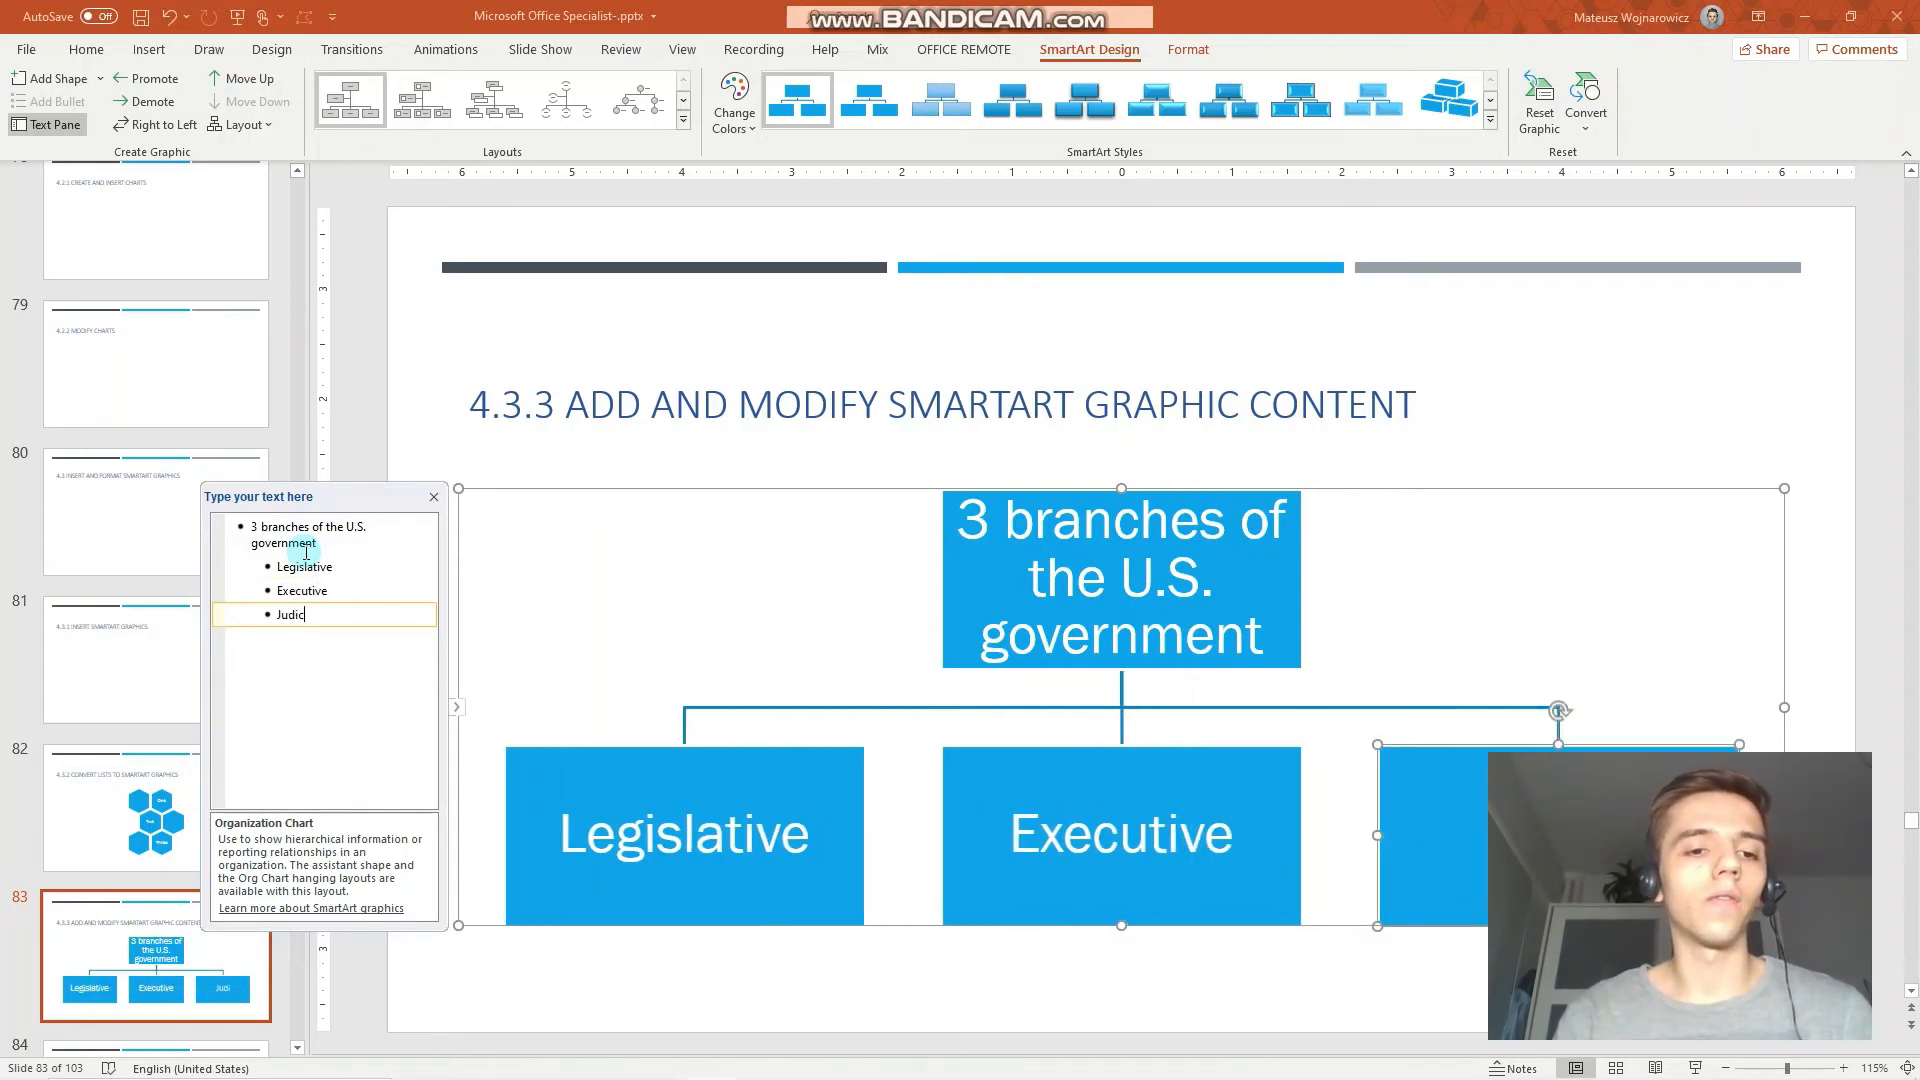
{"action": "type", "text": "ial"}
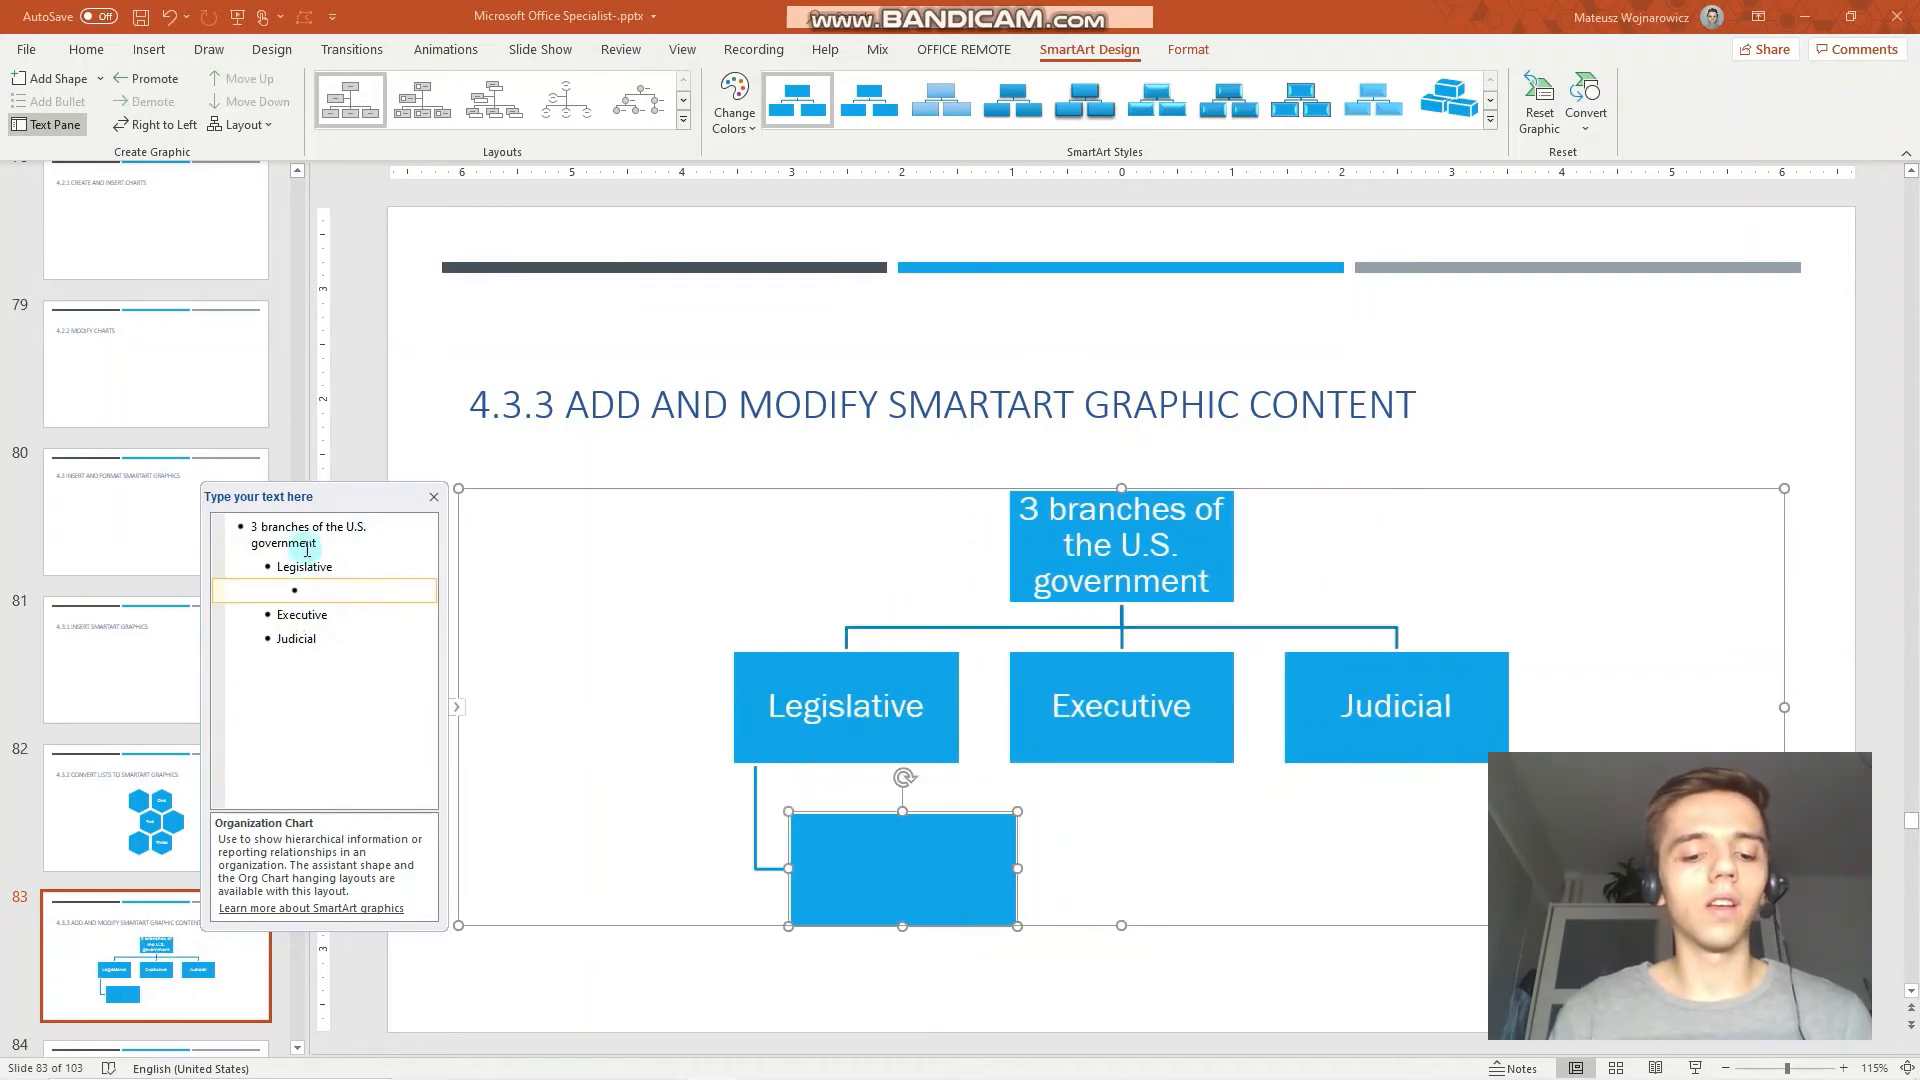
Step: Add Congress, Senate and House of Representatives under Legislative
{"action": "type", "text": "Congress"}
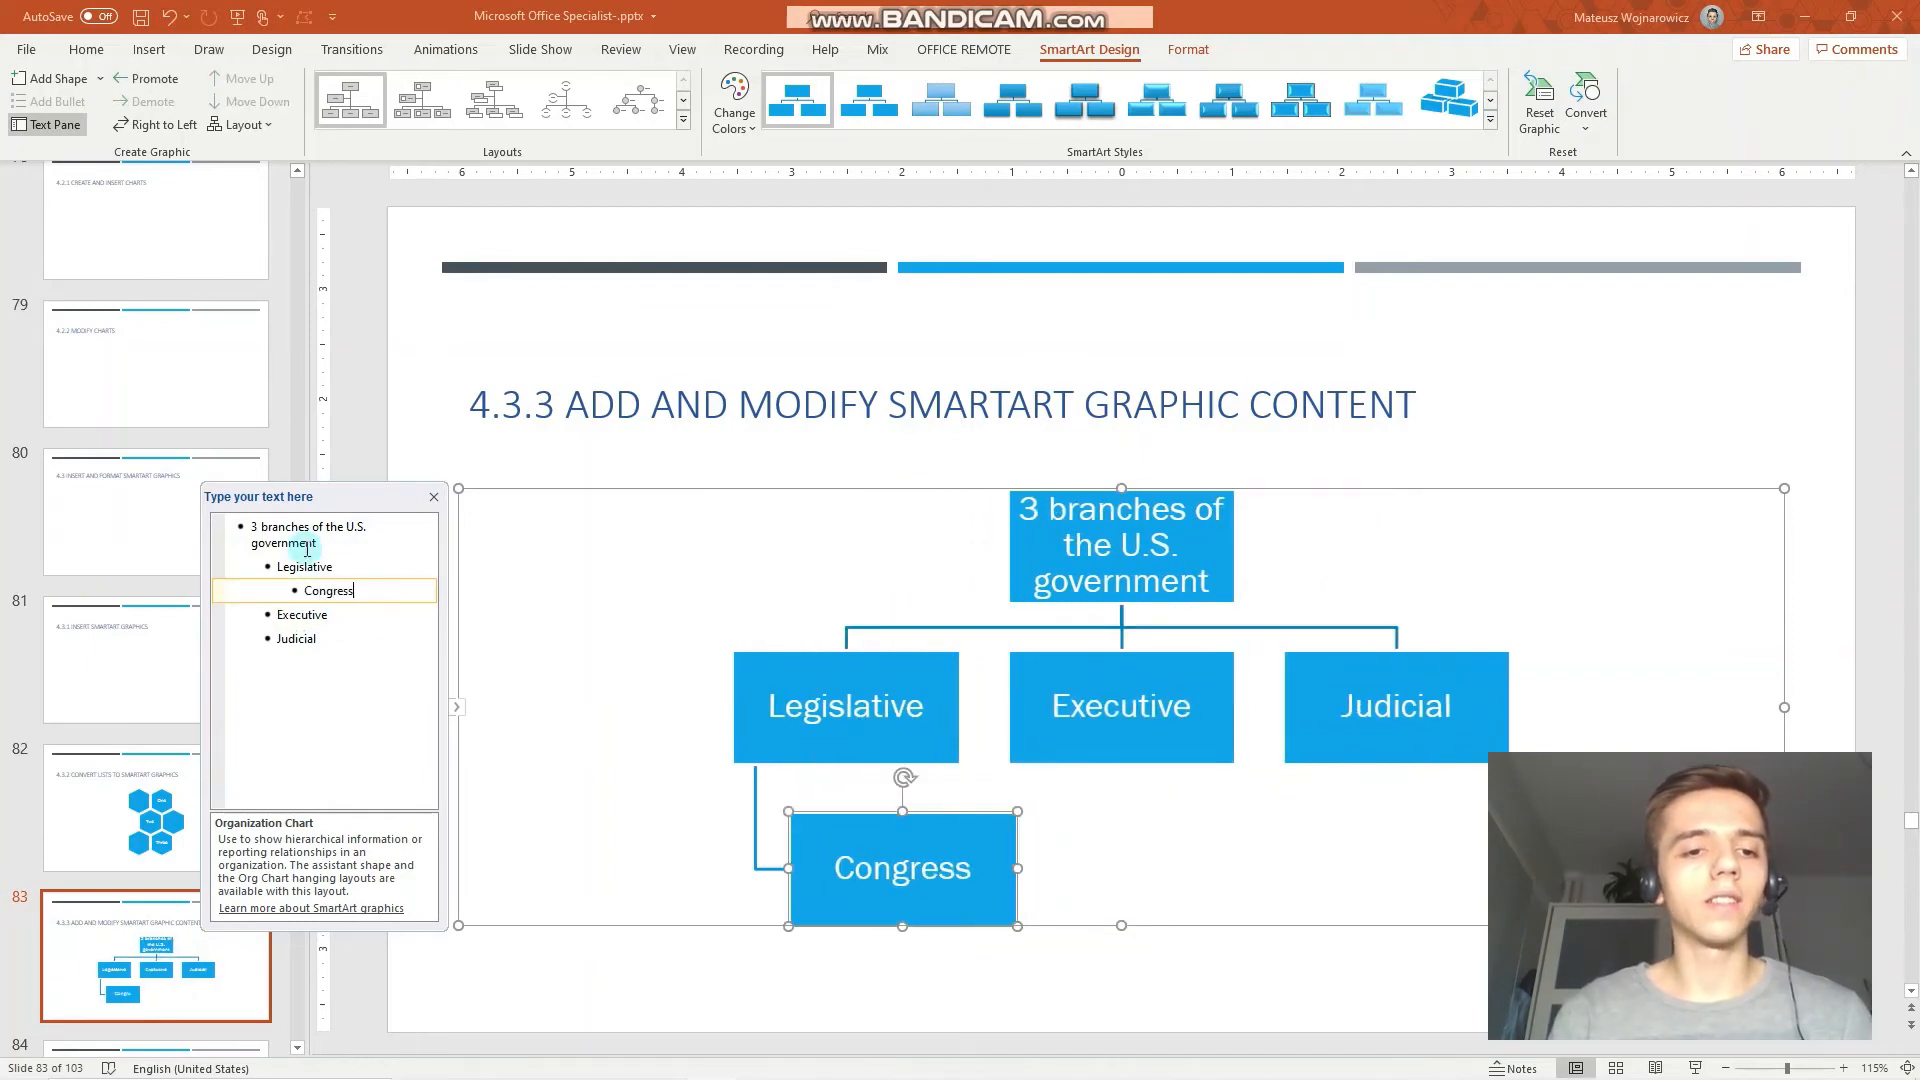
{"action": "key", "text": "enter"}
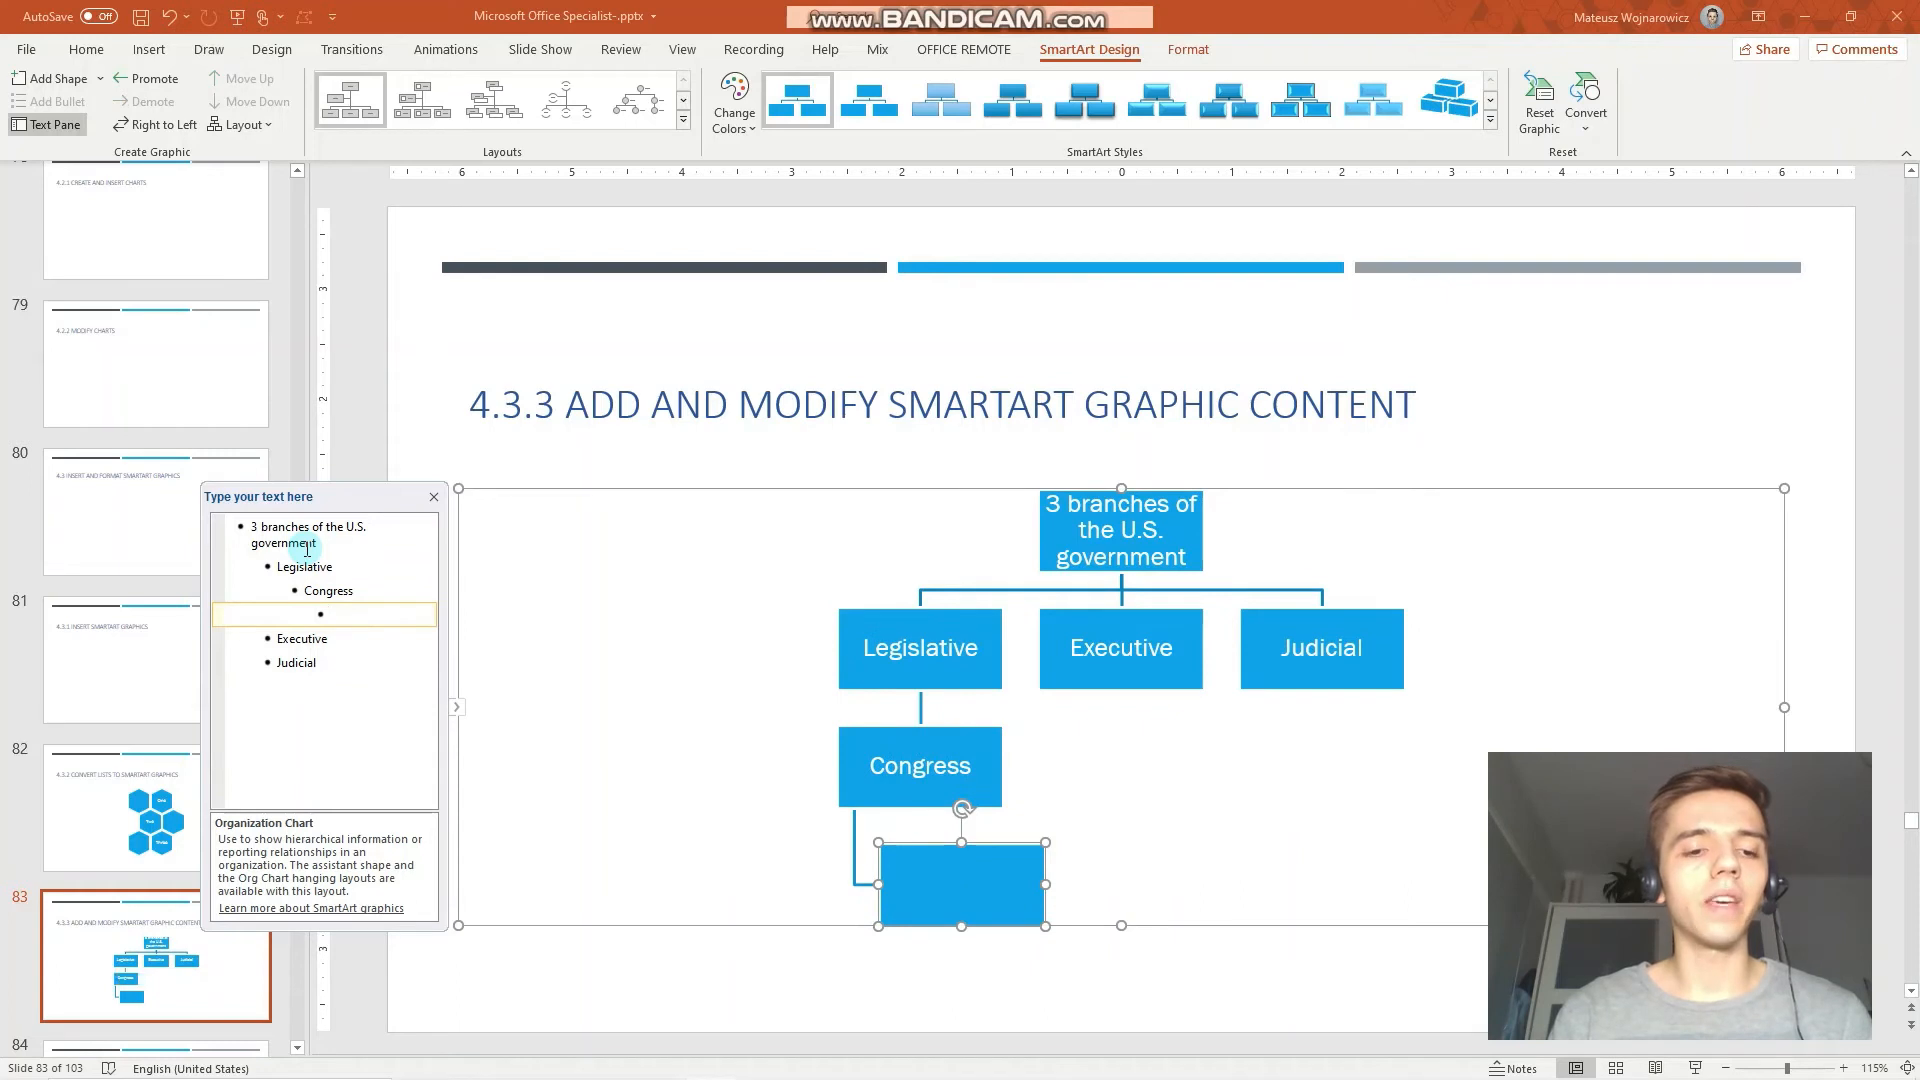
{"action": "type", "text": "Senate"}
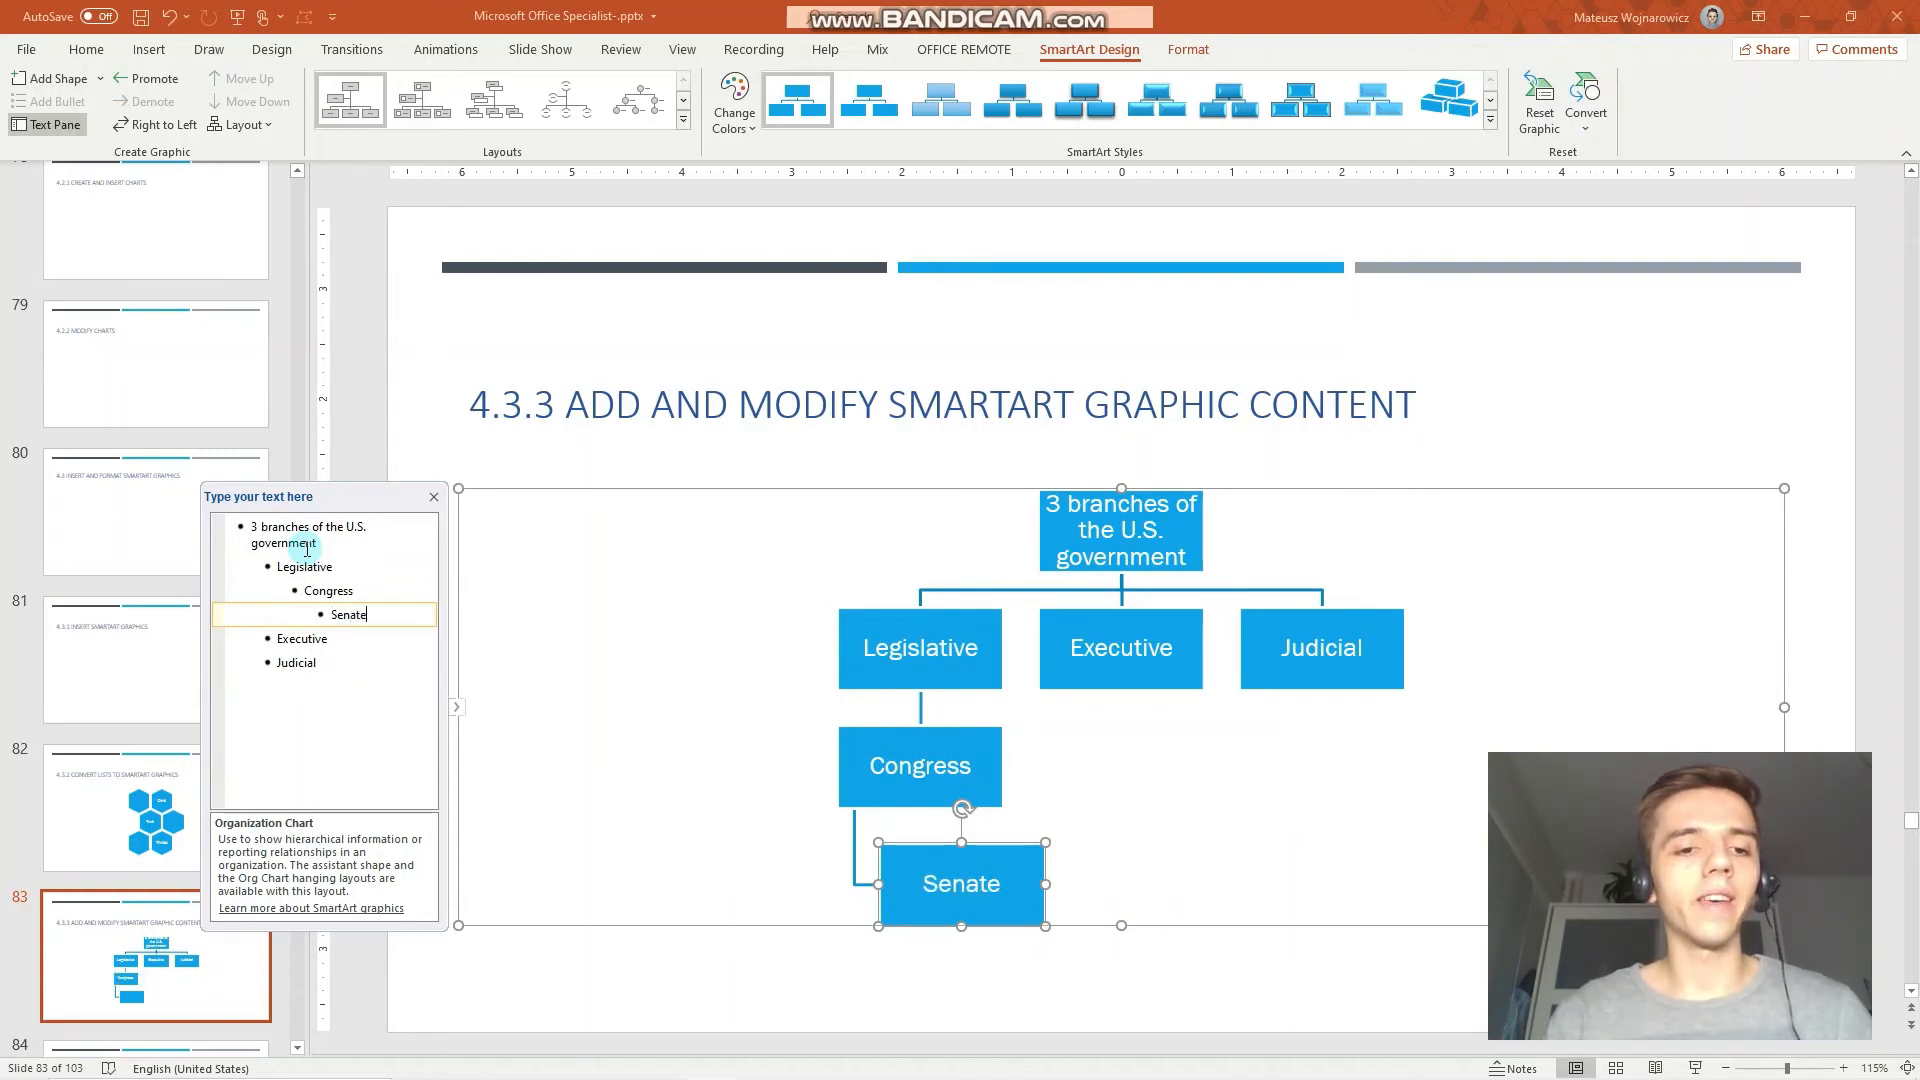
{"action": "type", "text": "House of Representatives"}
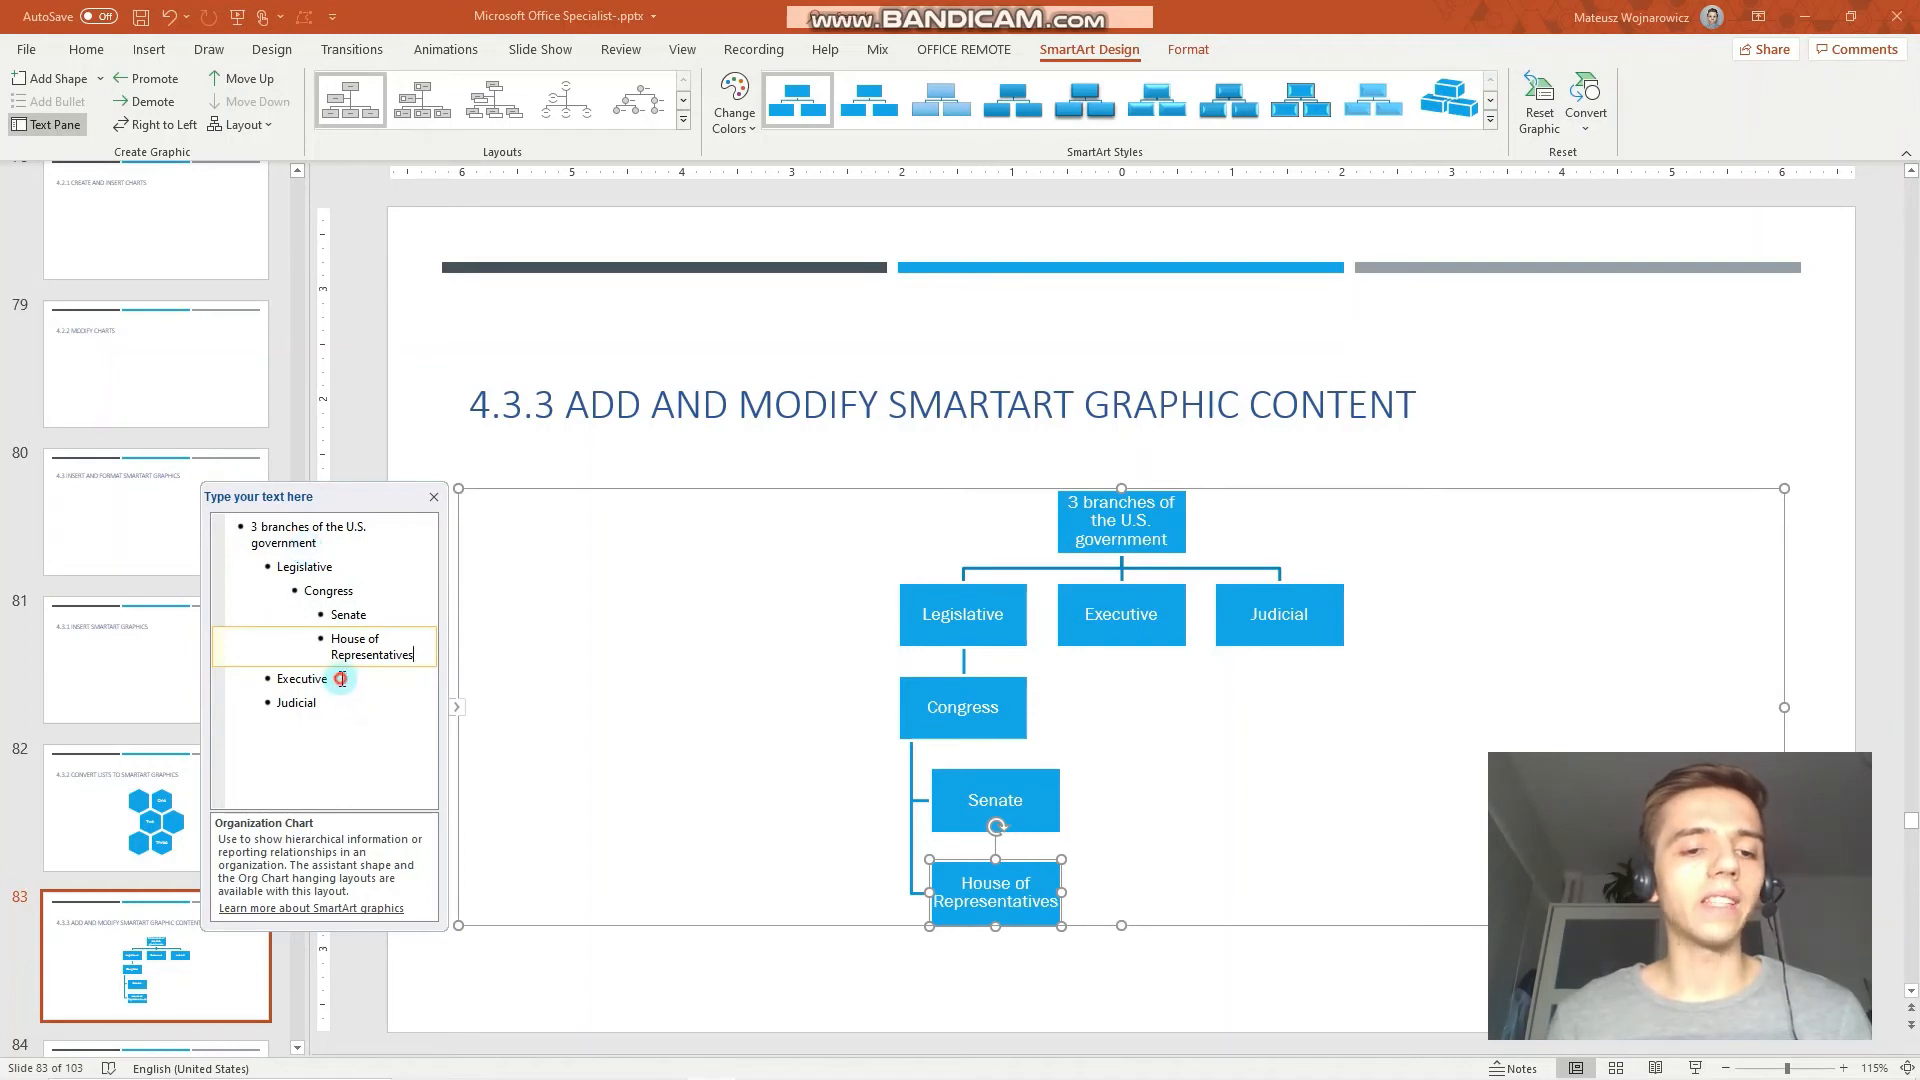
Step: Add President, Vice President and Cabinet under Executive
{"action": "key", "text": "enter"}
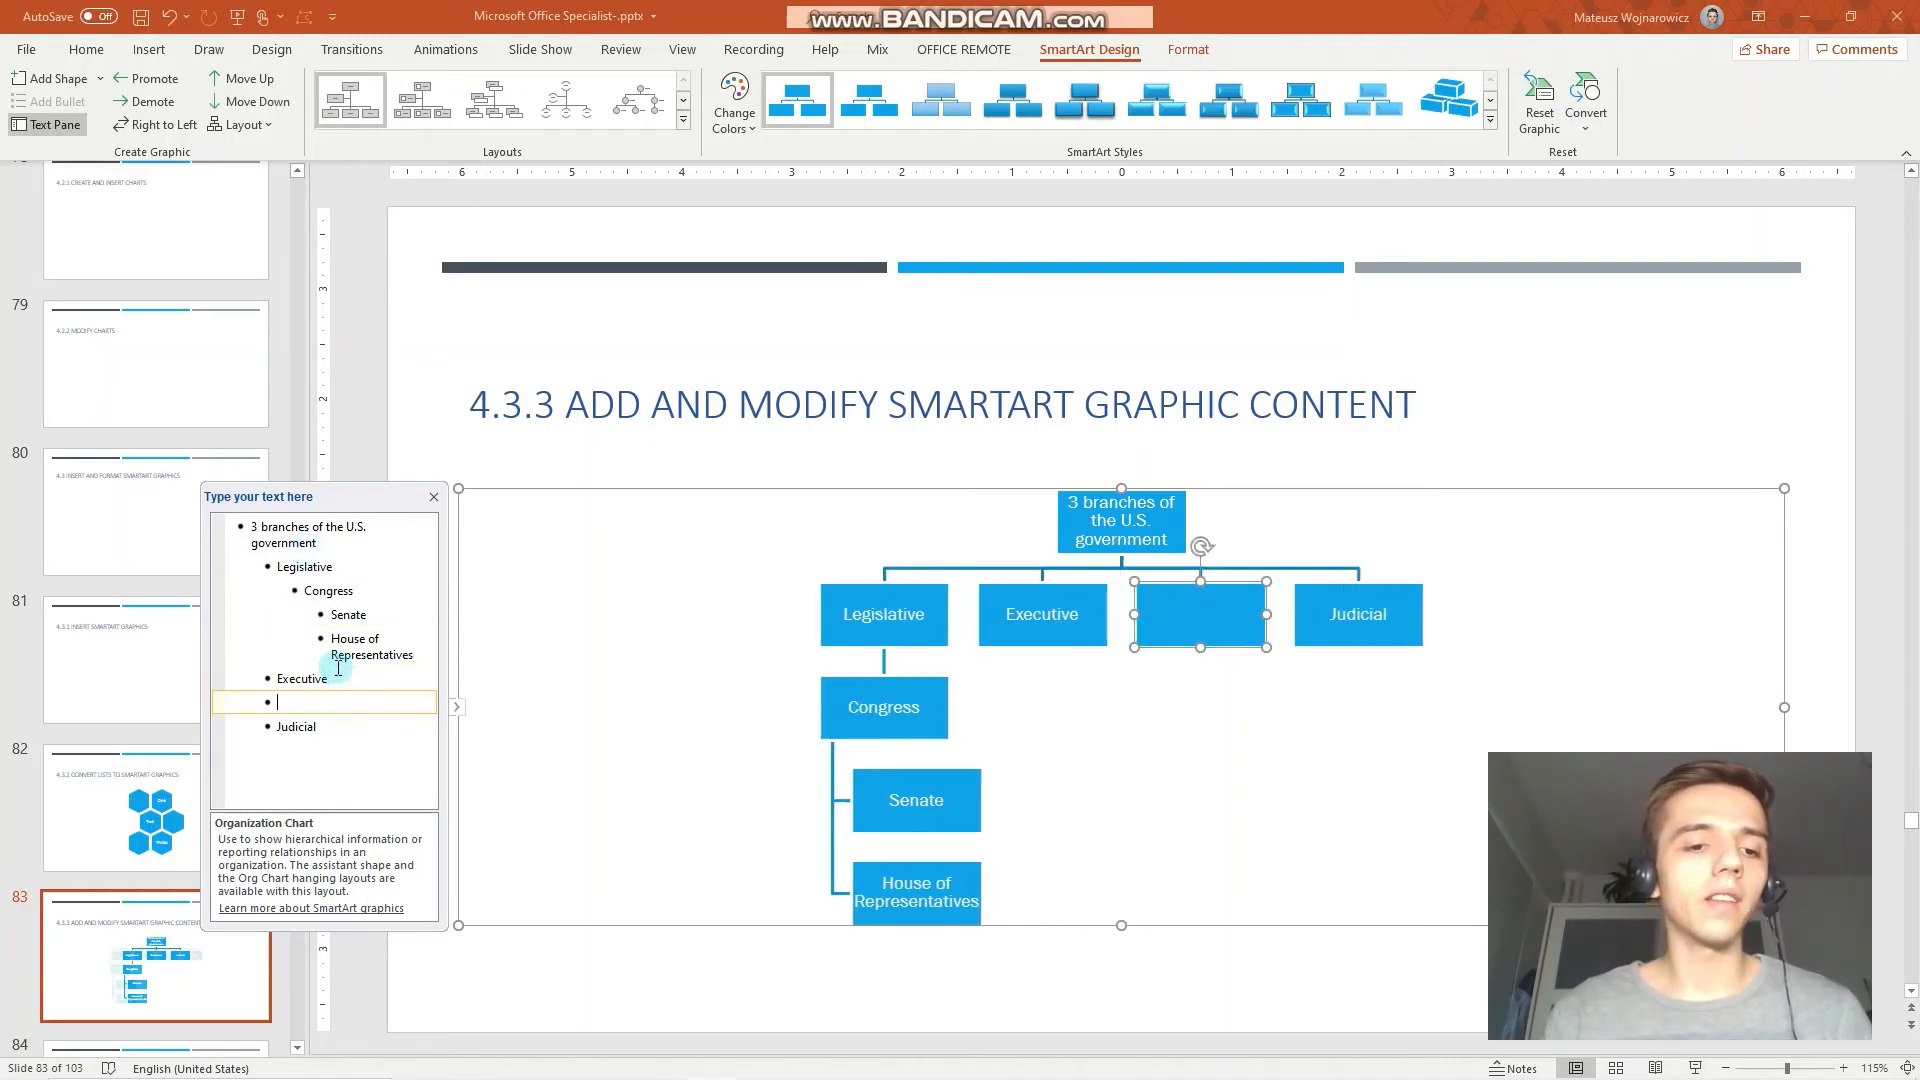
{"action": "type", "text": "President"}
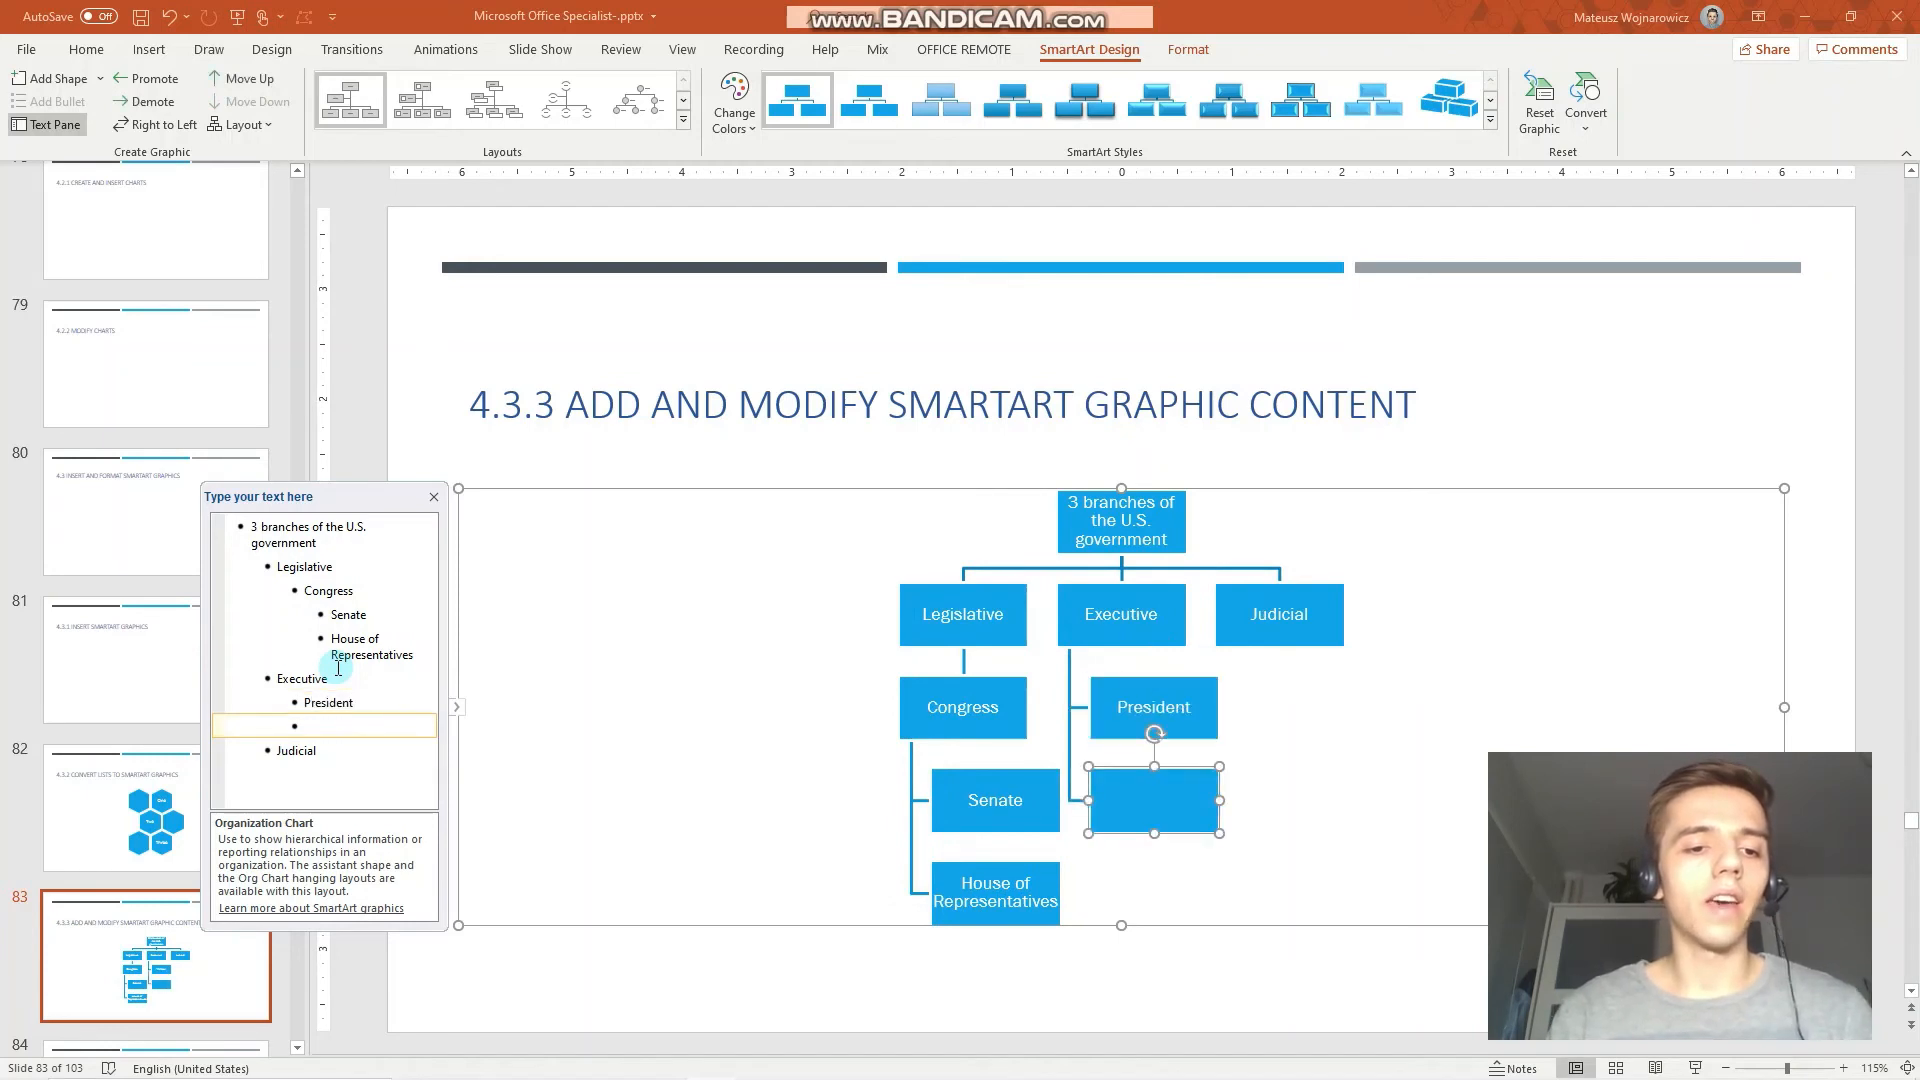
{"action": "type", "text": "Vice Presid"}
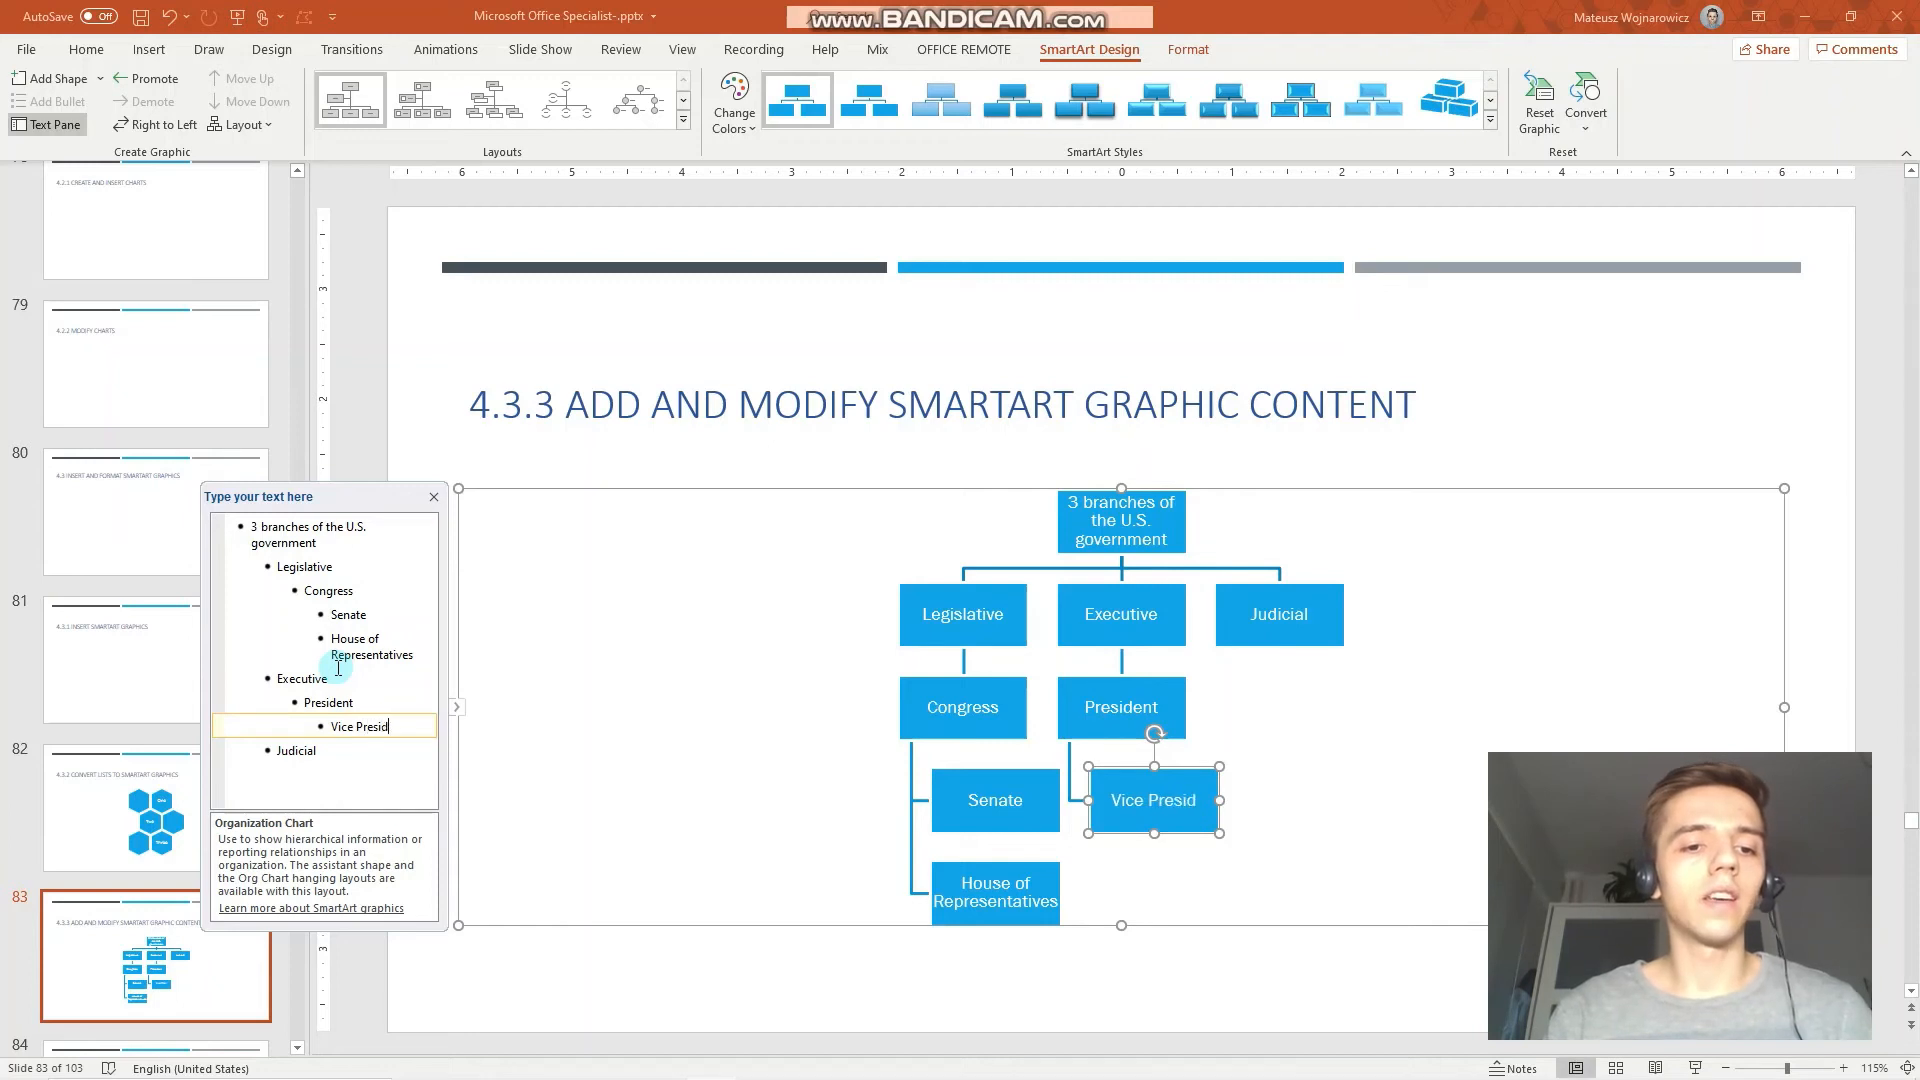
{"action": "type", "text": "Cabinet"}
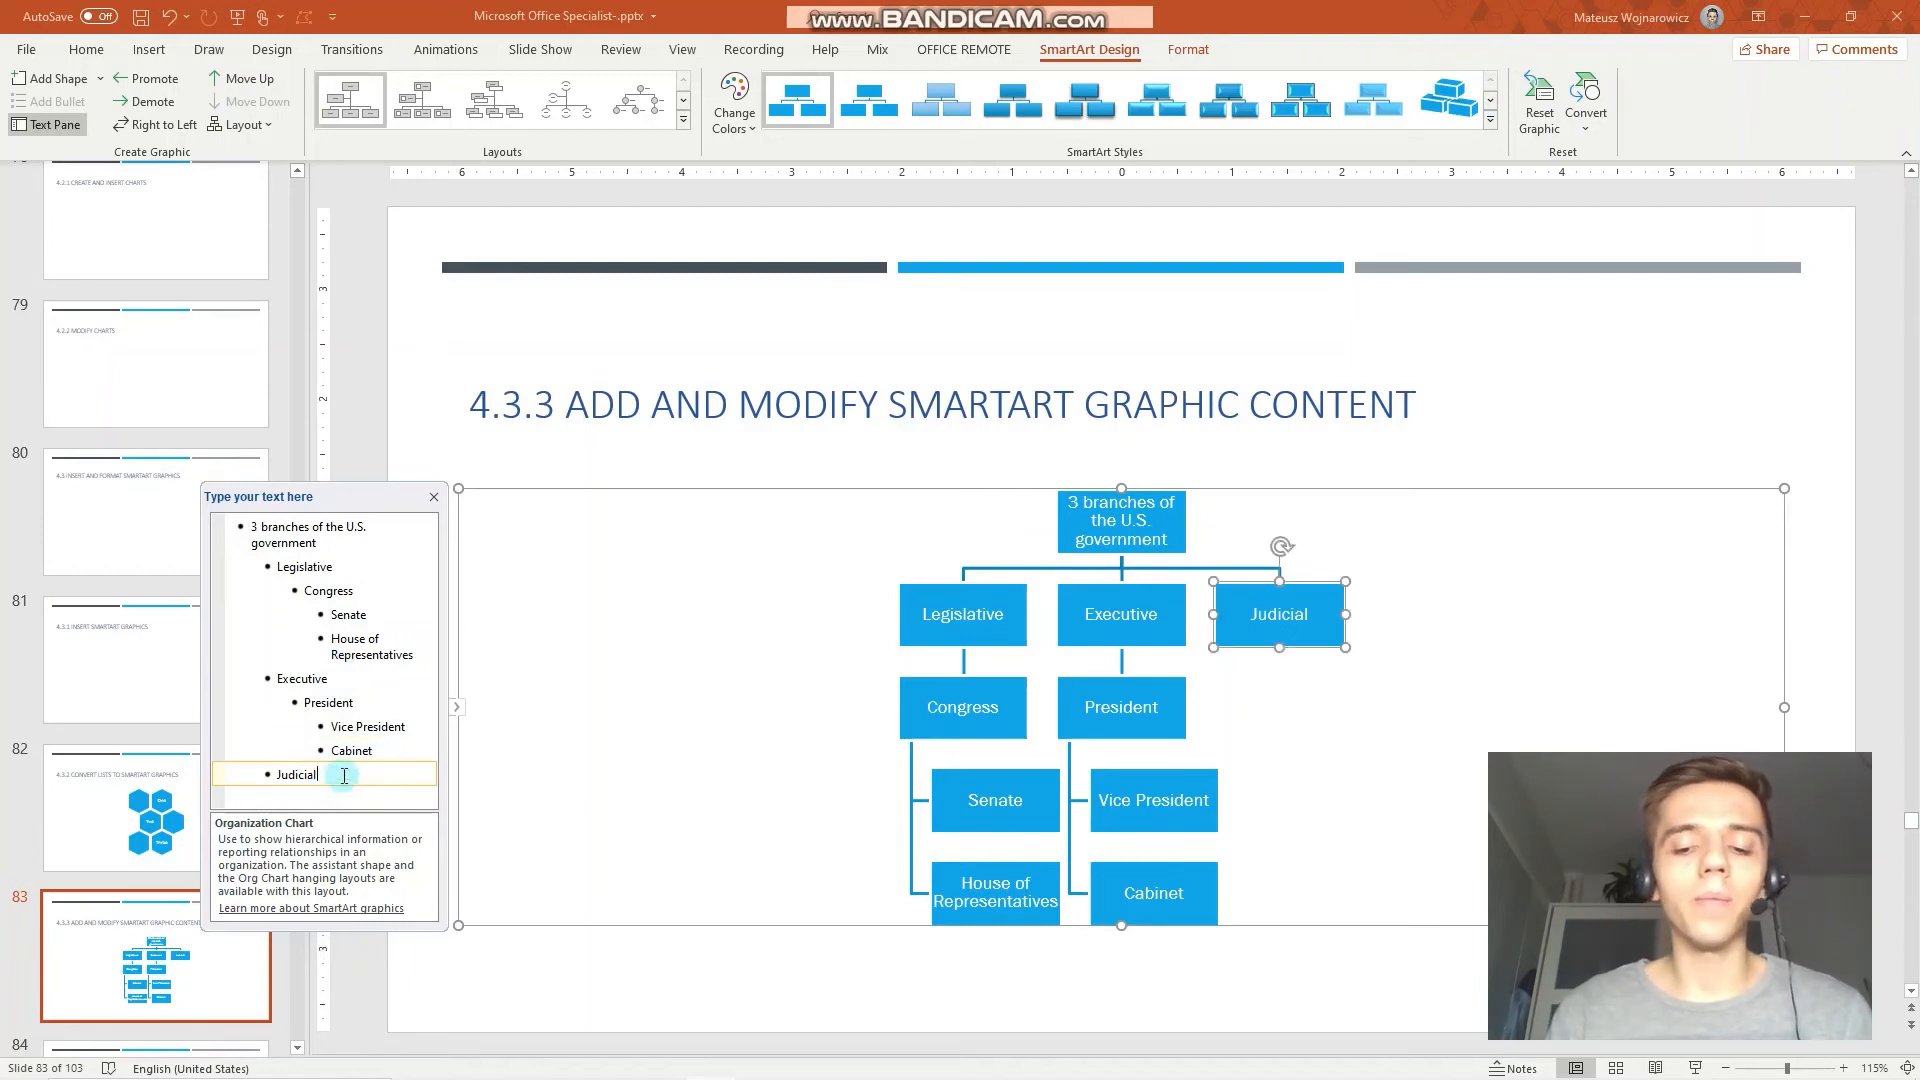
Step: Add Supreme Court and Other Federal Court under Judicial
{"action": "key", "text": "enter"}
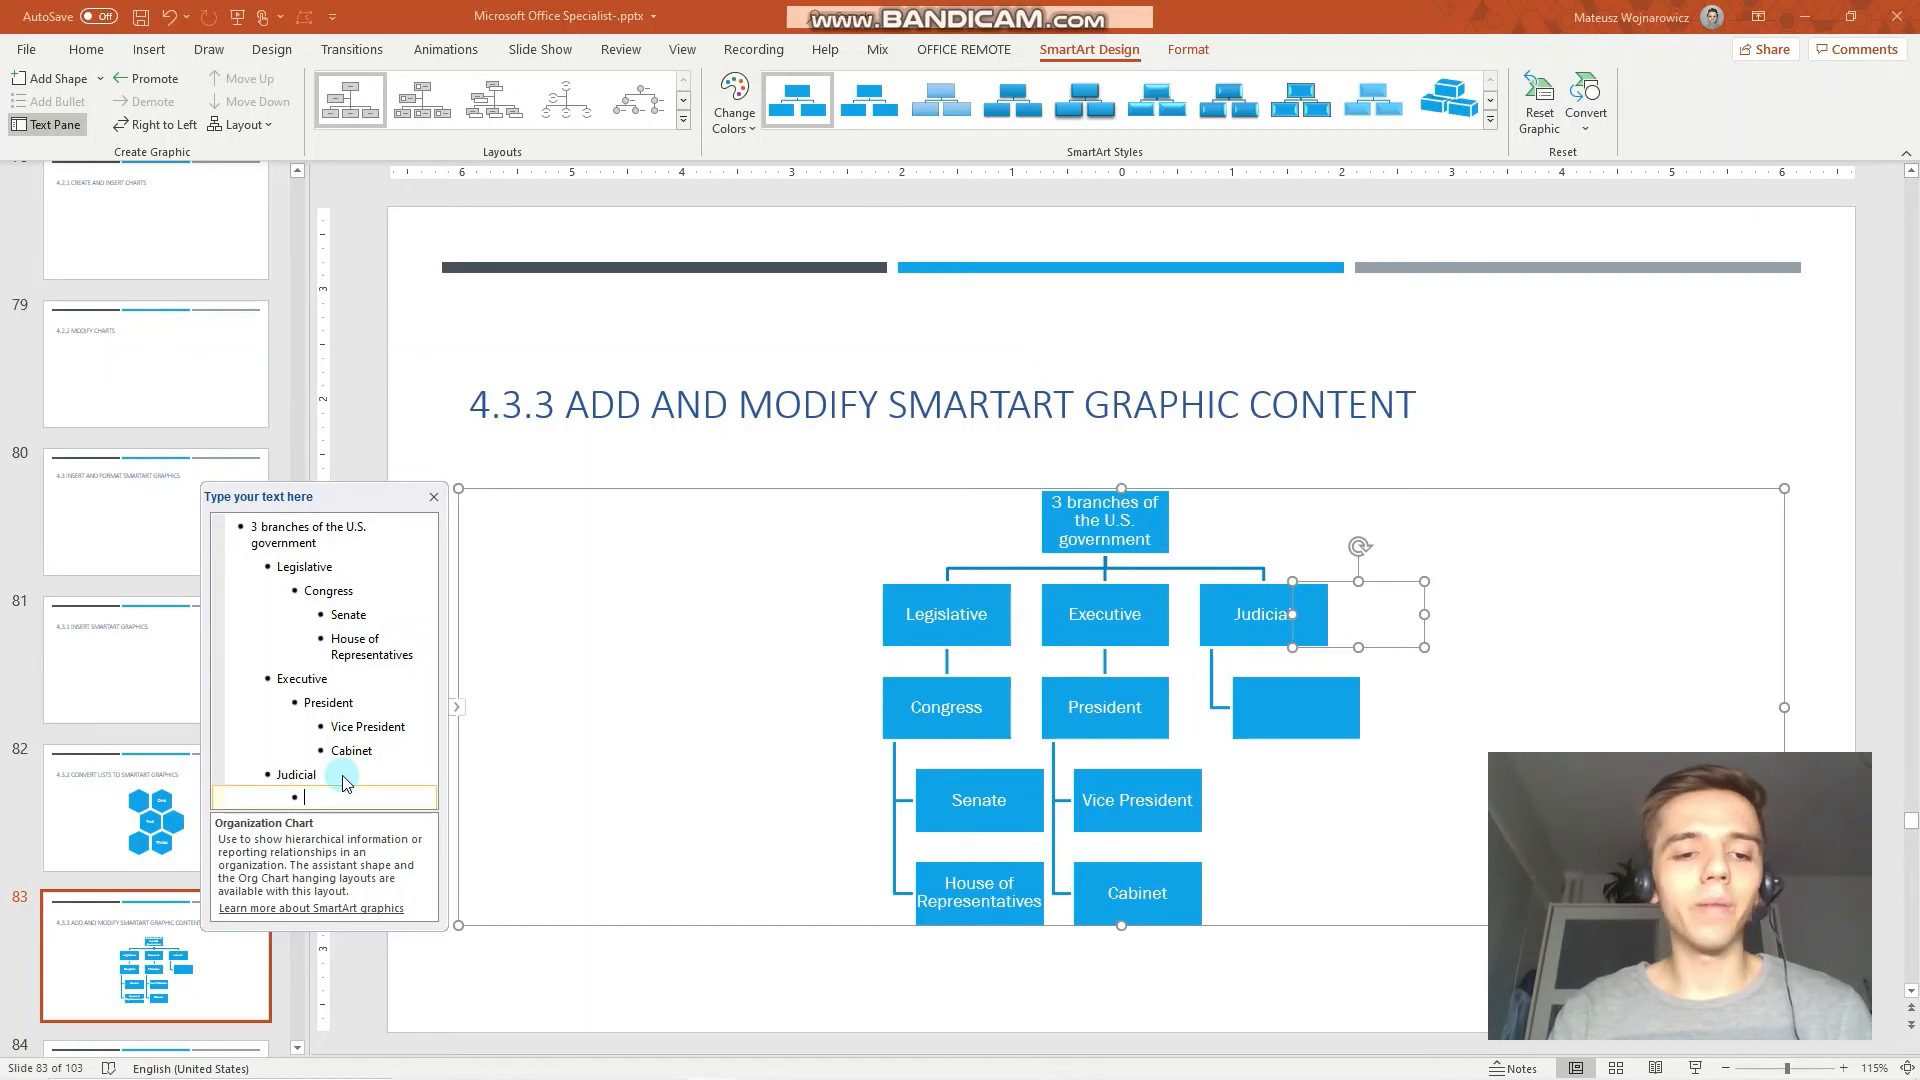
{"action": "type", "text": "Supreme Court"}
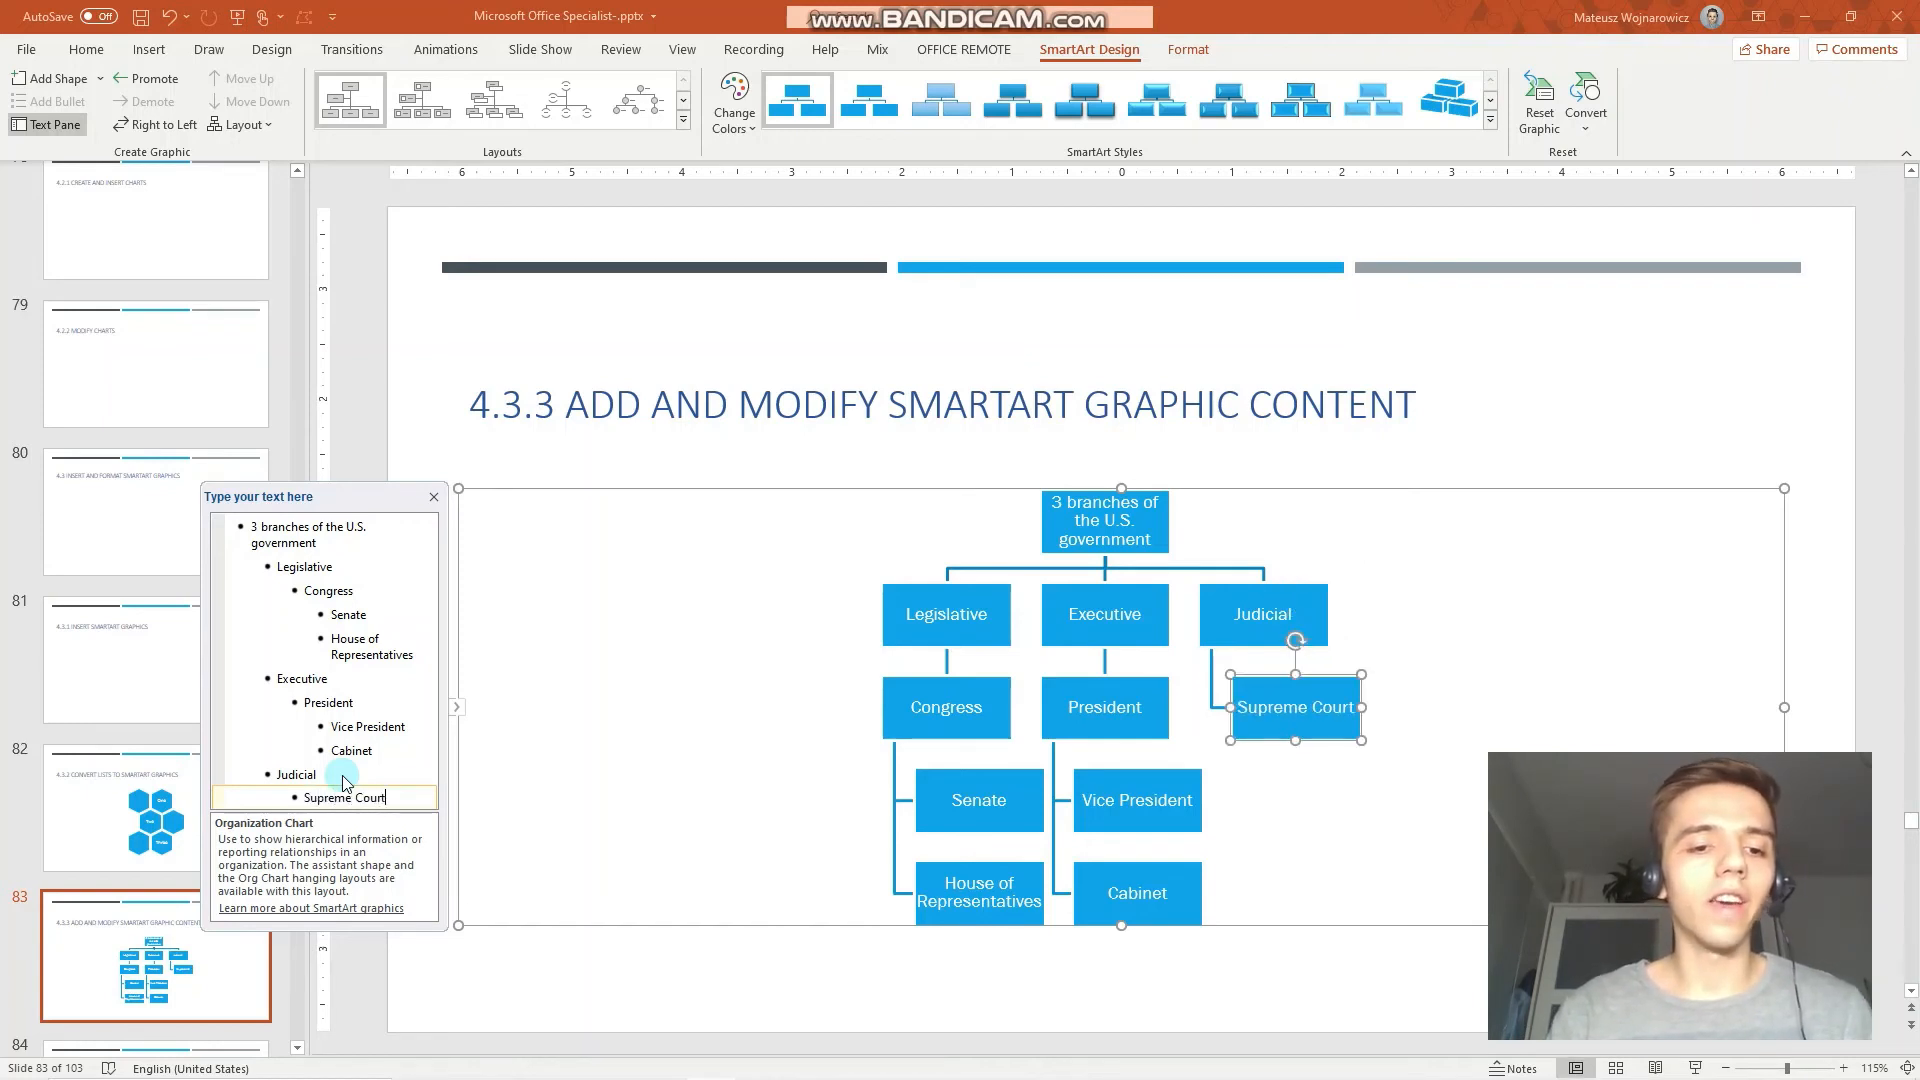
{"action": "key", "text": "enter"}
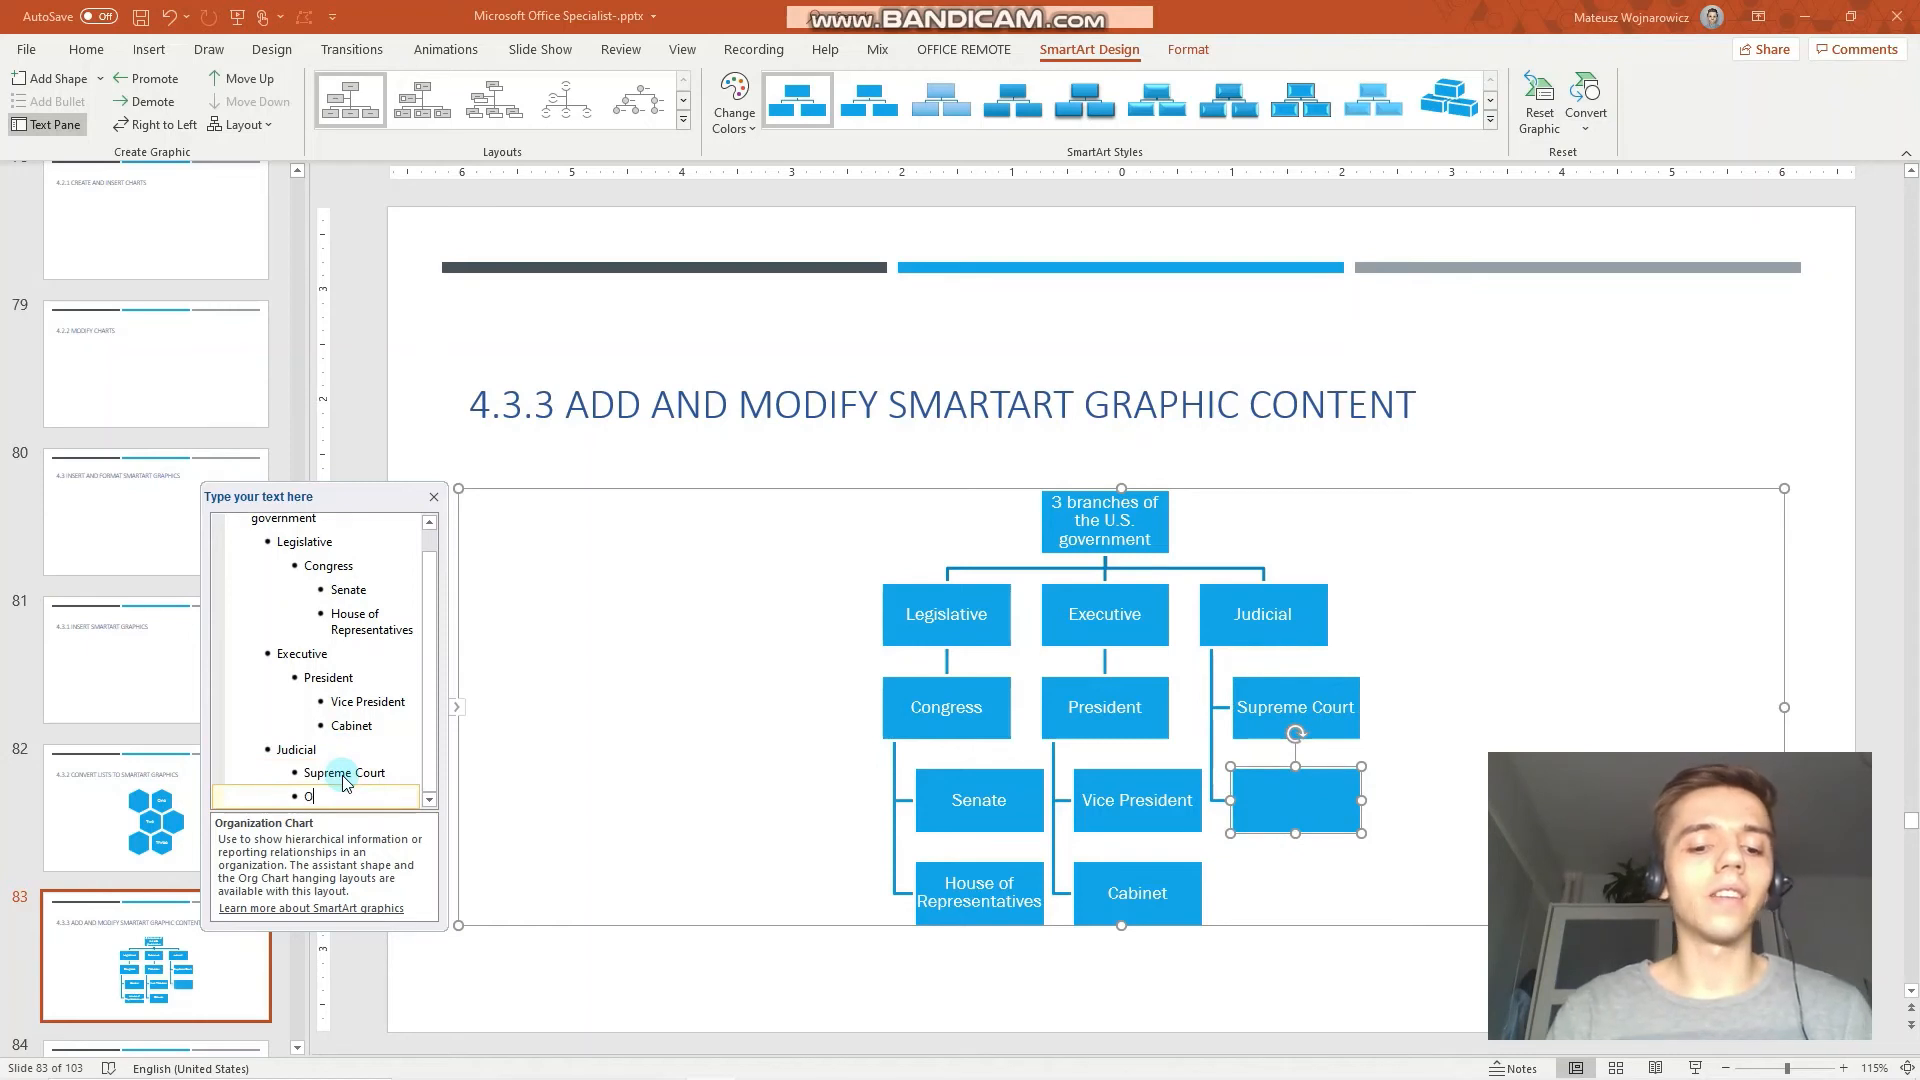
{"action": "type", "text": "ther"}
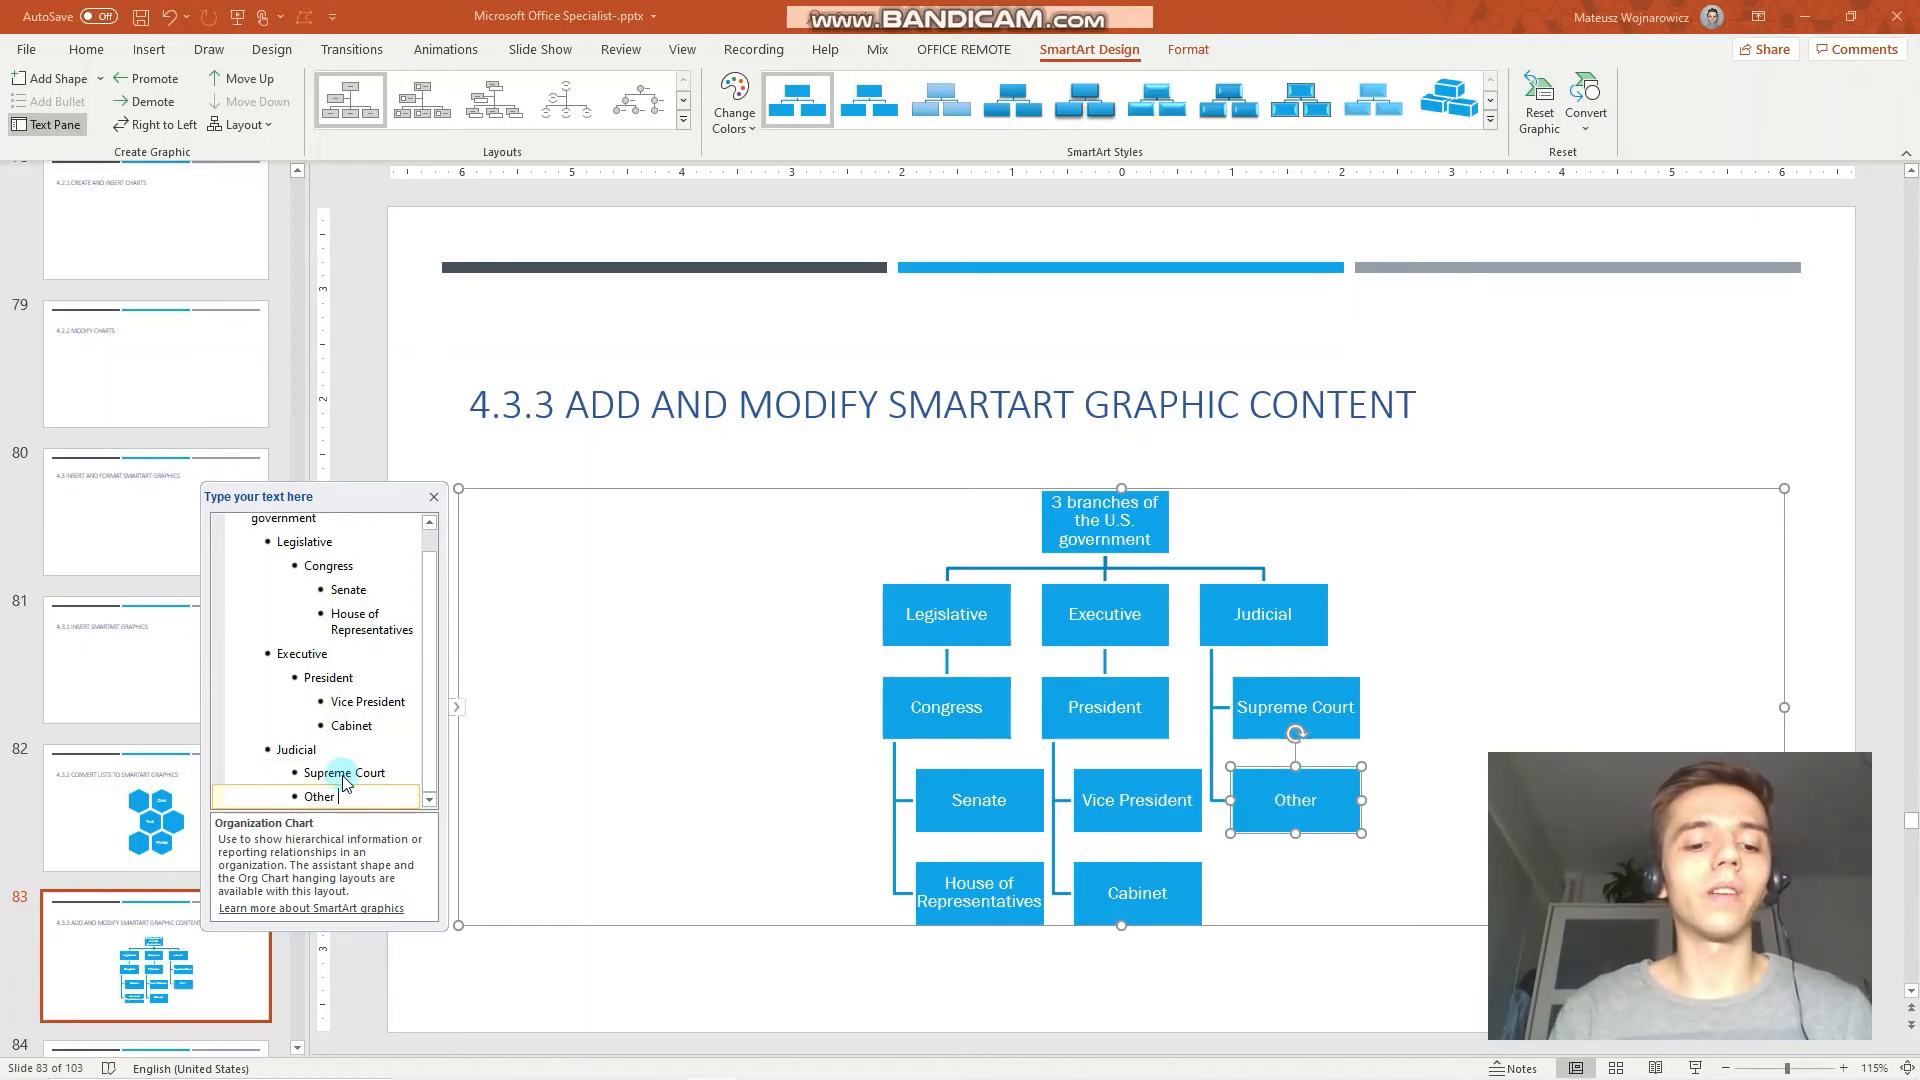
{"action": "type", "text": "Federal"}
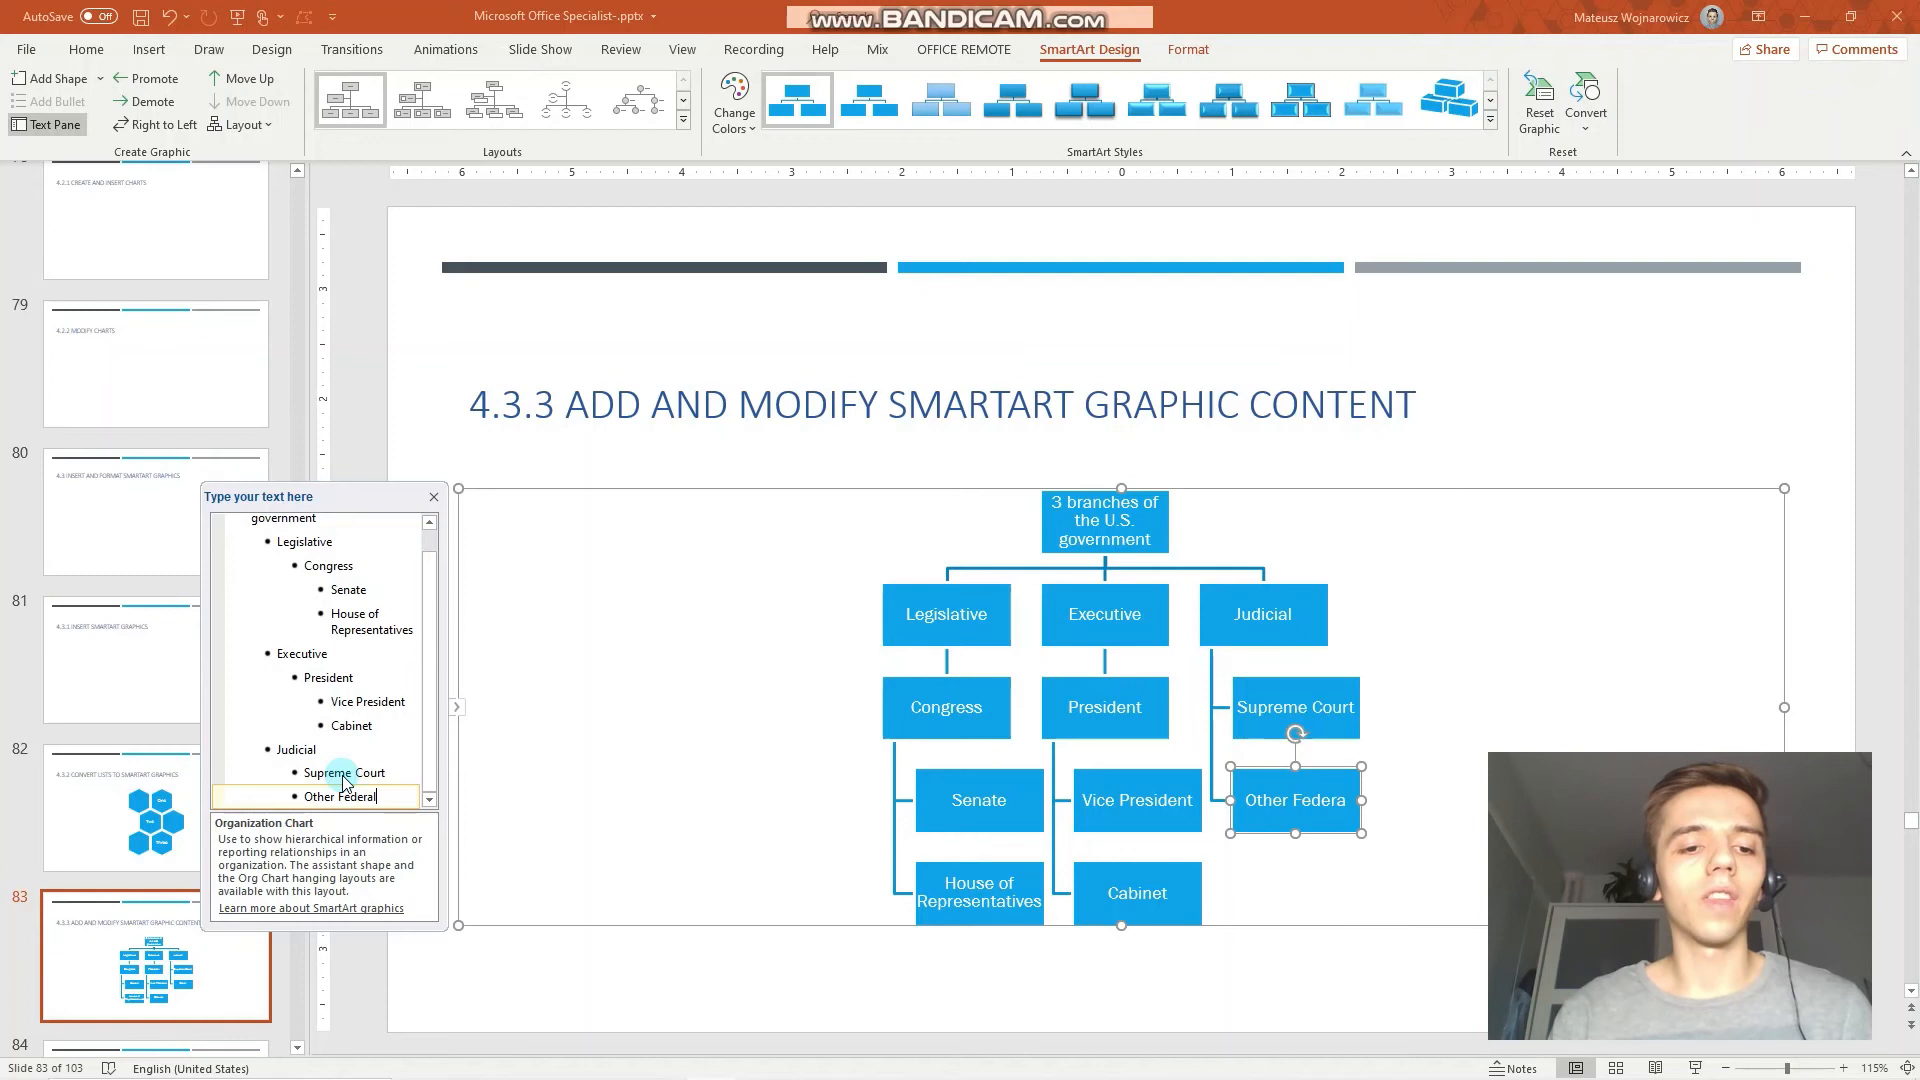
{"action": "type", "text": "Court"}
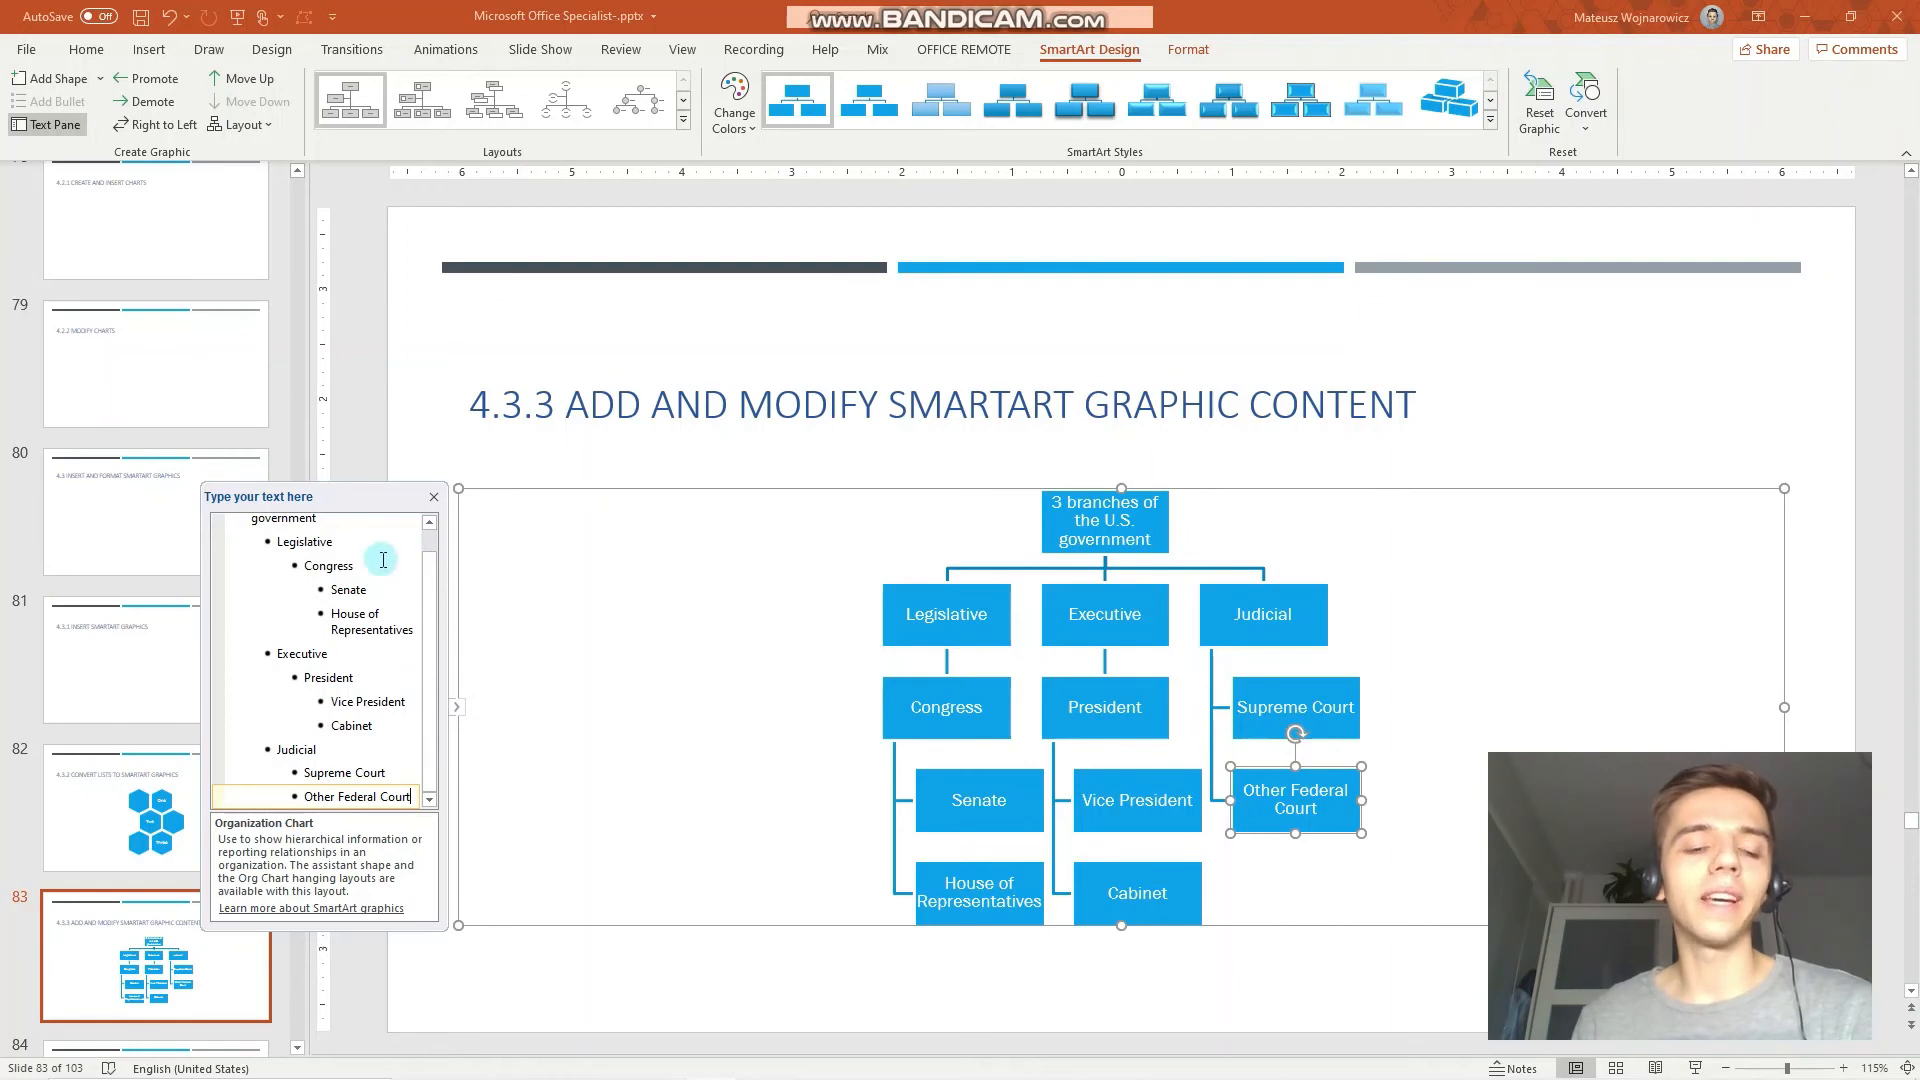
{"action": "mouse_move", "coordinate": [462, 634]}
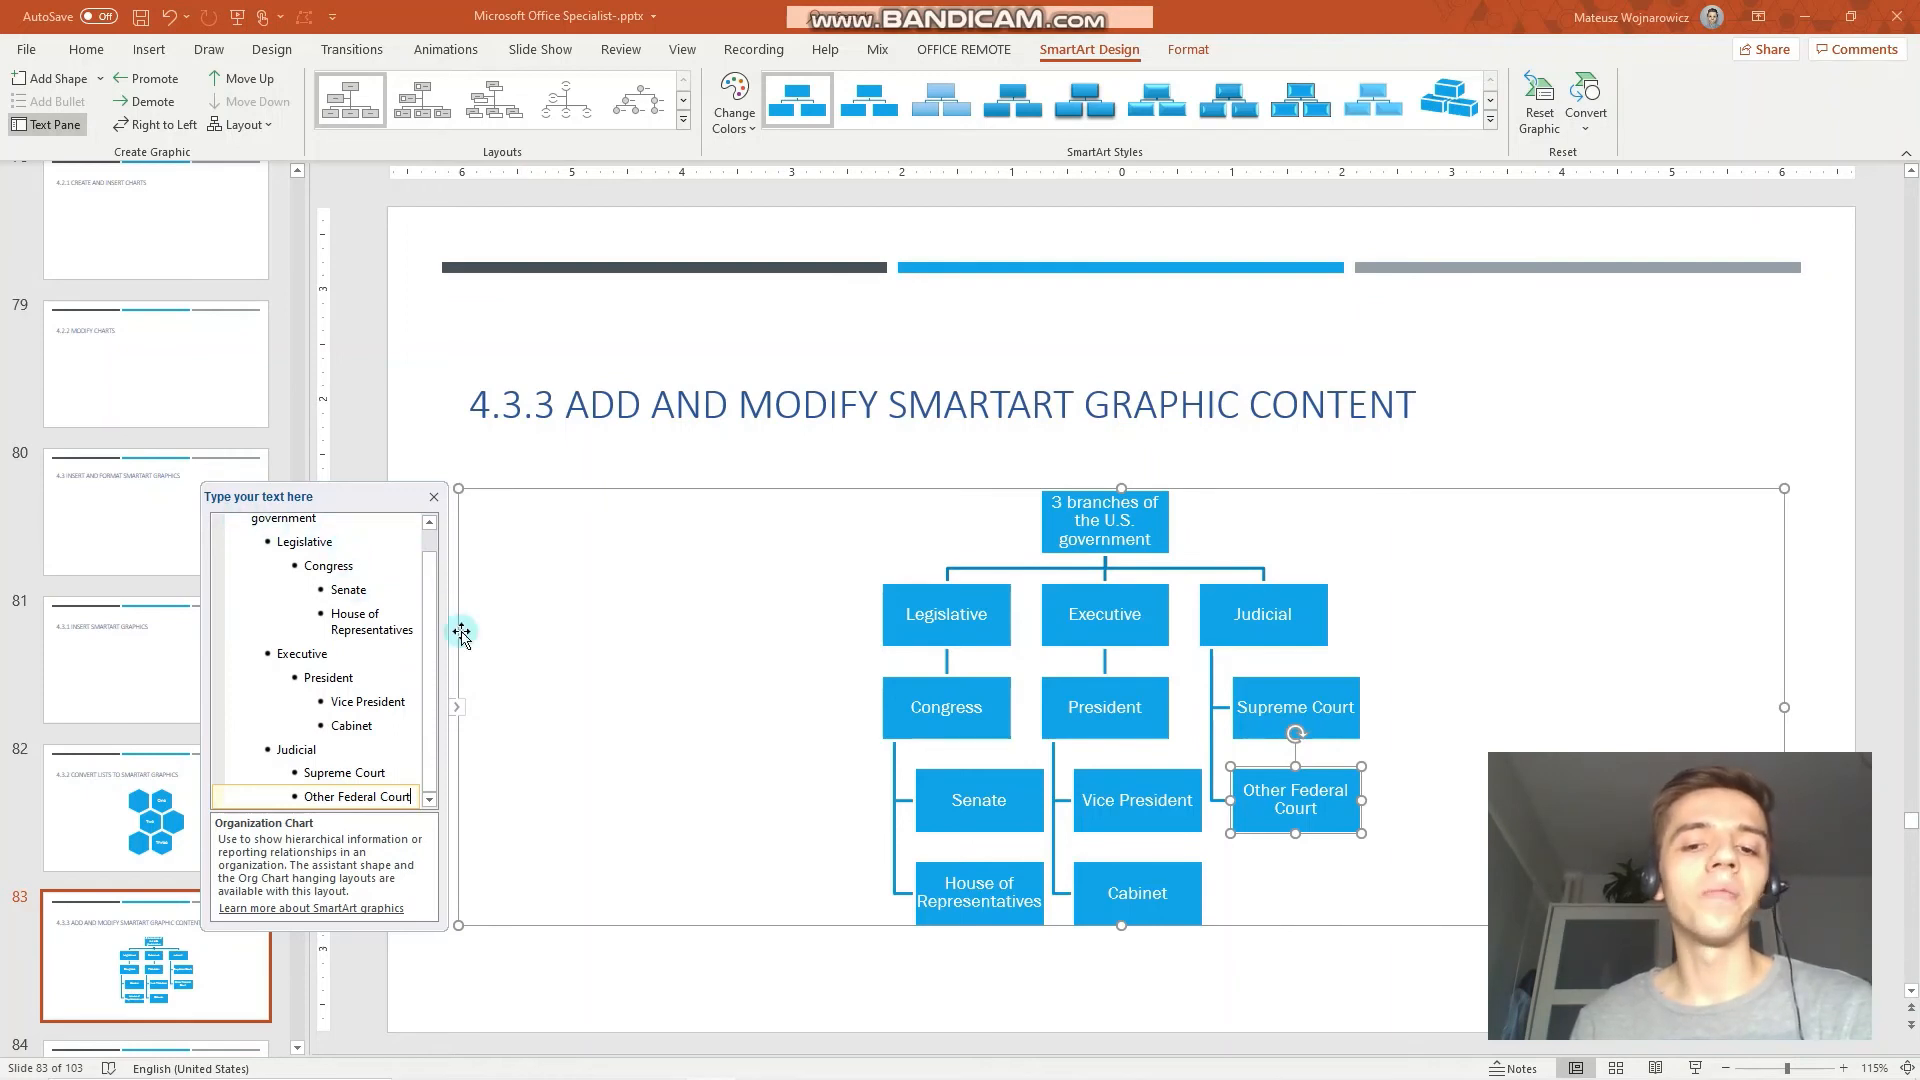
{"action": "mouse_move", "coordinate": [73, 202]}
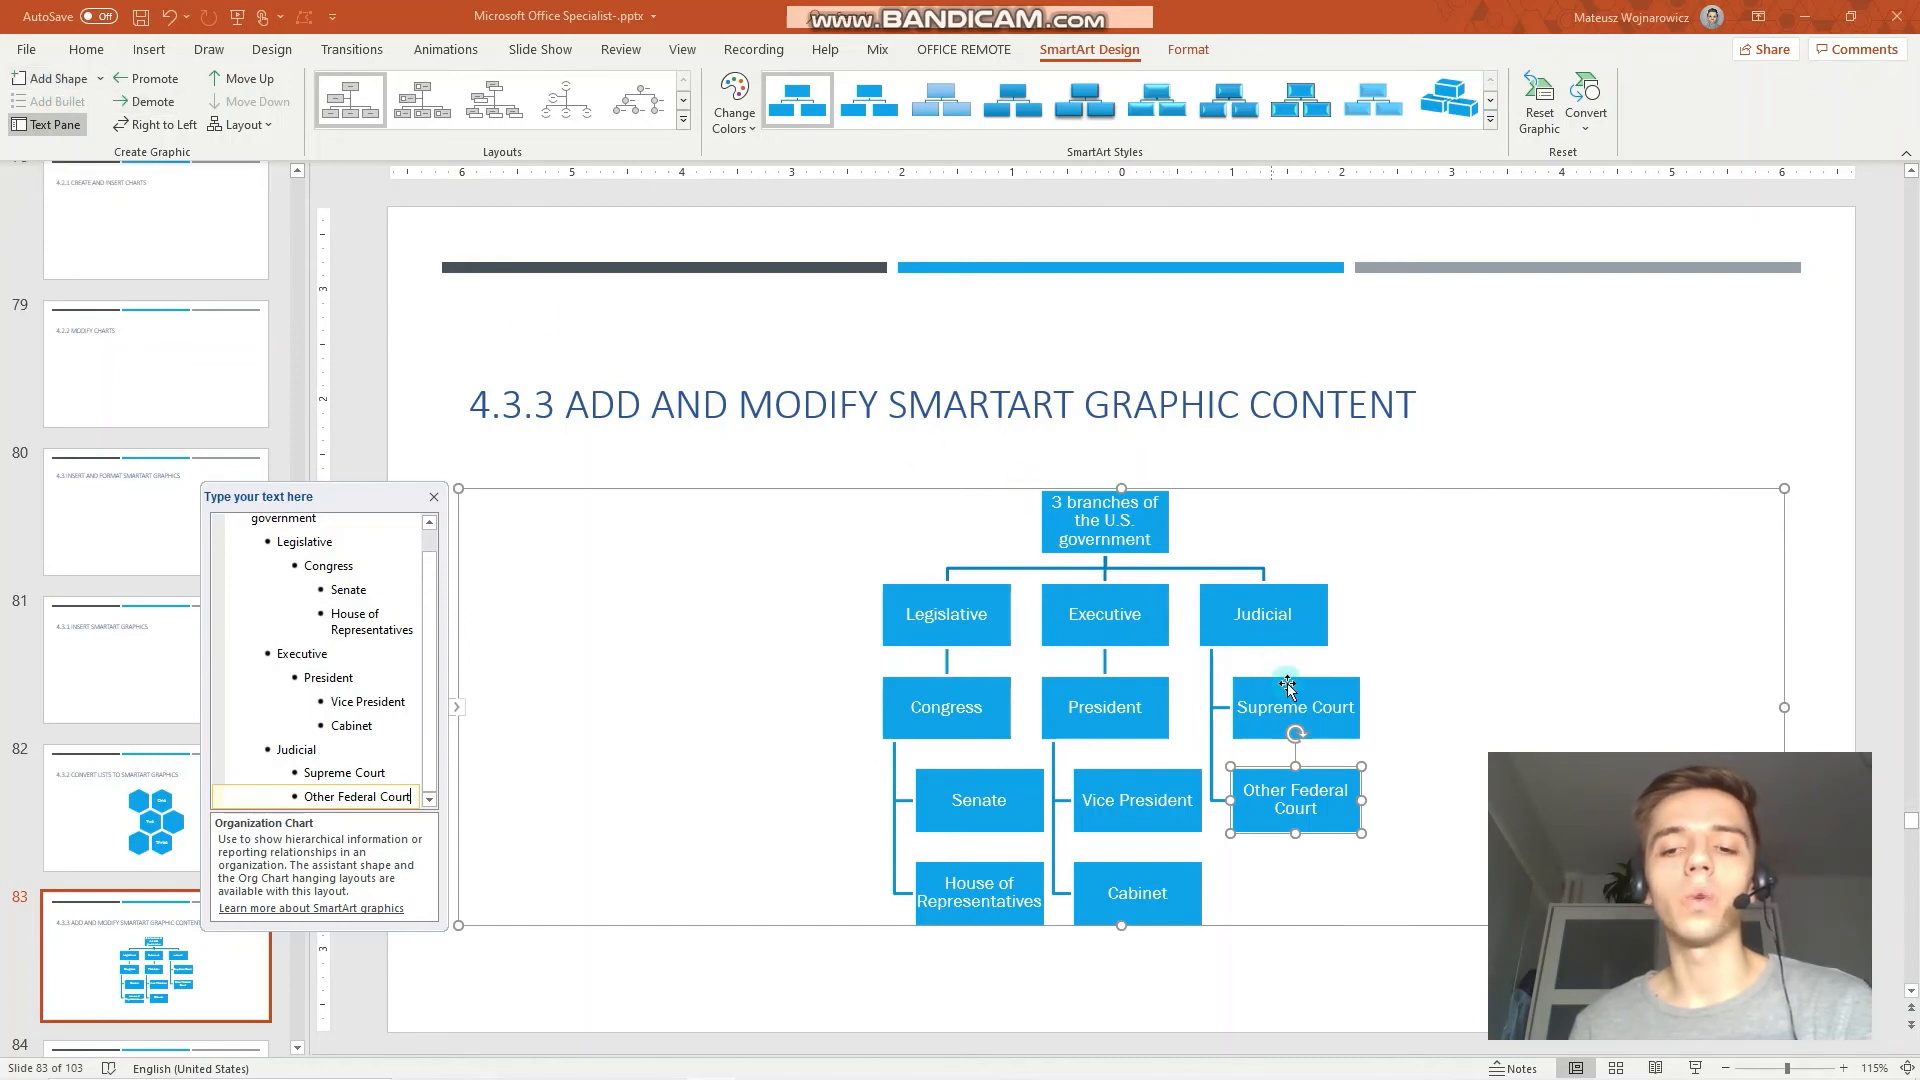
{"action": "mouse_move", "coordinate": [1341, 833]}
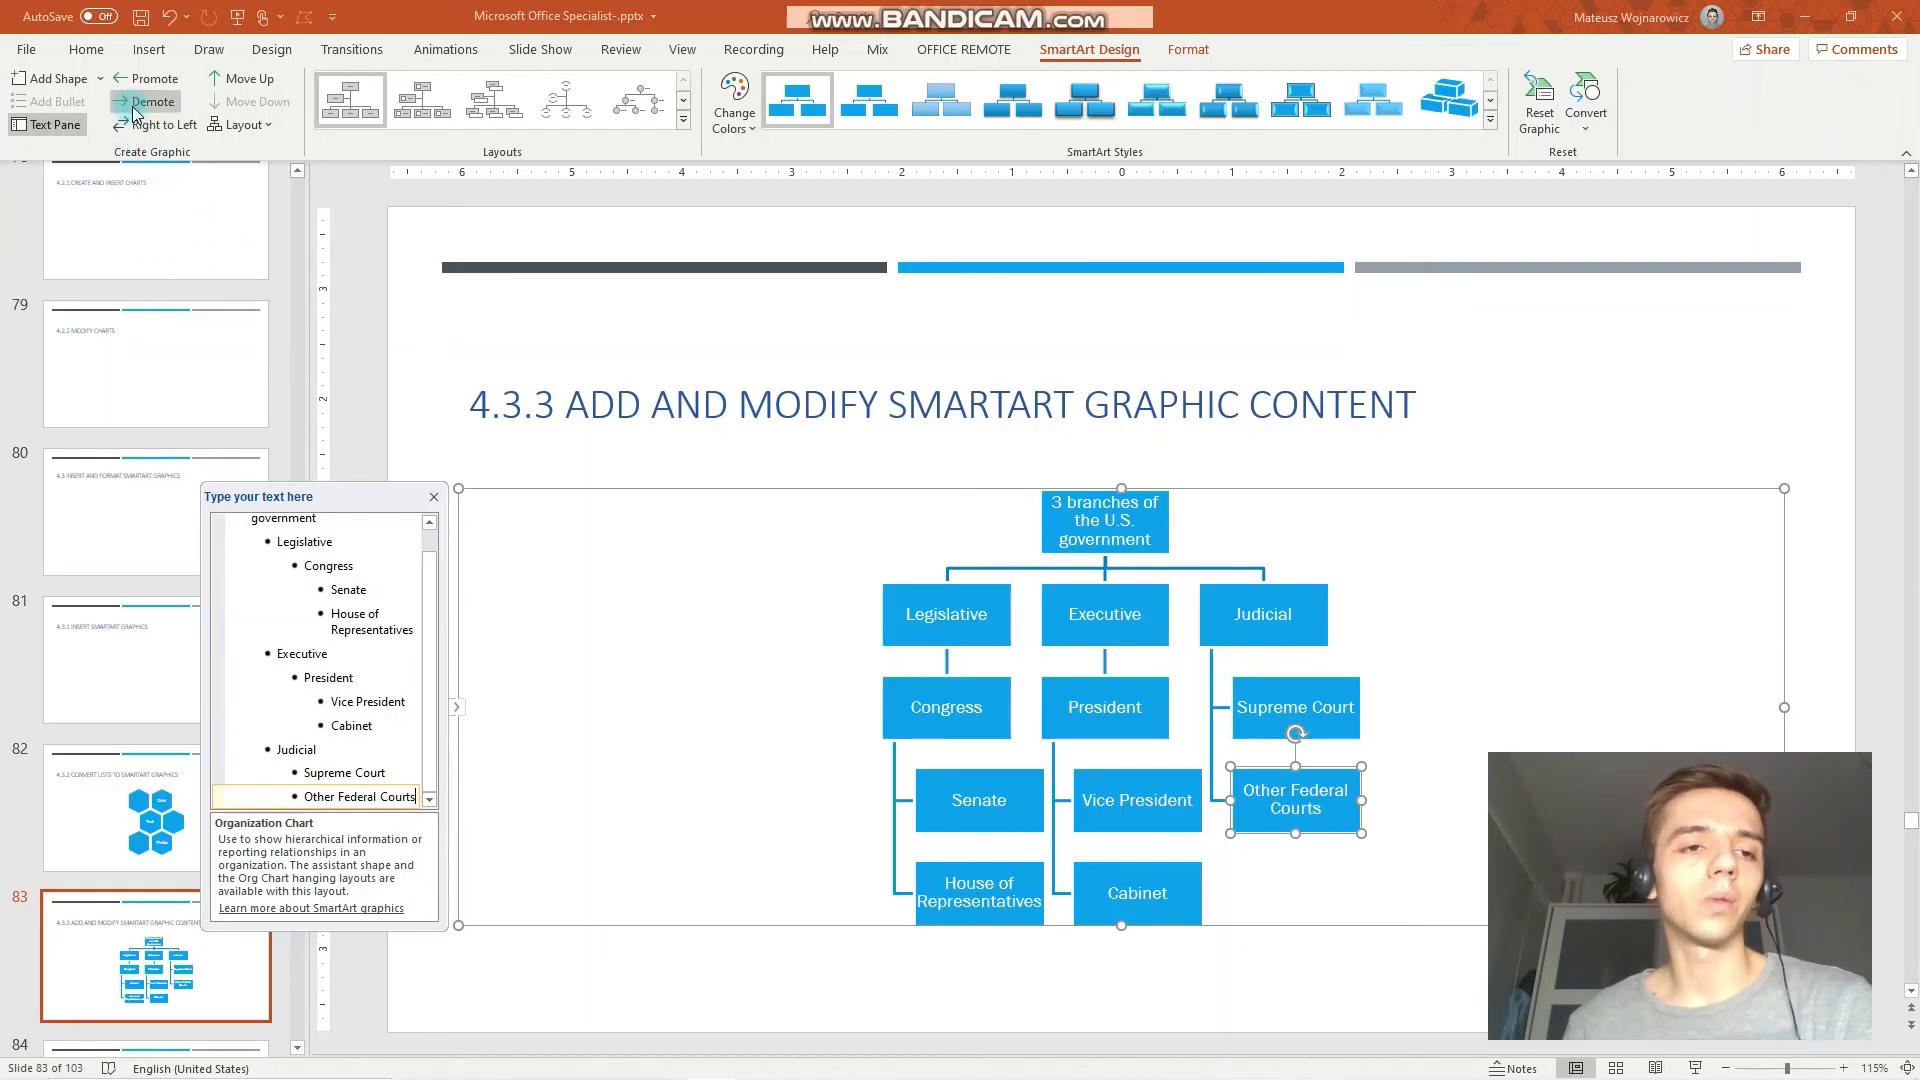
{"action": "mouse_move", "coordinate": [146, 102]}
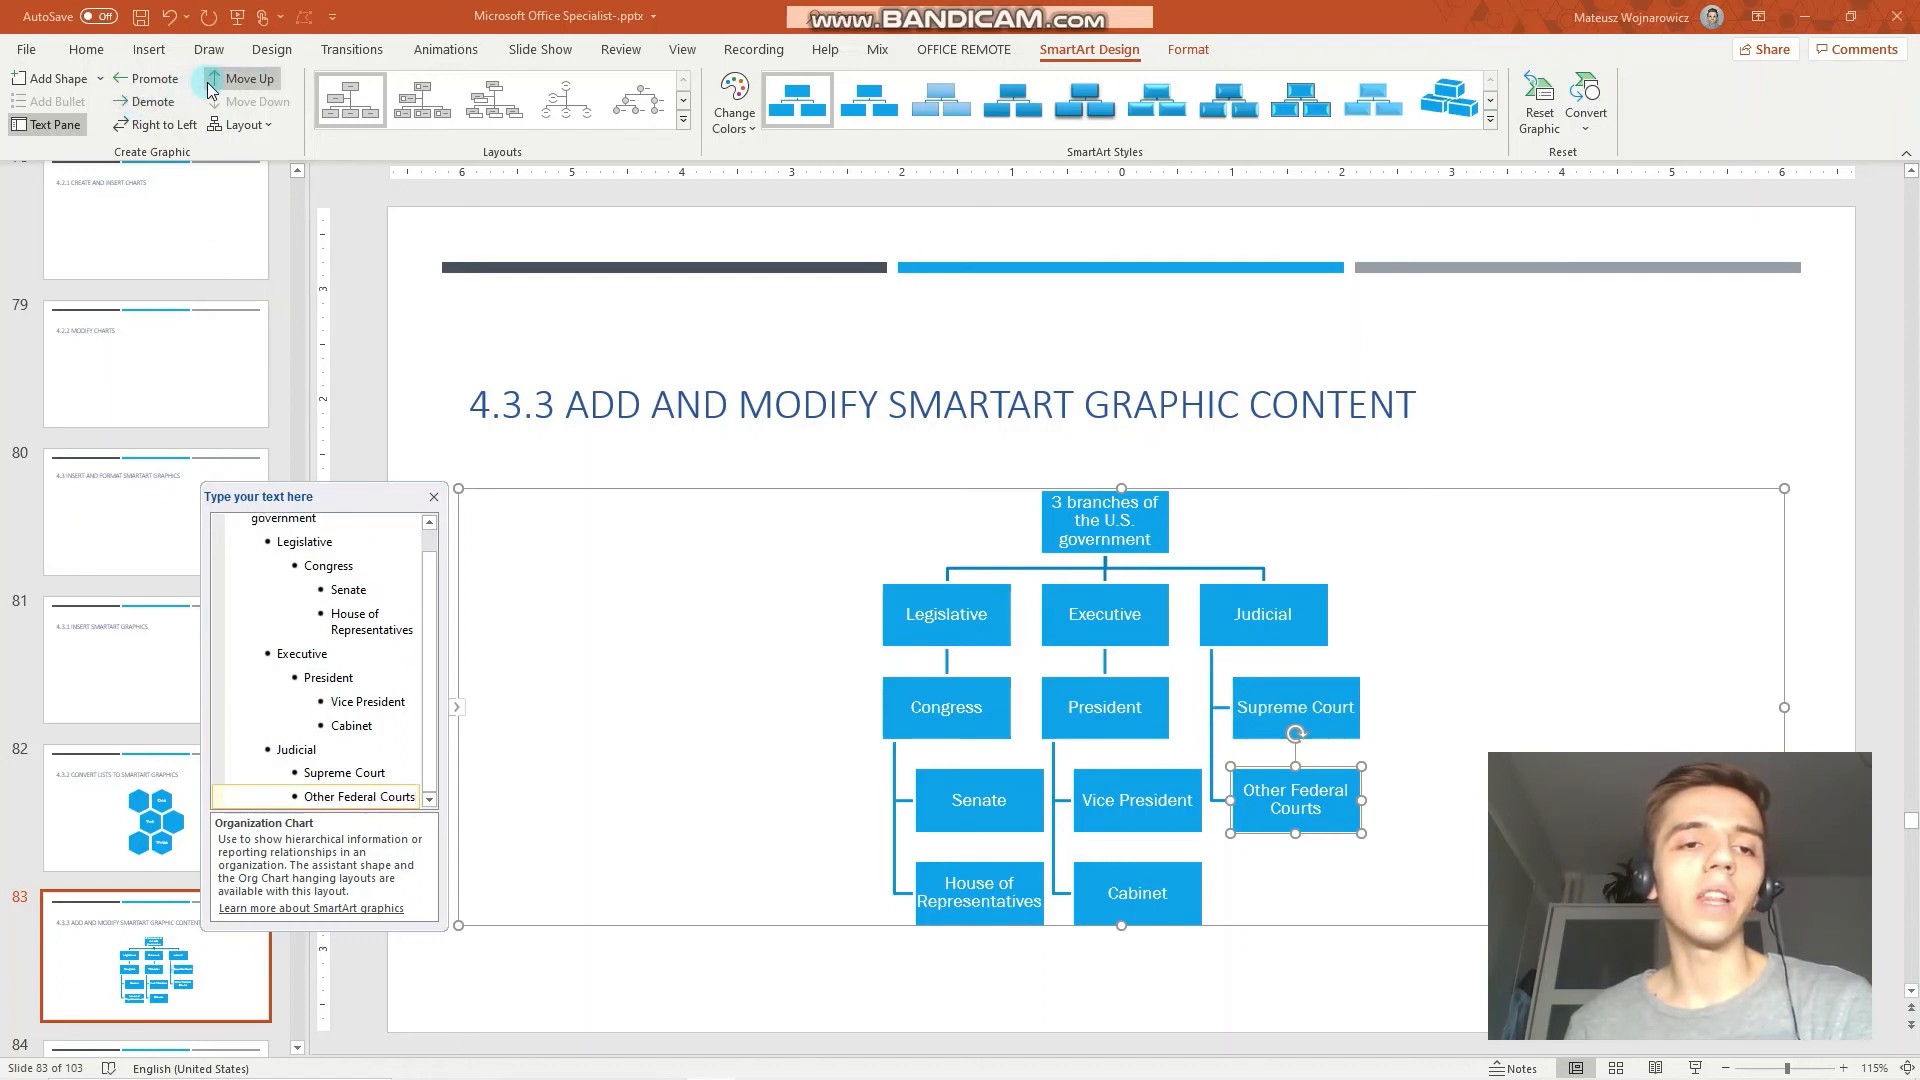
Step: Try moving Other Federal Courts up and flipping the chart right to left, reverting both
{"action": "left_click", "coordinate": [250, 78]}
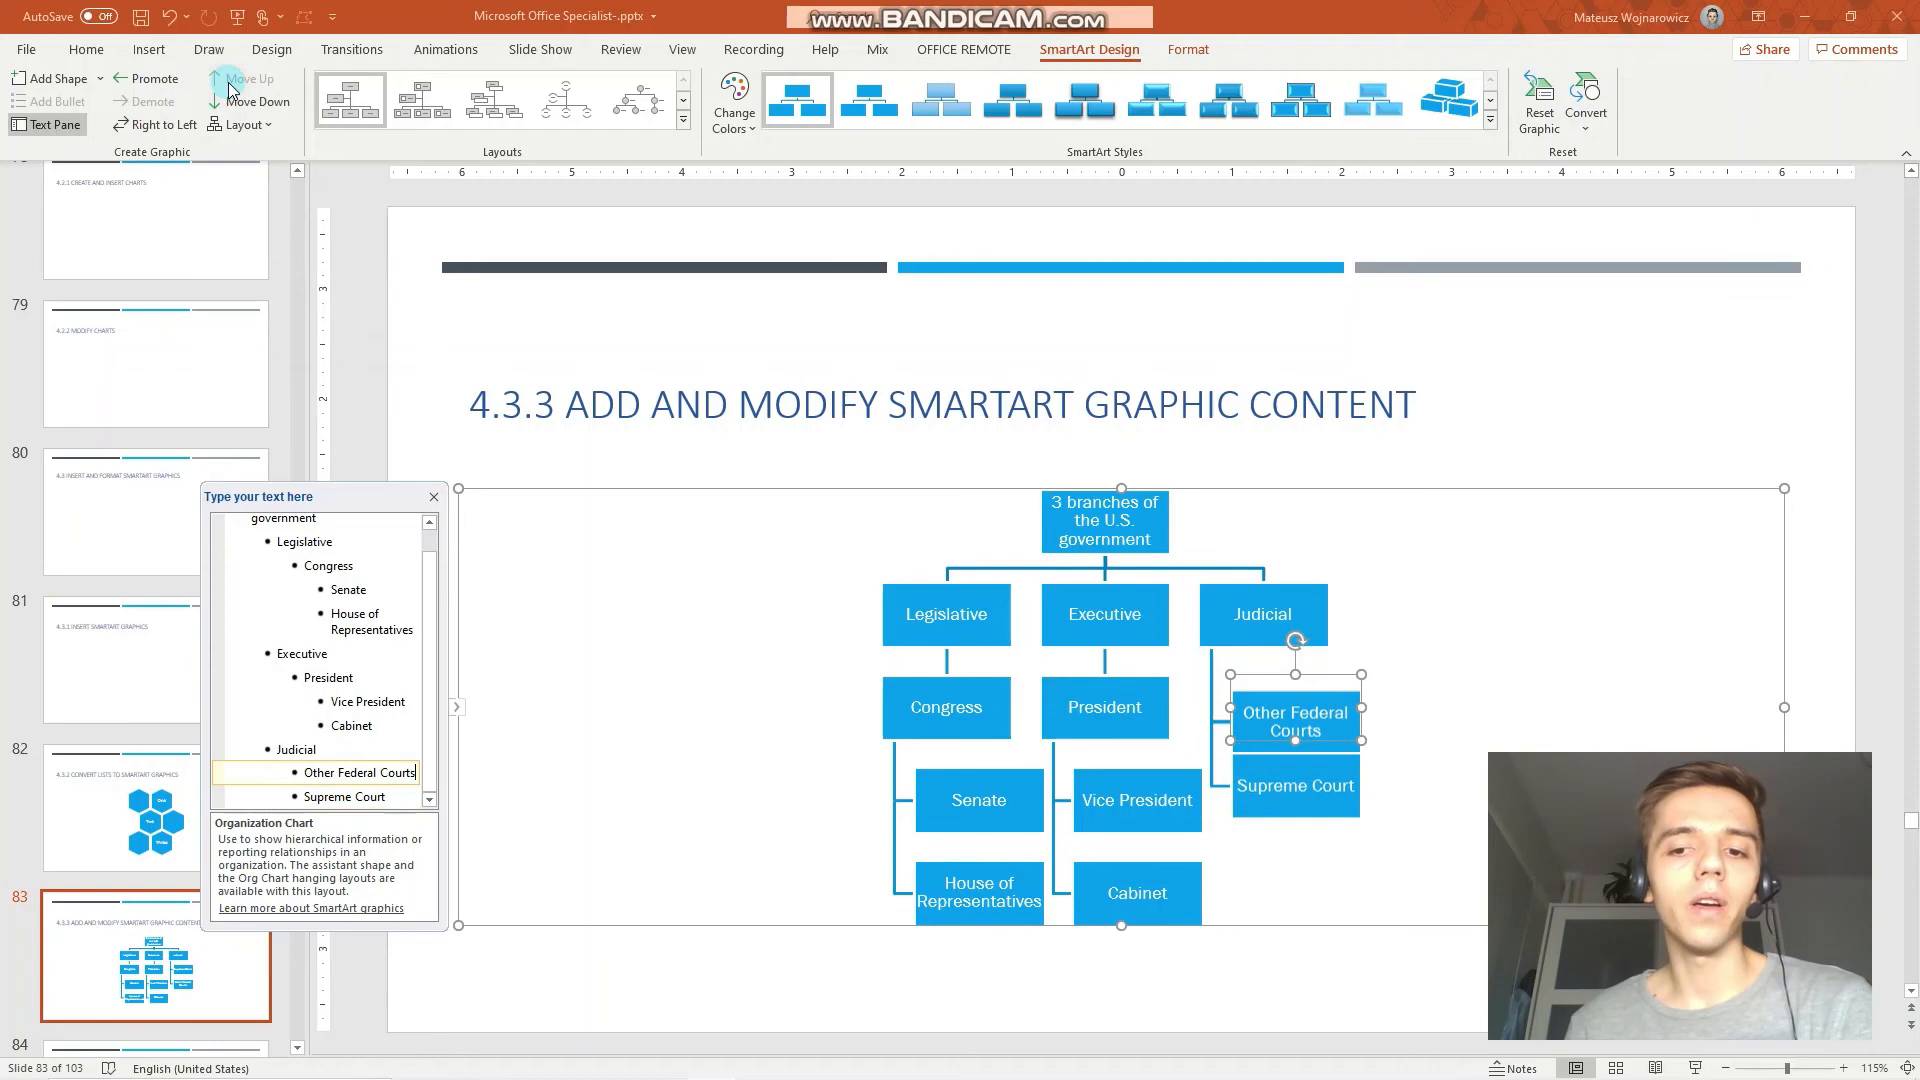
{"action": "left_click", "coordinate": [250, 102]}
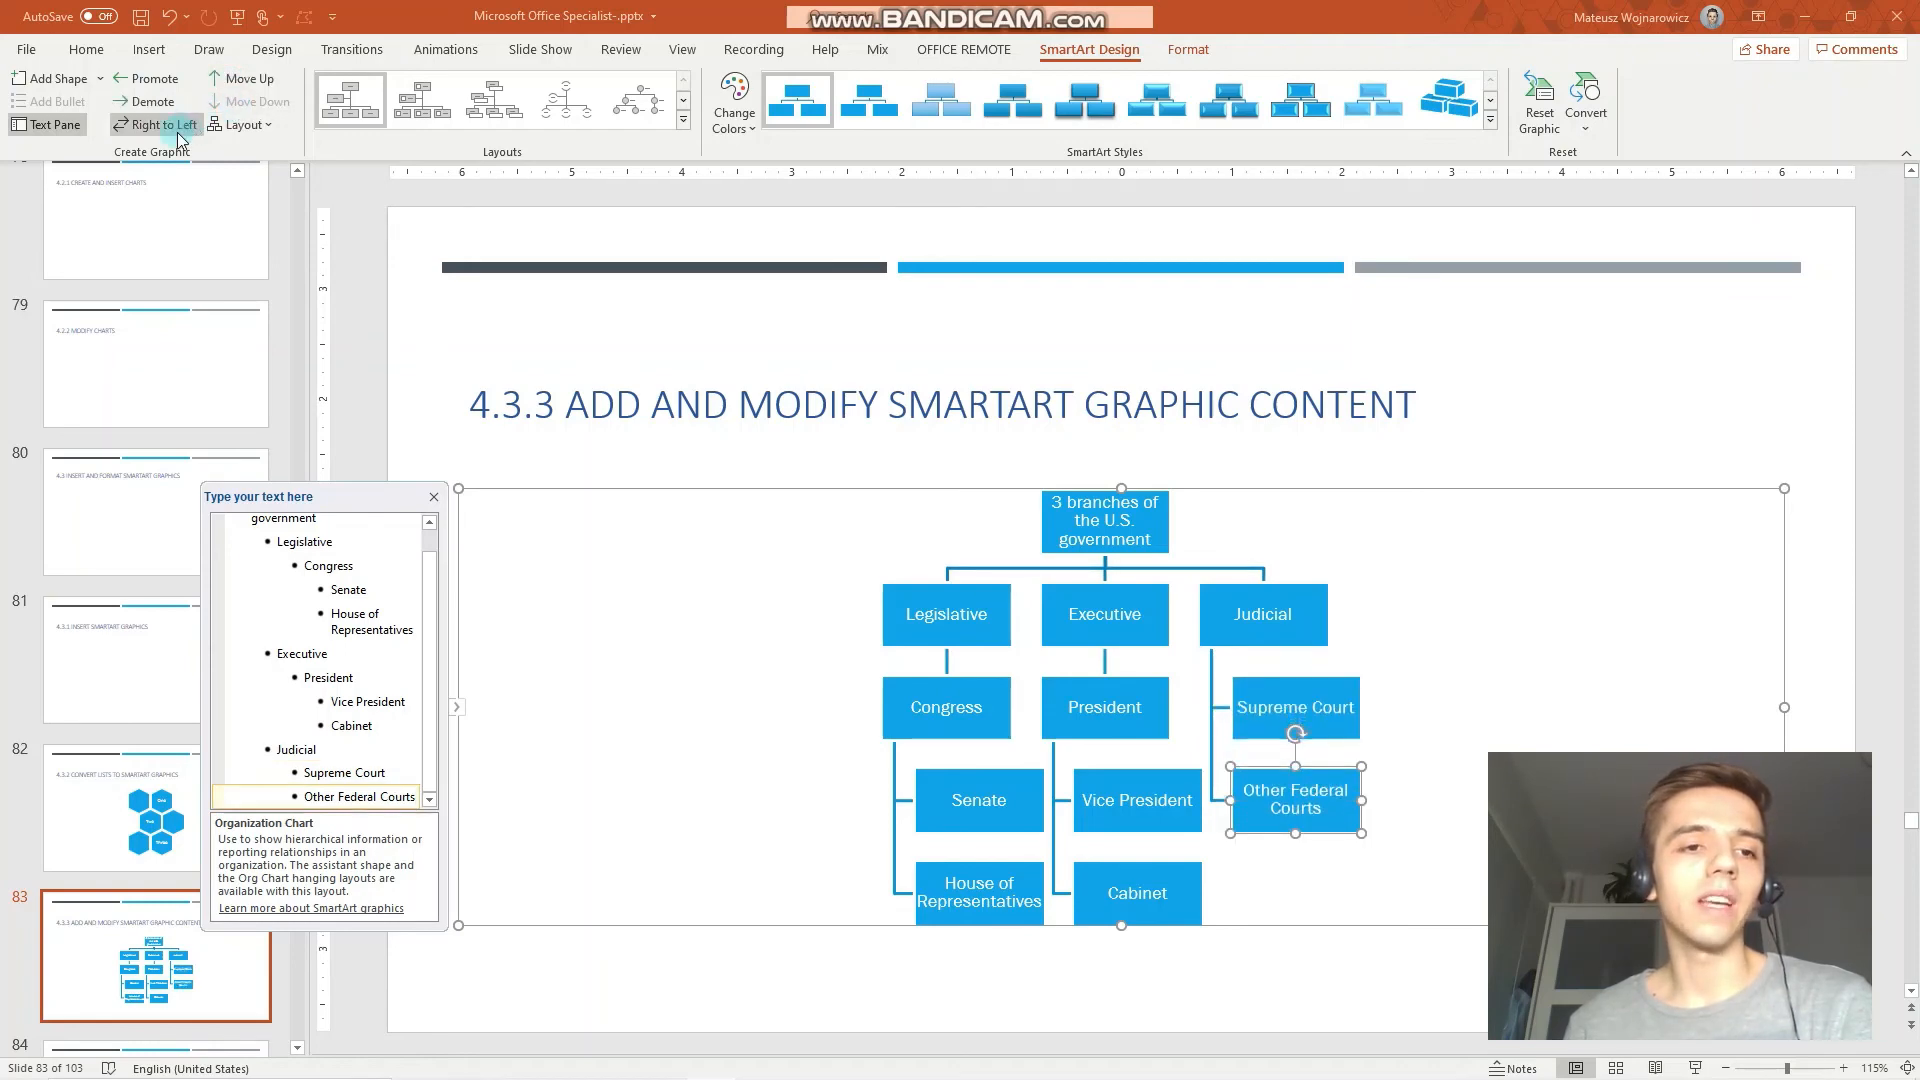
{"action": "left_click", "coordinate": [1261, 615]}
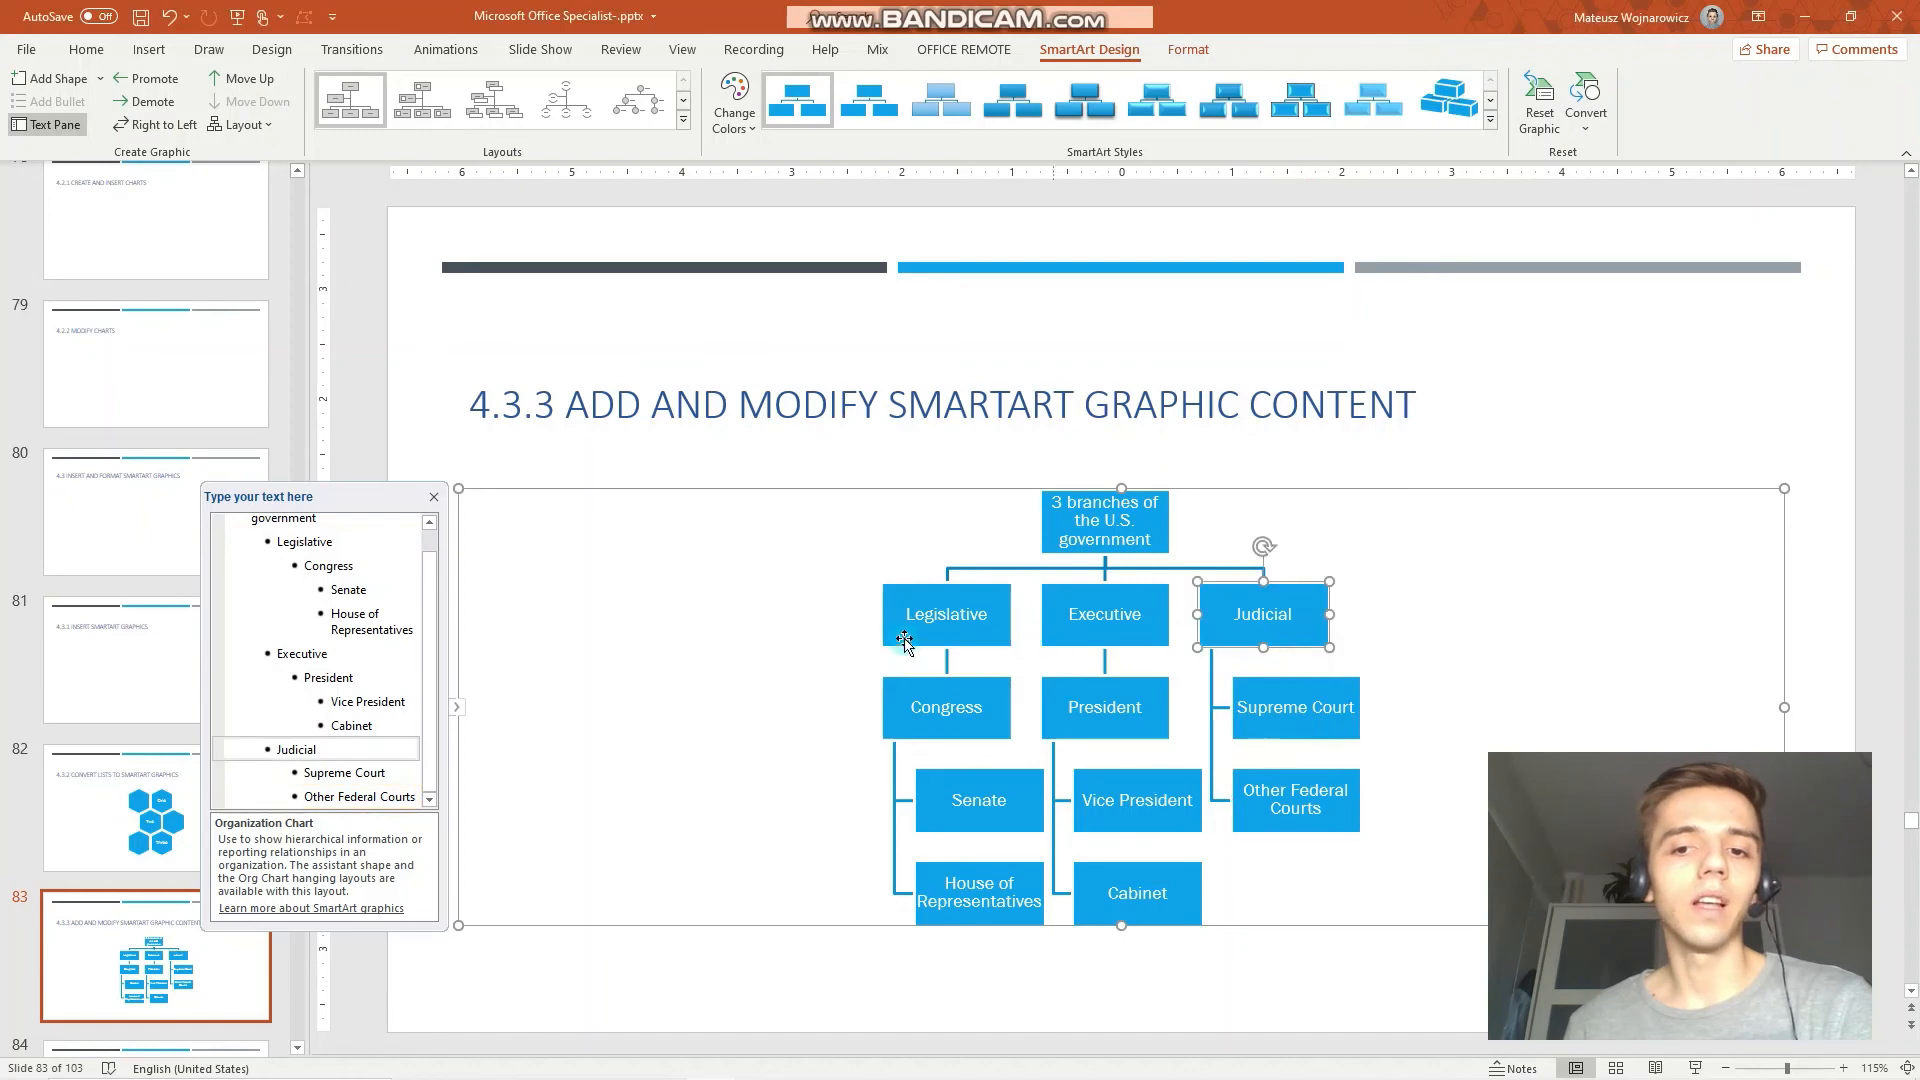
{"action": "left_click", "coordinate": [156, 124]}
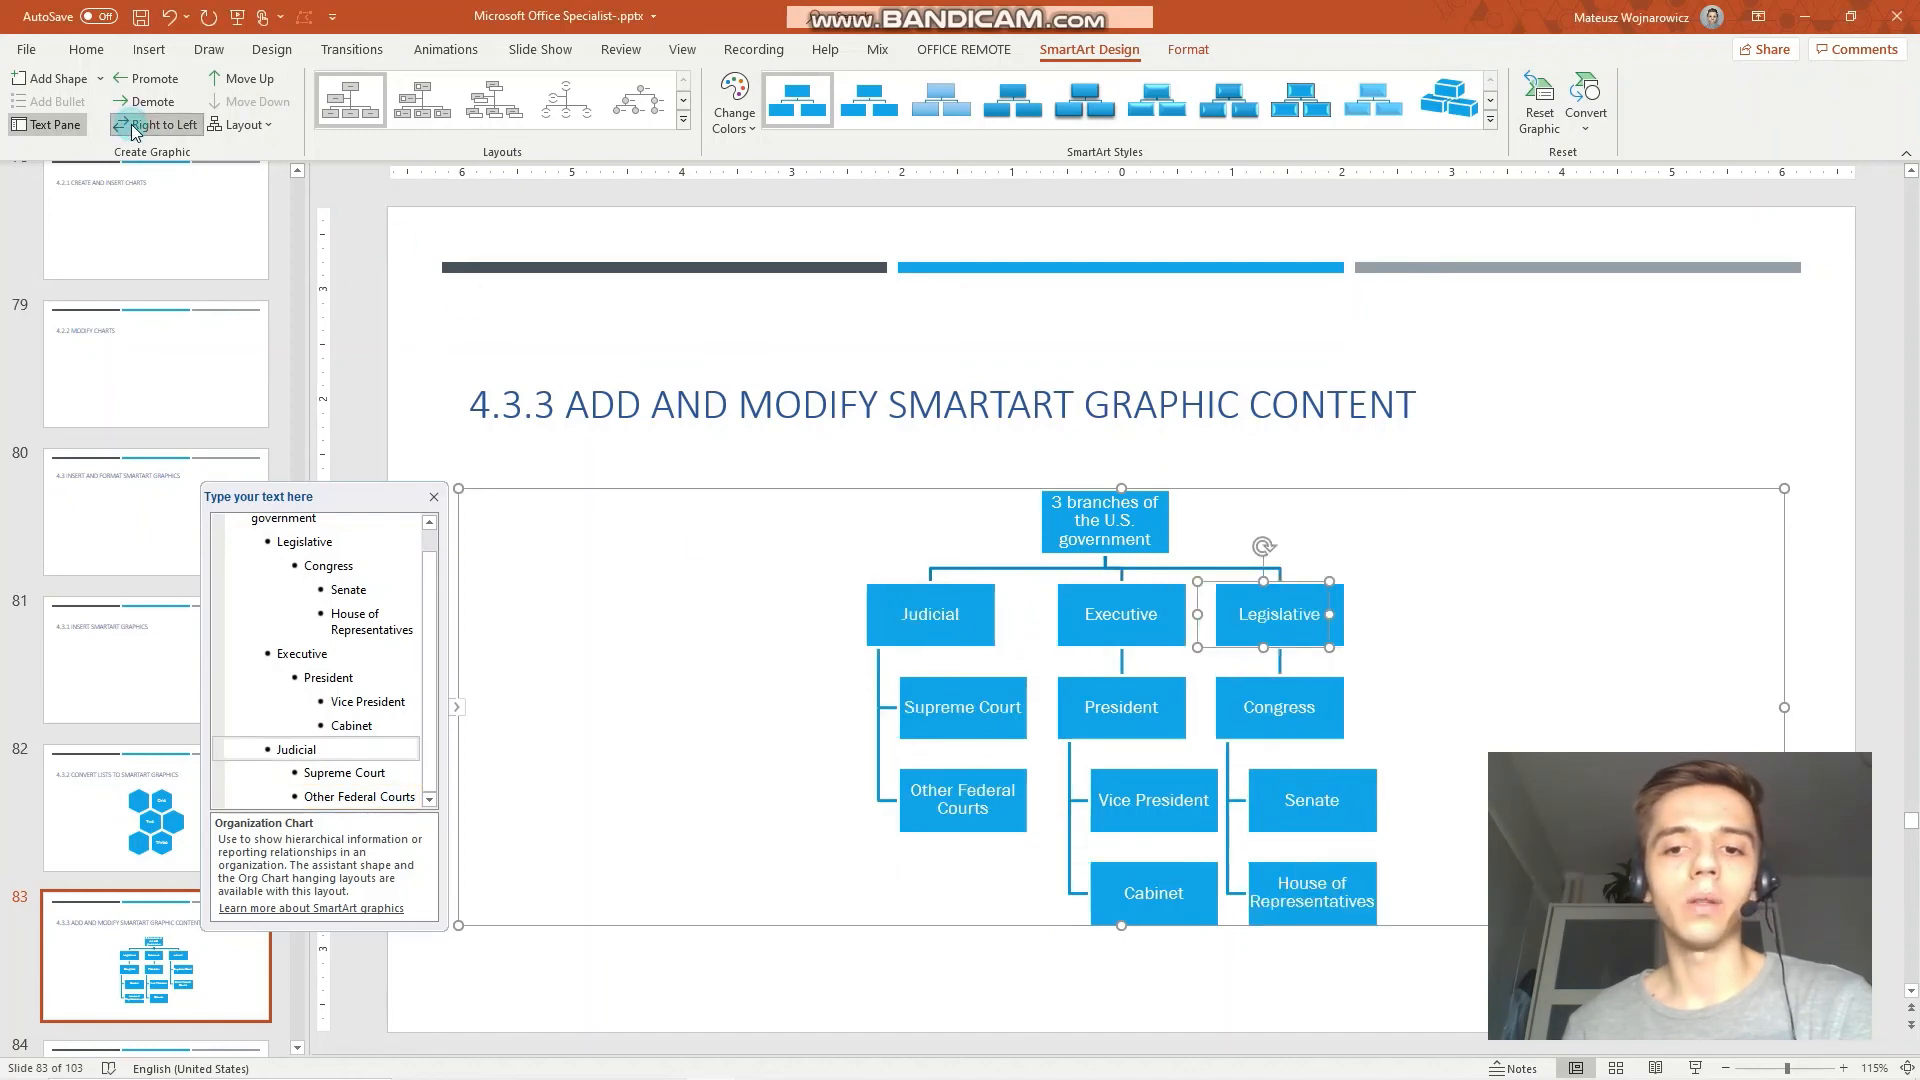
{"action": "left_click", "coordinate": [162, 124]}
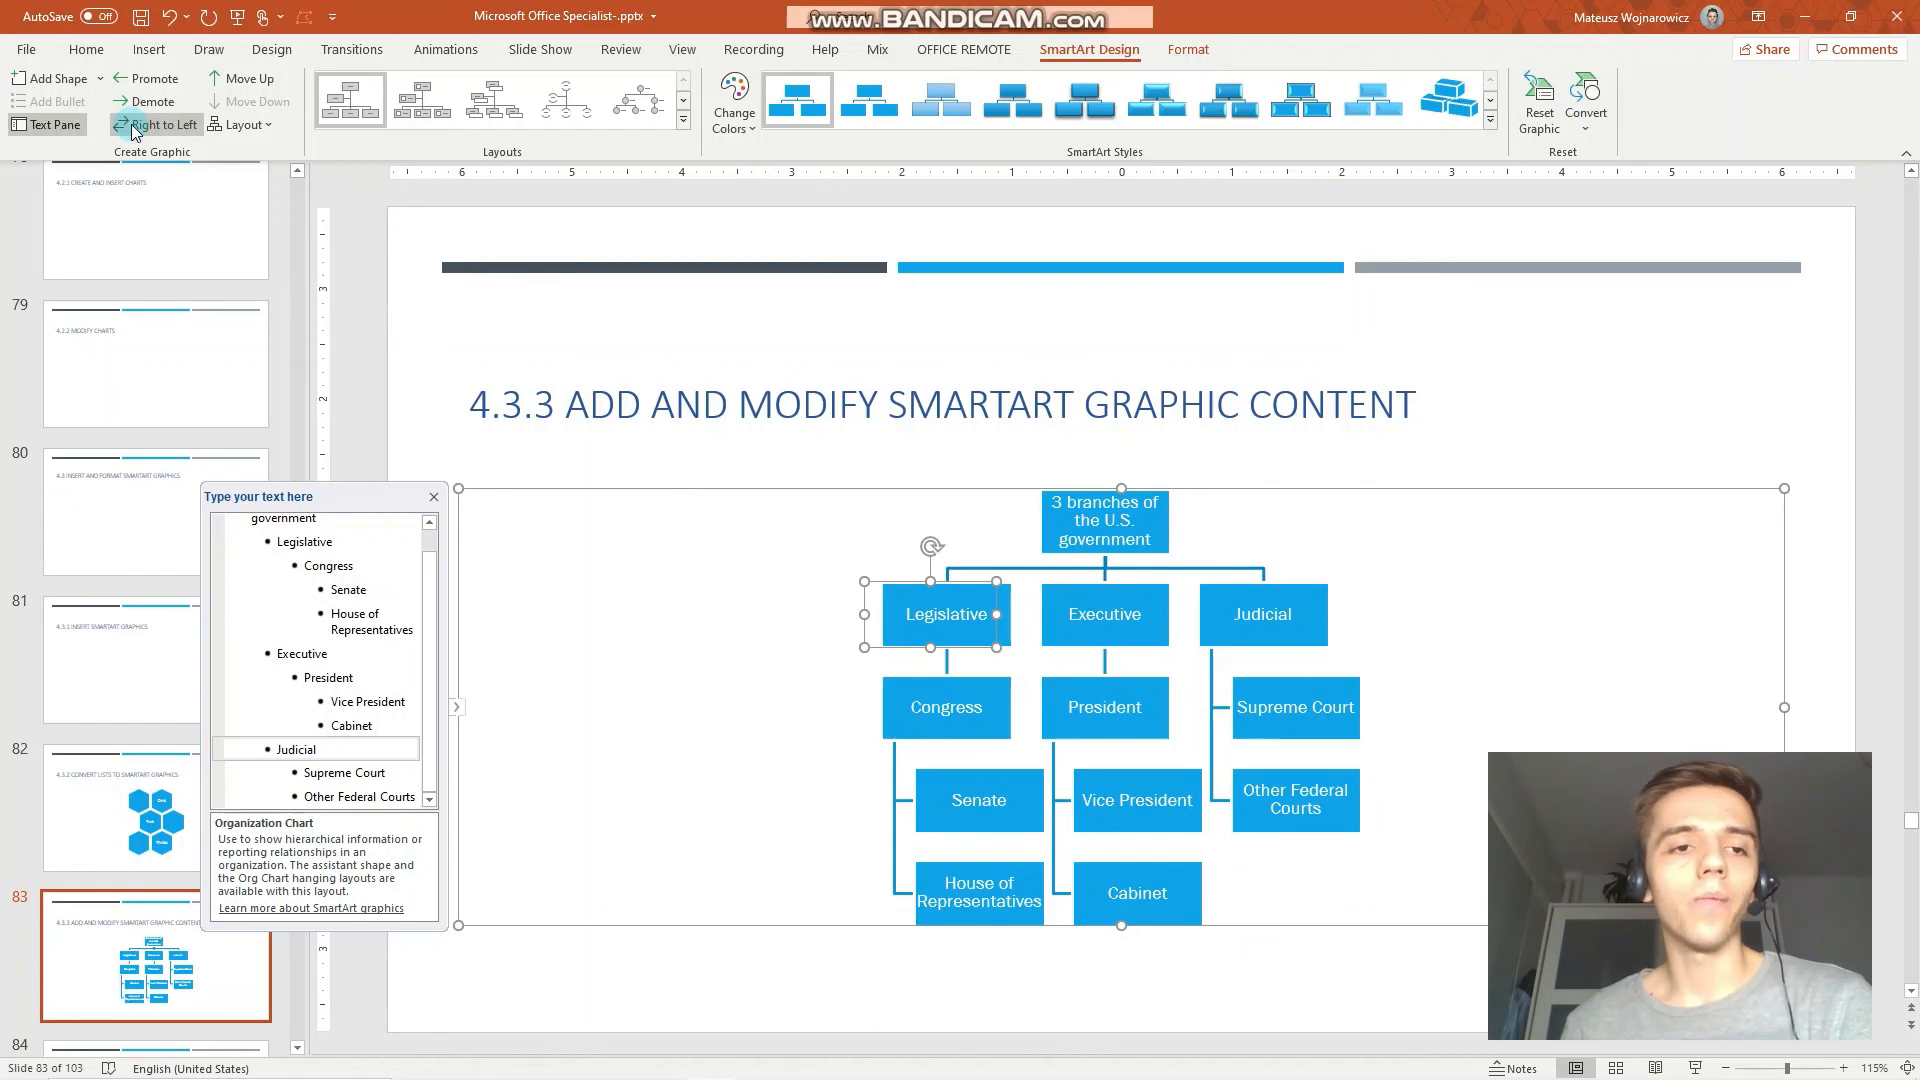
{"action": "mouse_move", "coordinate": [267, 124]}
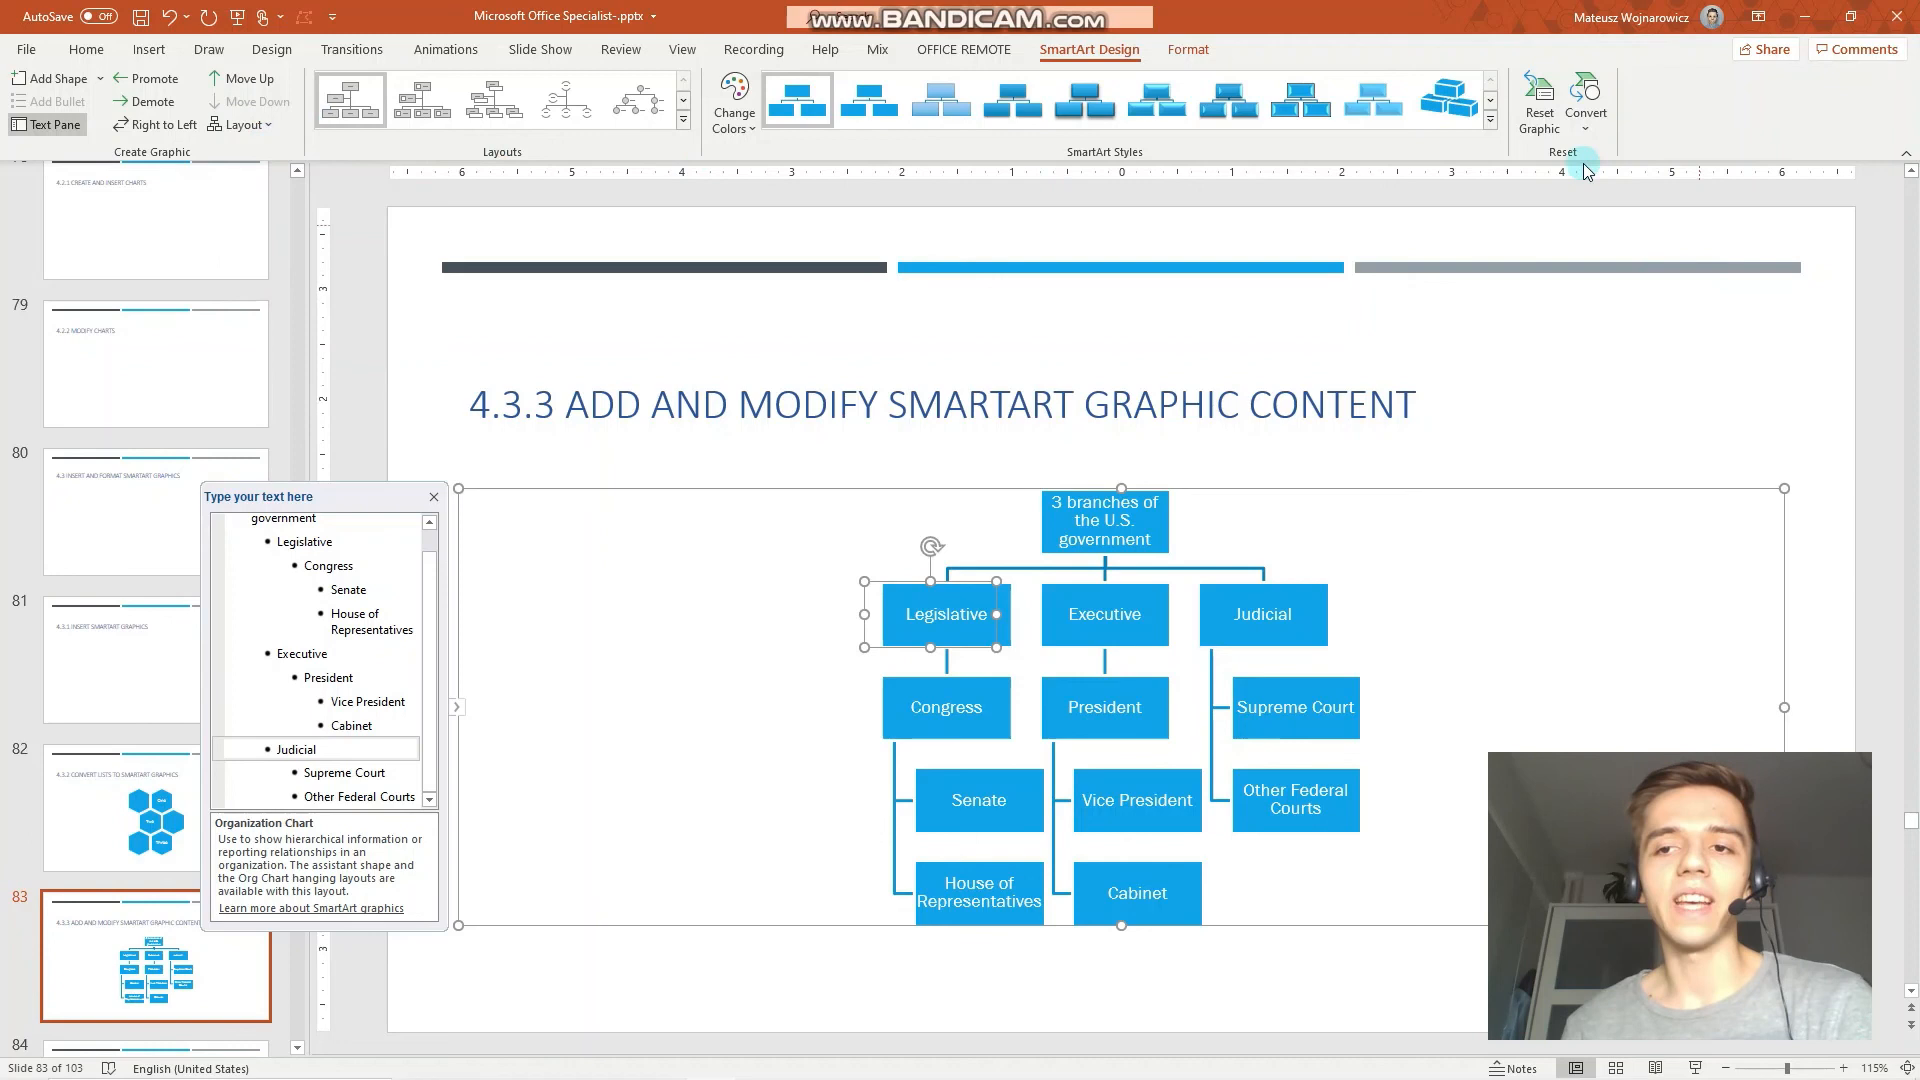
Step: Show the Convert options for turning the organization chart into text or shapes
{"action": "left_click", "coordinate": [1586, 129]}
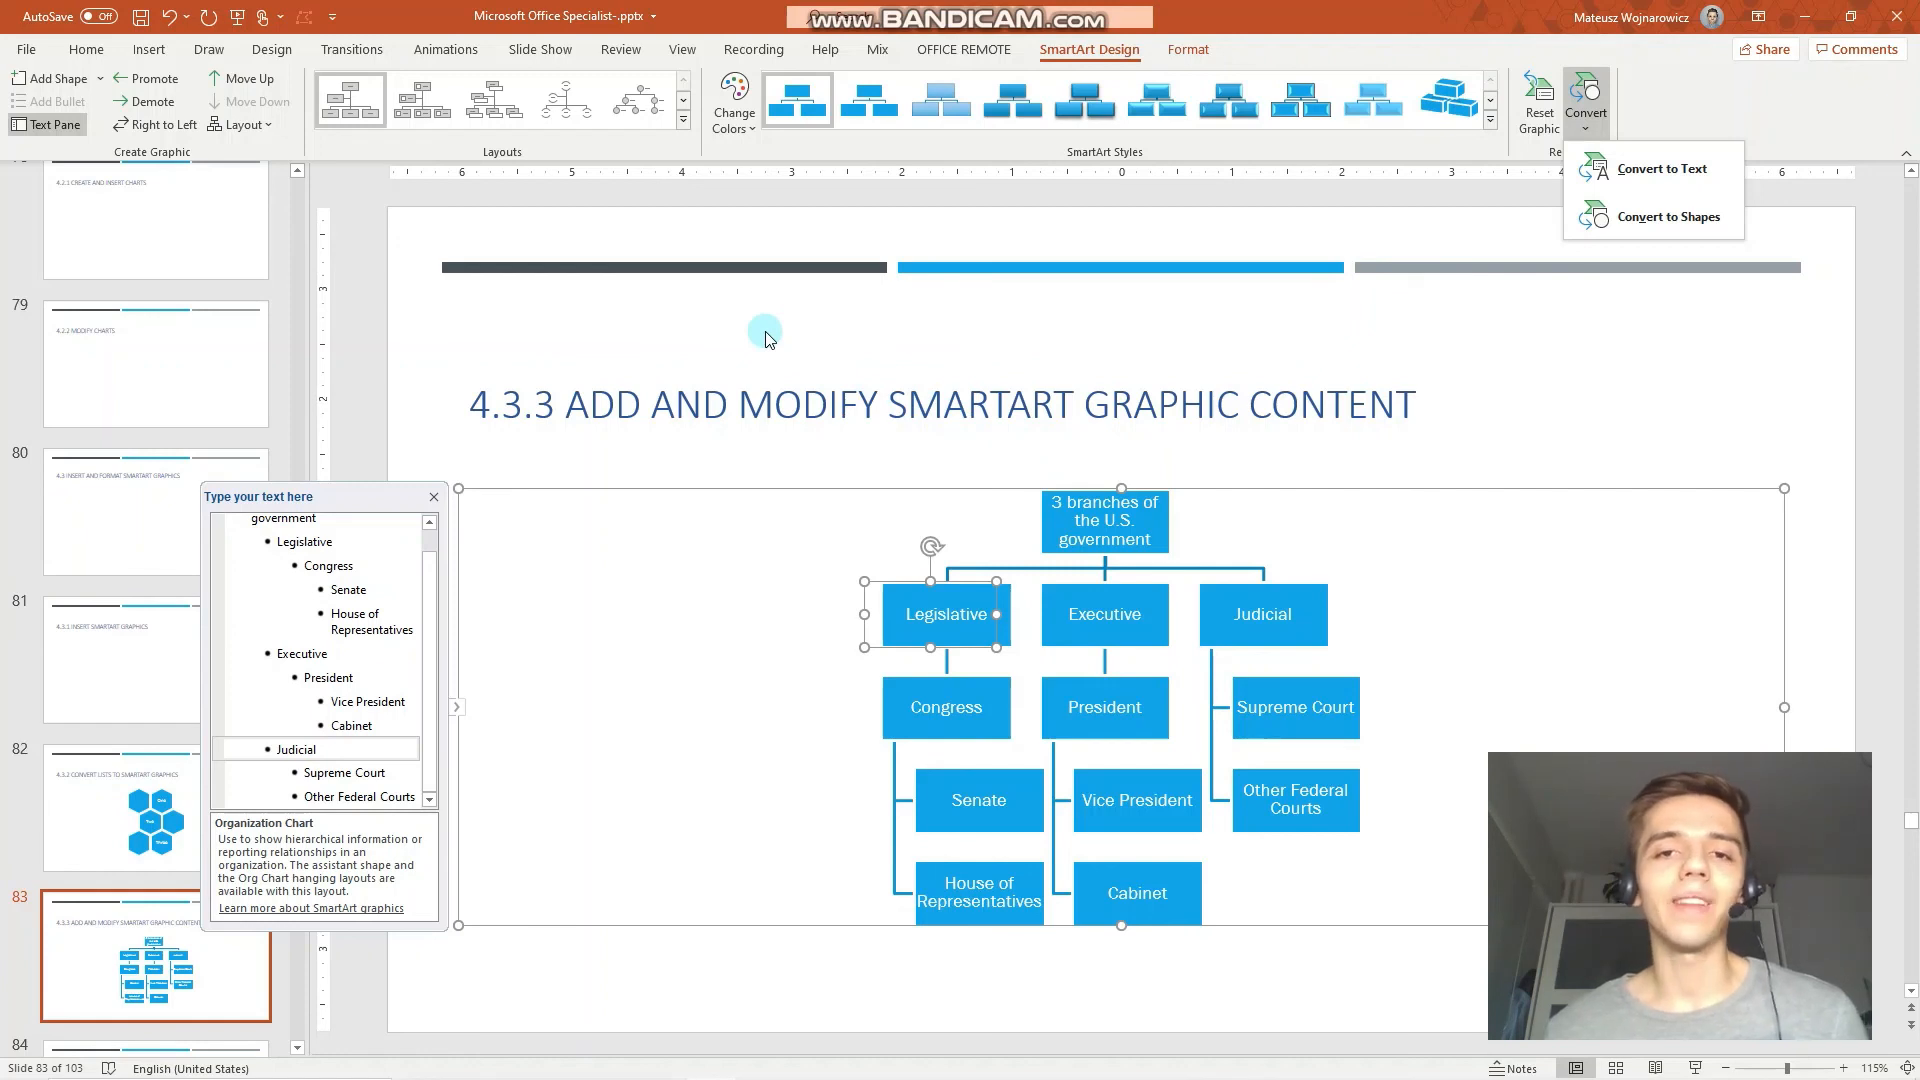
{"action": "mouse_move", "coordinate": [775, 309]}
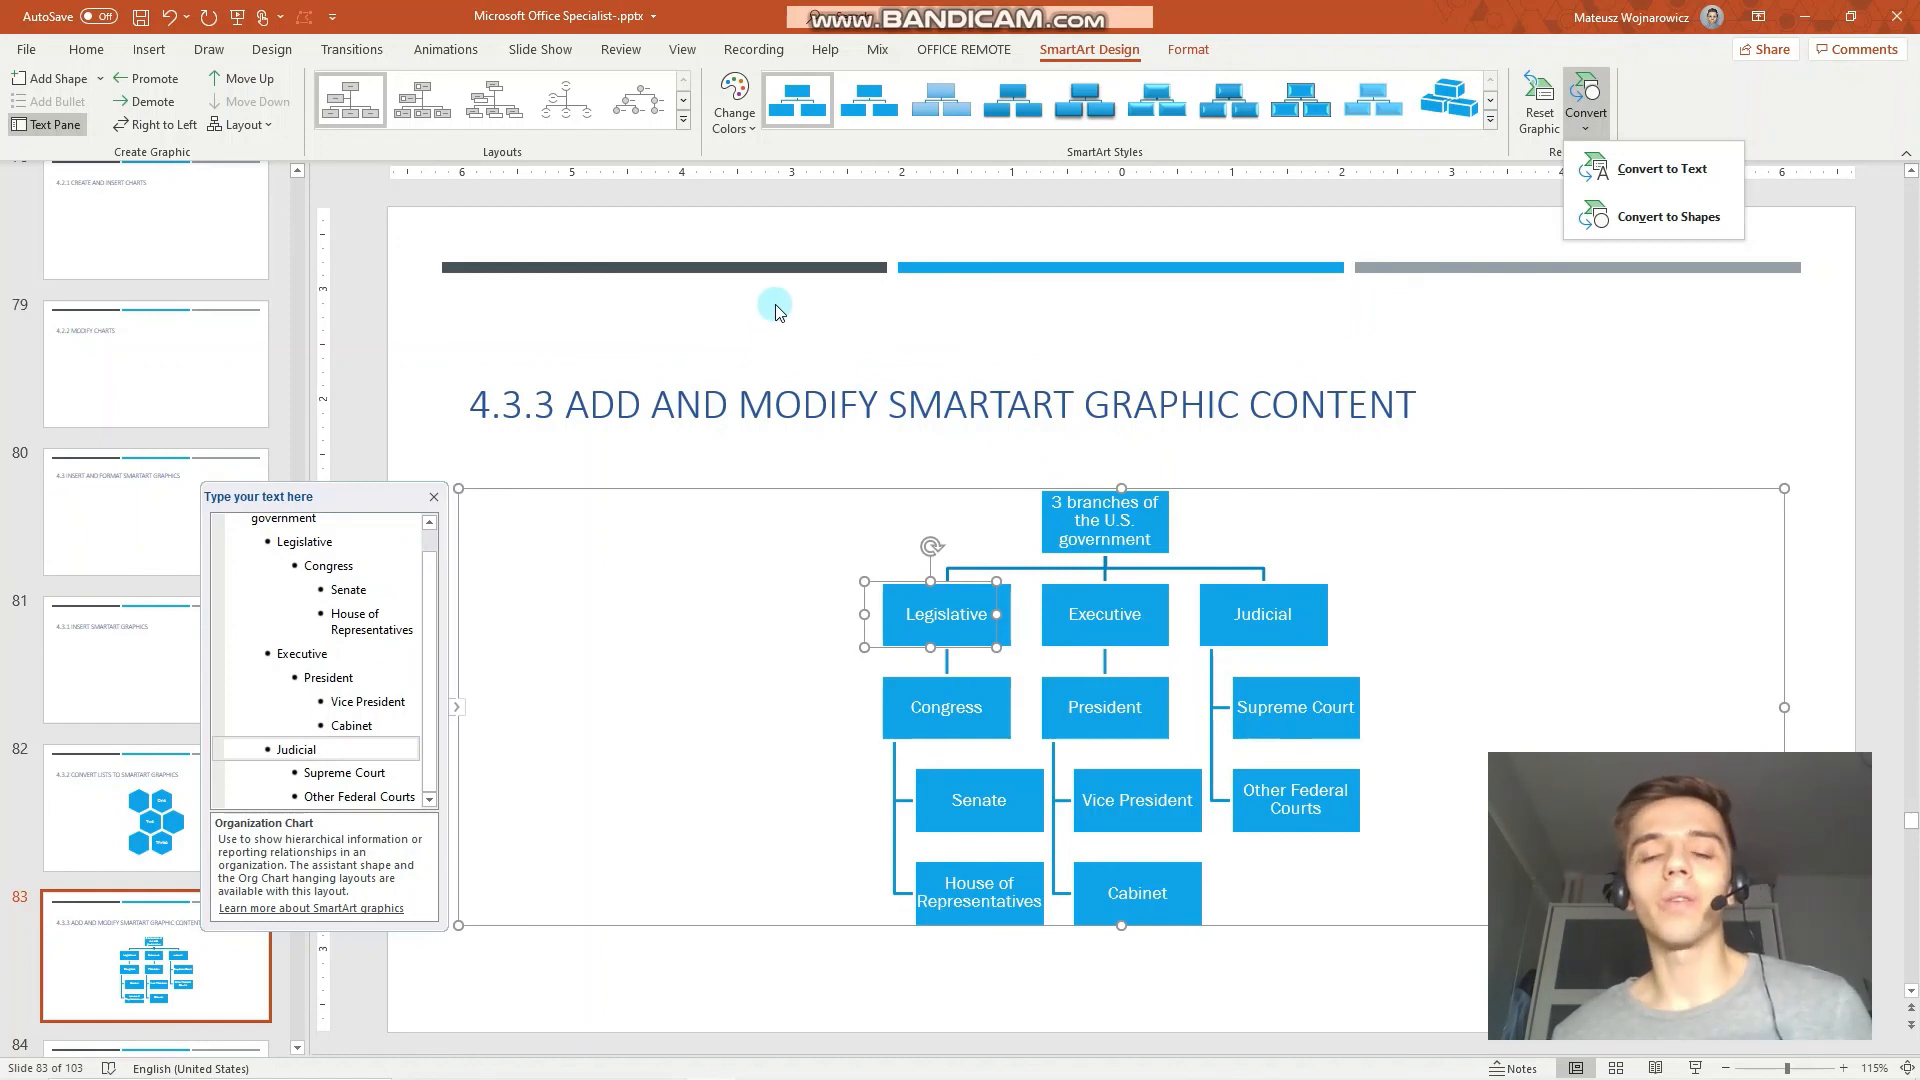
{"action": "mouse_move", "coordinate": [792, 334]}
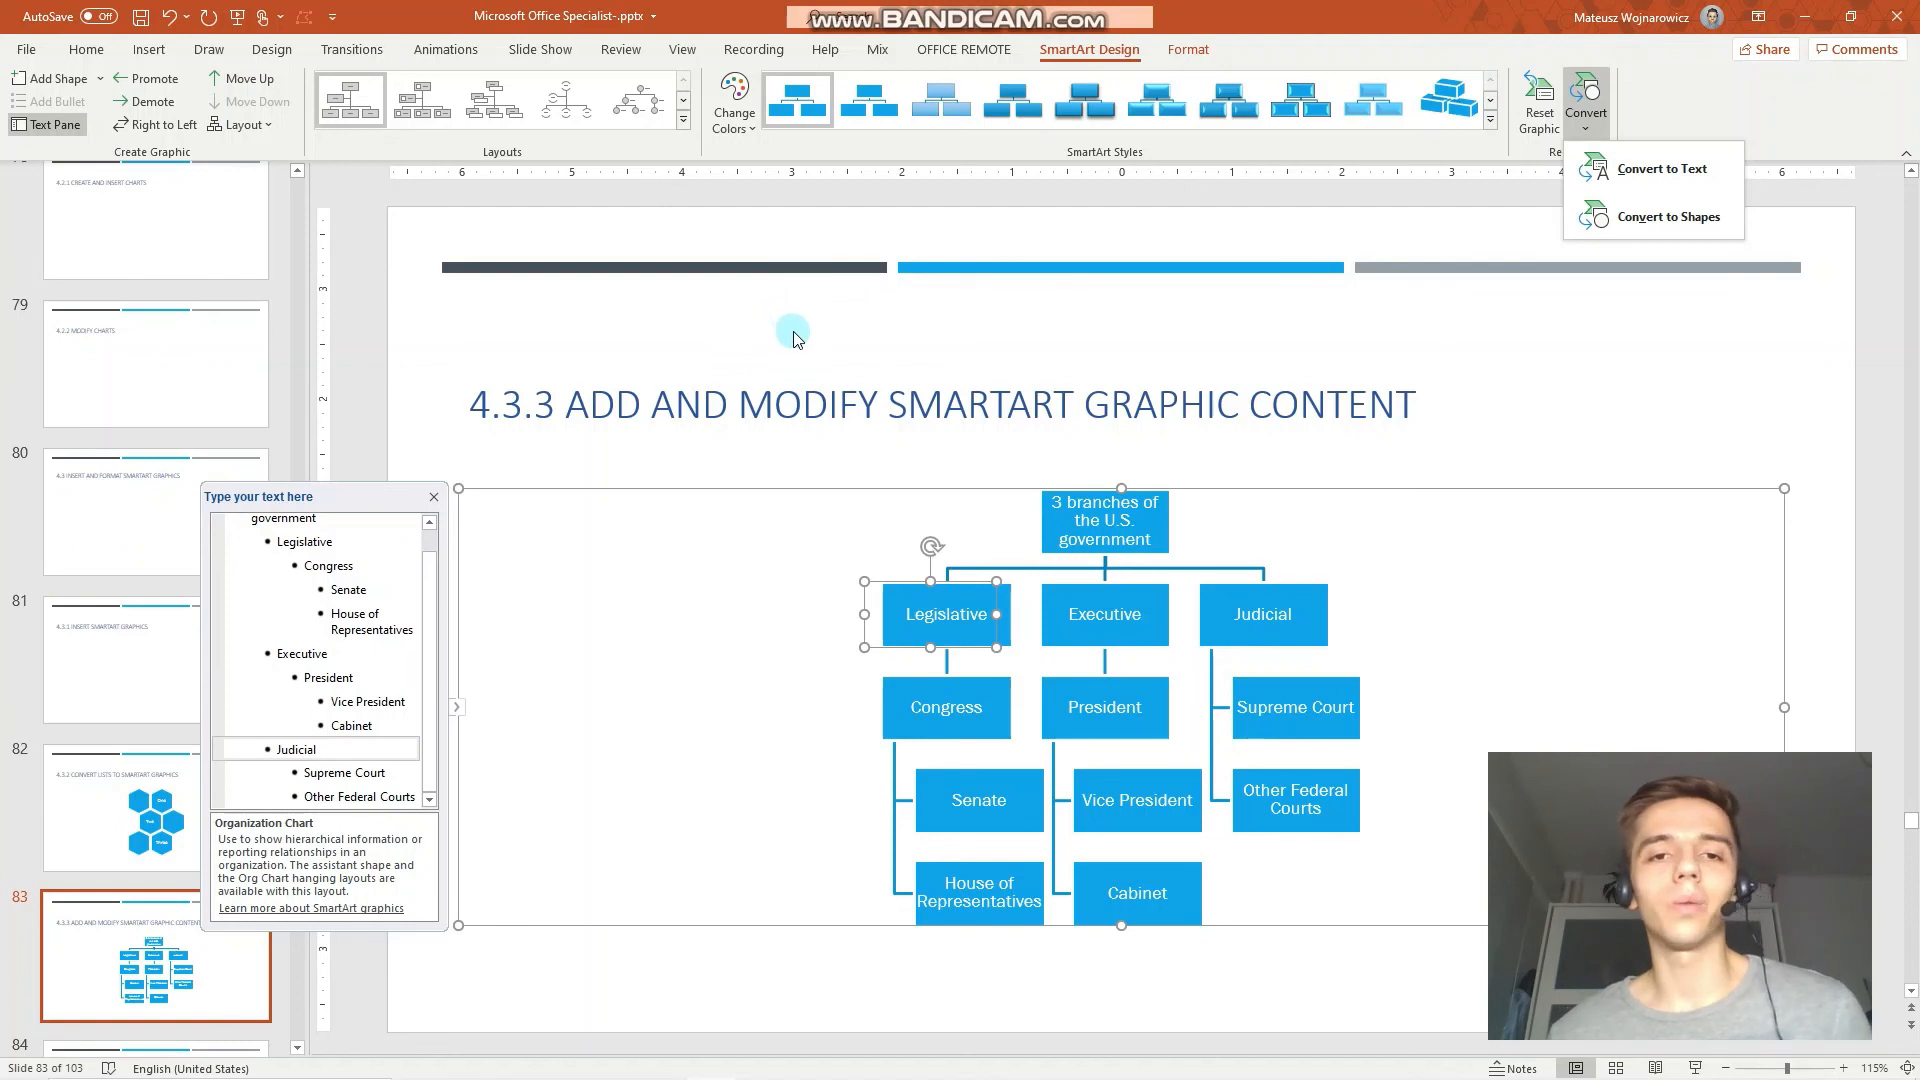